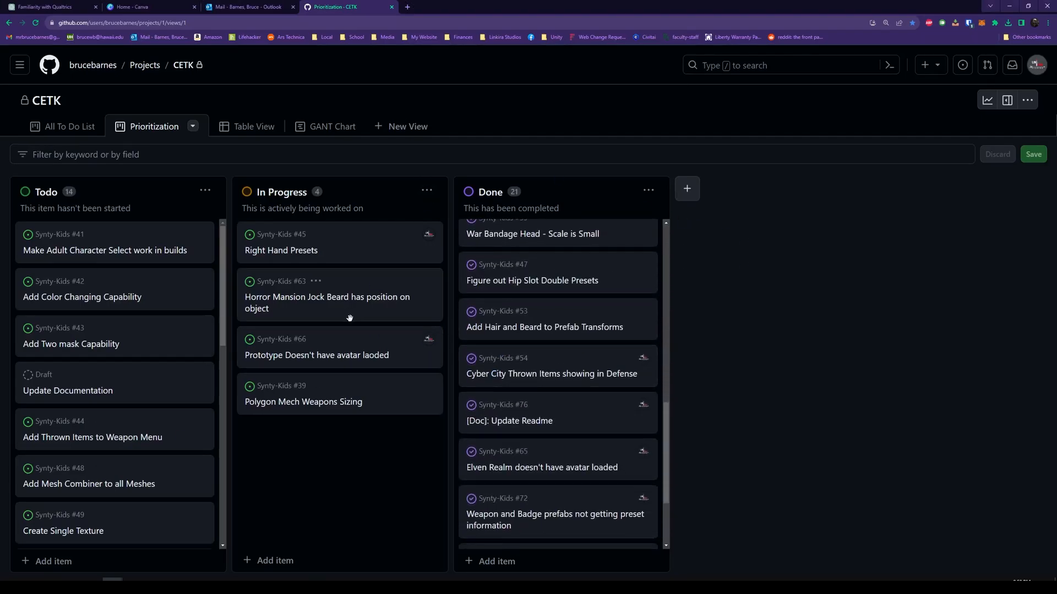
# Browse the CETK project's All To Do List grouped by priority and its Table View, then the Synty-Kids code page.
pyautogui.click(67, 126)
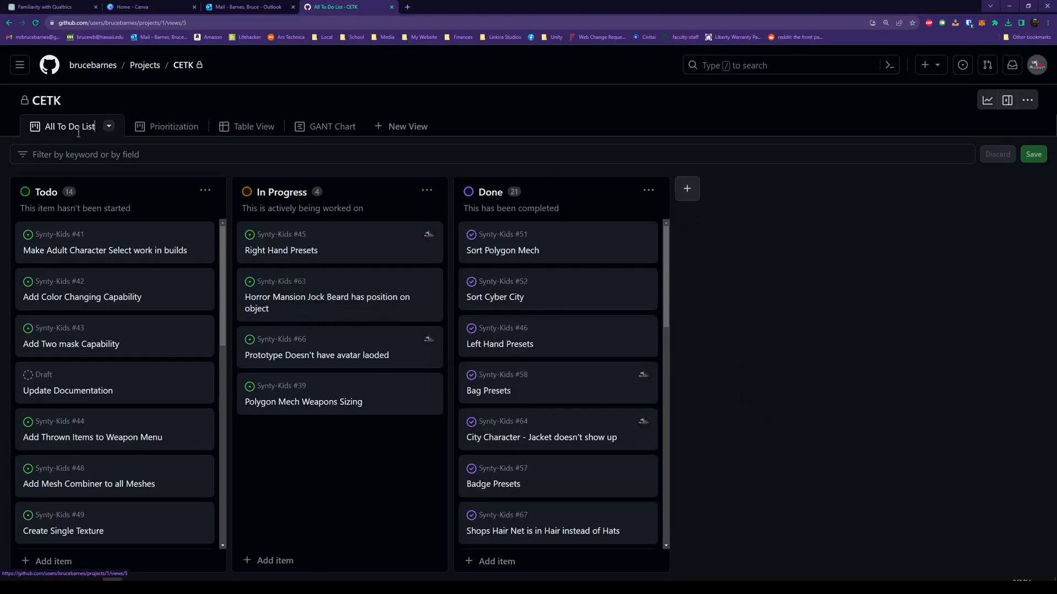
pyautogui.click(108, 126)
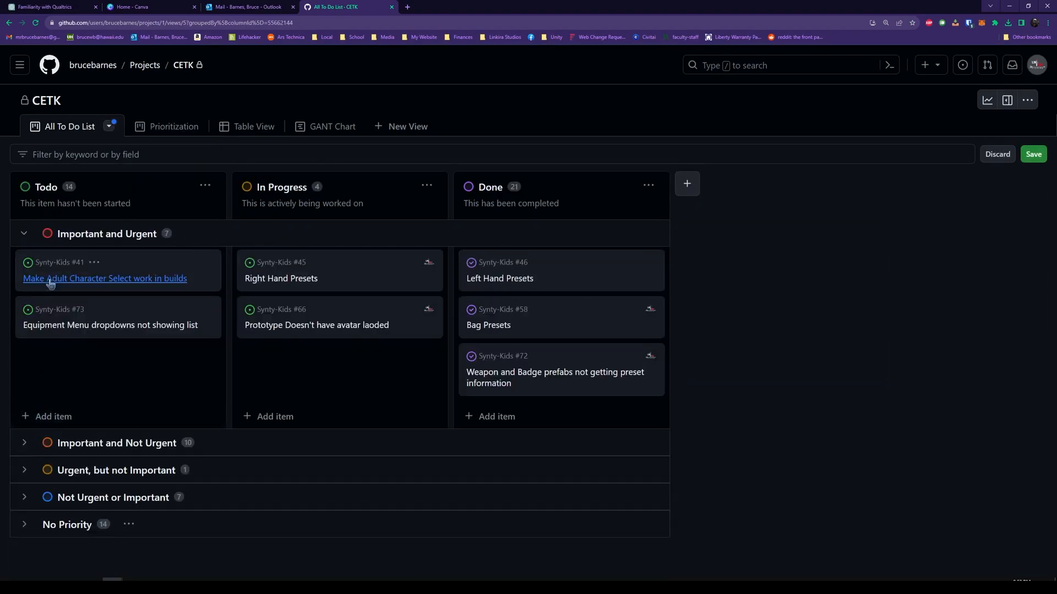
pyautogui.click(240, 127)
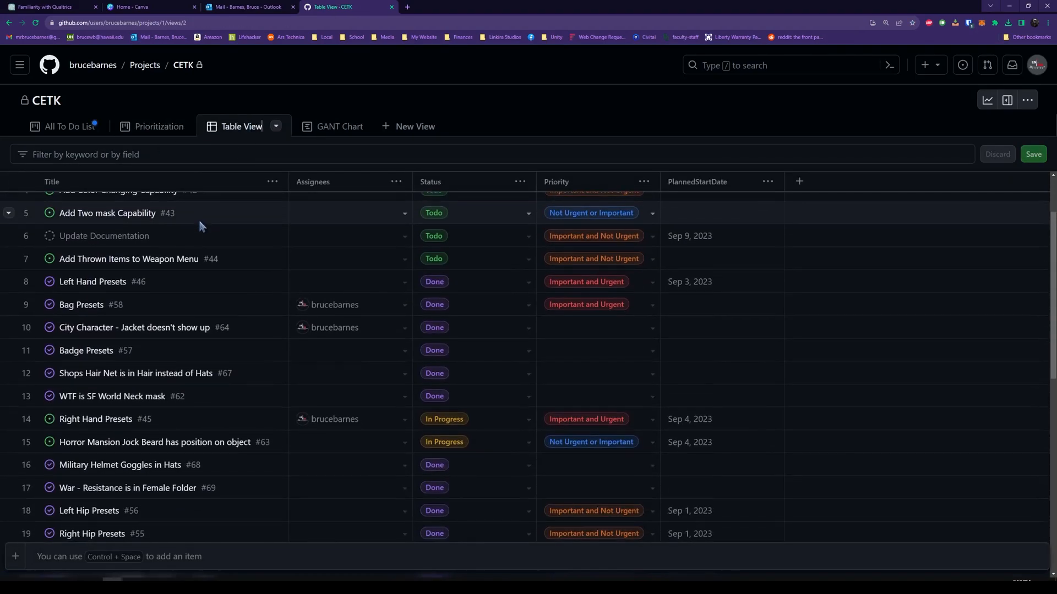
pyautogui.click(322, 126)
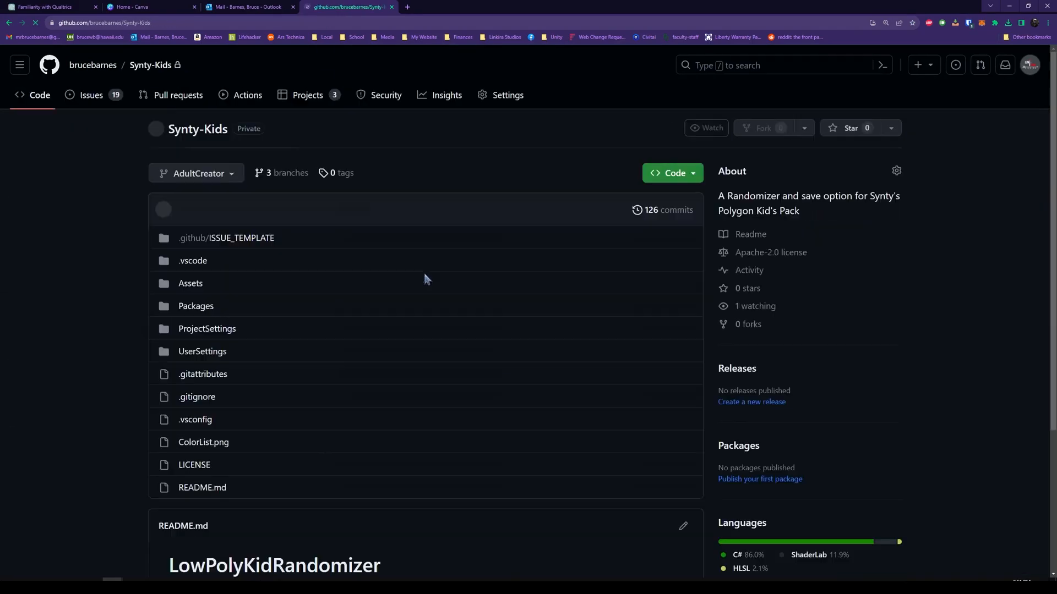
# View the repository's Issues list and its Labels page showing the nine issue labels.
pyautogui.click(91, 95)
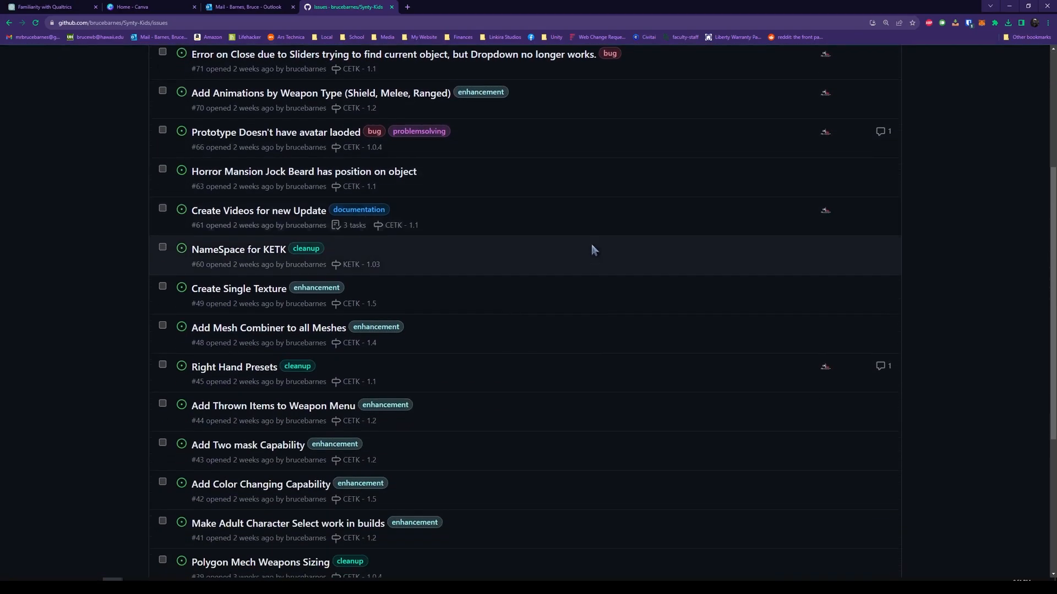
pyautogui.scroll(3)
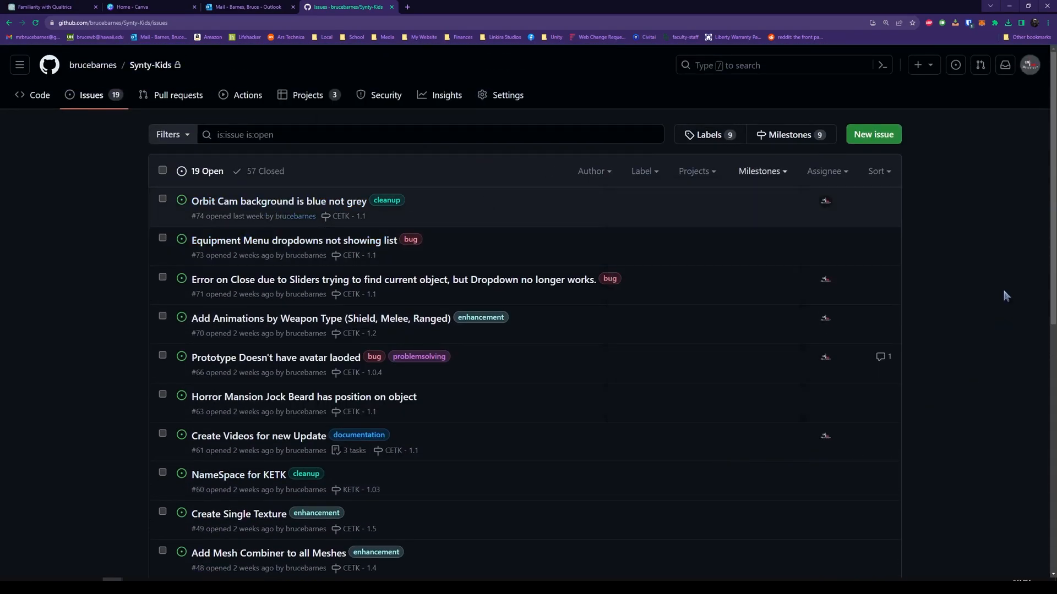
pyautogui.click(708, 135)
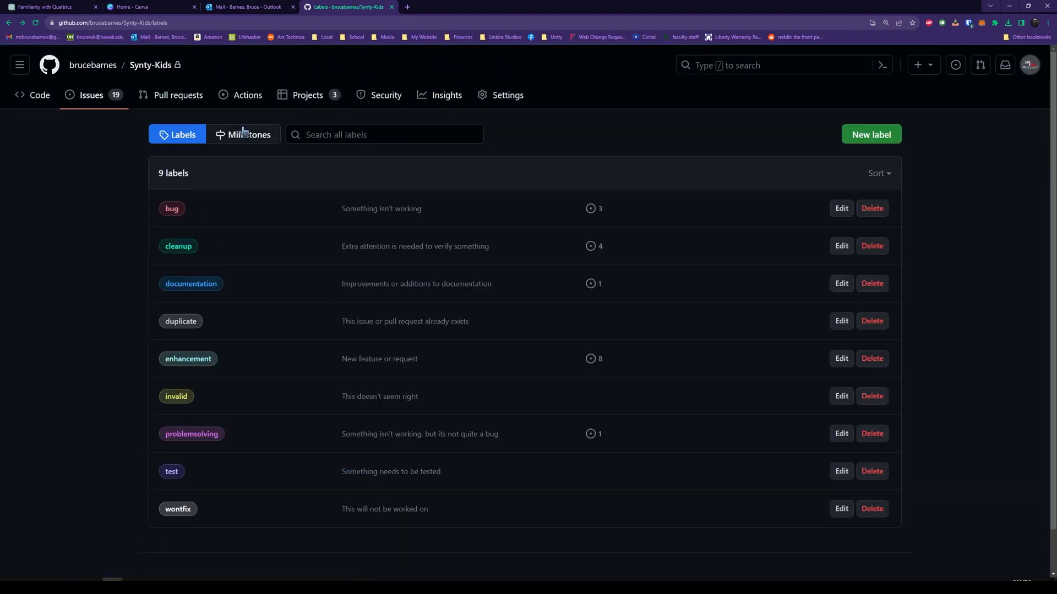
pyautogui.click(248, 135)
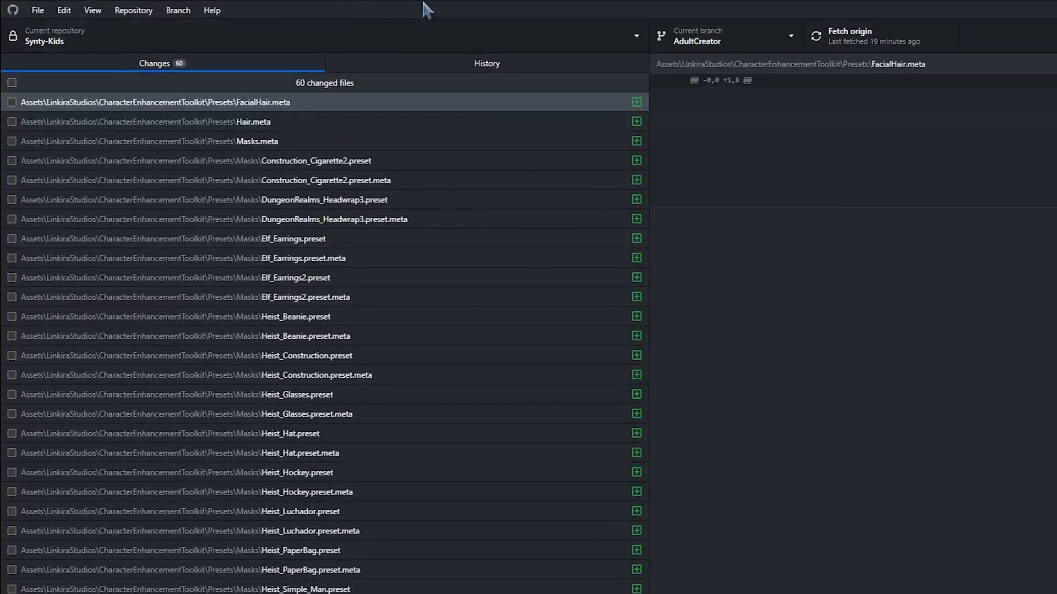
pyautogui.moveTo(215, 63)
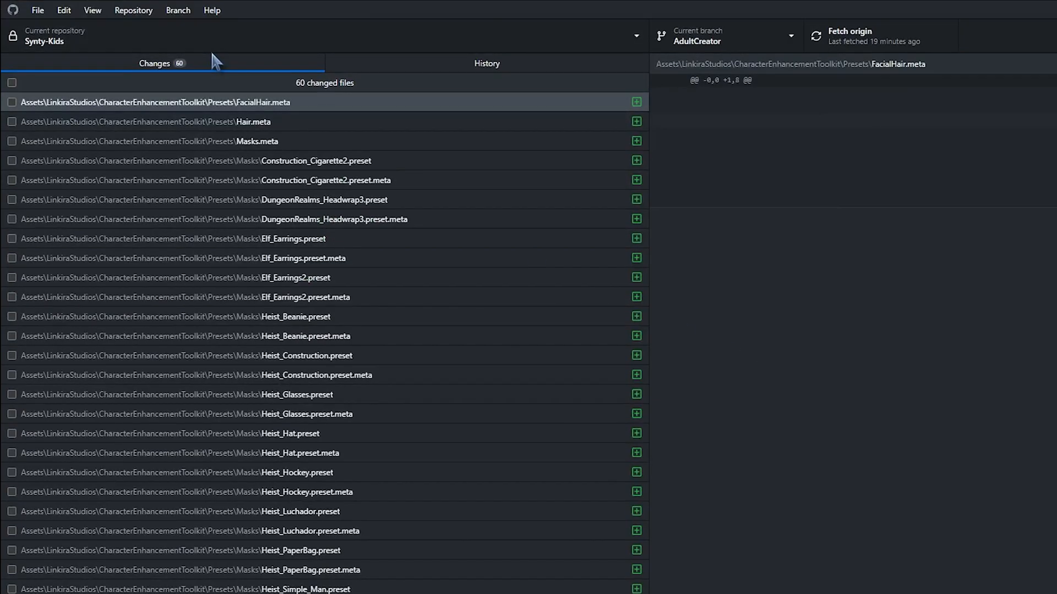
pyautogui.moveTo(269, 104)
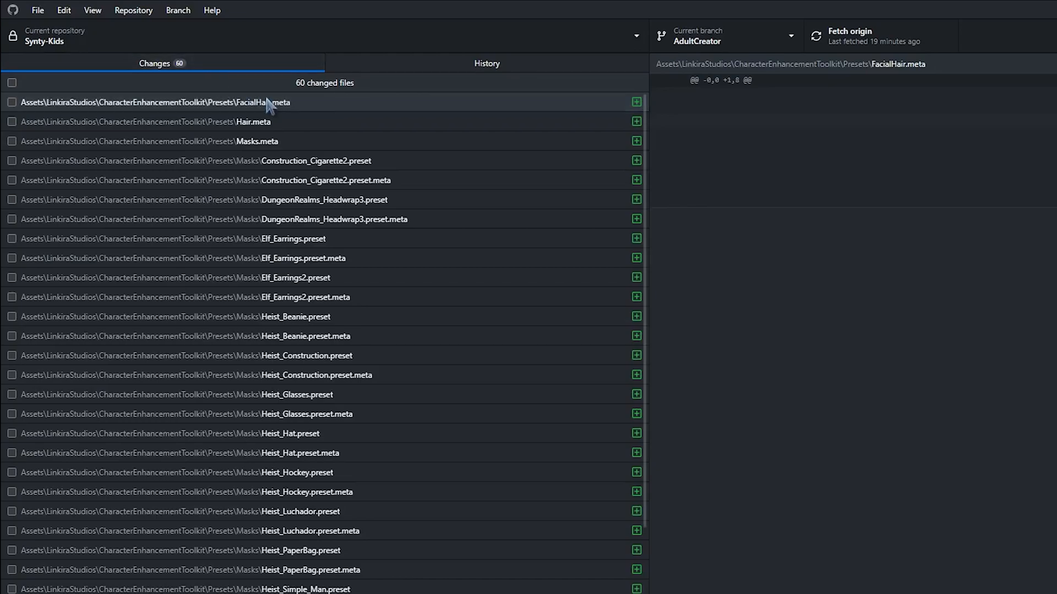
pyautogui.moveTo(290, 228)
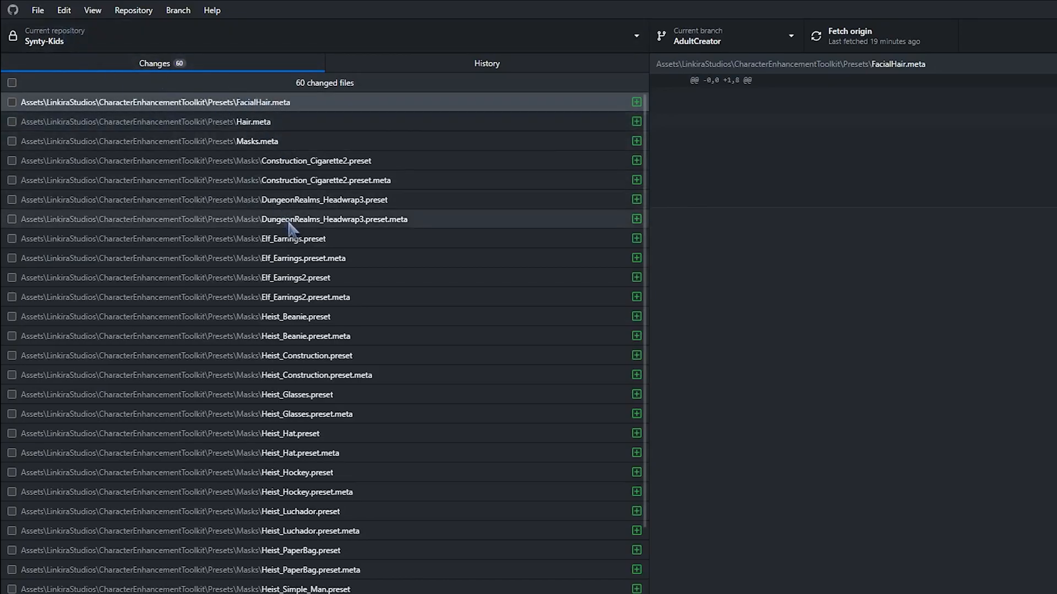
pyautogui.moveTo(232, 91)
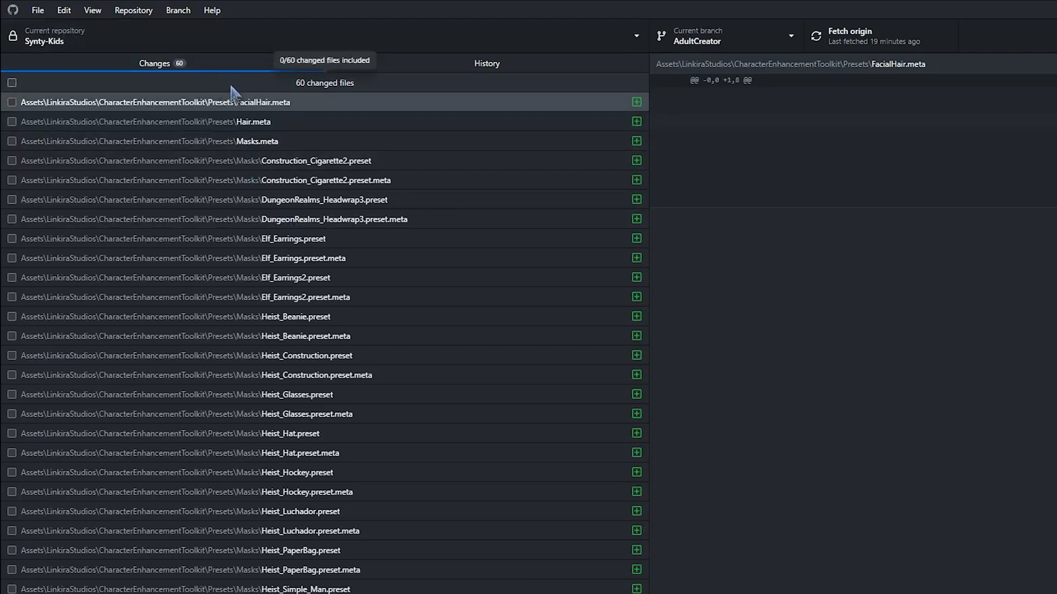
pyautogui.moveTo(248, 58)
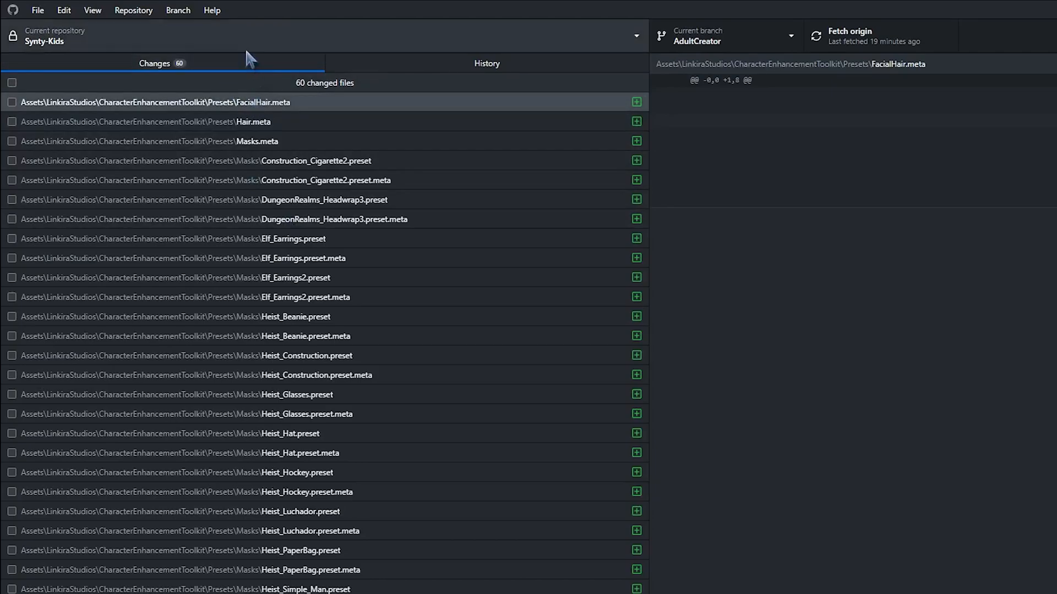
pyautogui.moveTo(492, 355)
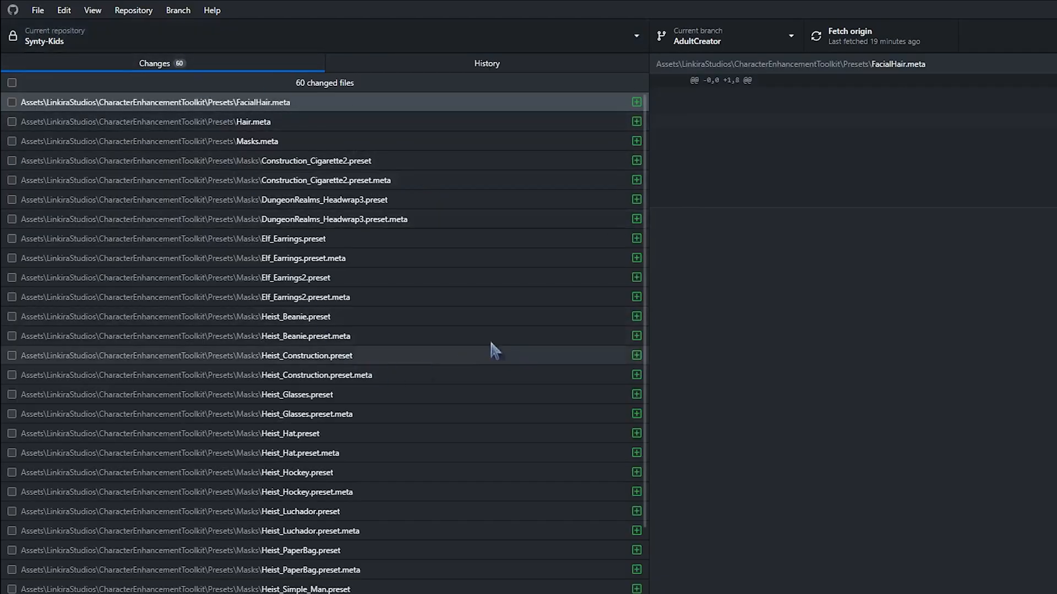
pyautogui.moveTo(253, 269)
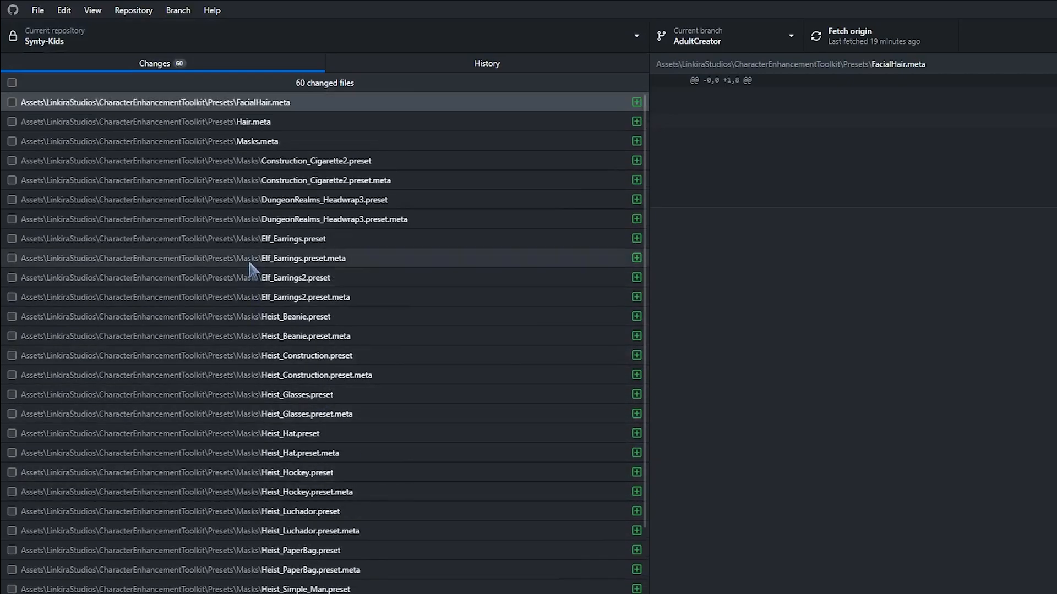
pyautogui.click(133, 10)
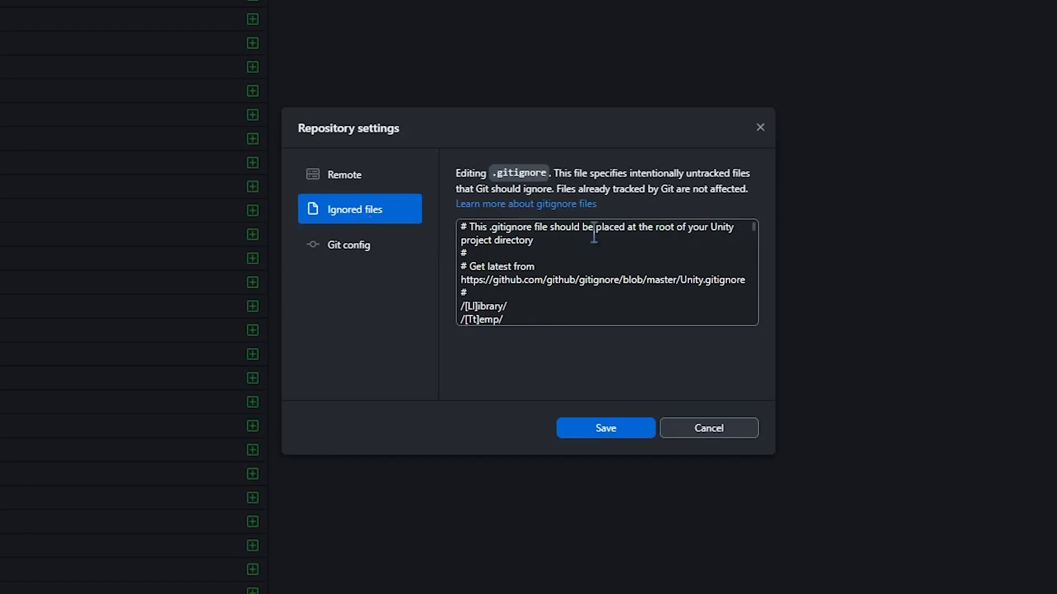
pyautogui.moveTo(559, 248)
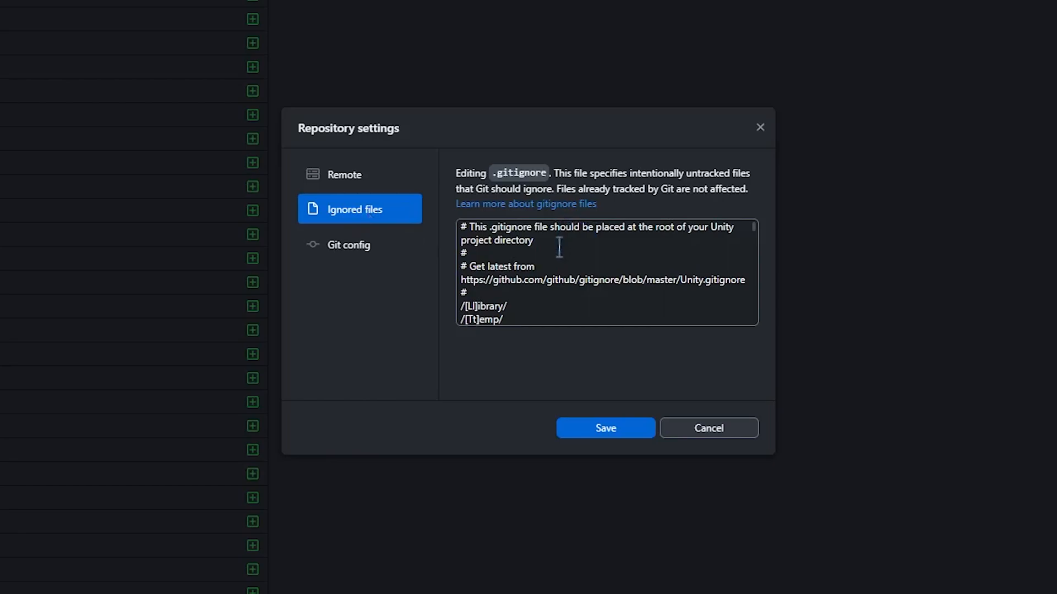
pyautogui.scroll(-3)
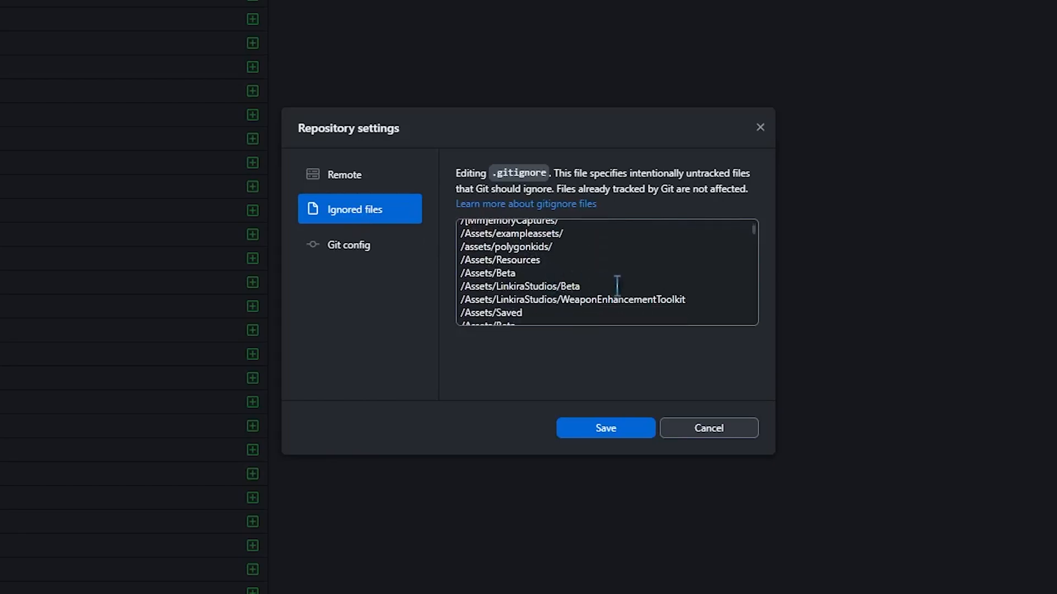
pyautogui.scroll(-3)
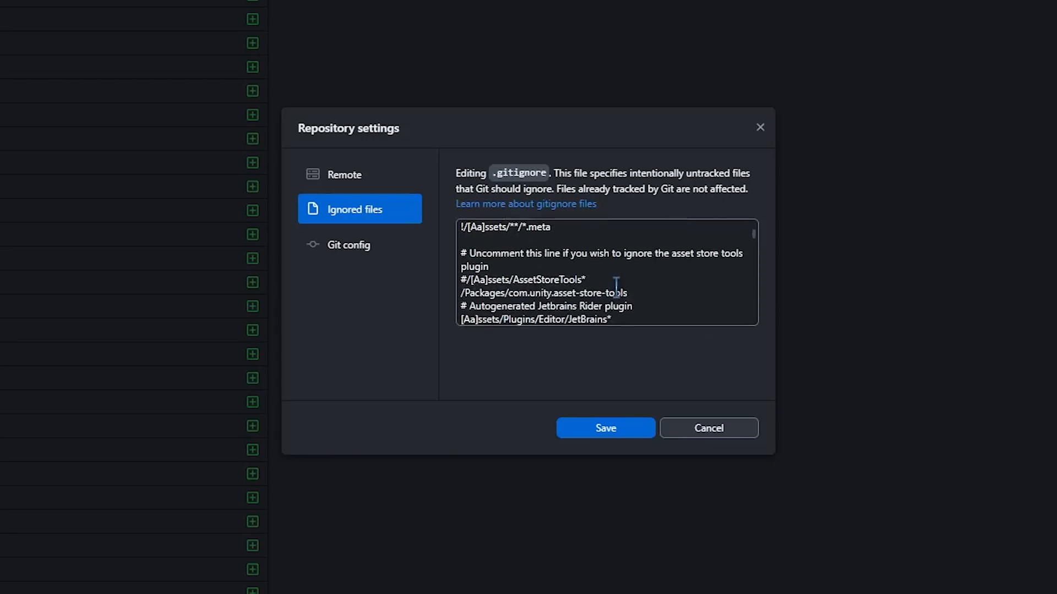
pyautogui.moveTo(554, 244)
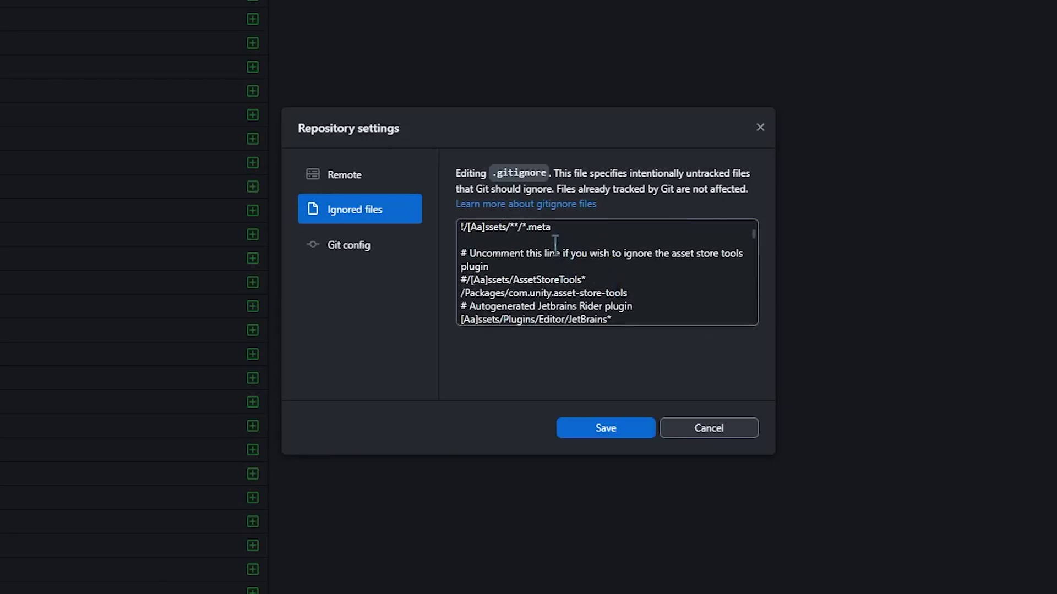
pyautogui.scroll(-3)
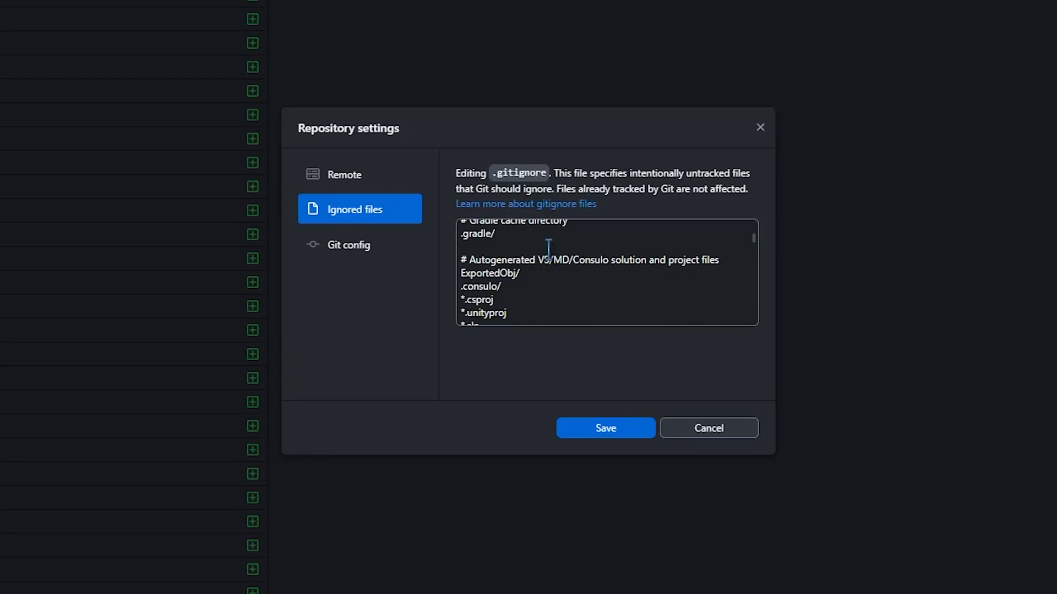
pyautogui.moveTo(548, 258)
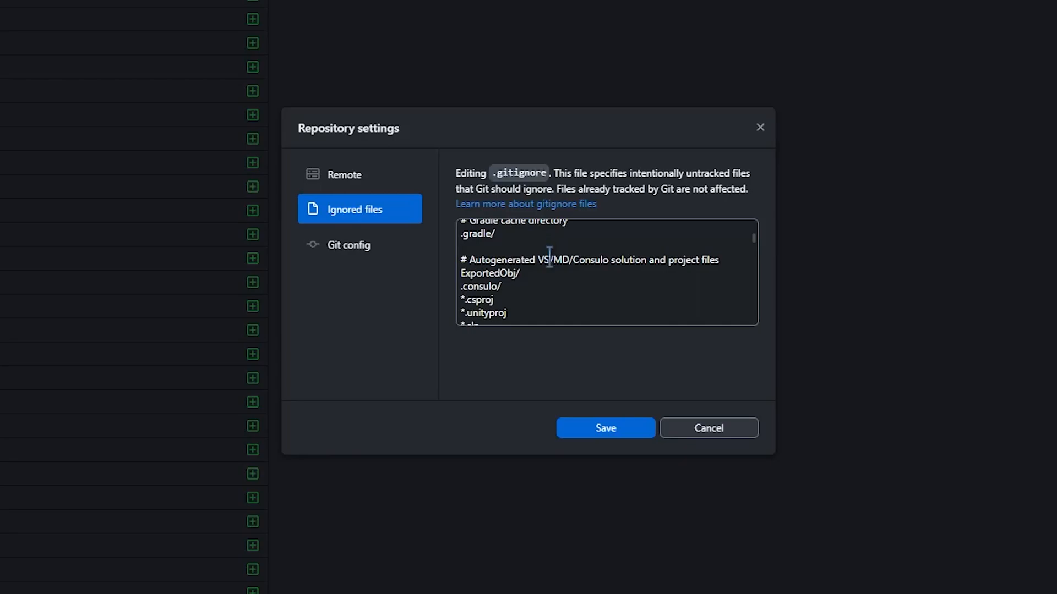
pyautogui.moveTo(541, 294)
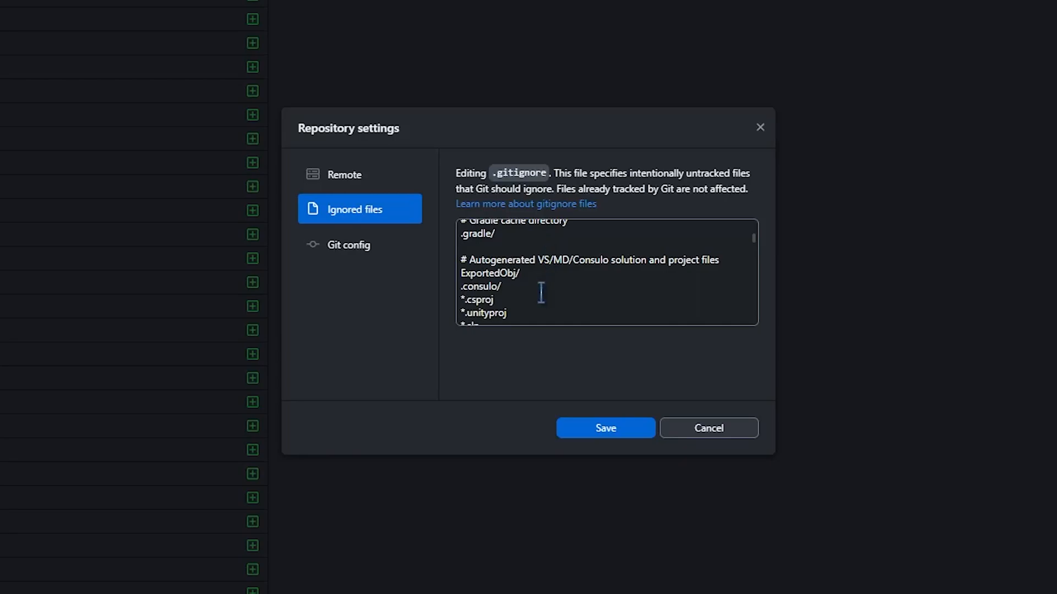
pyautogui.scroll(-3)
pyautogui.write('Assets/Kevin Iglesias/')
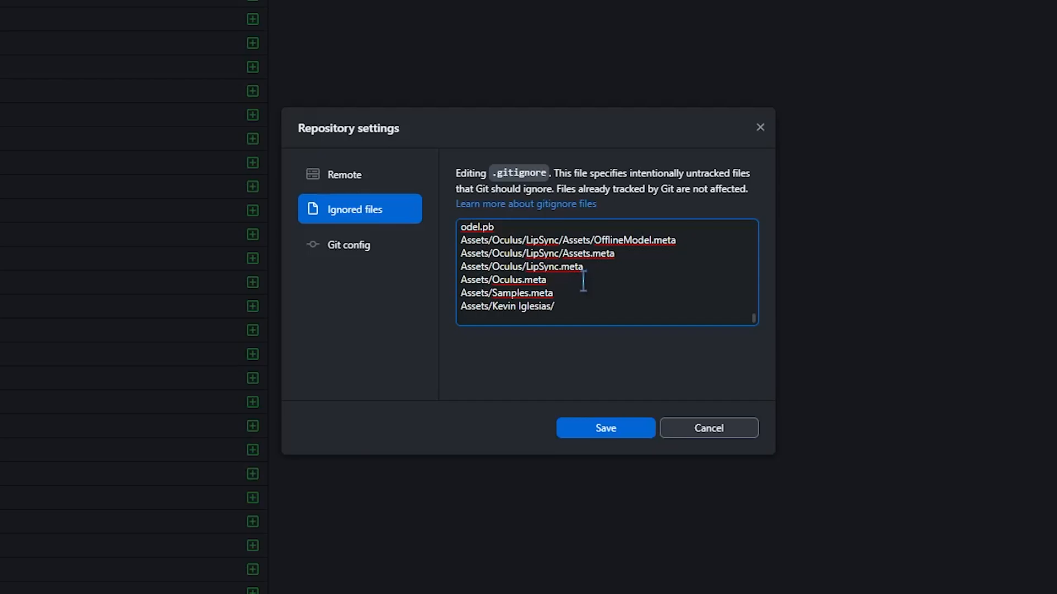
pyautogui.moveTo(330, 244)
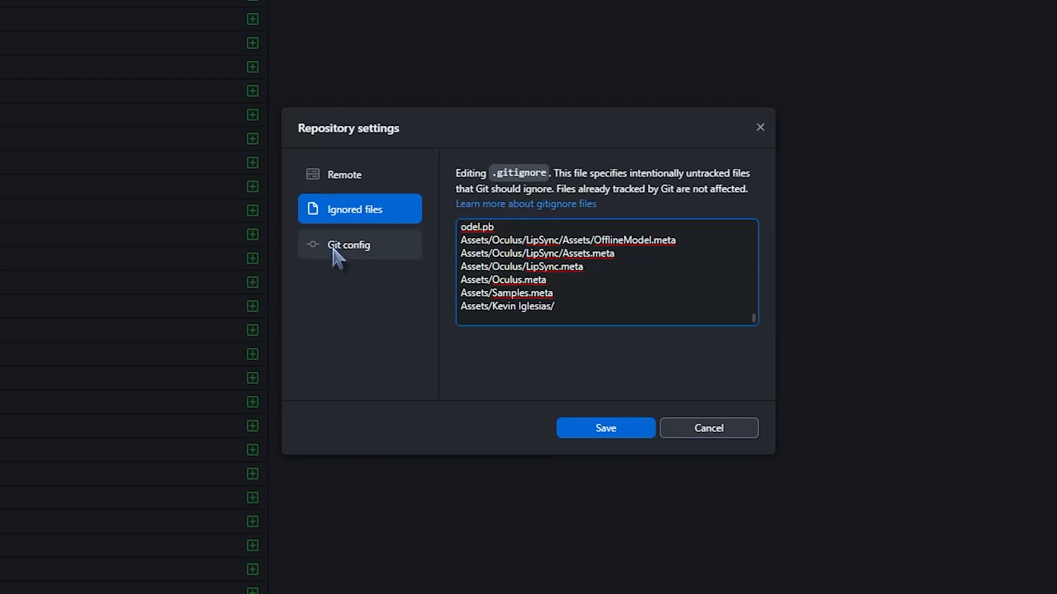
pyautogui.moveTo(394, 260)
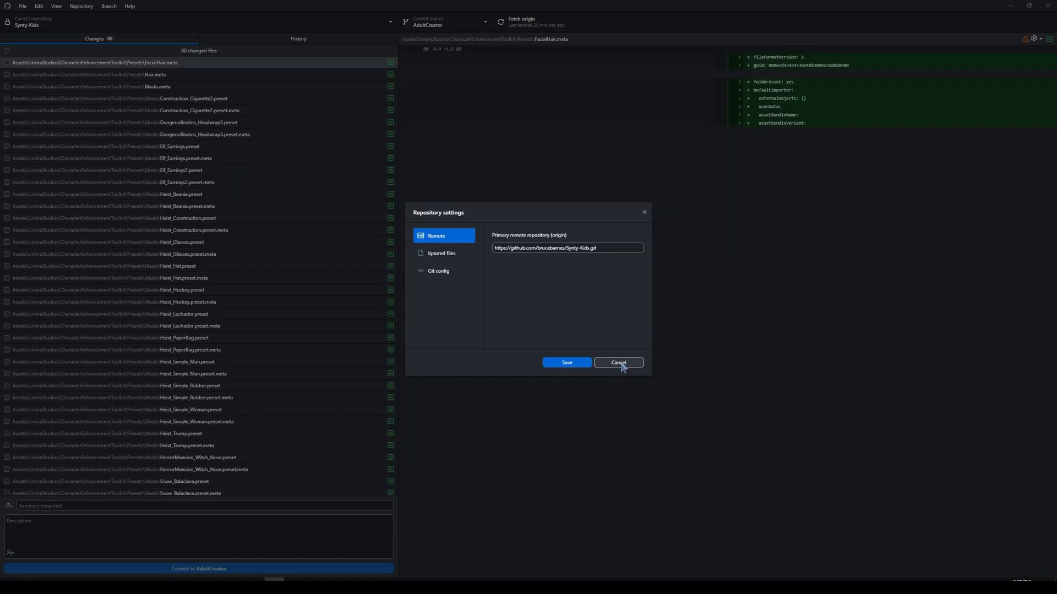
pyautogui.click(617, 363)
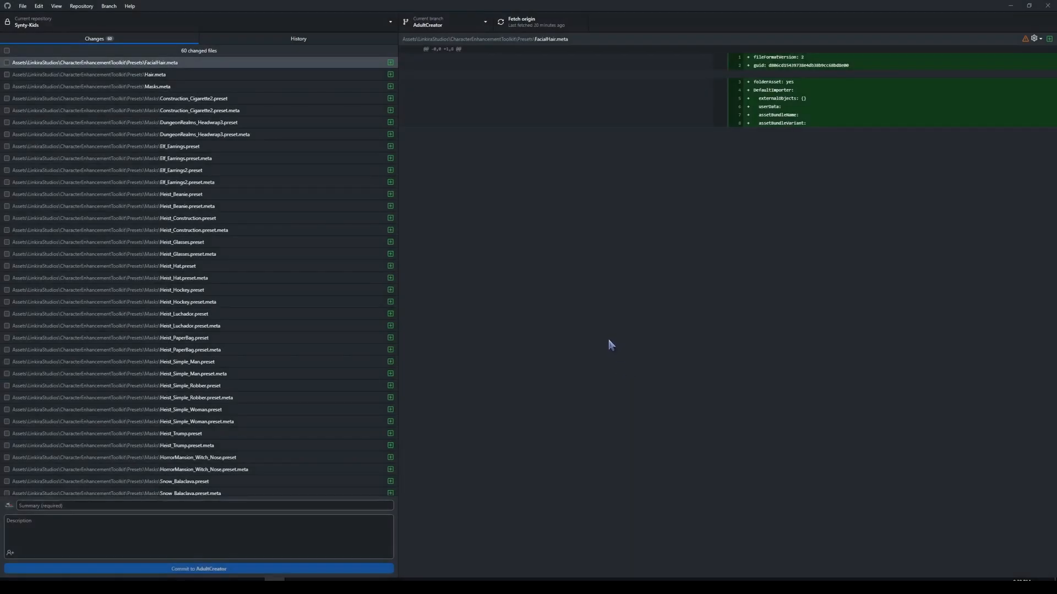
pyautogui.moveTo(619, 327)
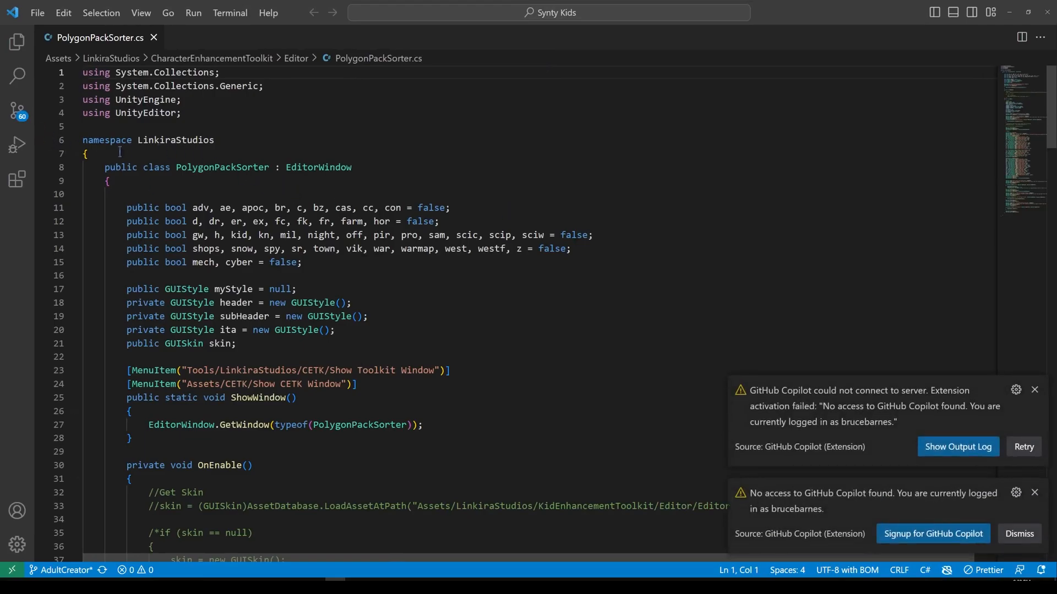
pyautogui.moveTo(16, 109)
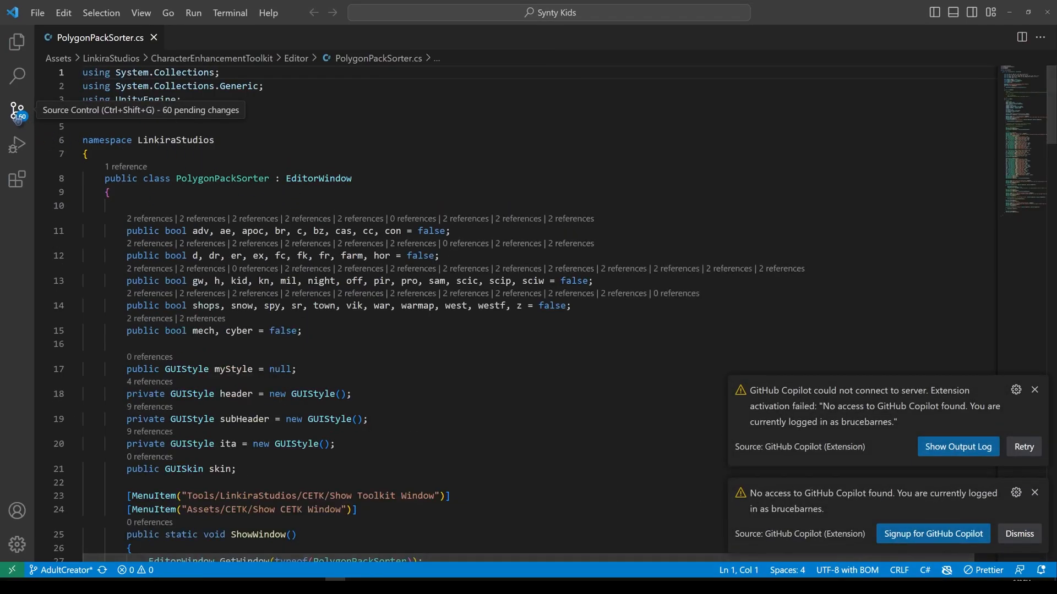
# Show the Source Control panel listing the 60 pending changes including ReadMe.txt.
pyautogui.click(16, 109)
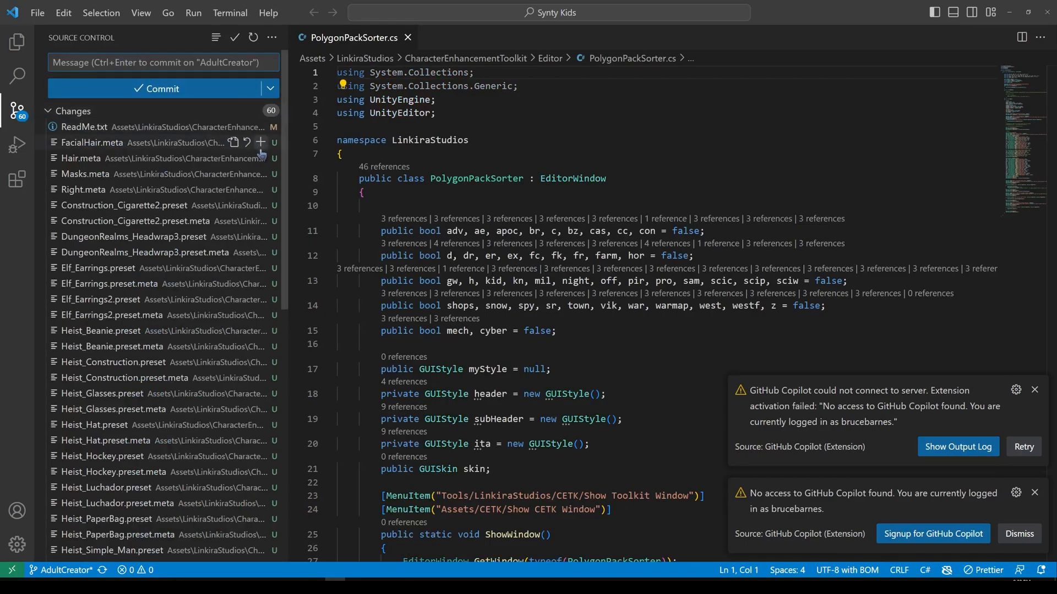
pyautogui.moveTo(39, 133)
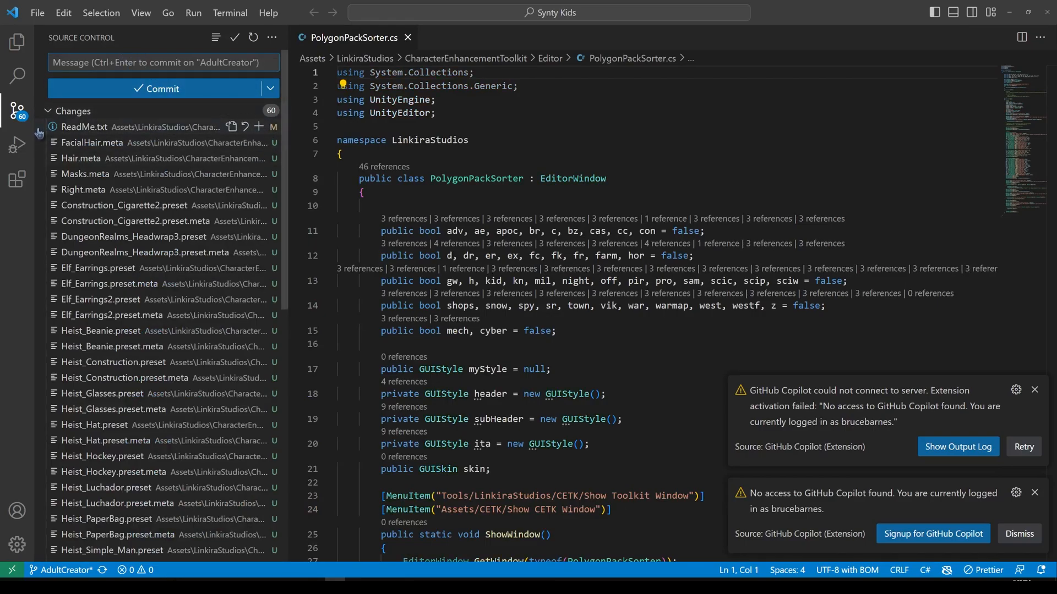
pyautogui.moveTo(128, 167)
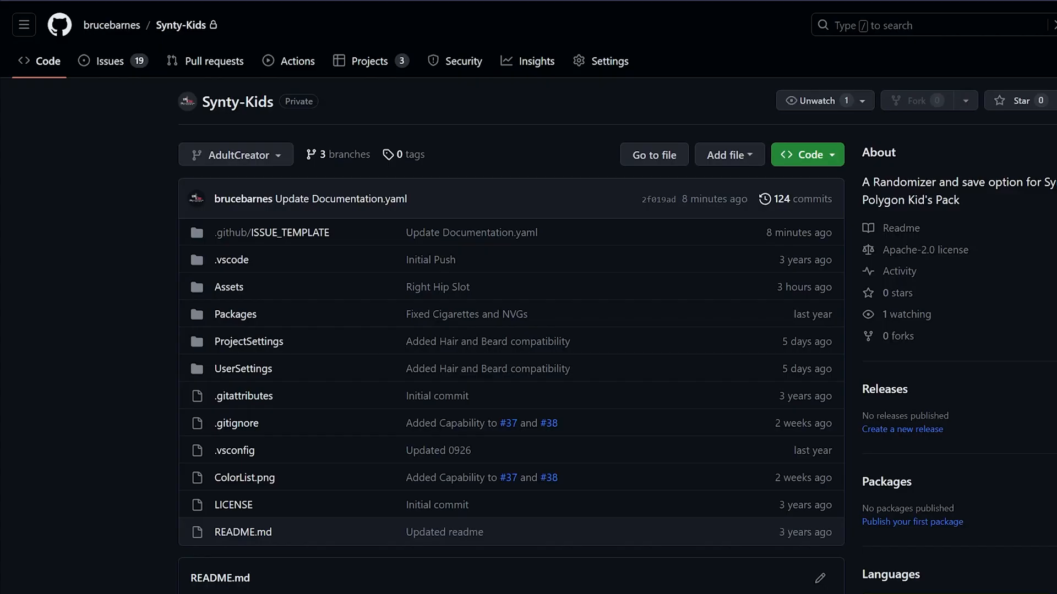
pyautogui.moveTo(133, 308)
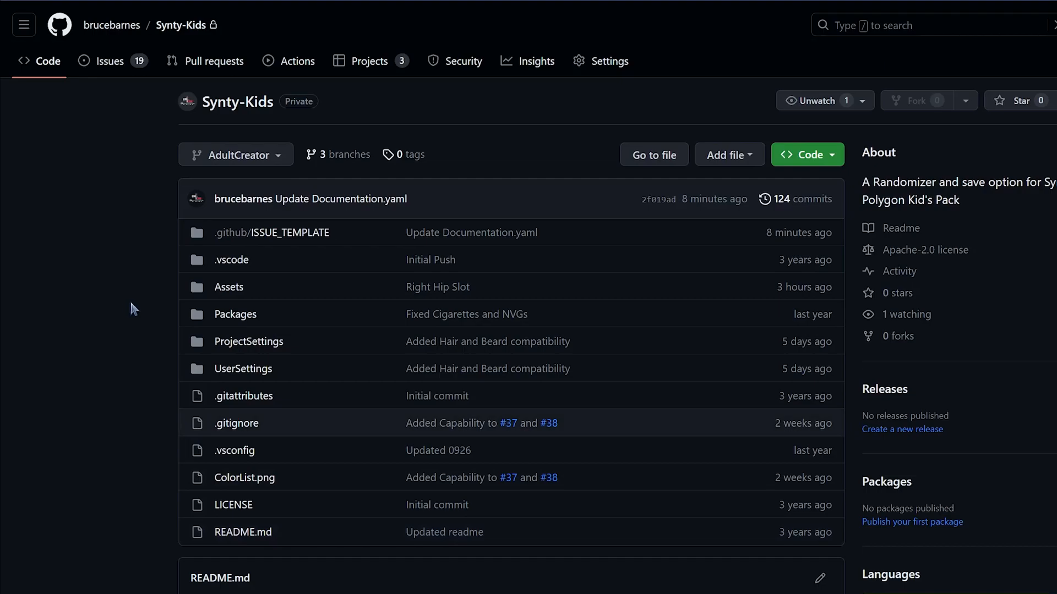
# Review the repository's list of open issues, scrolling through it.
pyautogui.scroll(-3)
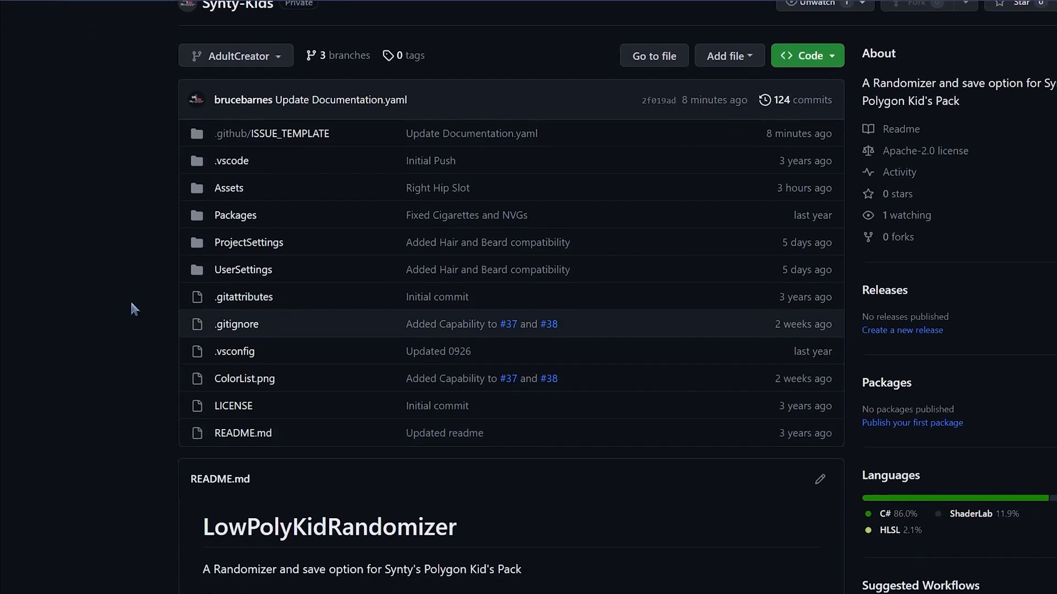
pyautogui.scroll(3)
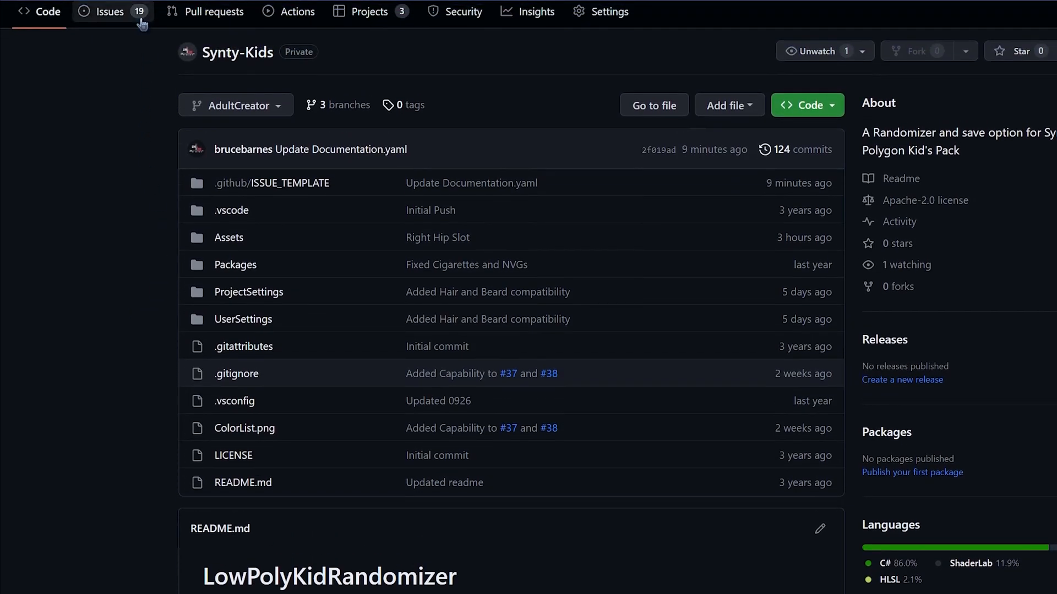
pyautogui.click(109, 12)
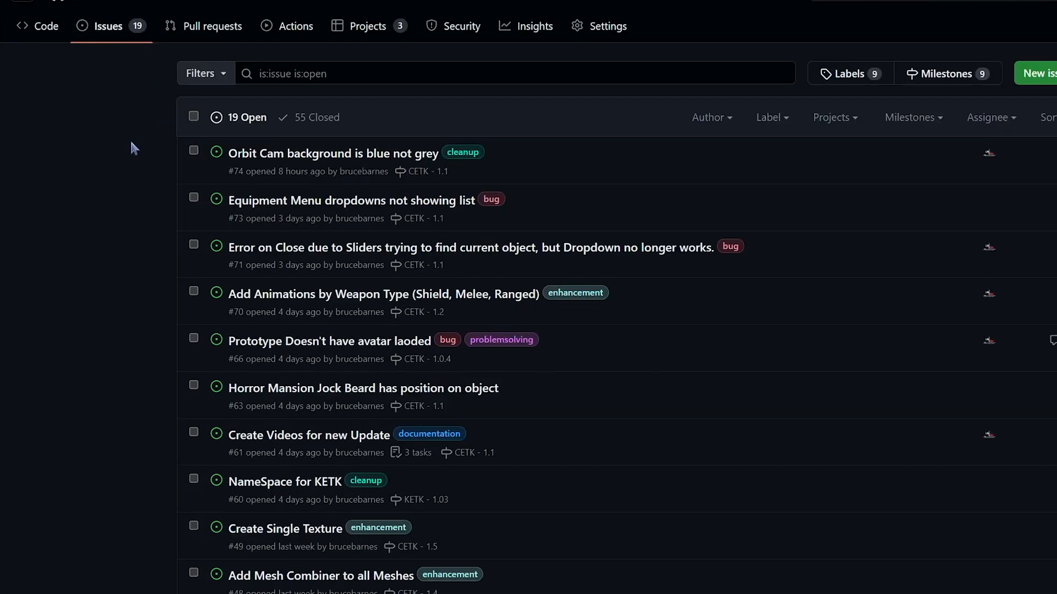
pyautogui.moveTo(414, 247)
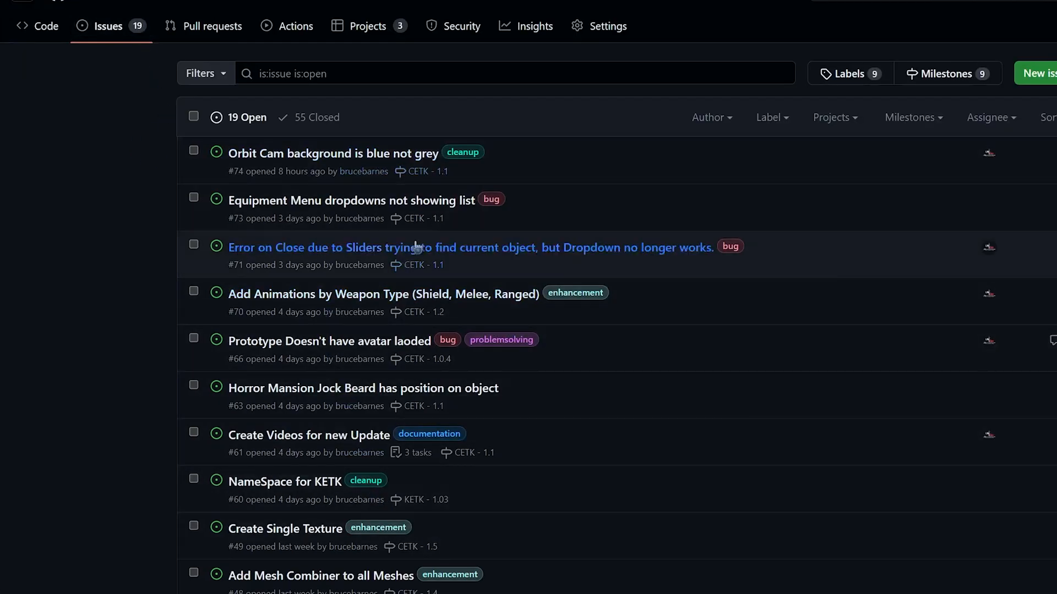
pyautogui.scroll(-3)
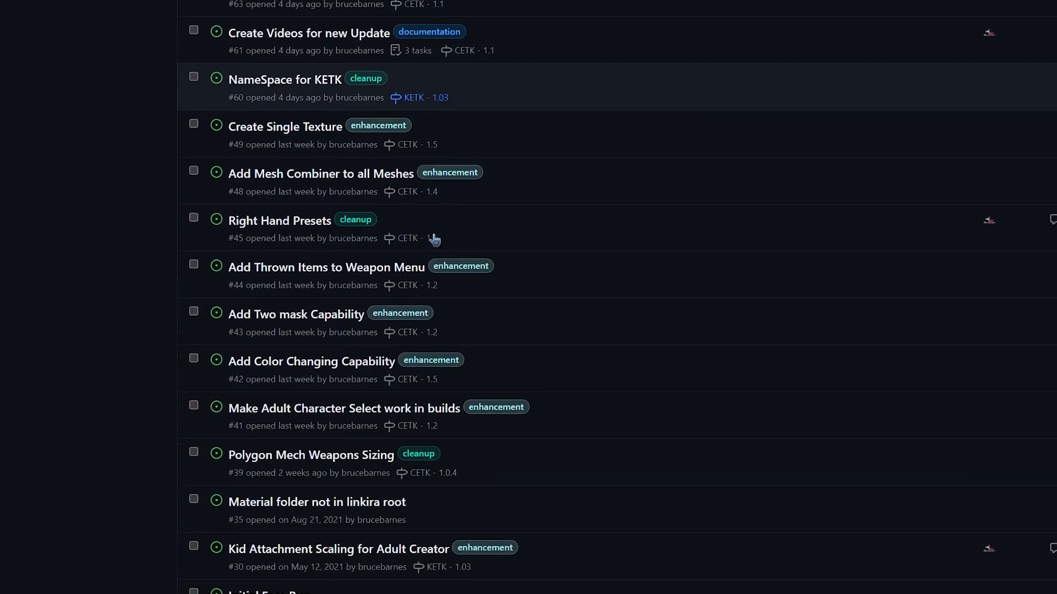
pyautogui.scroll(-3)
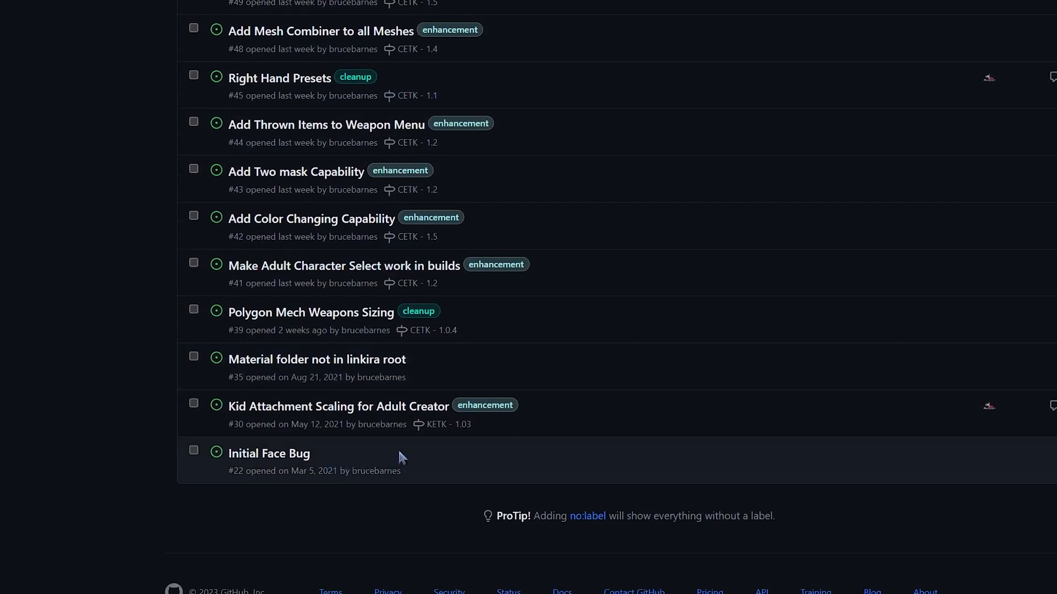
pyautogui.scroll(3)
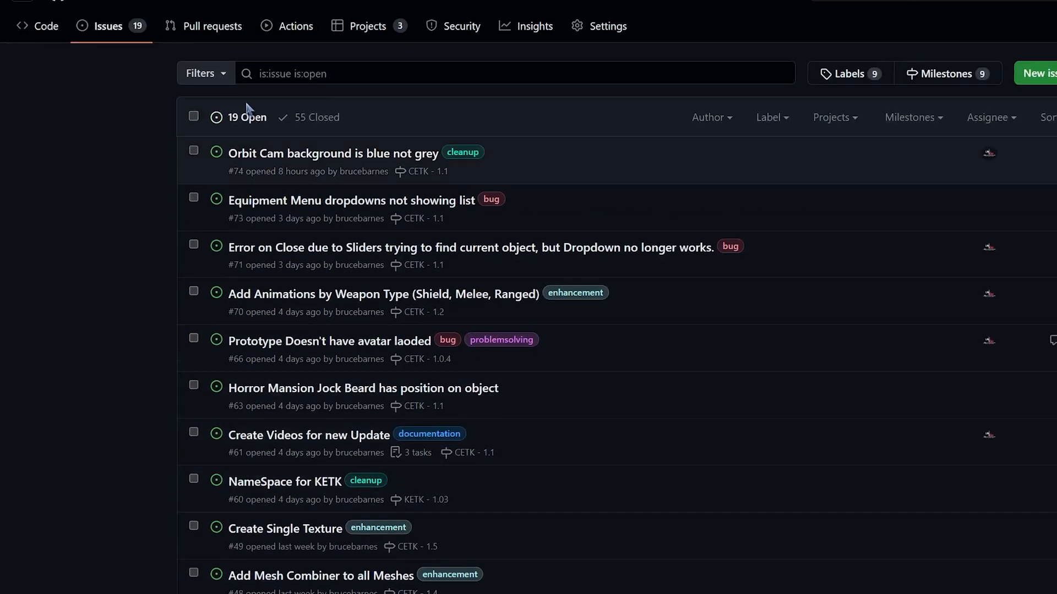
pyautogui.moveTo(99, 213)
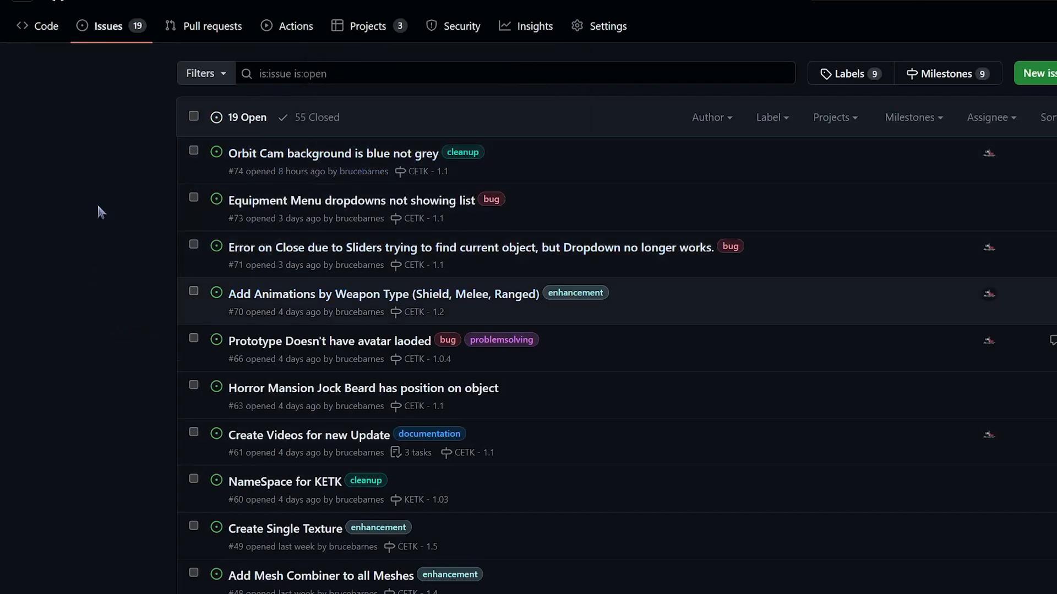
pyautogui.moveTo(113, 196)
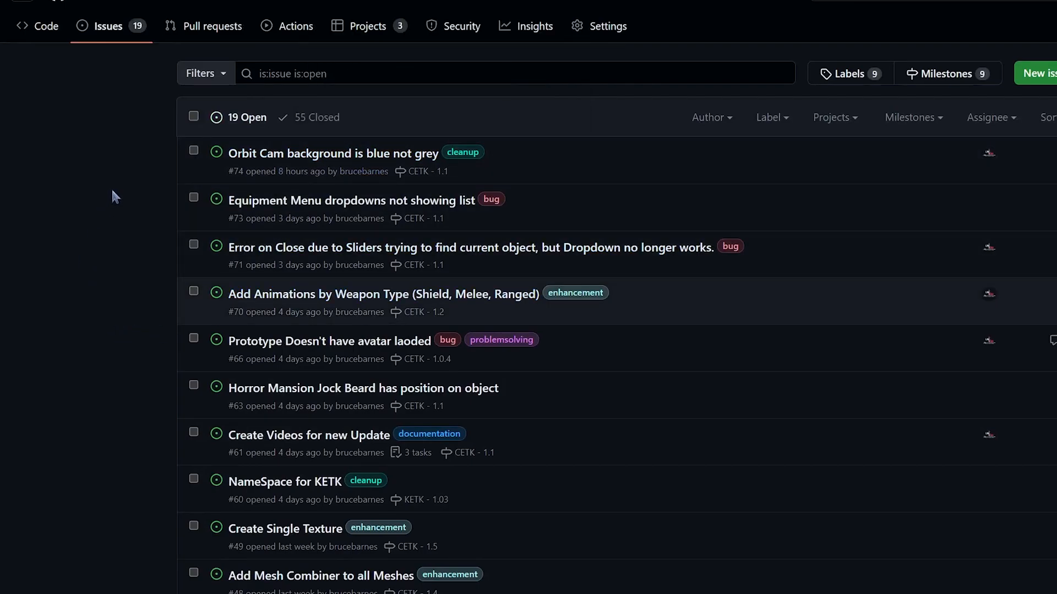
# From Projects (classic), load the Asset Complete board with To do, In progress and Done columns.
pyautogui.click(369, 26)
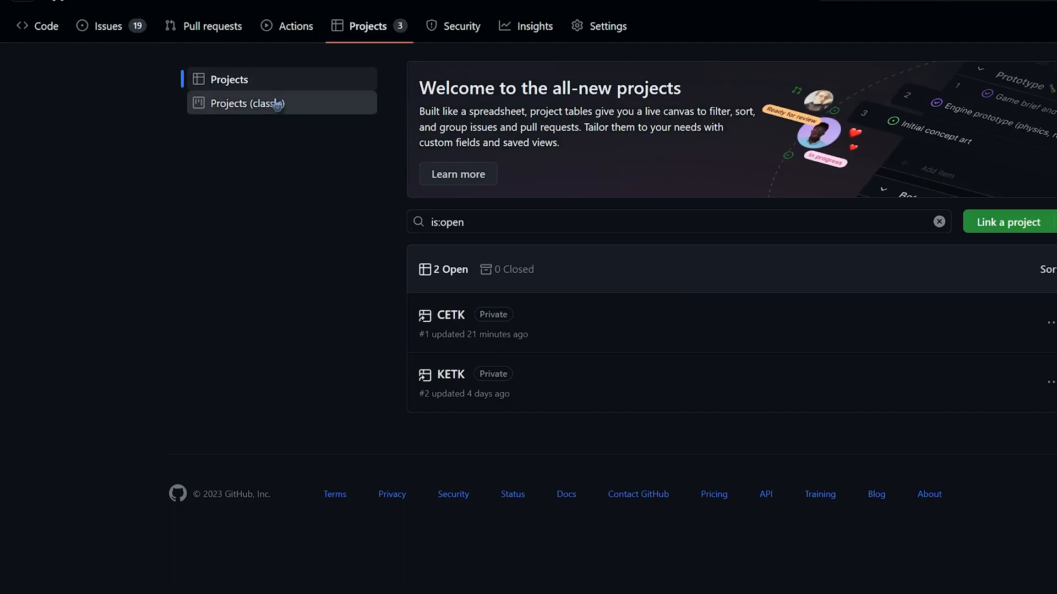
pyautogui.click(248, 103)
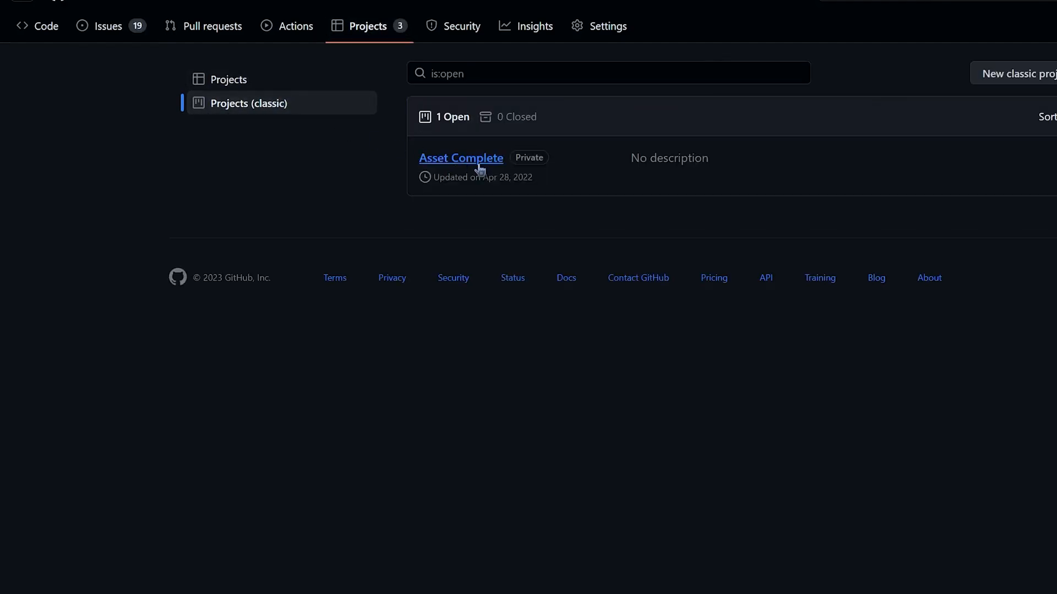
pyautogui.click(460, 158)
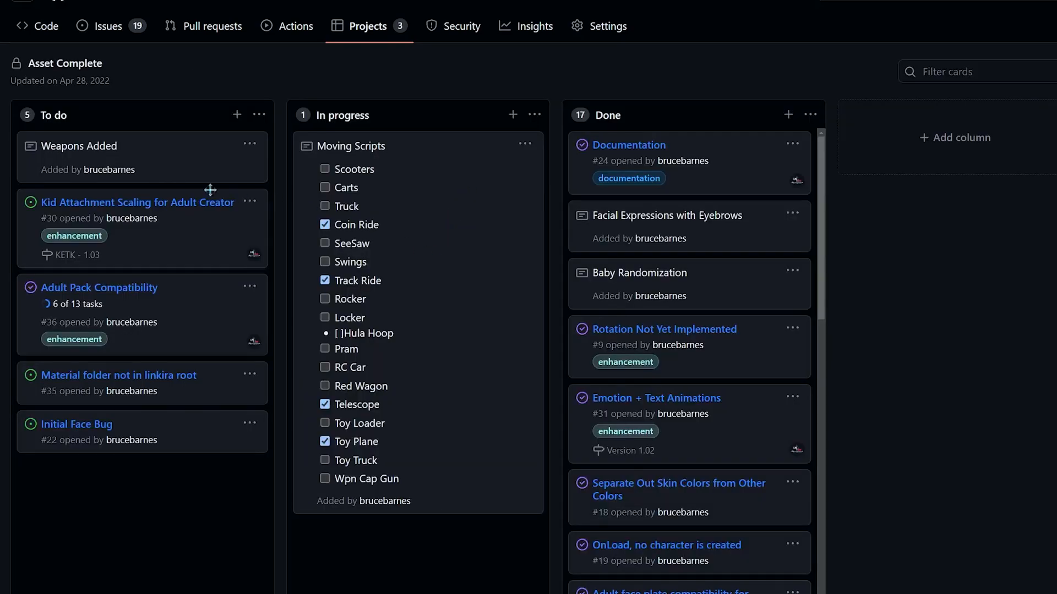
pyautogui.moveTo(312, 507)
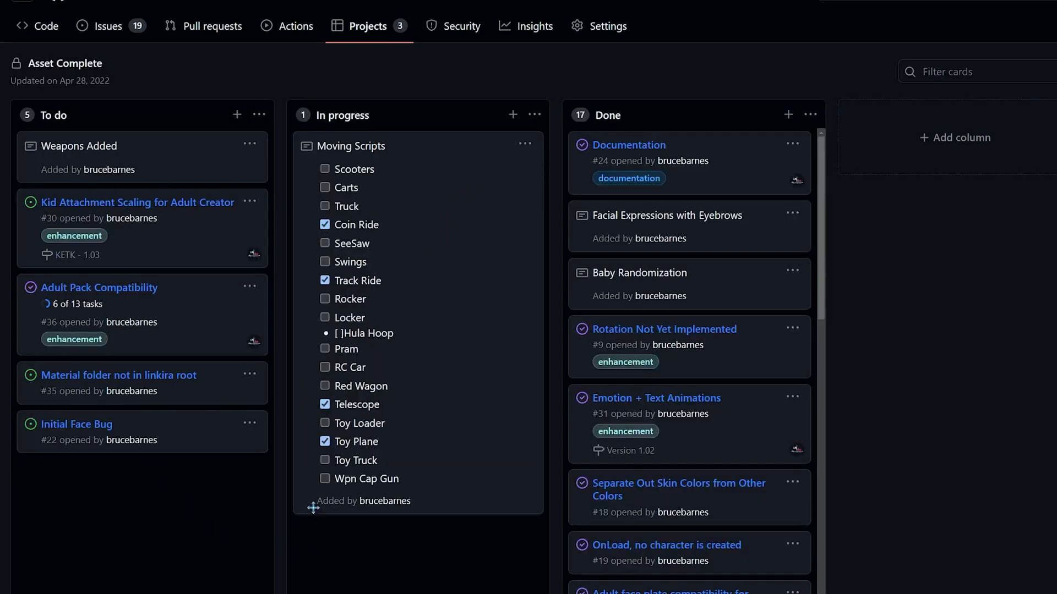
pyautogui.moveTo(309, 201)
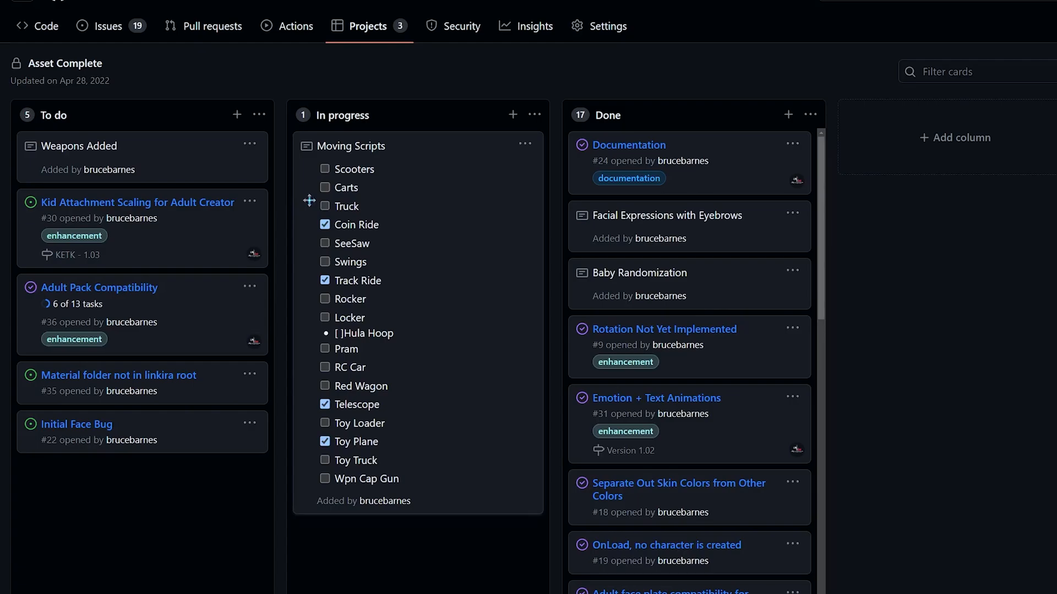
pyautogui.moveTo(372, 306)
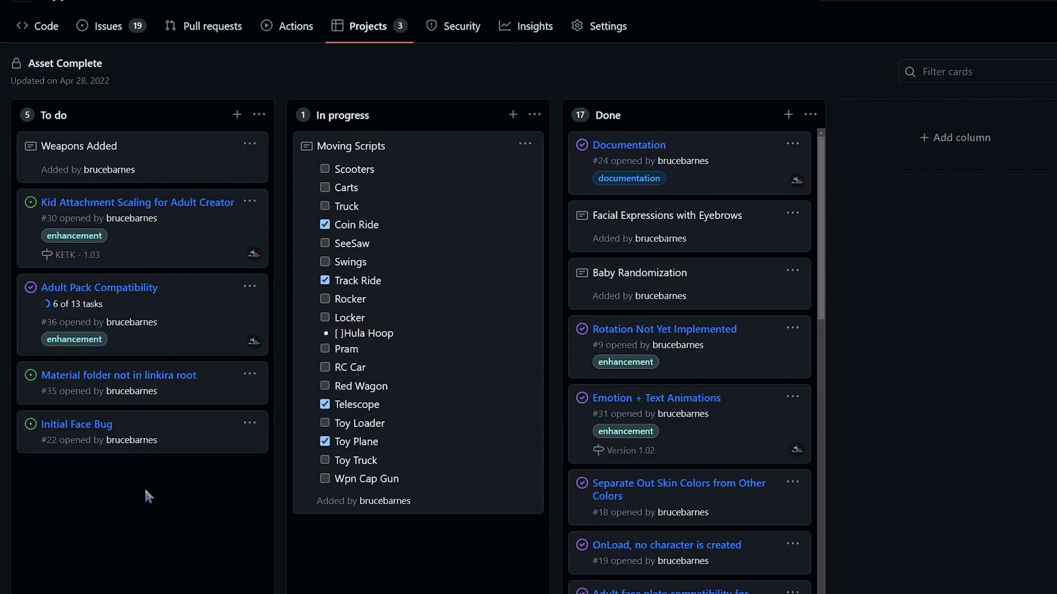
# From the new-style Projects list, load the CETK board and scroll its Todo column.
pyautogui.click(369, 26)
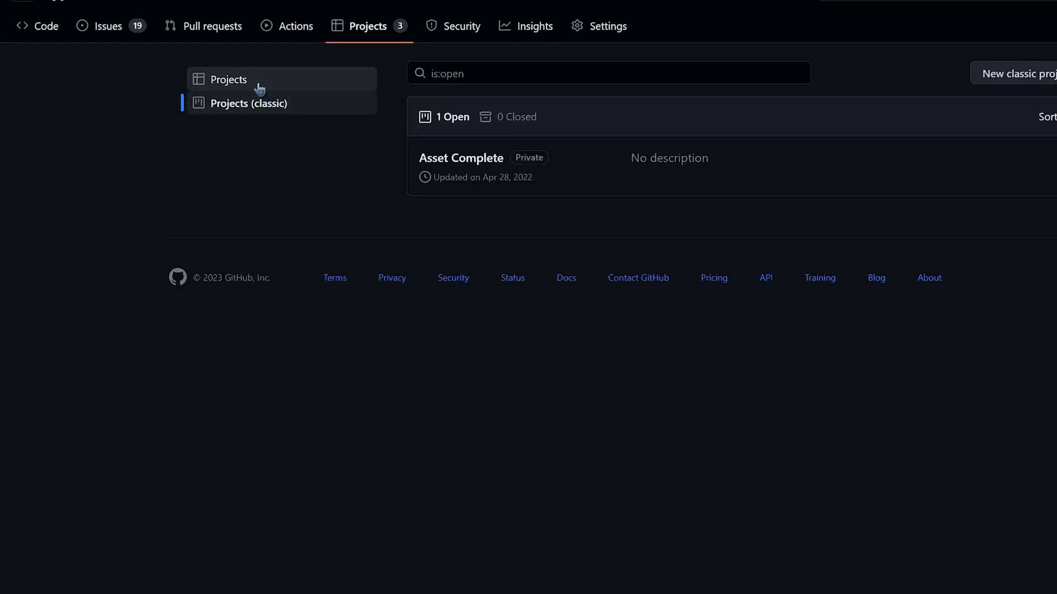
pyautogui.click(228, 78)
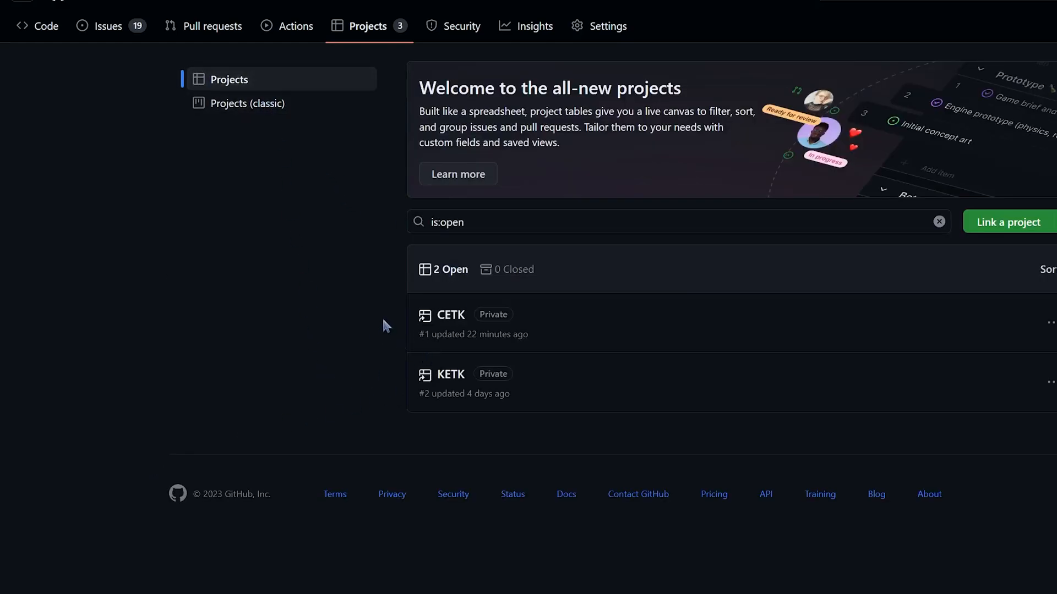
pyautogui.moveTo(434, 315)
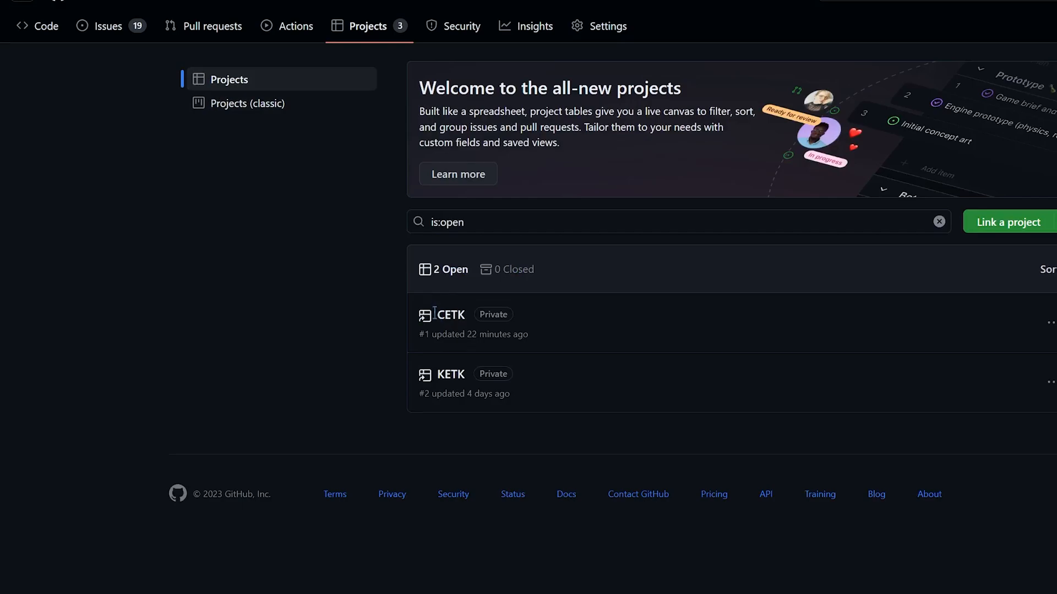
pyautogui.moveTo(450, 315)
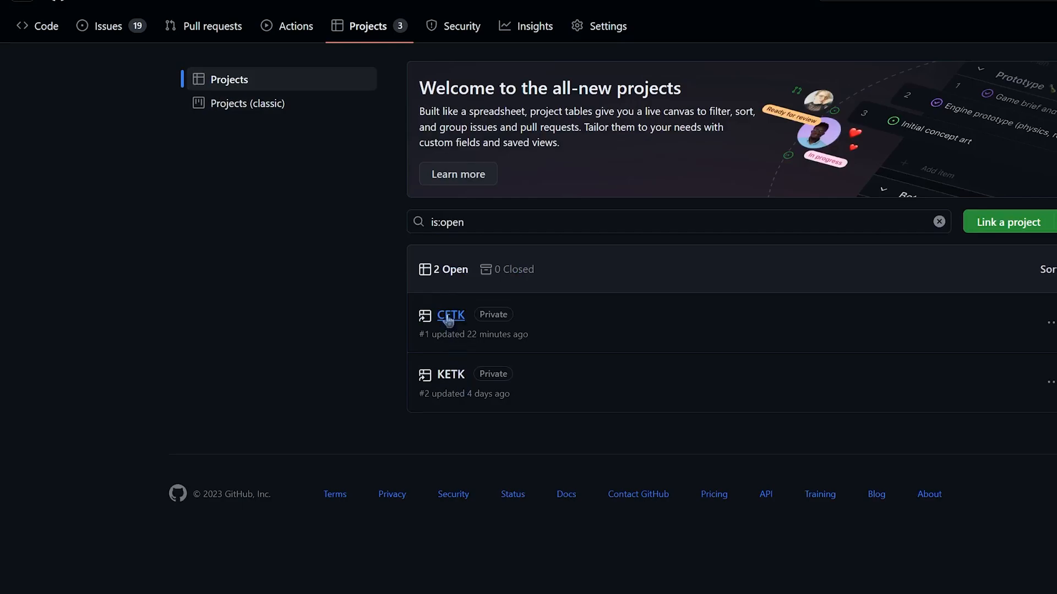
pyautogui.click(451, 315)
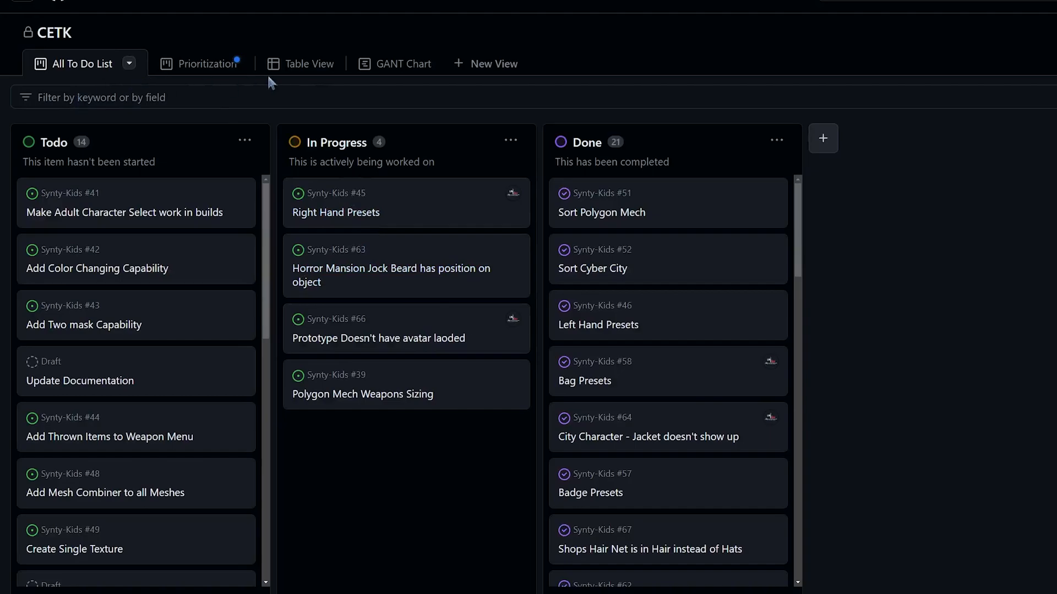
pyautogui.moveTo(928, 211)
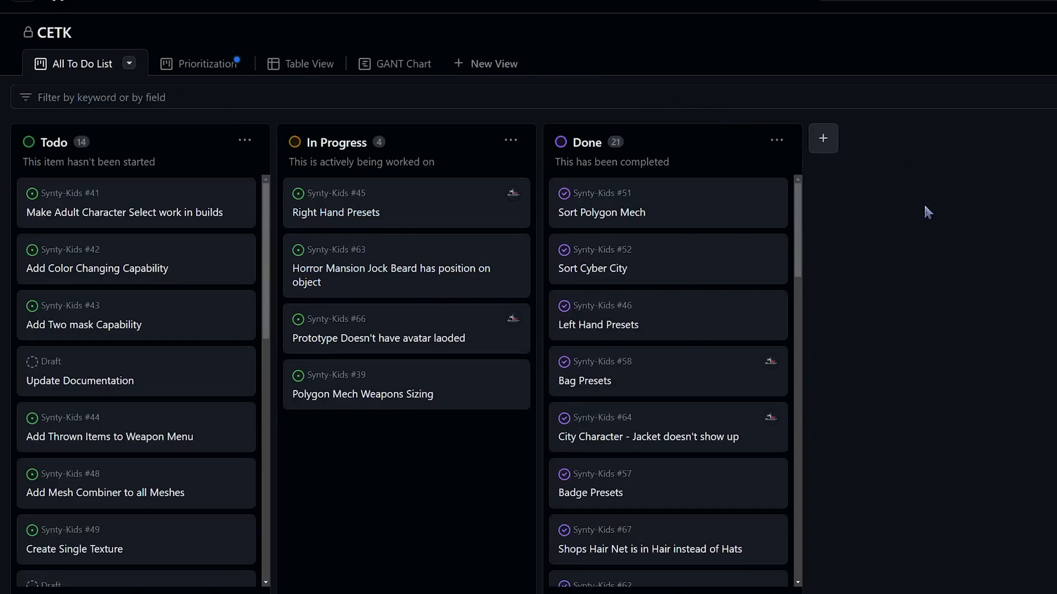
pyautogui.moveTo(324, 315)
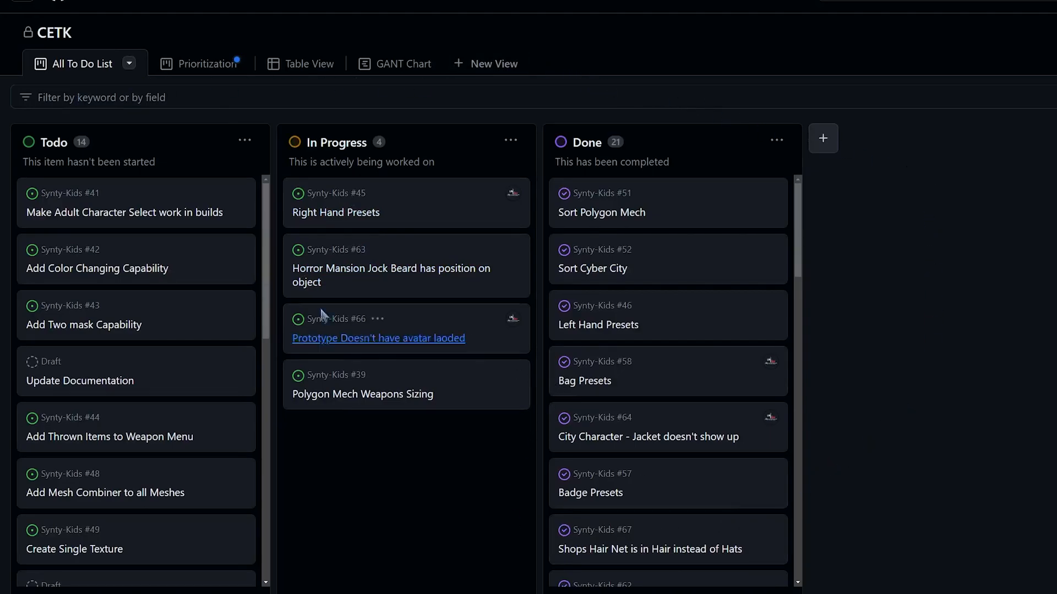
pyautogui.scroll(-3)
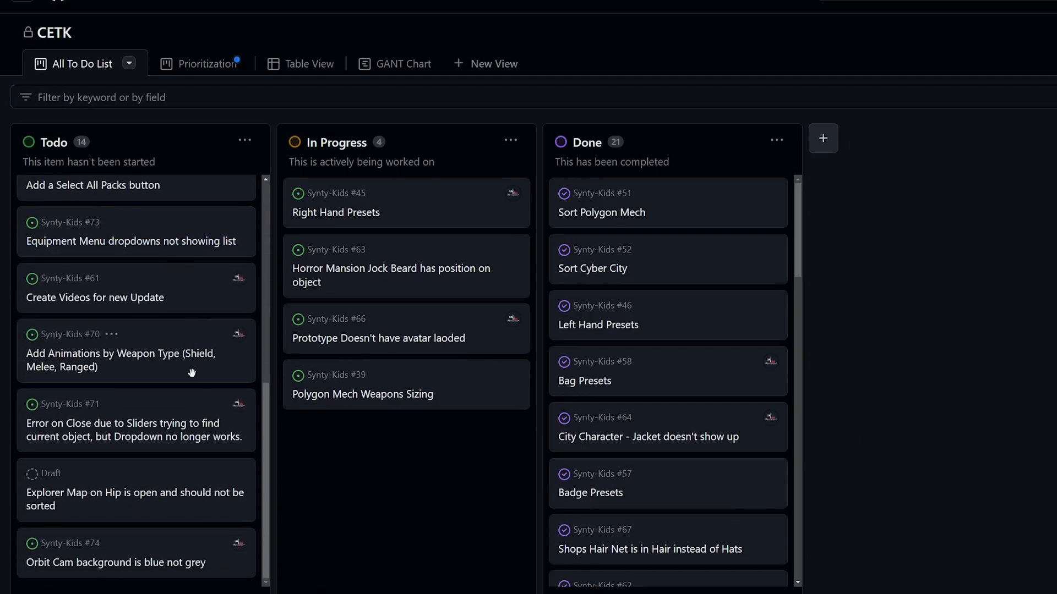
pyautogui.moveTo(666, 323)
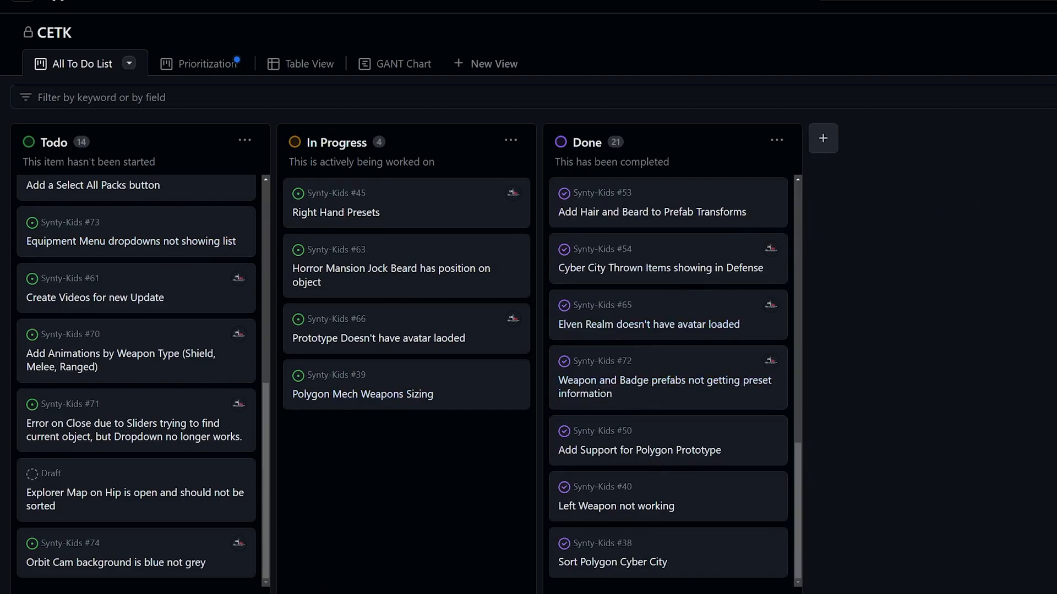
pyautogui.moveTo(177, 69)
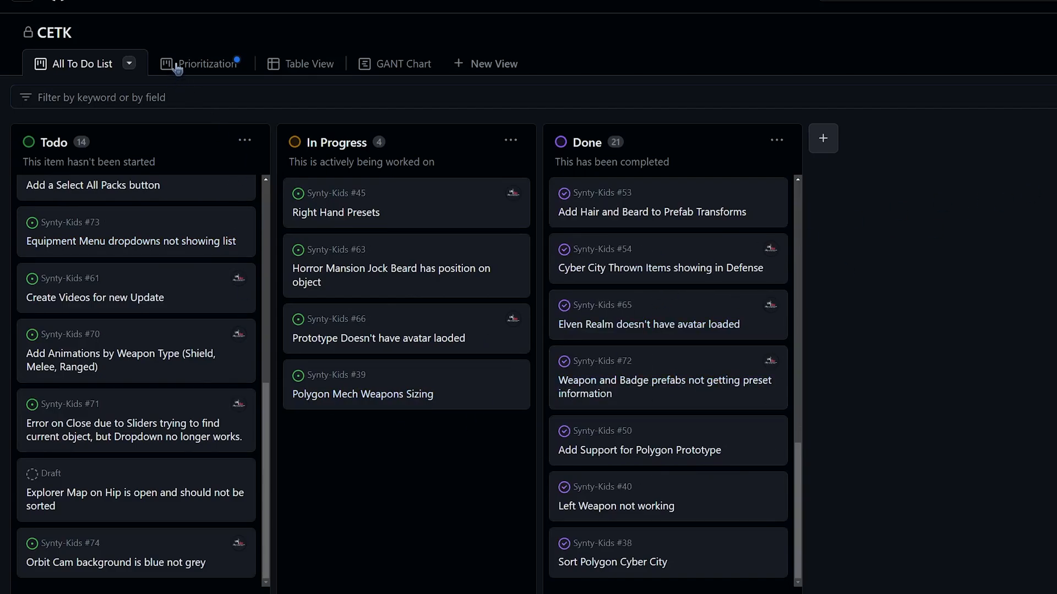
pyautogui.click(204, 64)
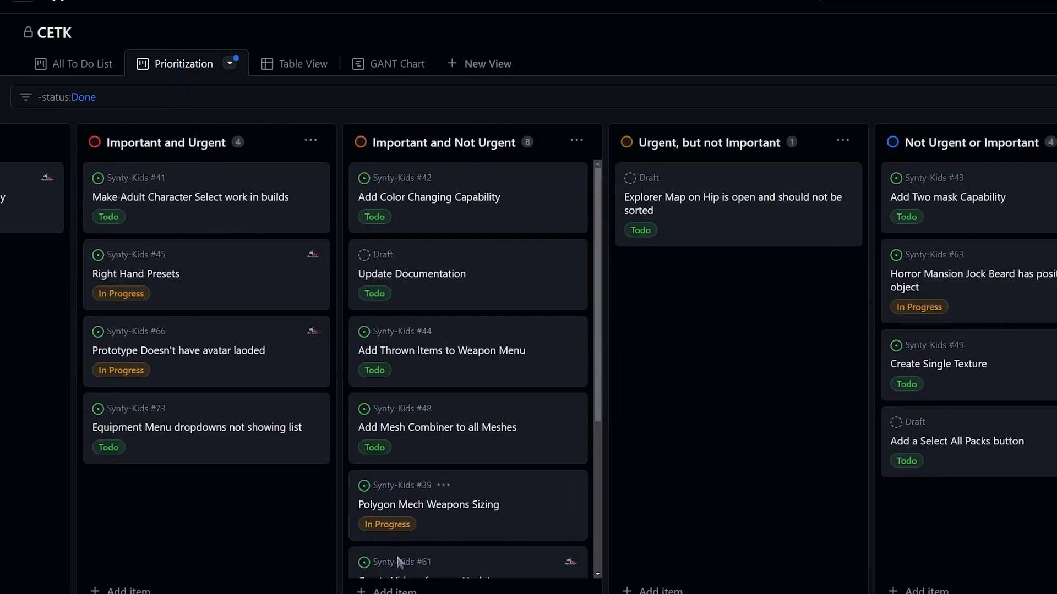
pyautogui.hscroll(-3)
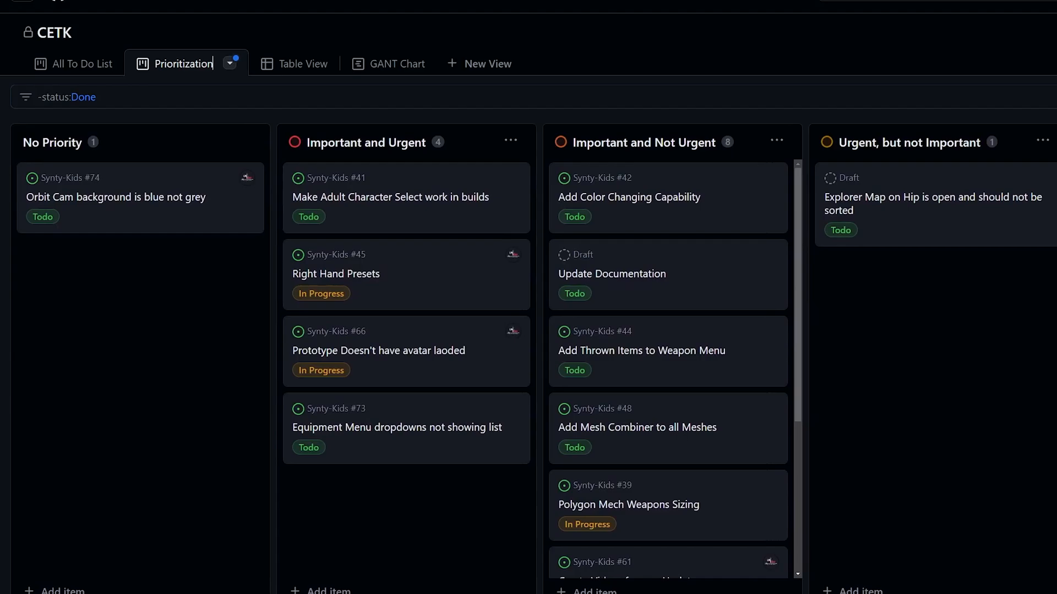
pyautogui.hscroll(3)
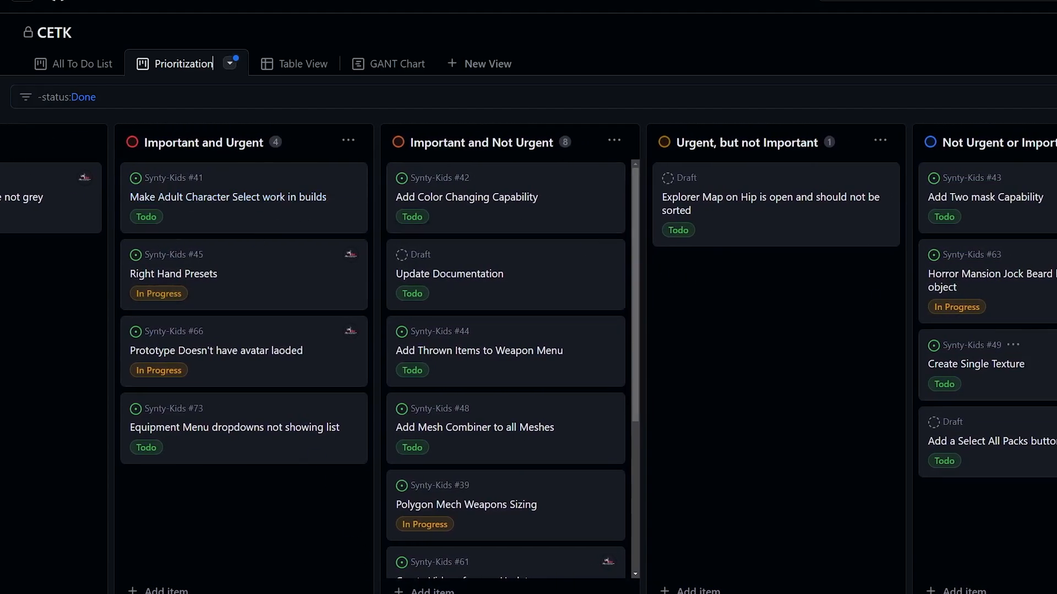
# On the Table View, start a New field, browse the field types, then cancel without adding it.
pyautogui.click(289, 63)
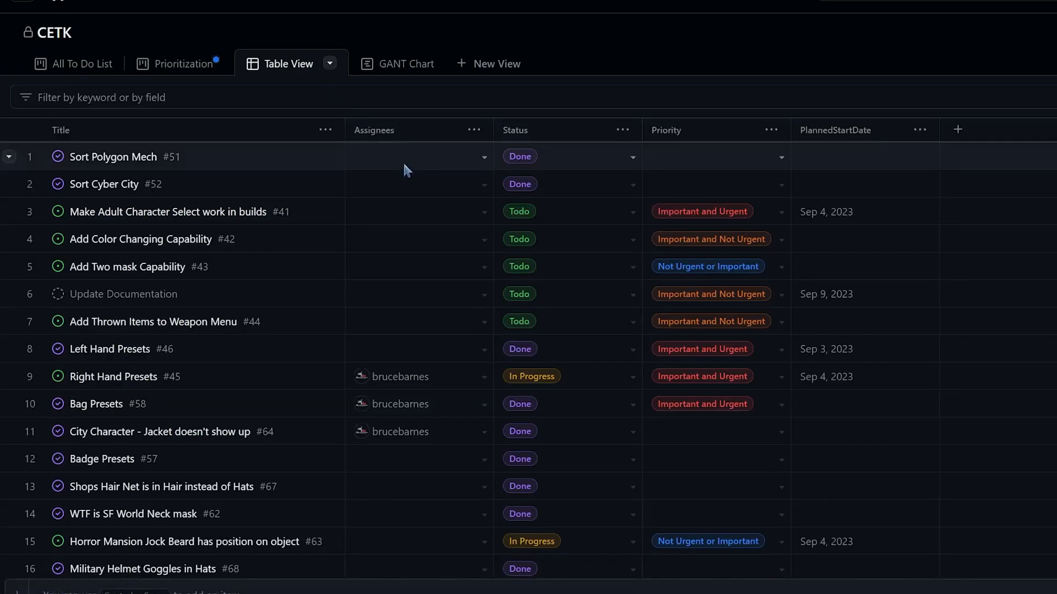
pyautogui.moveTo(375, 170)
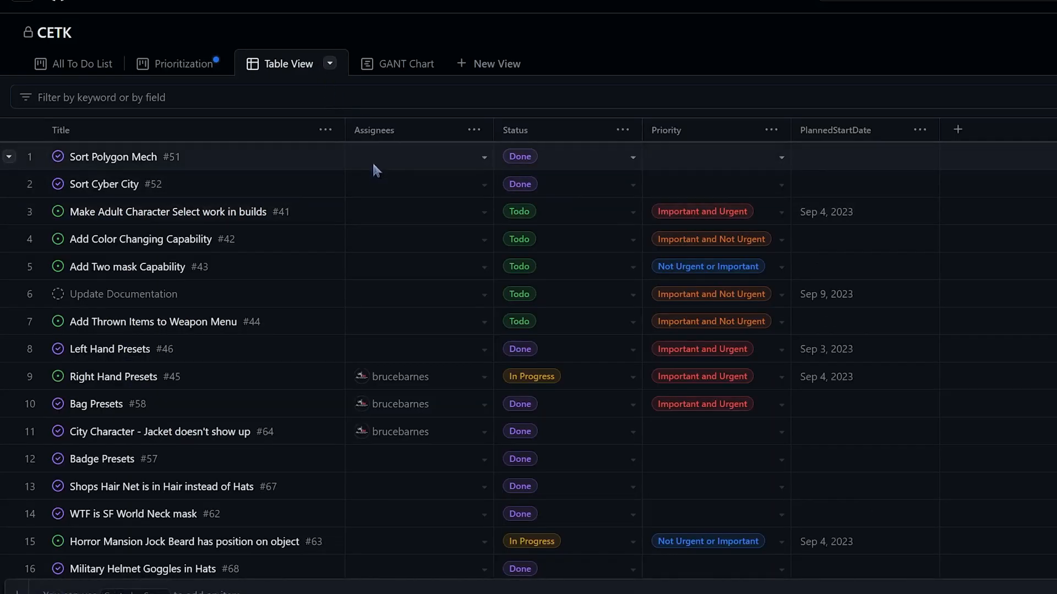
pyautogui.moveTo(918, 209)
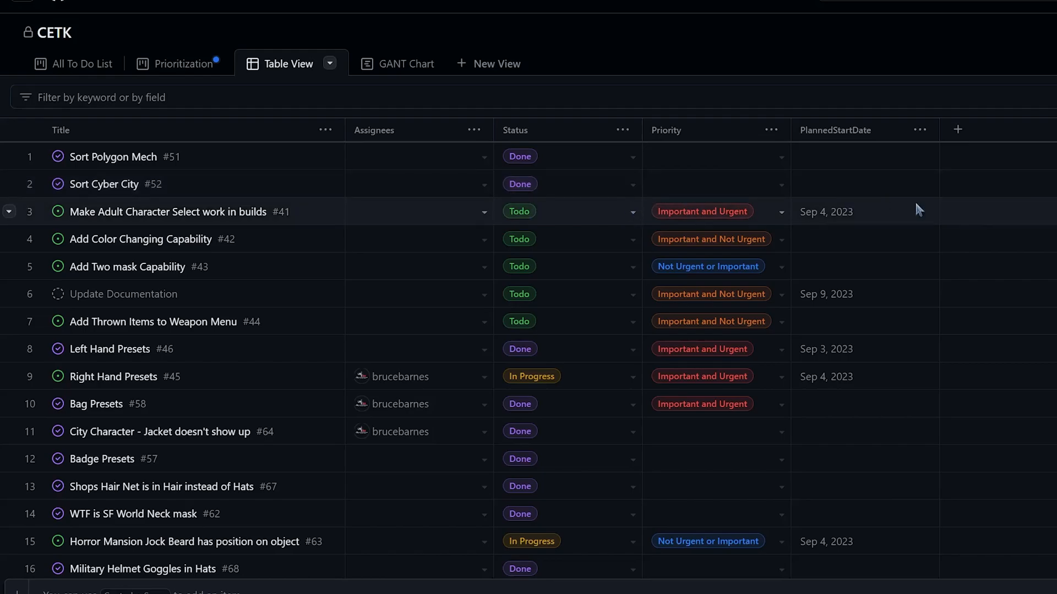
pyautogui.moveTo(956, 130)
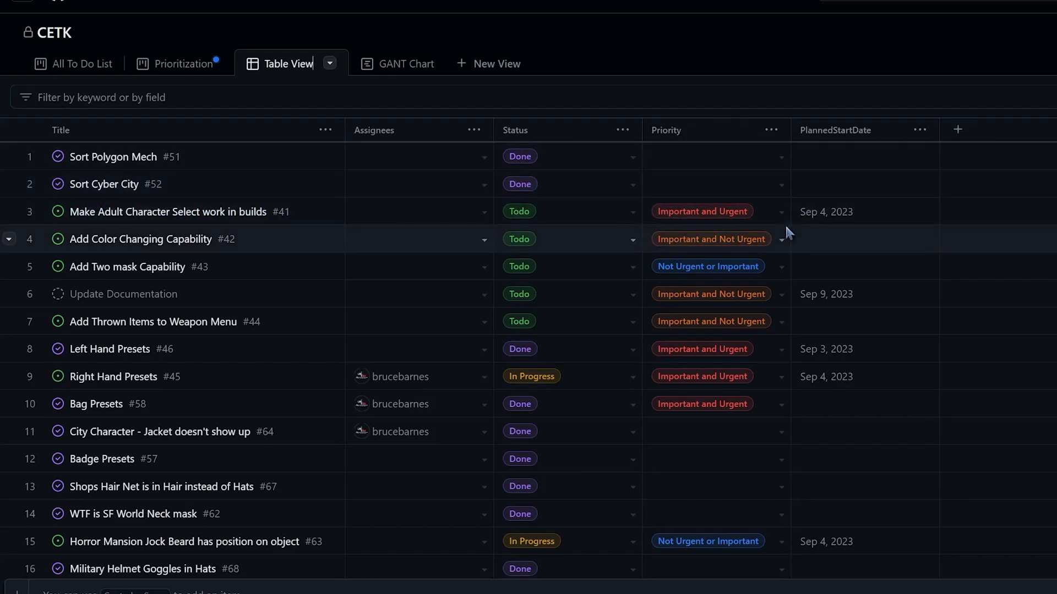
pyautogui.moveTo(760, 217)
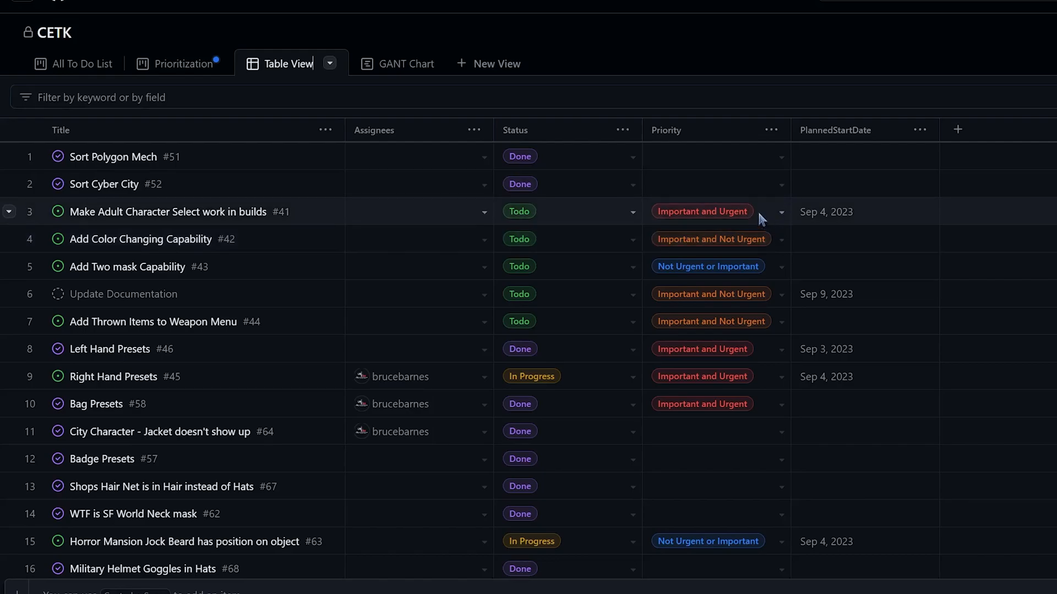
pyautogui.click(957, 130)
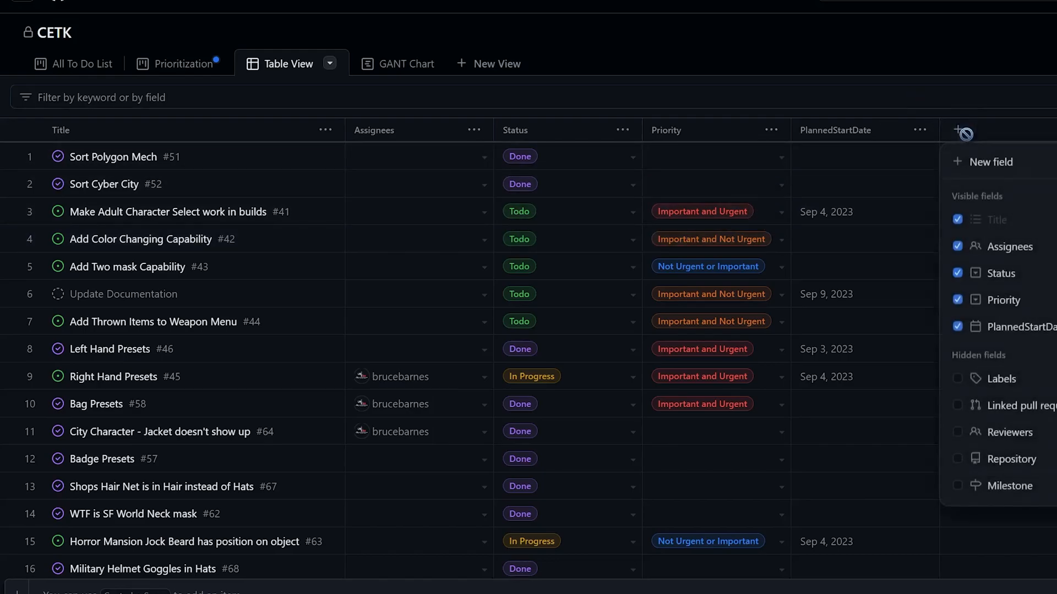
pyautogui.click(991, 162)
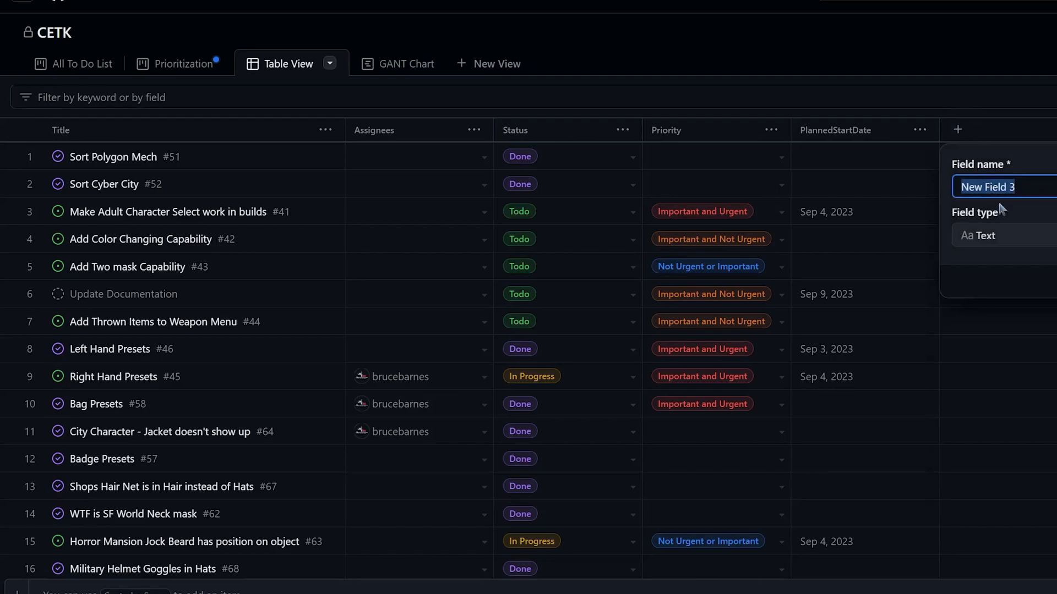
pyautogui.click(997, 235)
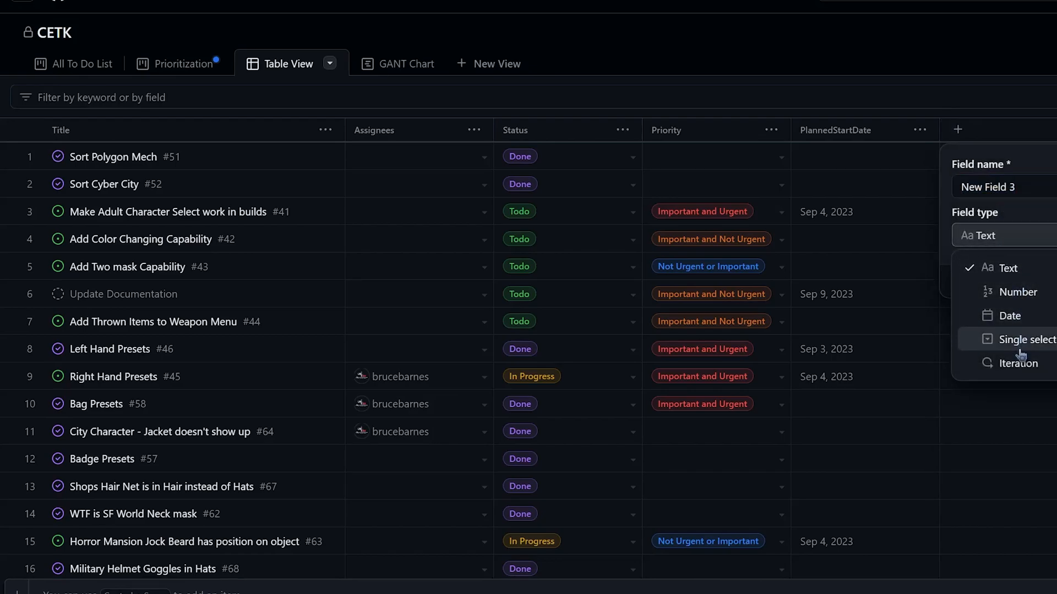
pyautogui.click(1023, 339)
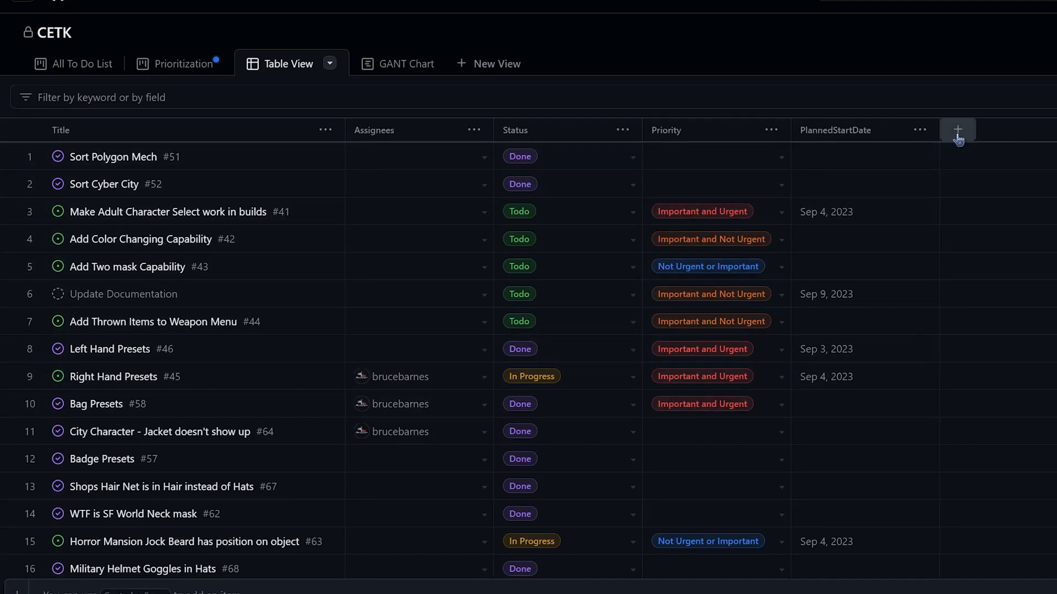
pyautogui.moveTo(573, 183)
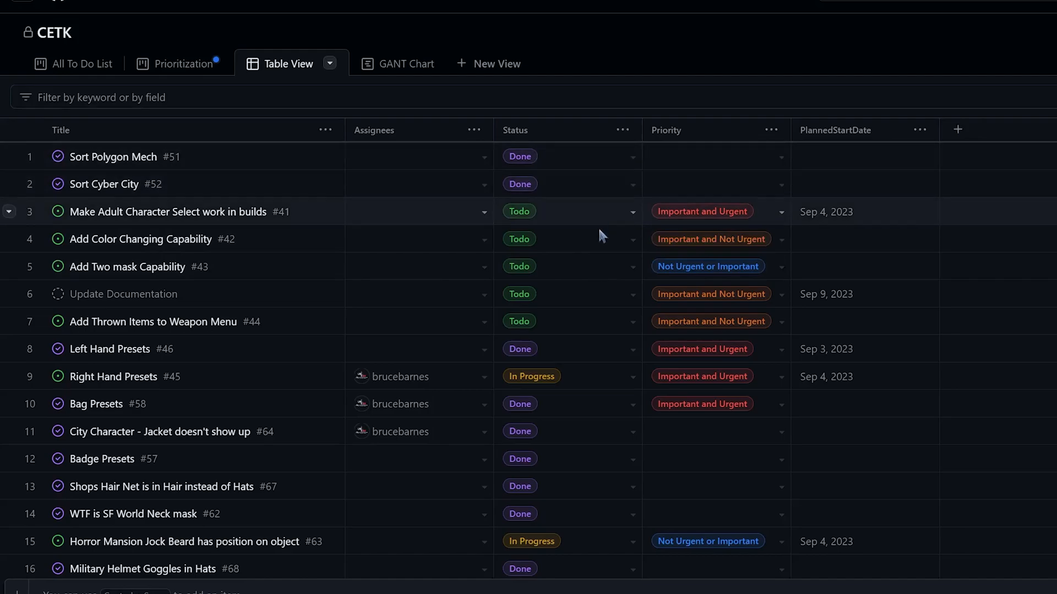
pyautogui.moveTo(839, 462)
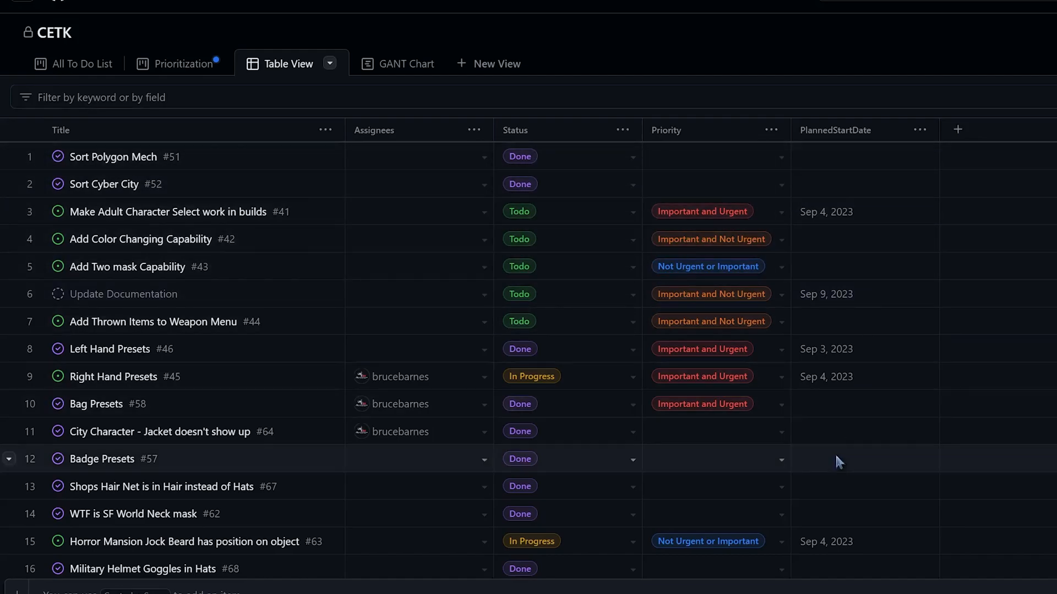
pyautogui.moveTo(412, 70)
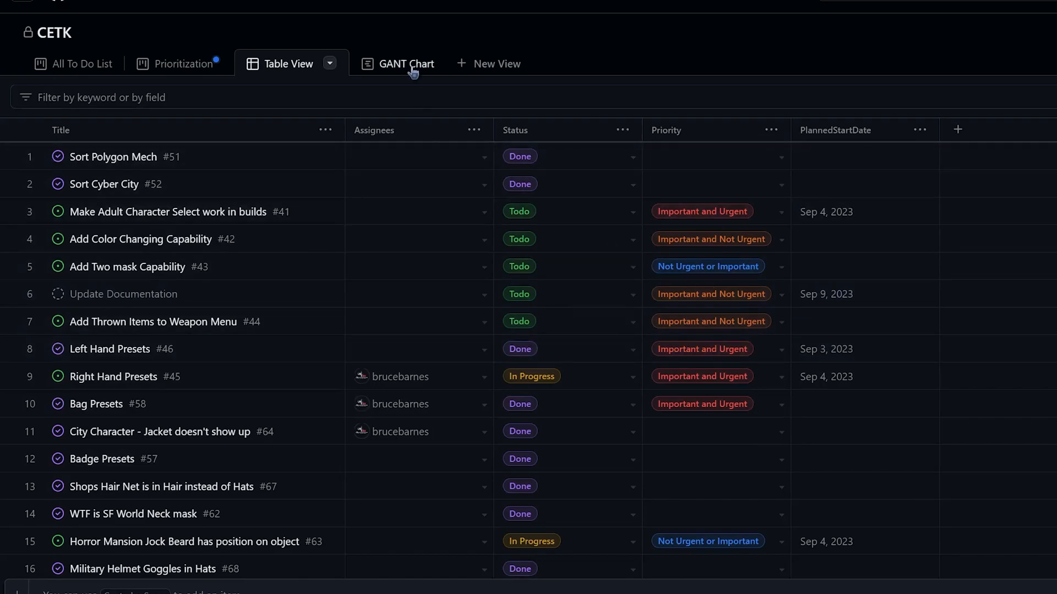
# View the GANT Chart with items across the August–September 2023 timeline, scrolling the list.
pyautogui.click(406, 64)
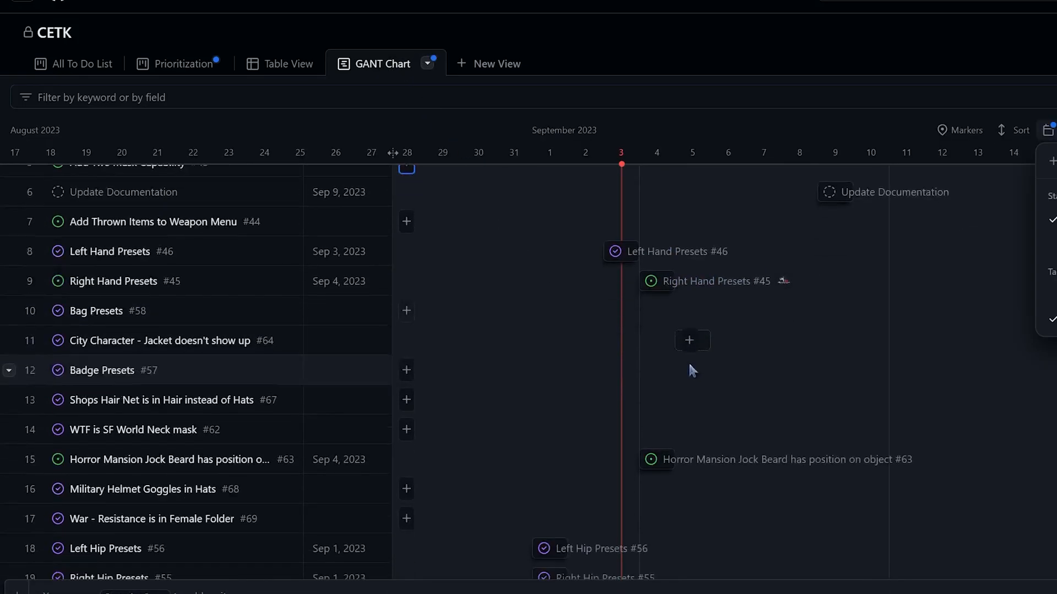
pyautogui.scroll(-3)
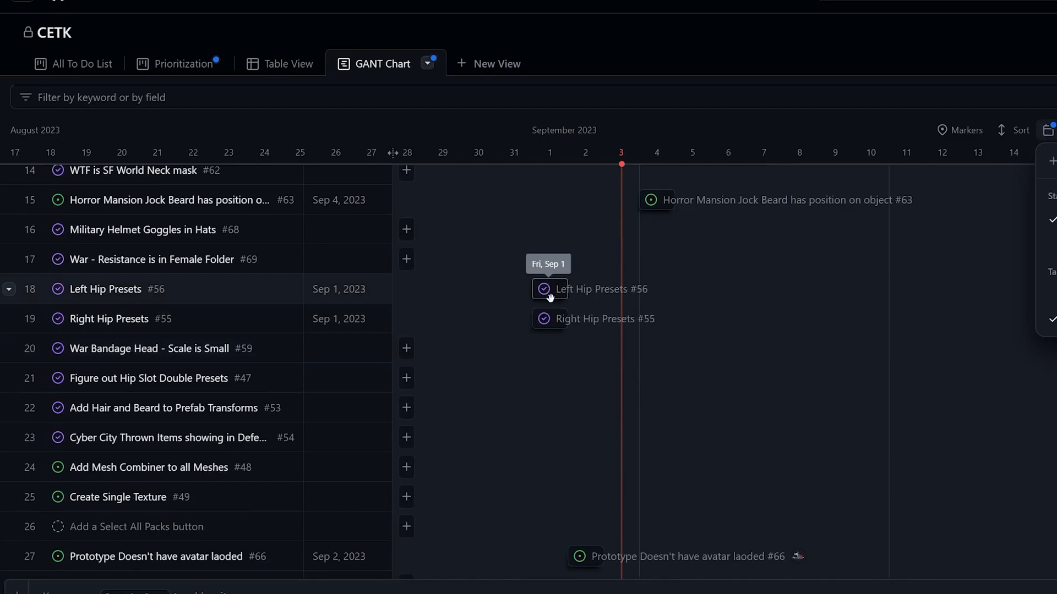
pyautogui.moveTo(535, 295)
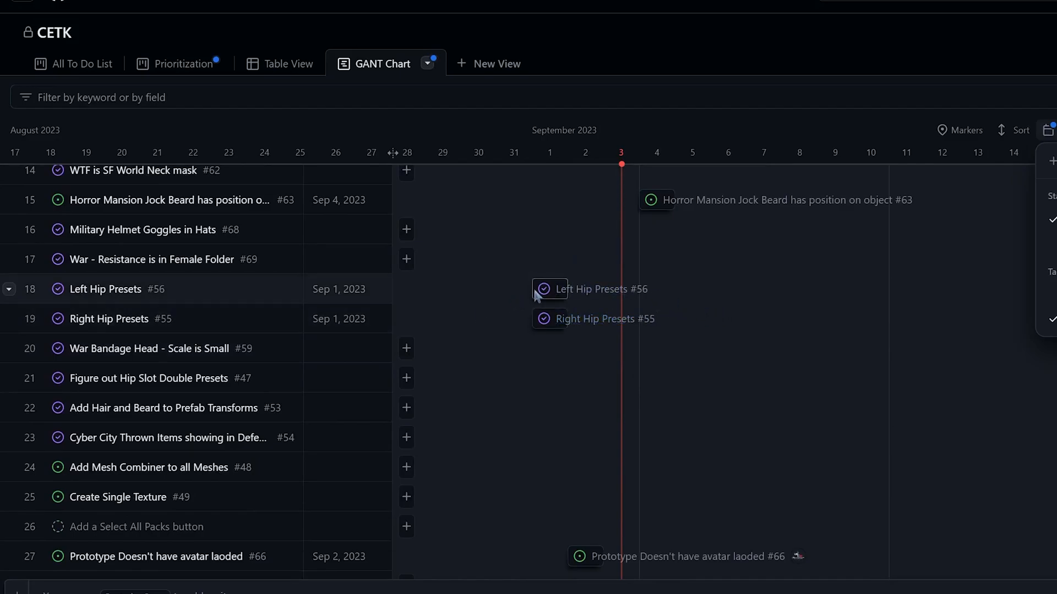
pyautogui.moveTo(525, 282)
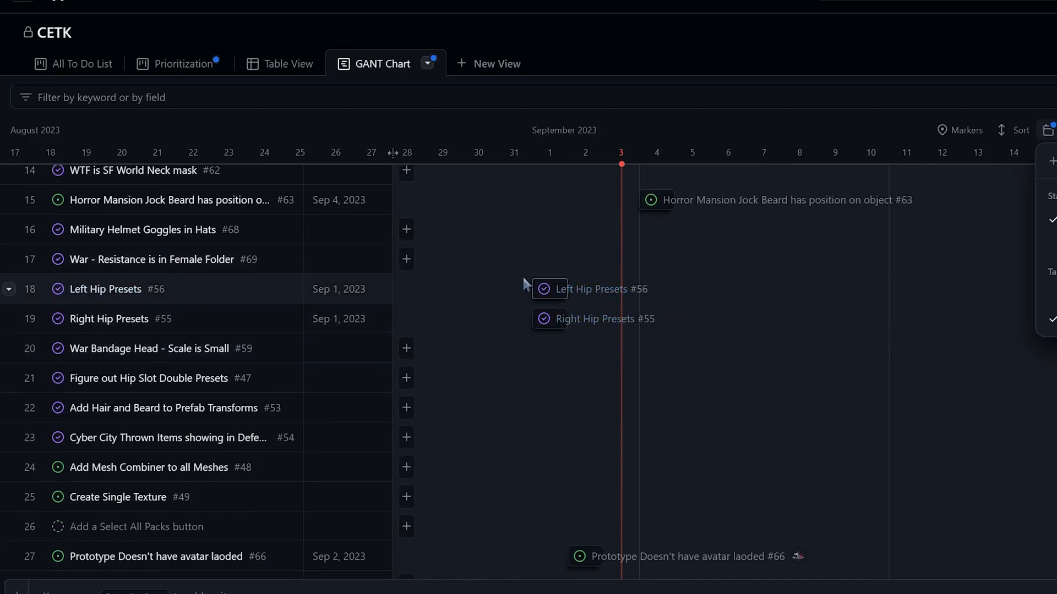
pyautogui.scroll(-3)
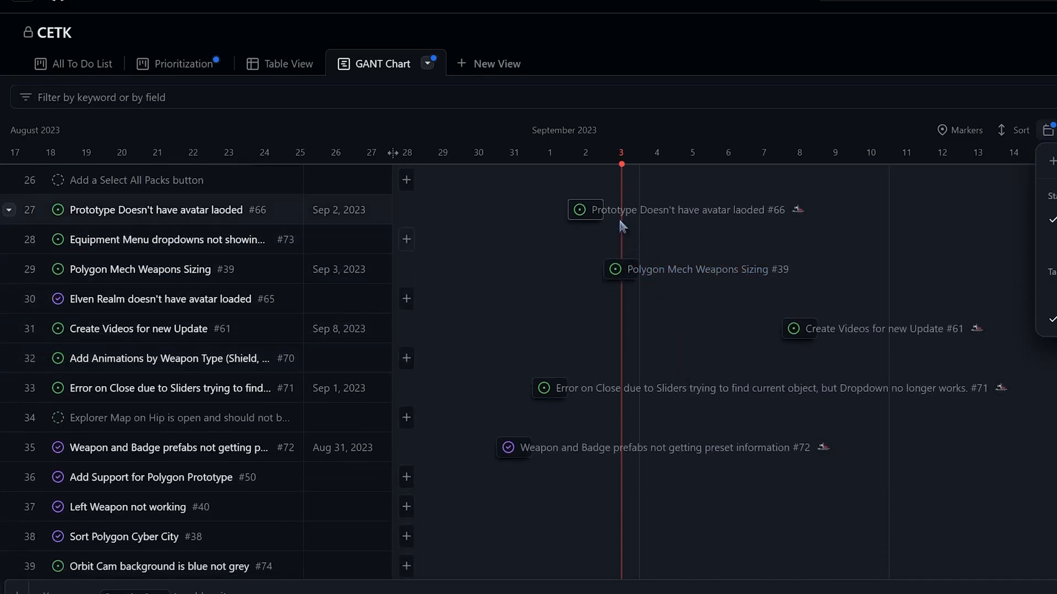
pyautogui.moveTo(591, 229)
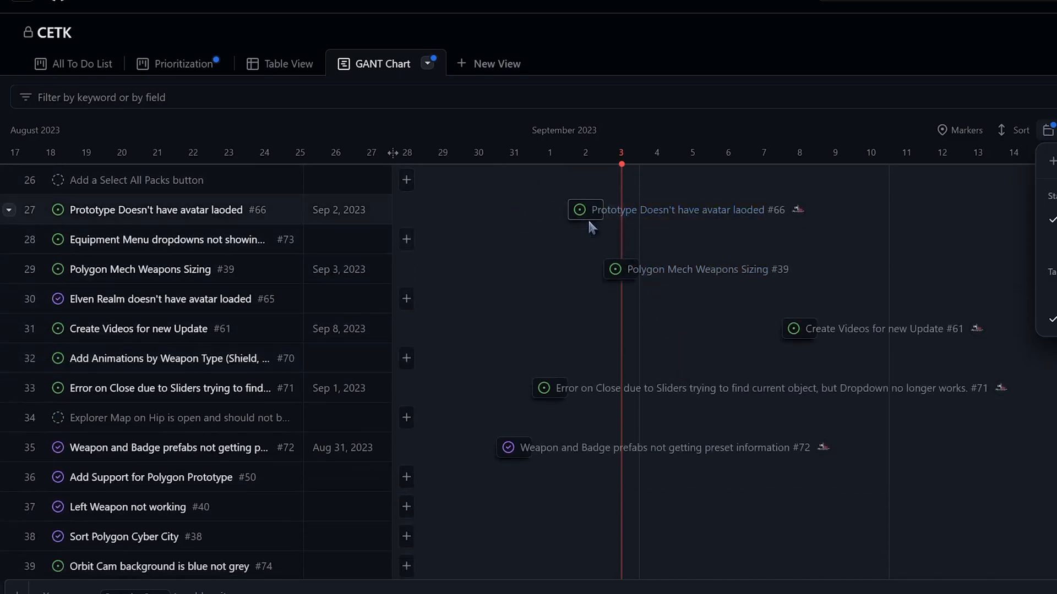
pyautogui.moveTo(583, 210)
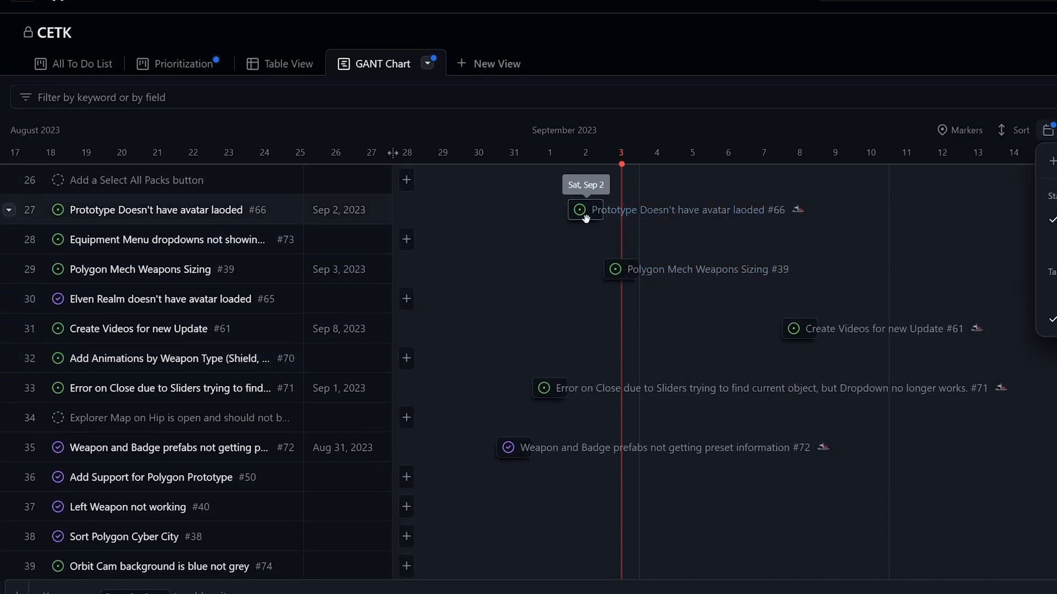
pyautogui.scroll(3)
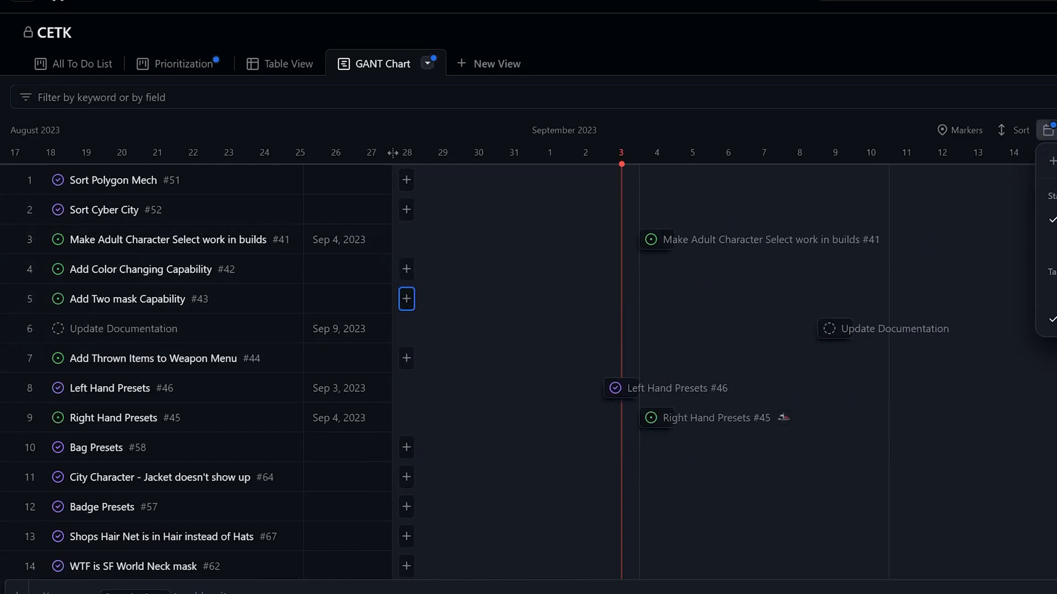
pyautogui.moveTo(924, 180)
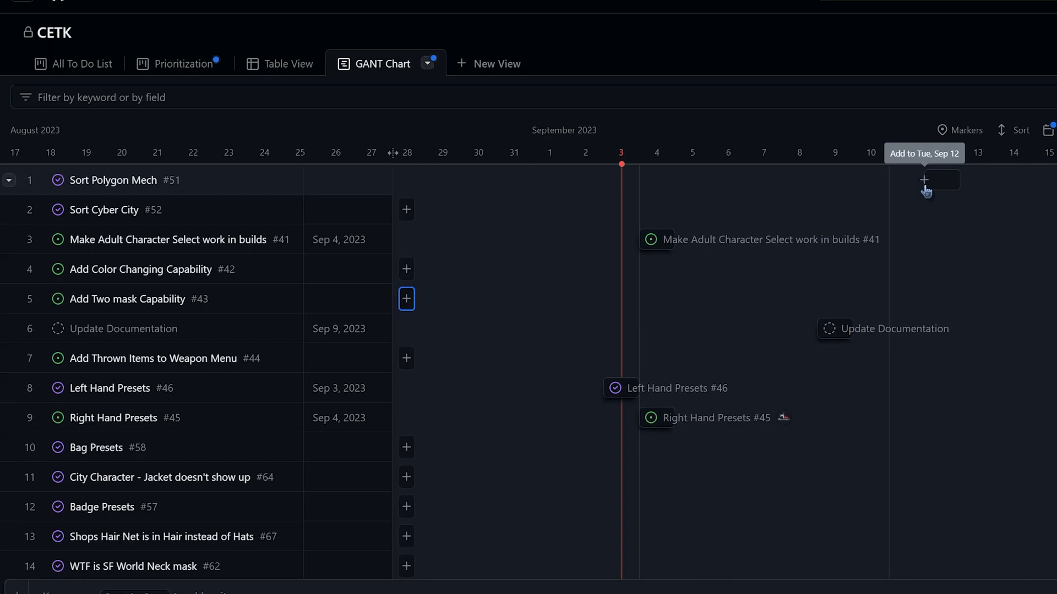
pyautogui.moveTo(931, 197)
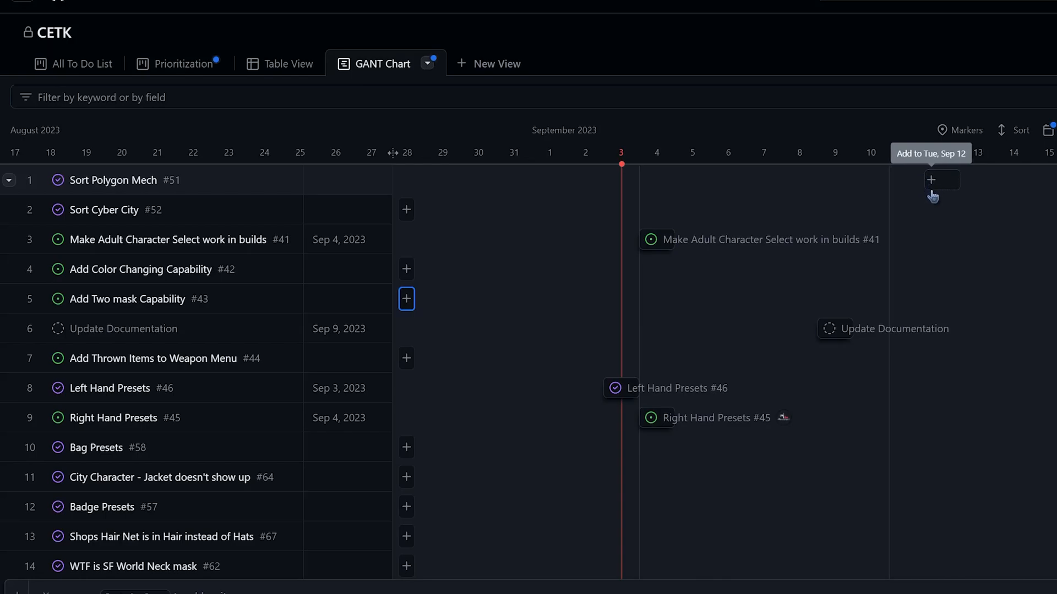
pyautogui.moveTo(727, 273)
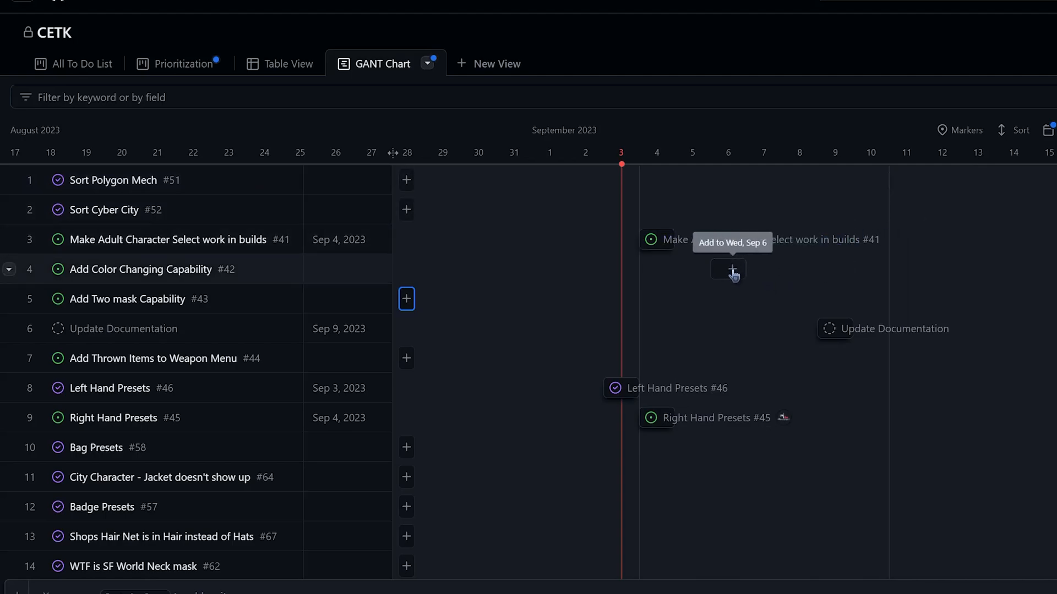
pyautogui.moveTo(621, 376)
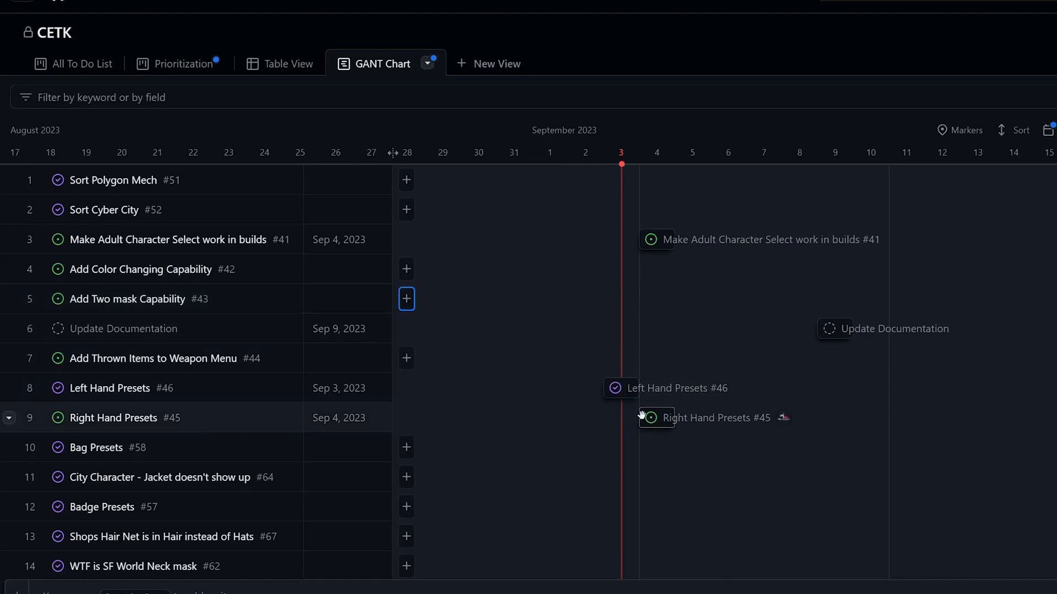
pyautogui.moveTo(614, 388)
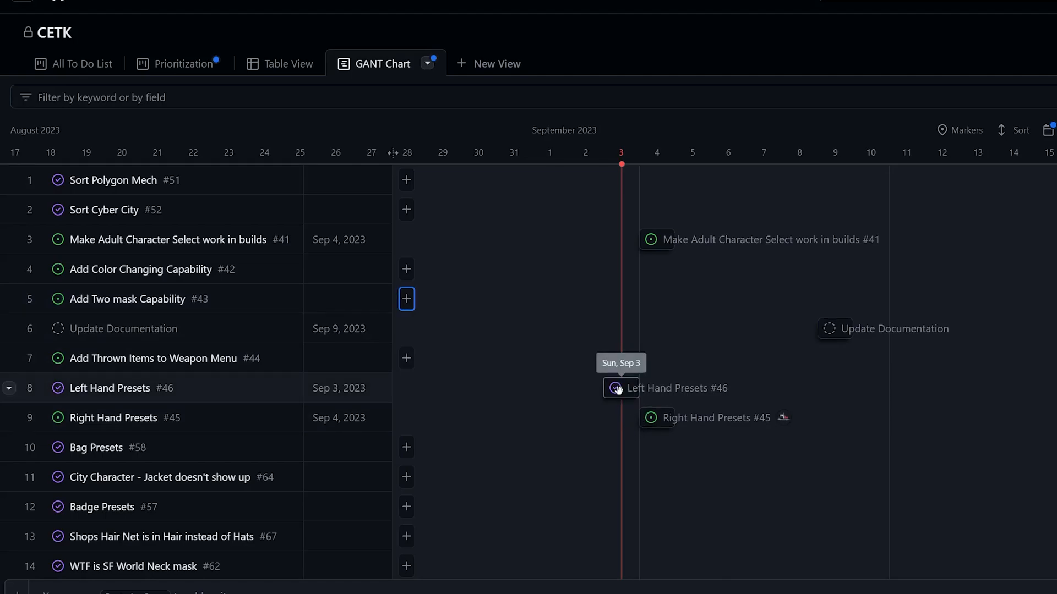
pyautogui.scroll(-3)
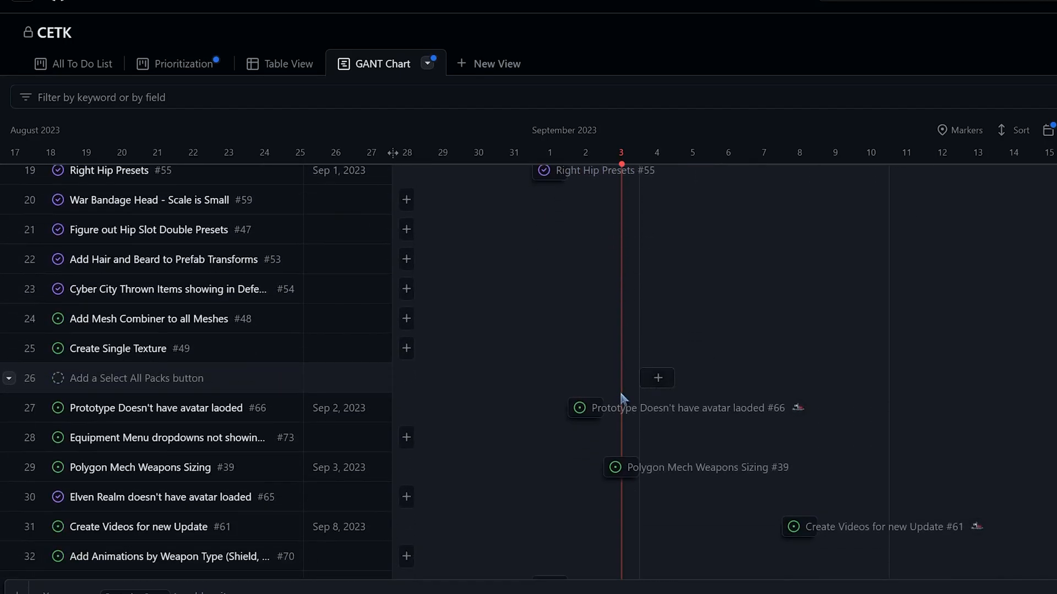
pyautogui.scroll(-3)
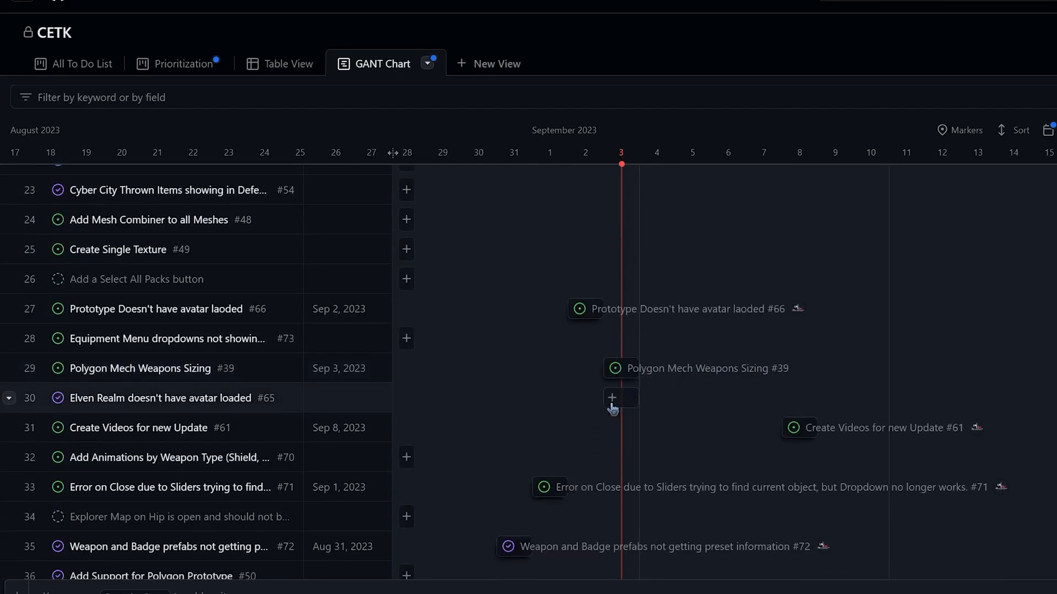
pyautogui.moveTo(585, 308)
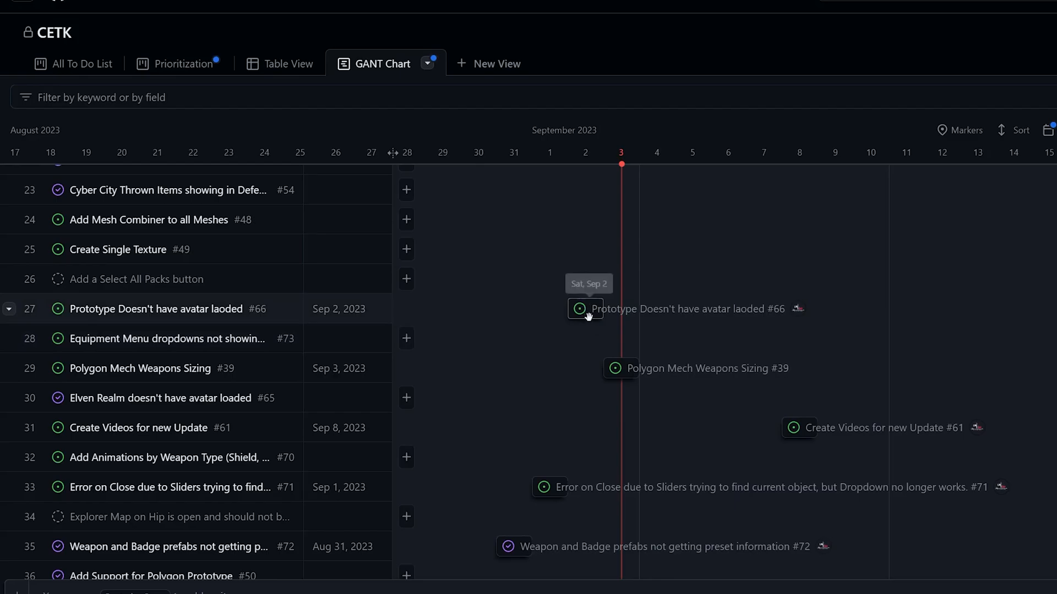
pyautogui.moveTo(607, 326)
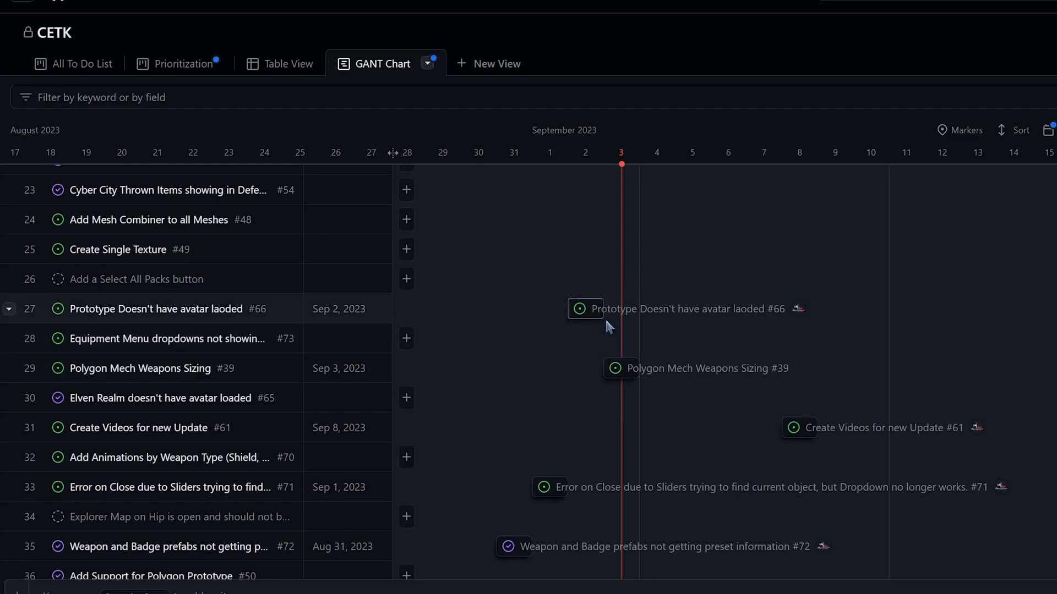
pyautogui.moveTo(584, 339)
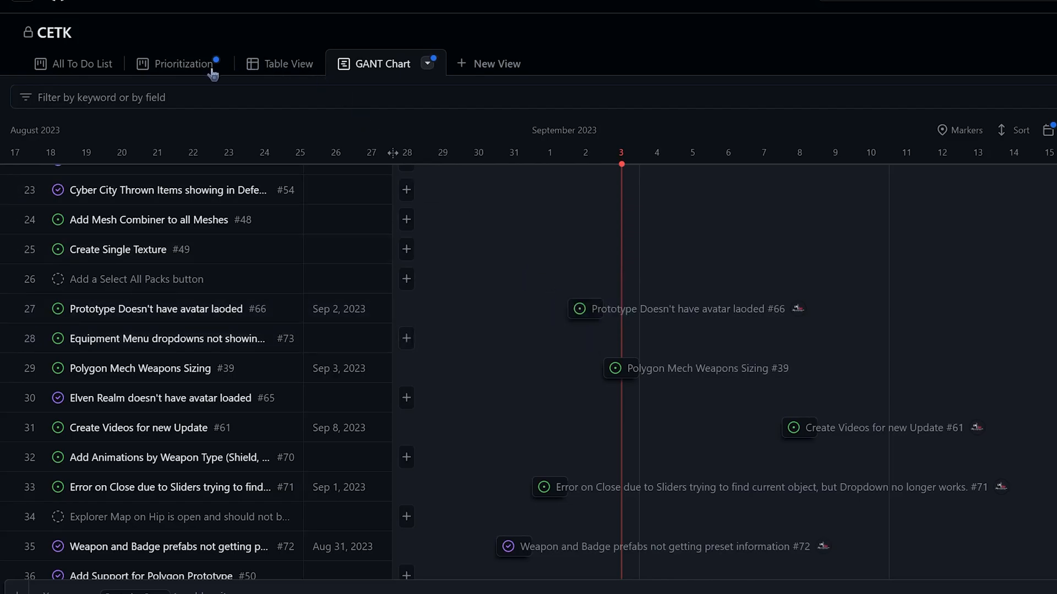
# Show the Prioritization board with non-Done issues sorted into priority columns.
pyautogui.click(183, 63)
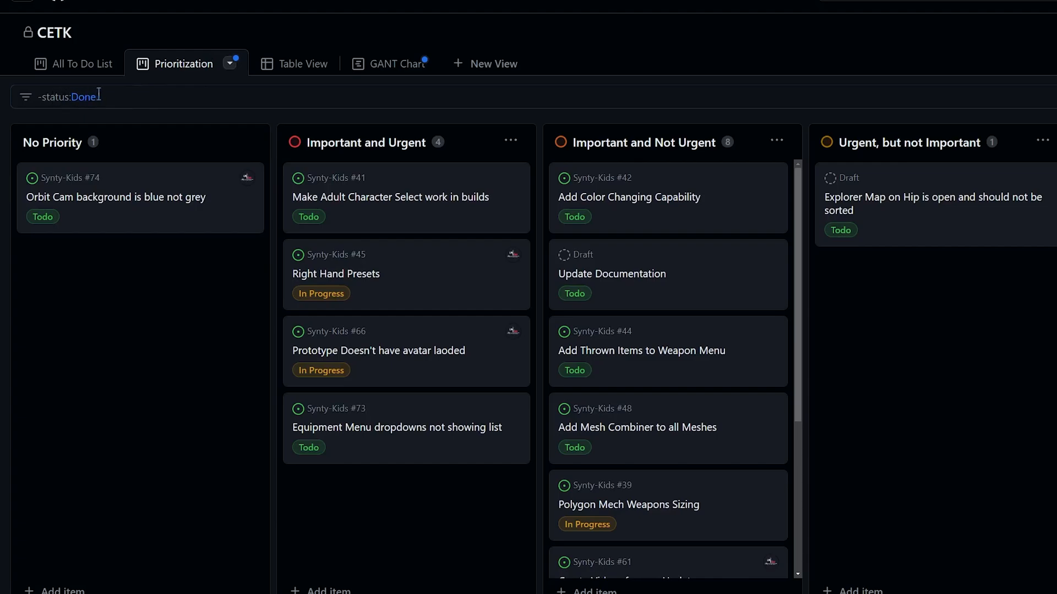
pyautogui.moveTo(442, 213)
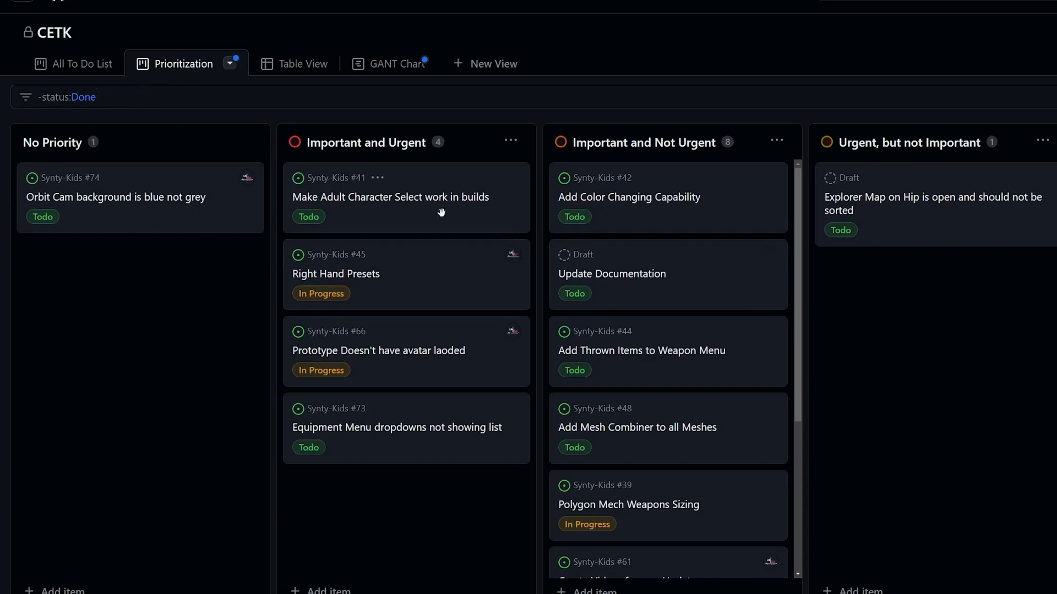
pyautogui.moveTo(74, 63)
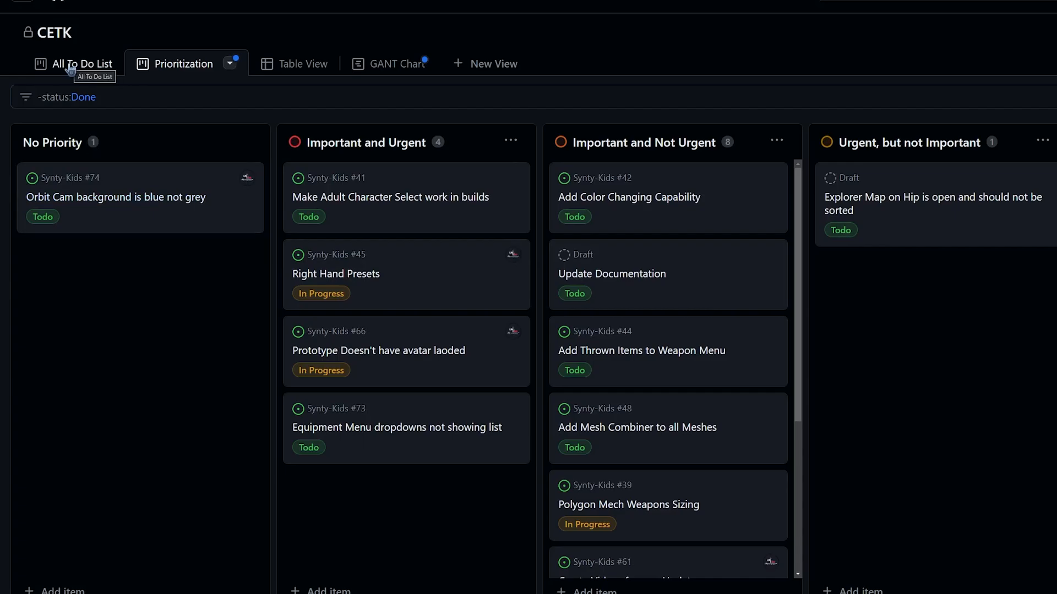
# Group the All To Do List board by Milestone.
pyautogui.click(81, 63)
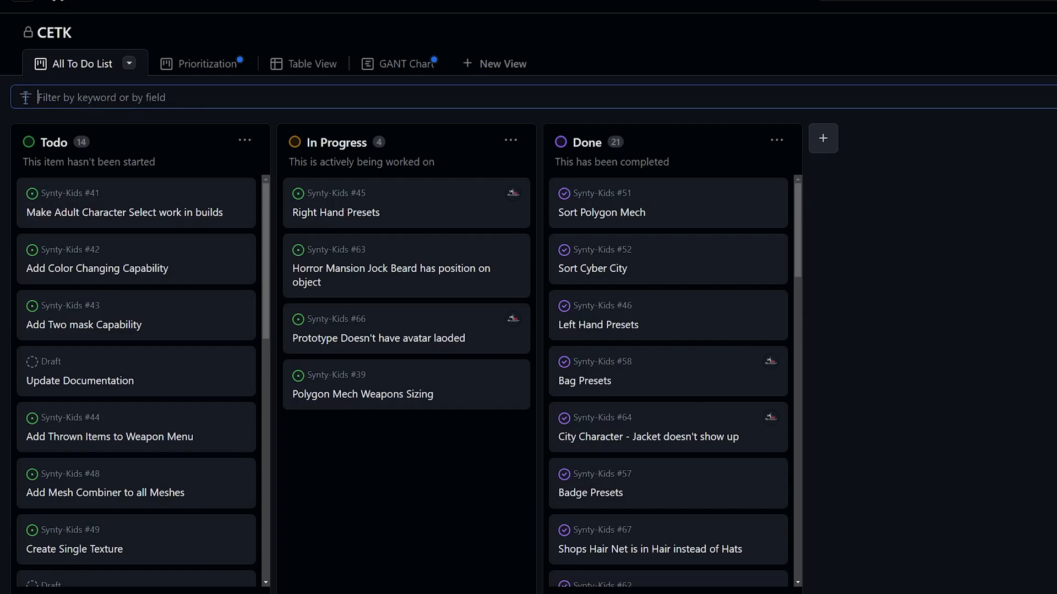
pyautogui.click(128, 64)
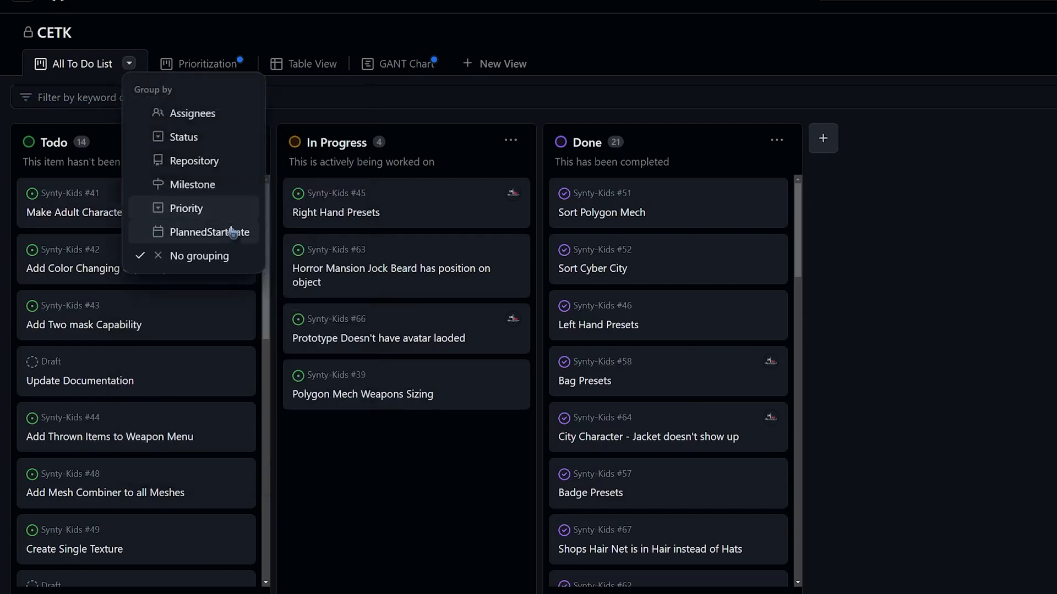
pyautogui.moveTo(195, 183)
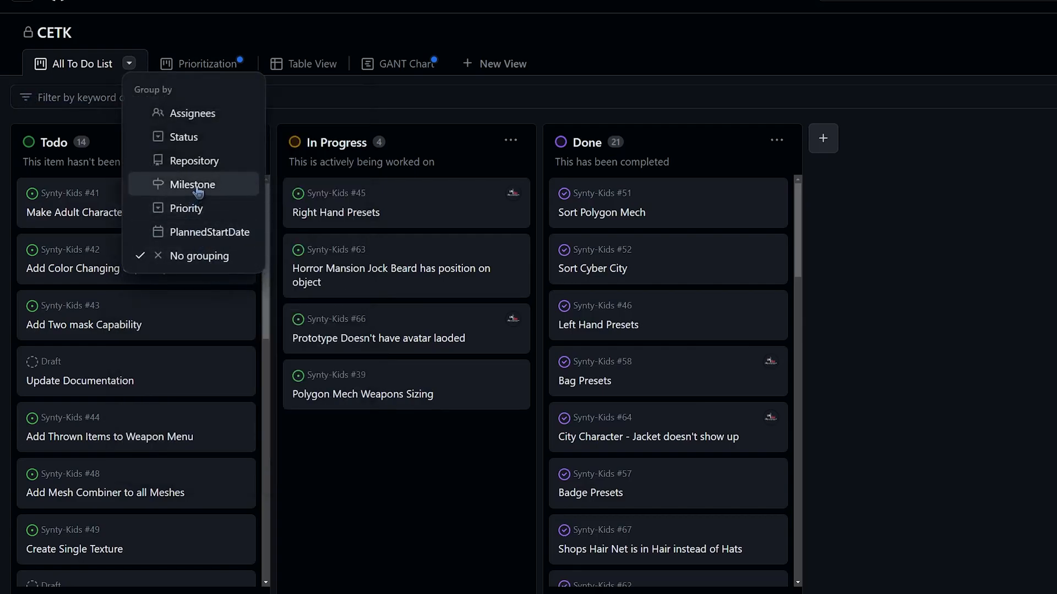
pyautogui.click(192, 184)
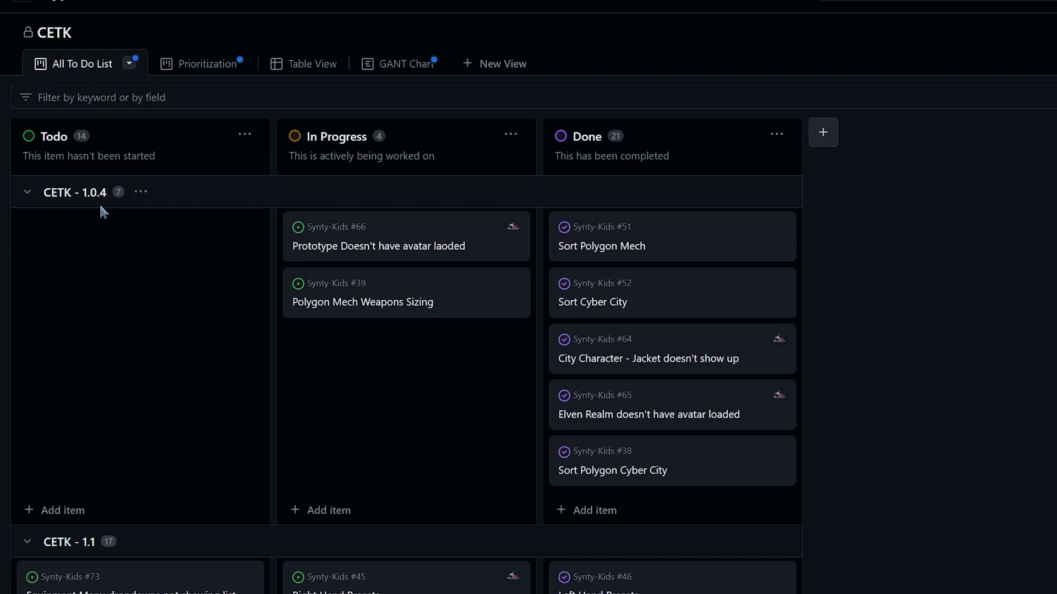
pyautogui.moveTo(598, 310)
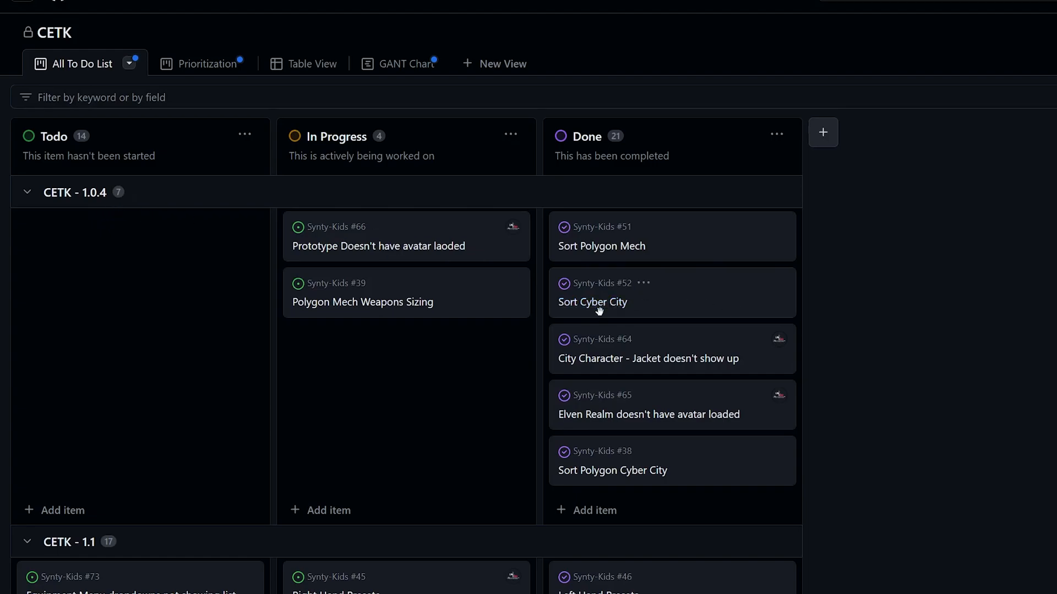
pyautogui.moveTo(631, 271)
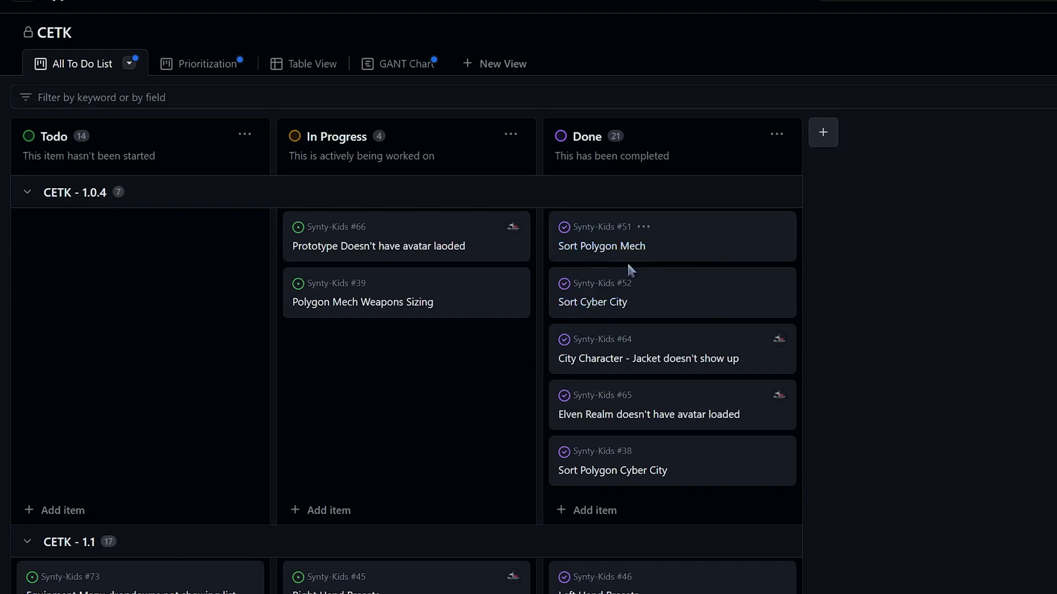
pyautogui.moveTo(630, 273)
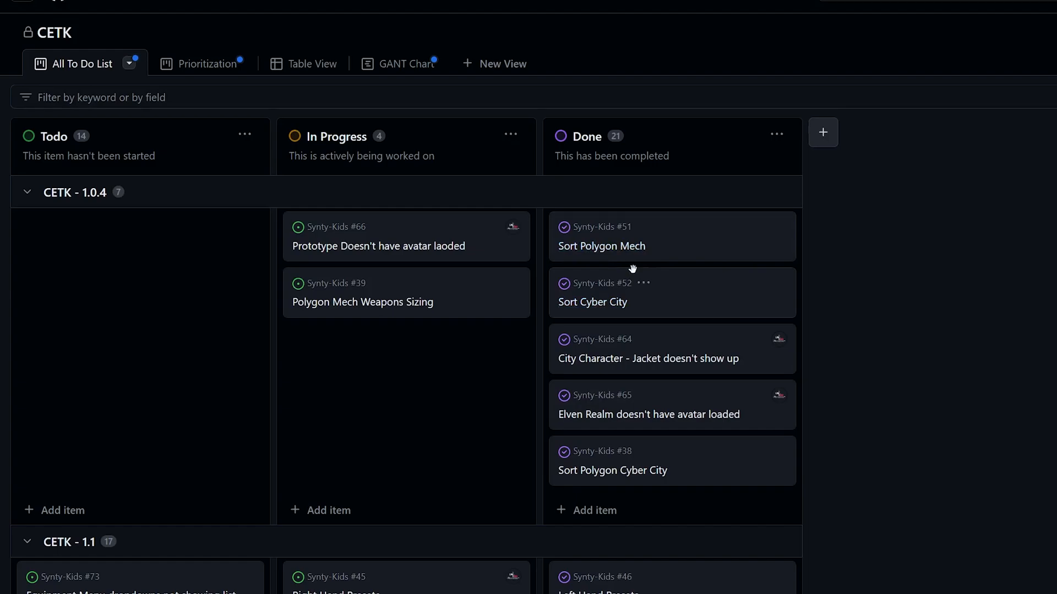
pyautogui.moveTo(632, 349)
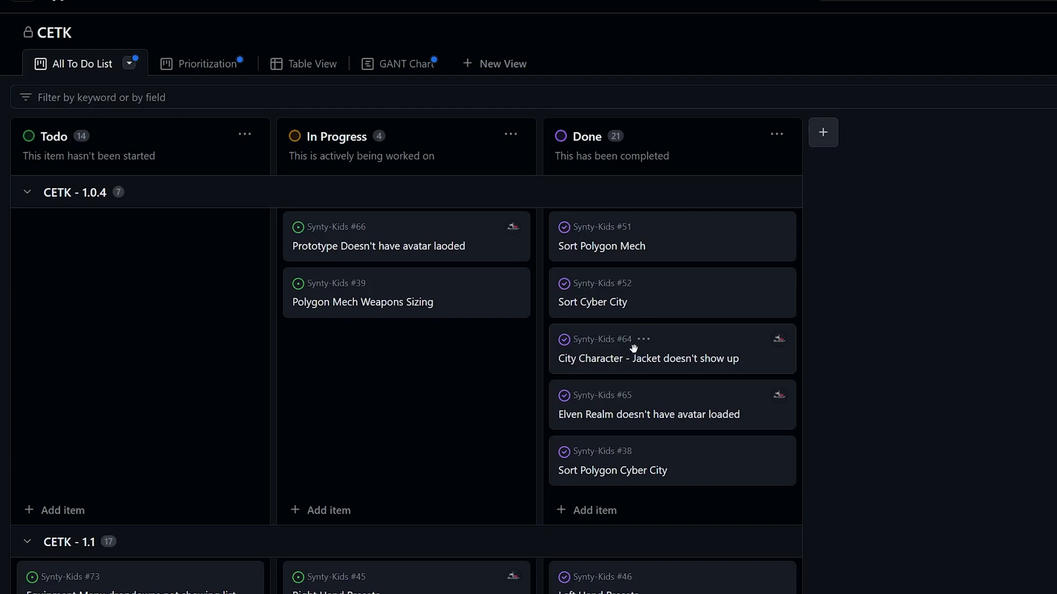
pyautogui.moveTo(891, 395)
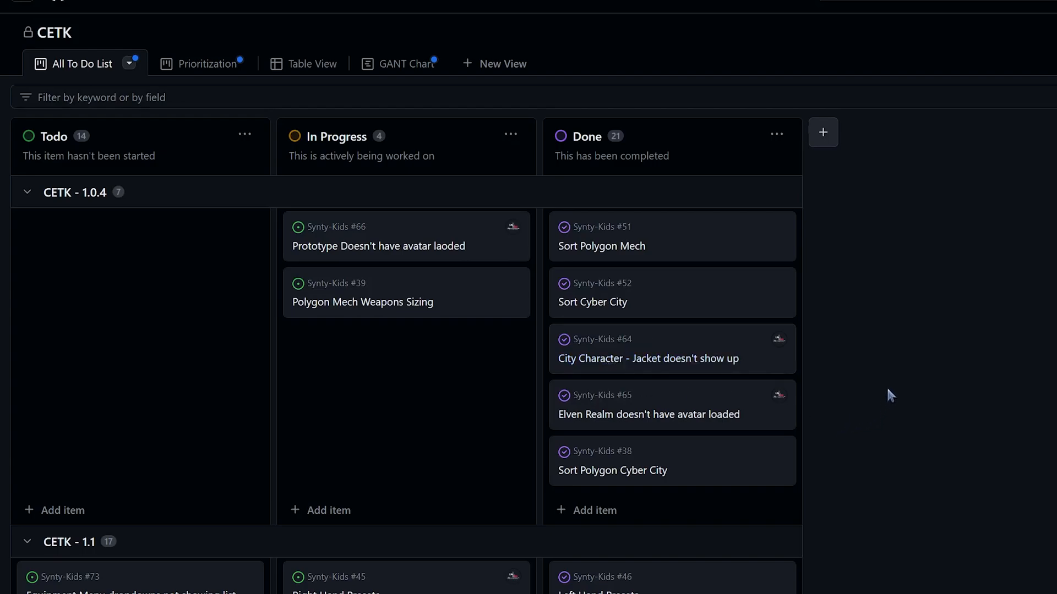
# Scroll through the milestone groups from CETK 1.0.4 down to No Milestone and back.
pyautogui.scroll(-3)
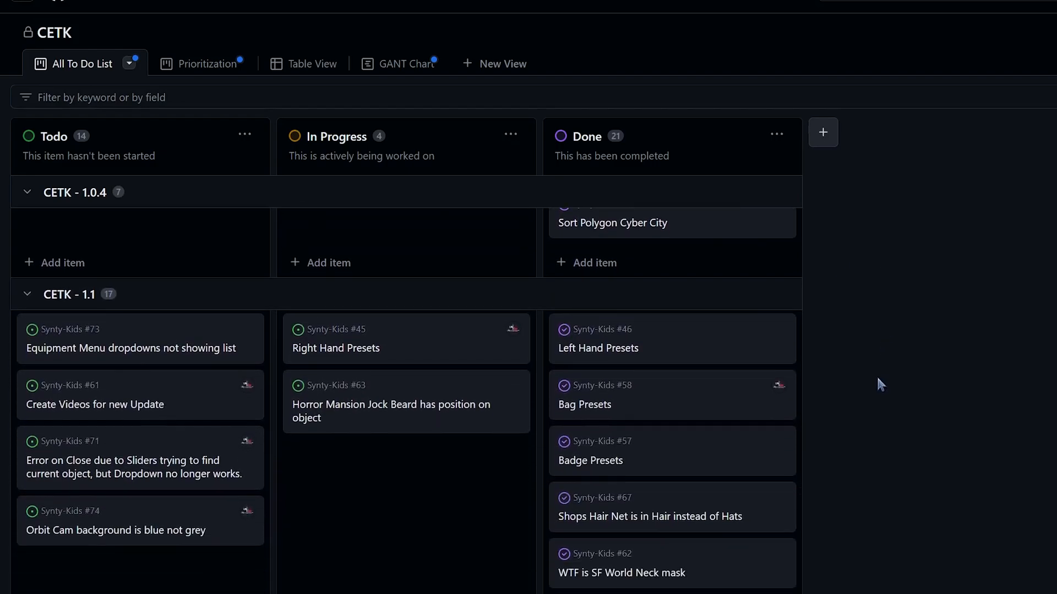
pyautogui.scroll(3)
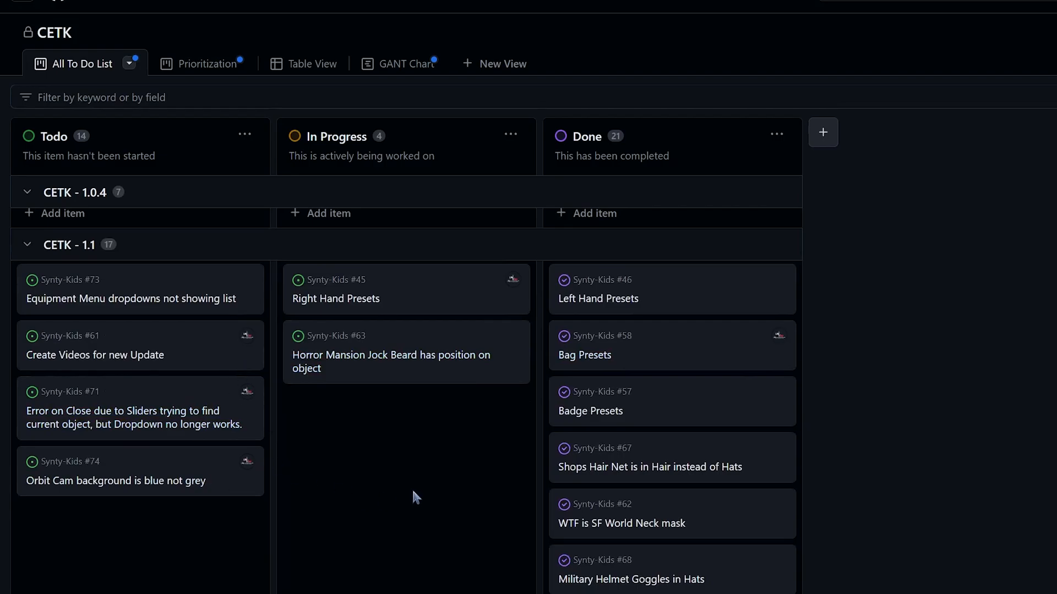
pyautogui.moveTo(411, 490)
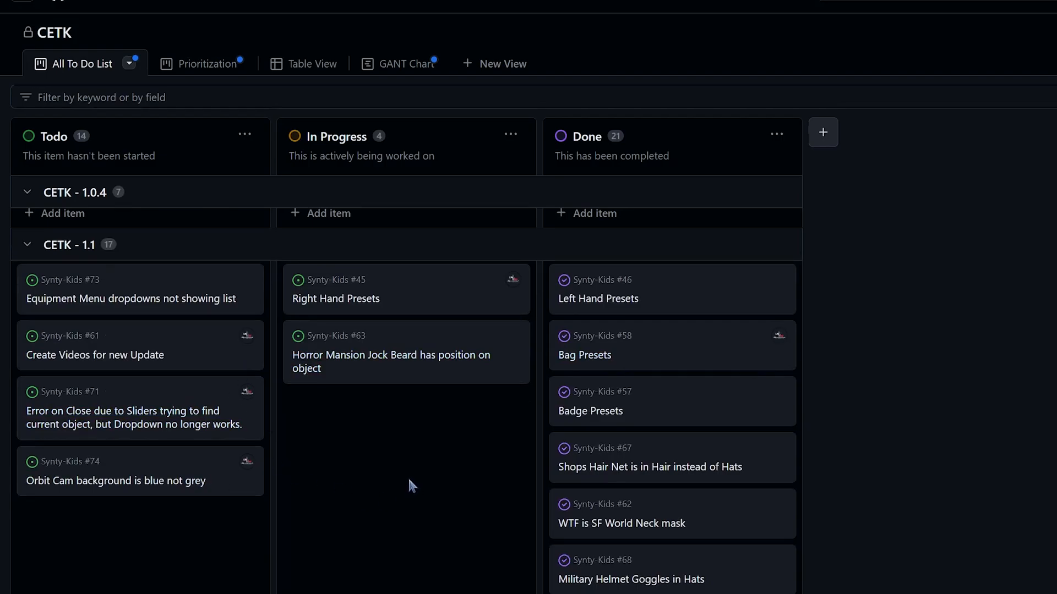
pyautogui.moveTo(590, 411)
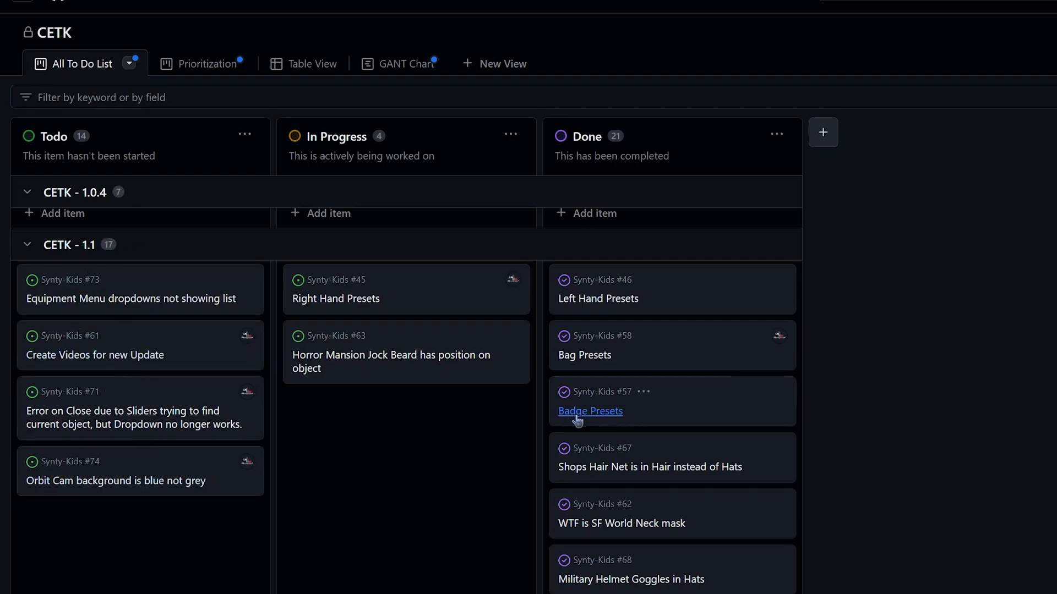
pyautogui.scroll(-3)
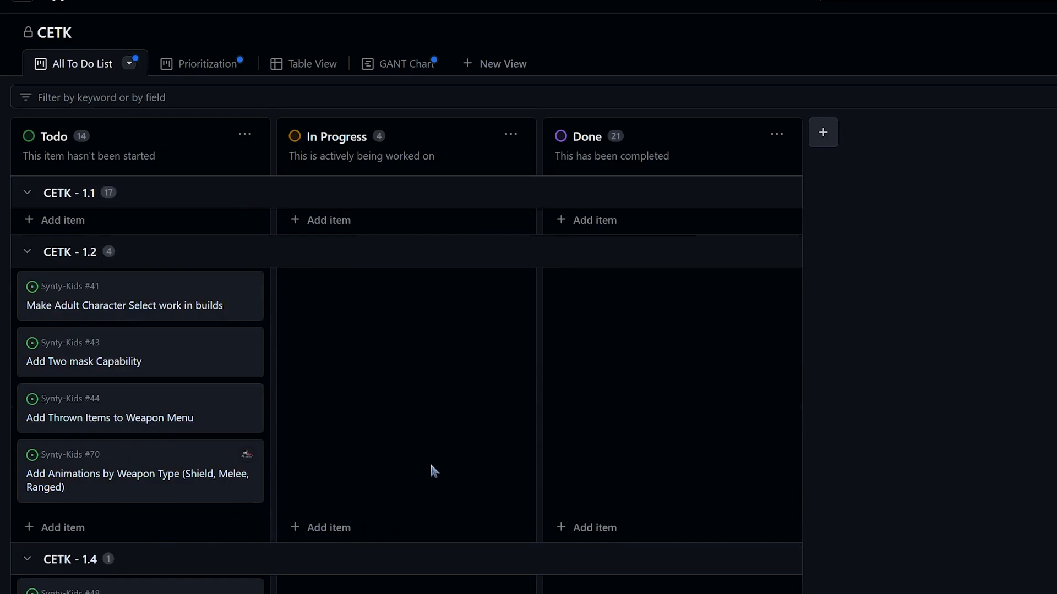
pyautogui.scroll(-3)
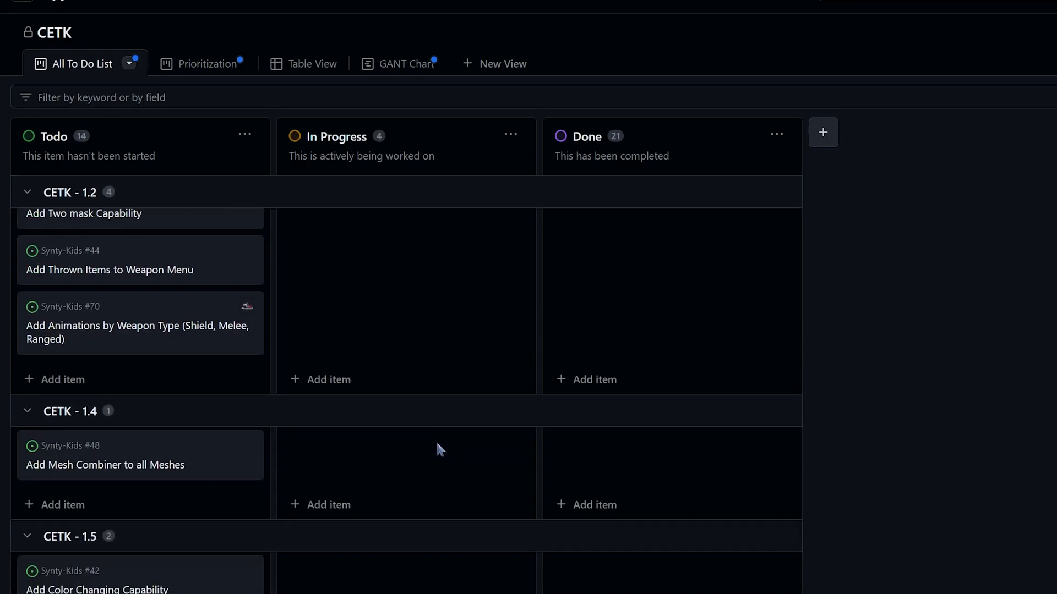
pyautogui.scroll(-3)
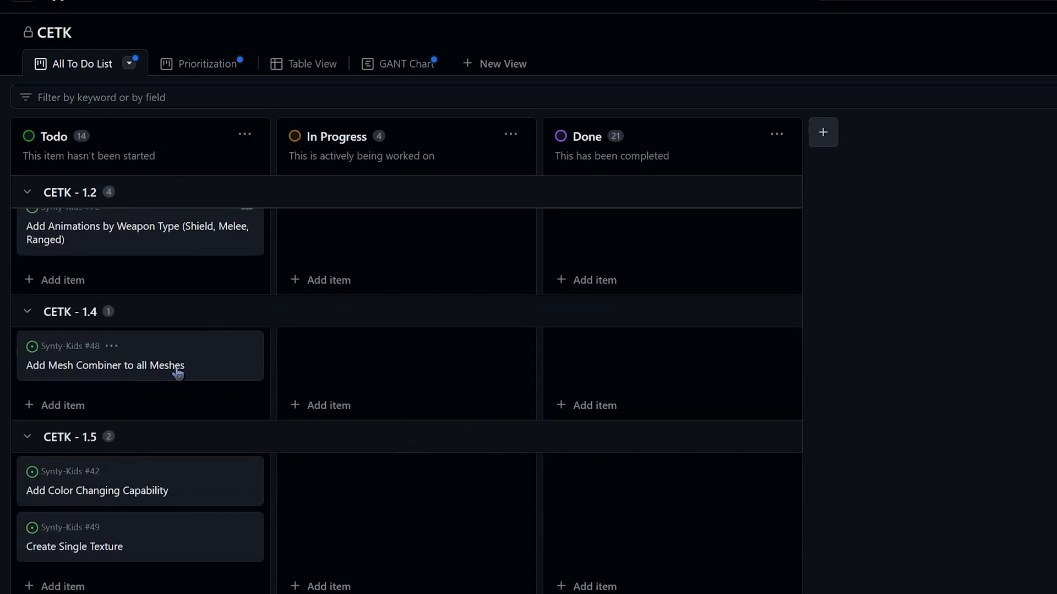
pyautogui.scroll(-3)
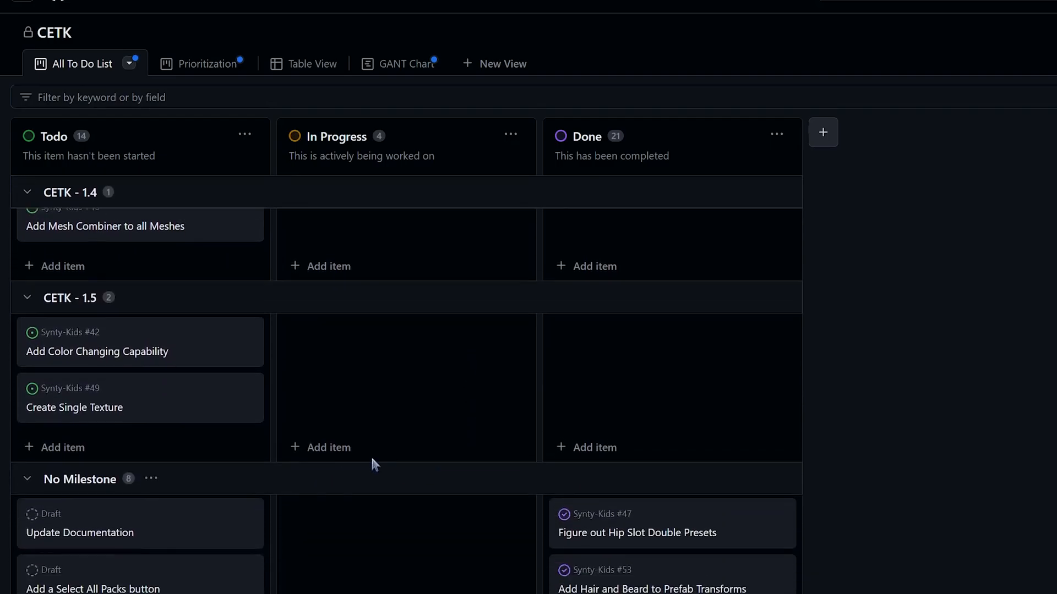
pyautogui.scroll(-3)
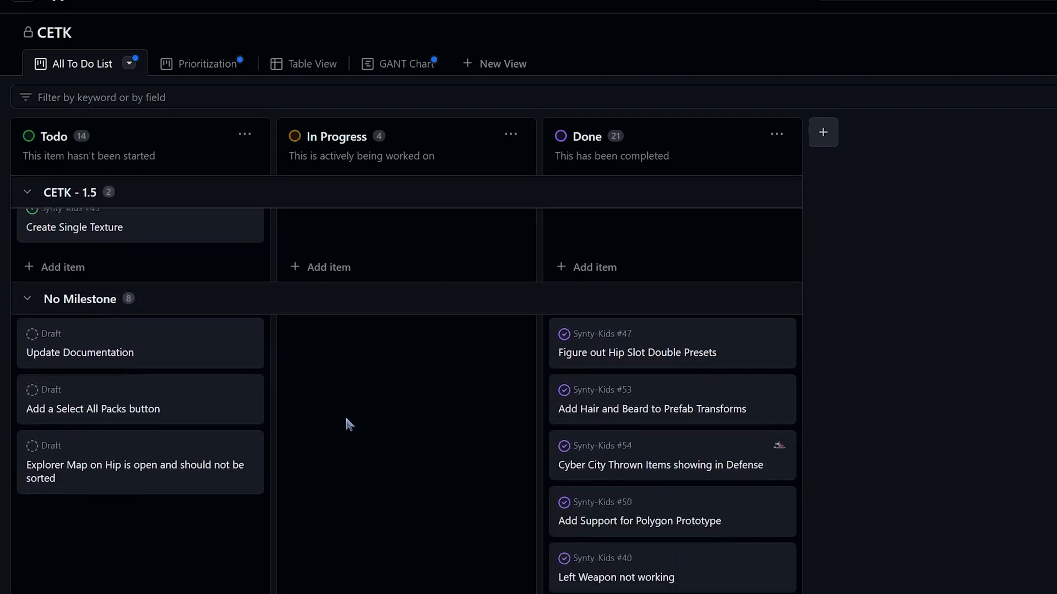
pyautogui.scroll(3)
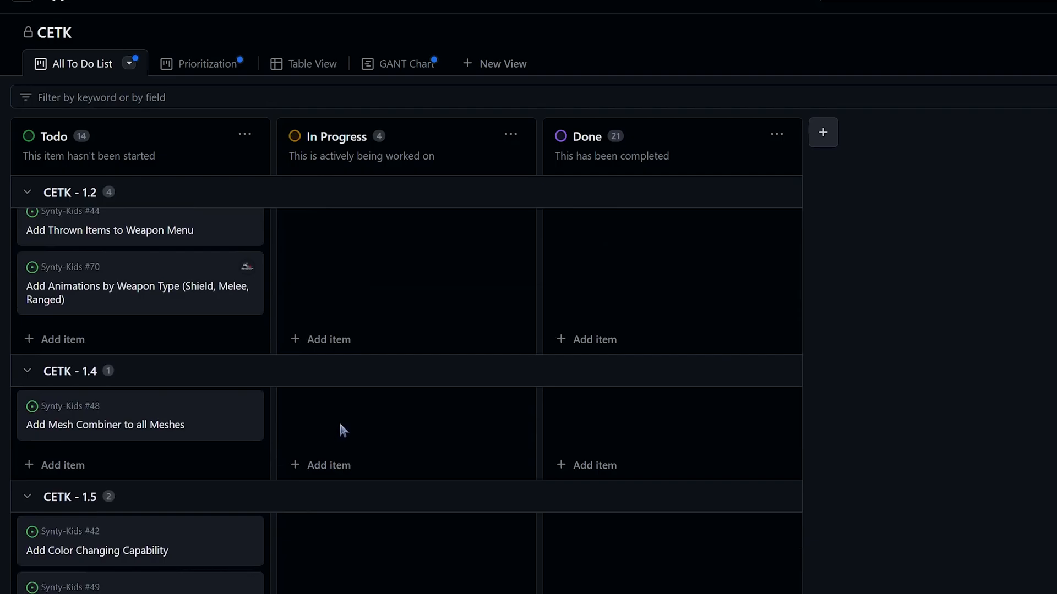
pyautogui.scroll(3)
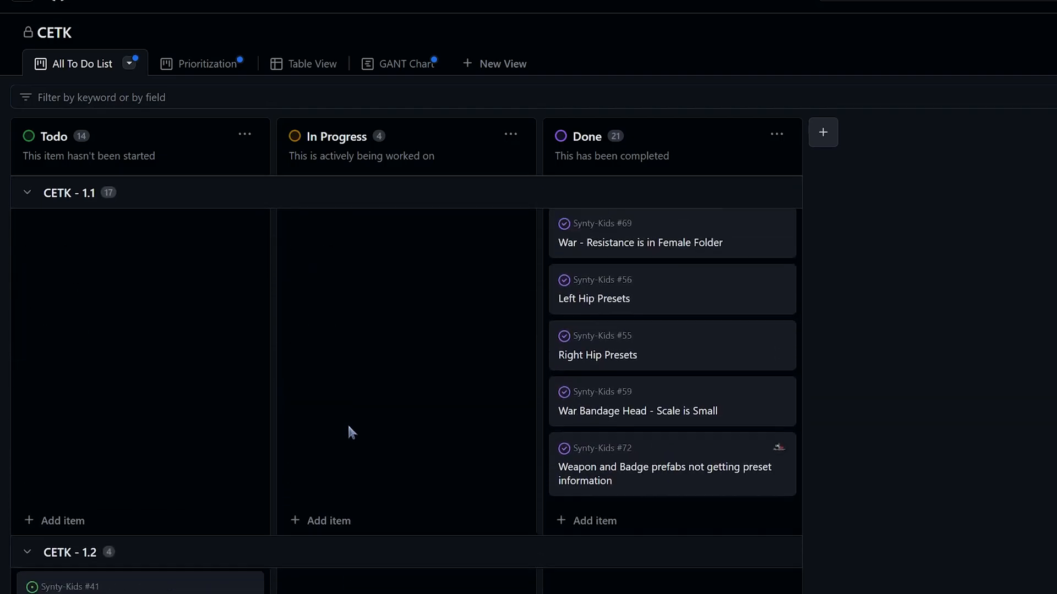
pyautogui.scroll(3)
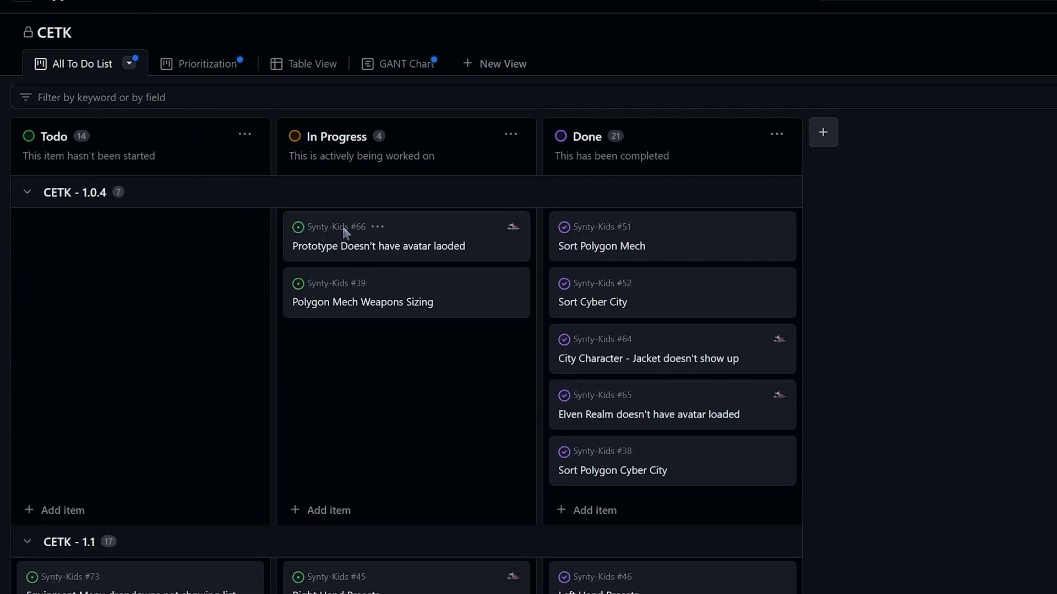
pyautogui.click(380, 246)
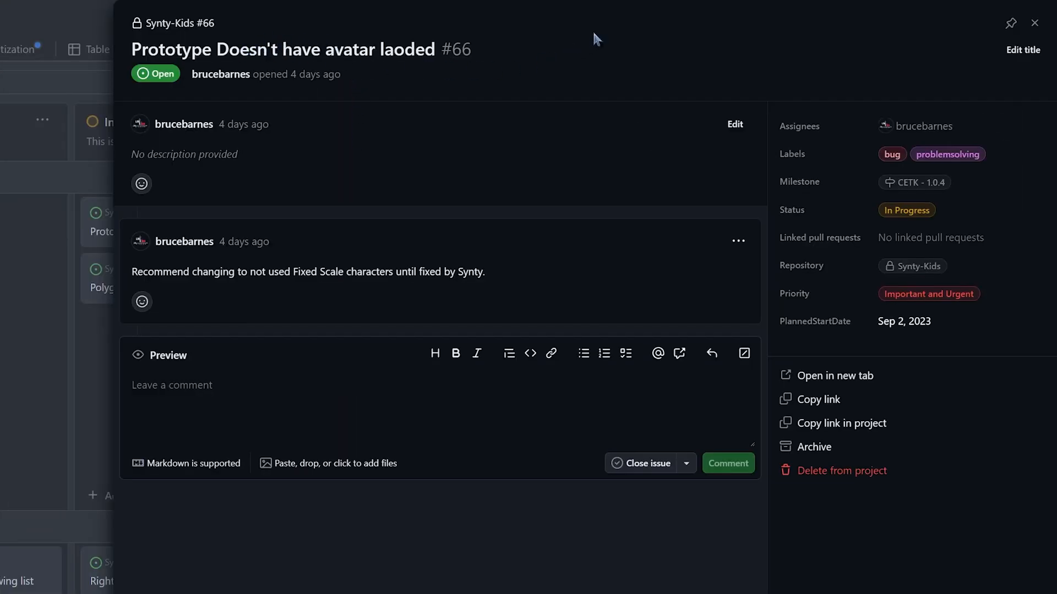
pyautogui.moveTo(707, 164)
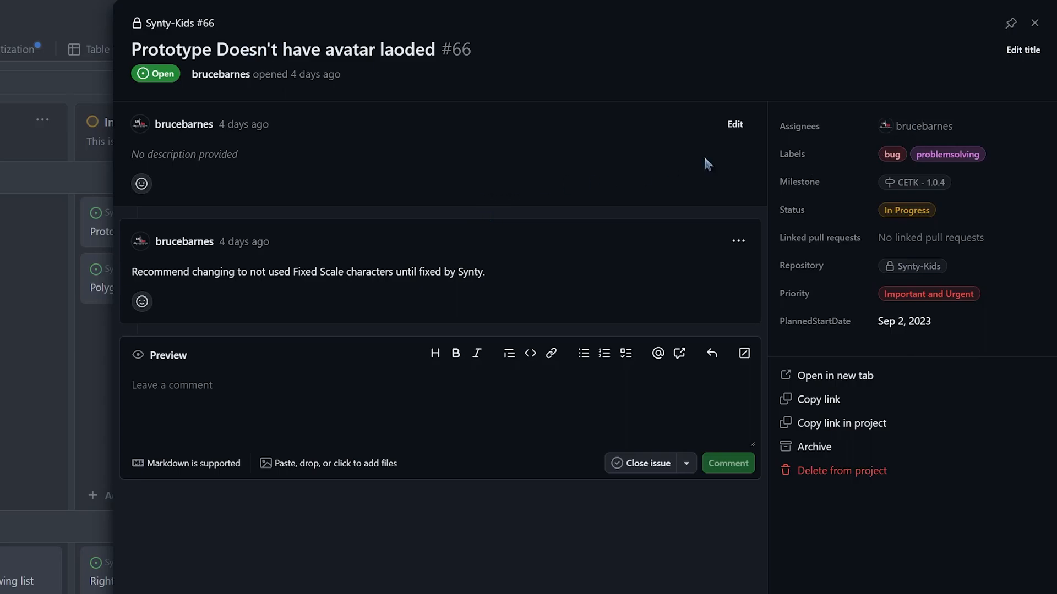
pyautogui.moveTo(803, 153)
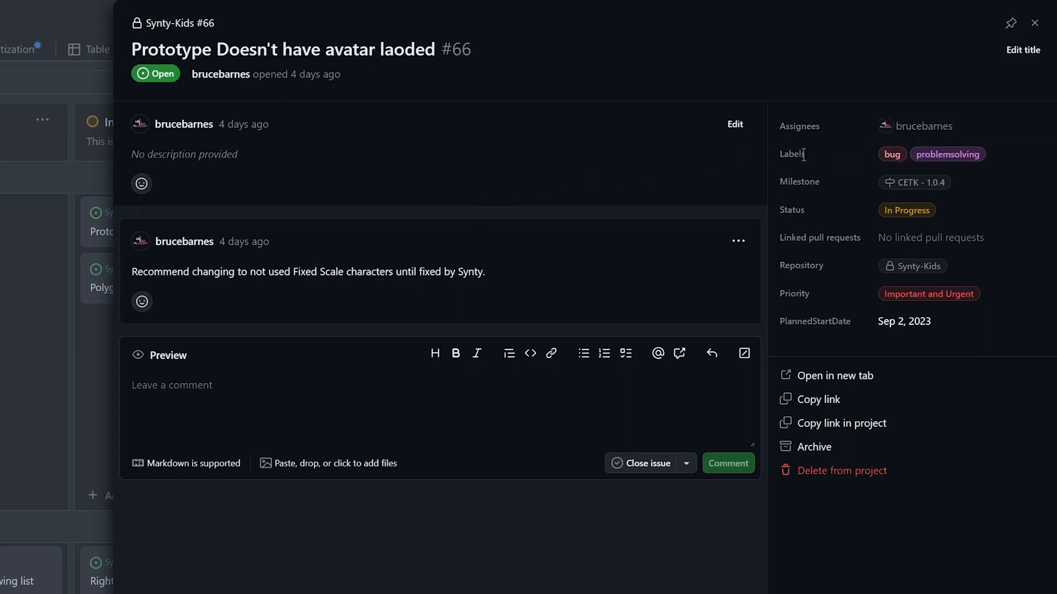
pyautogui.click(930, 153)
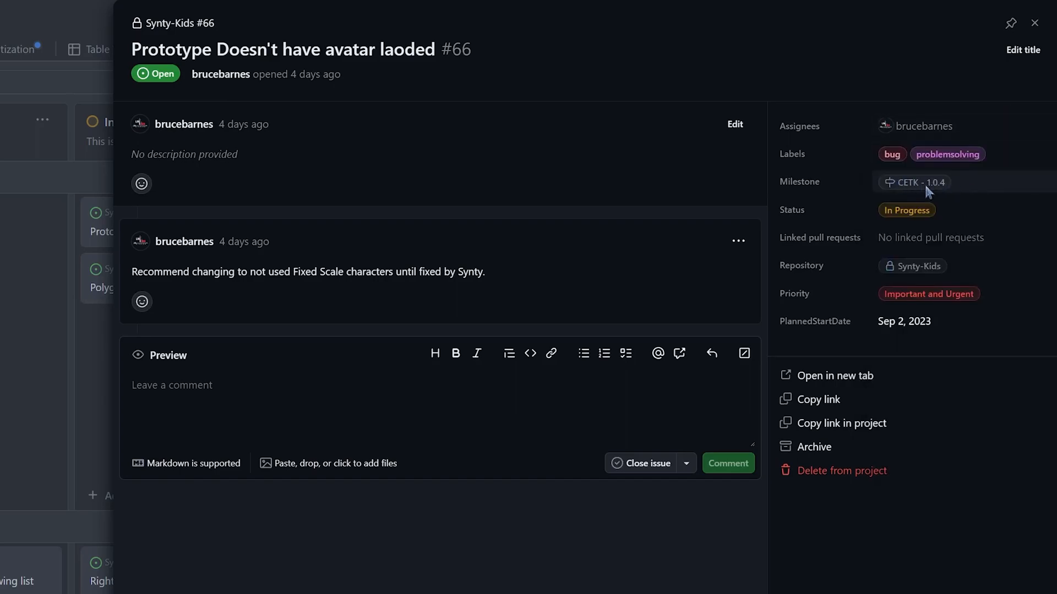
pyautogui.moveTo(955, 240)
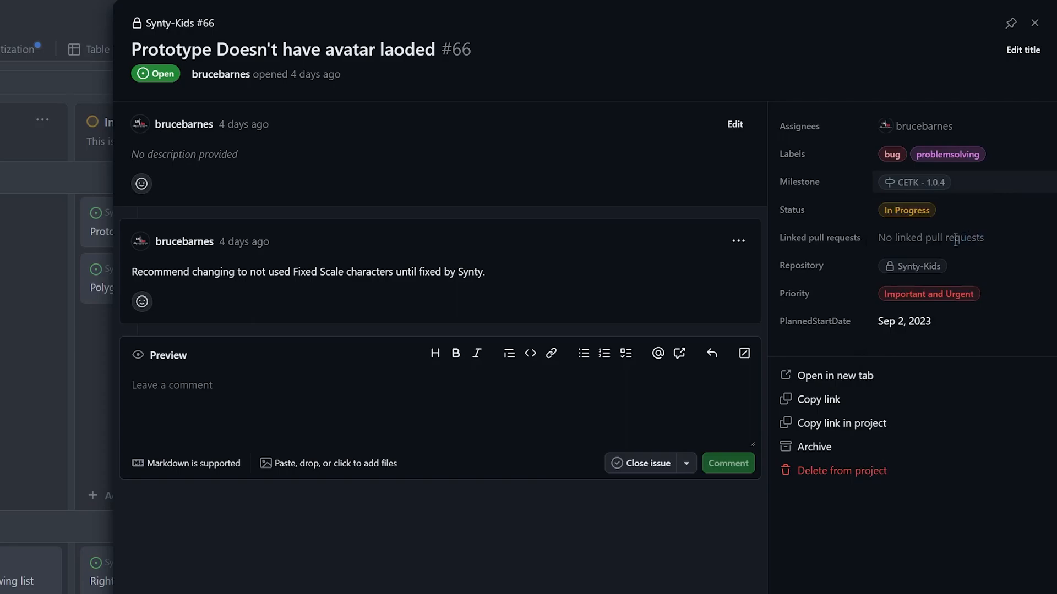
pyautogui.moveTo(903, 322)
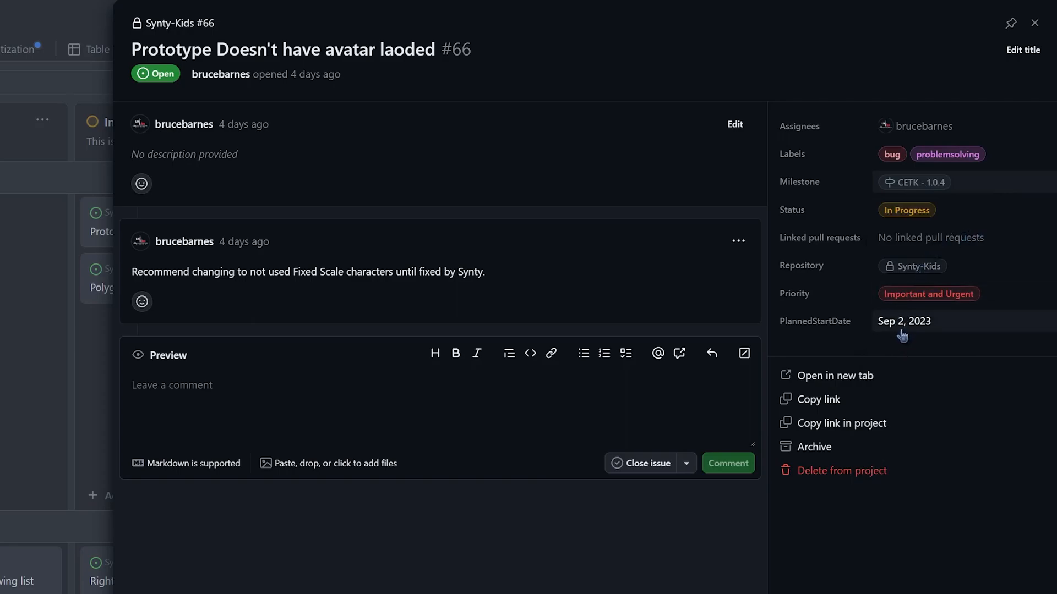
pyautogui.moveTo(534, 202)
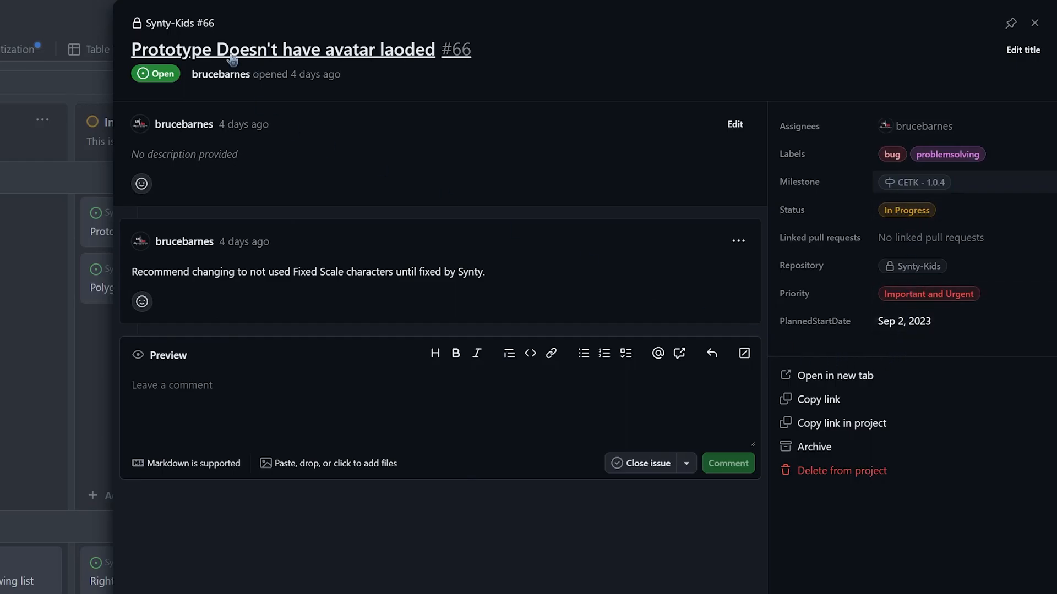
# View issue #66 on its full page and scroll through its timeline.
pyautogui.click(834, 375)
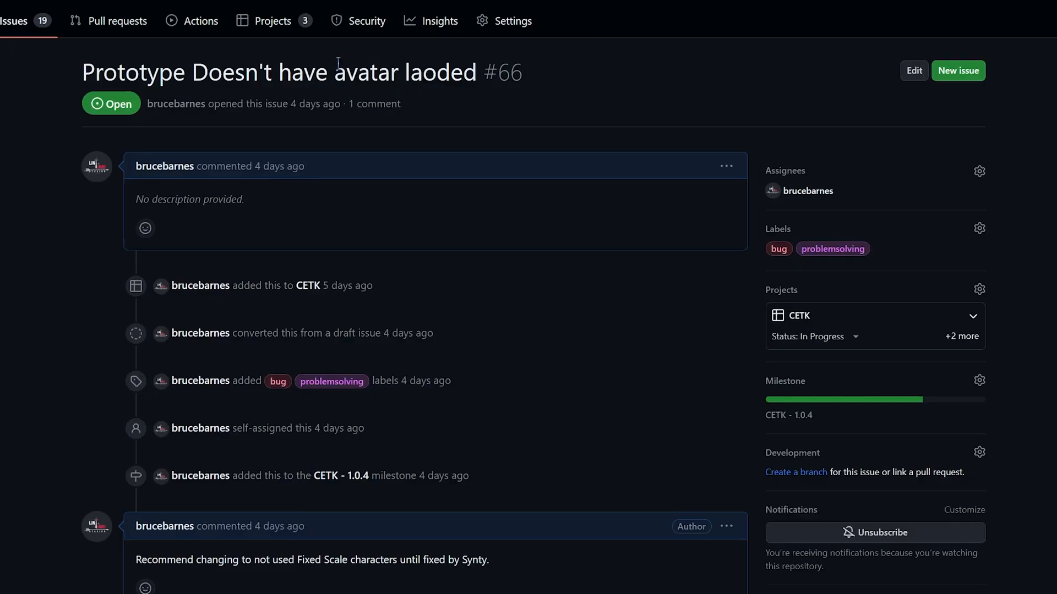
pyautogui.moveTo(98, 234)
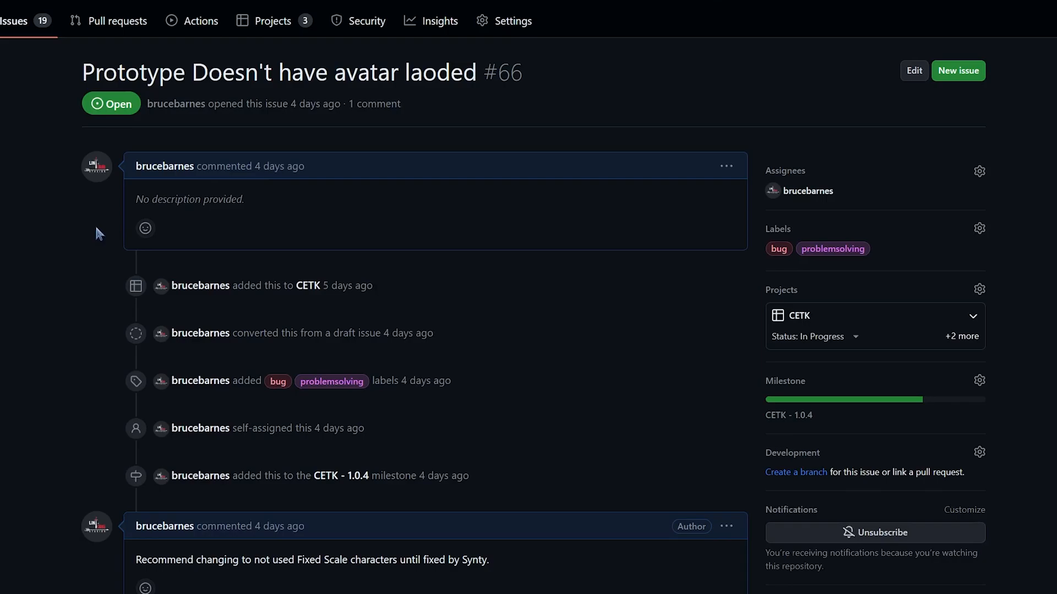
pyautogui.moveTo(119, 252)
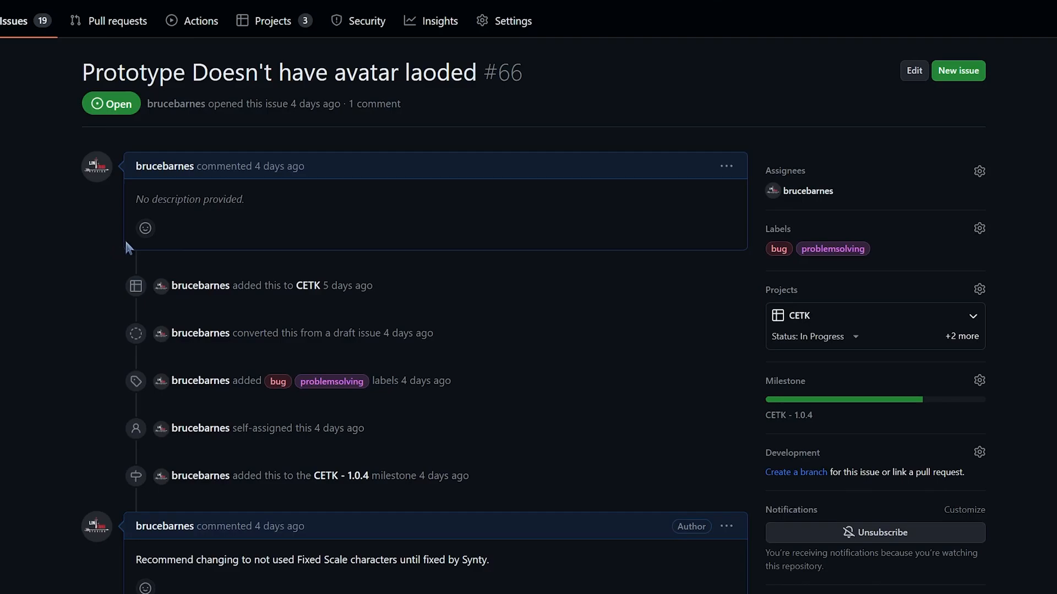
pyautogui.scroll(-3)
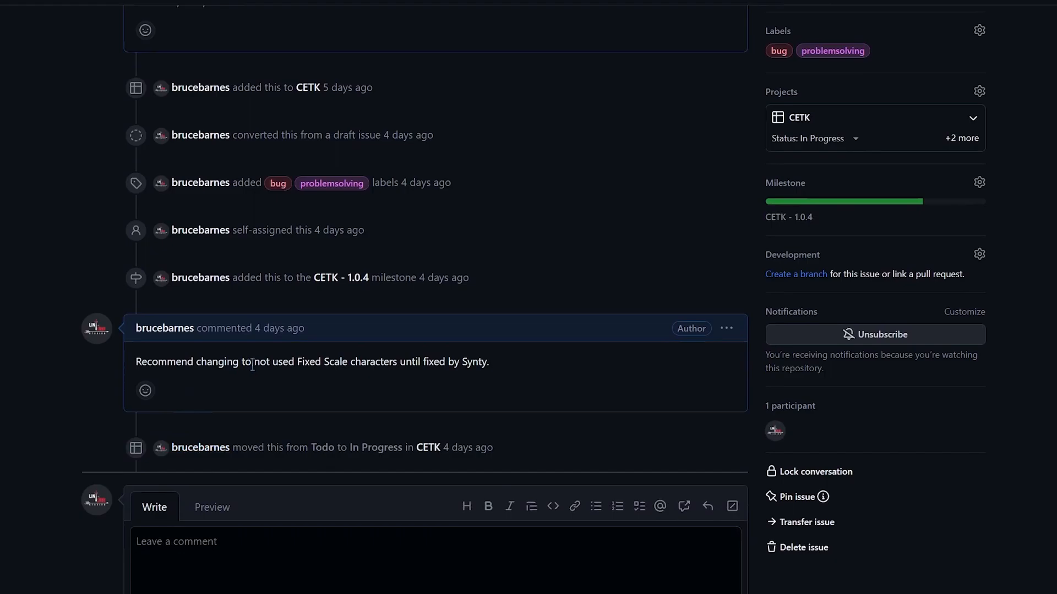
pyautogui.scroll(3)
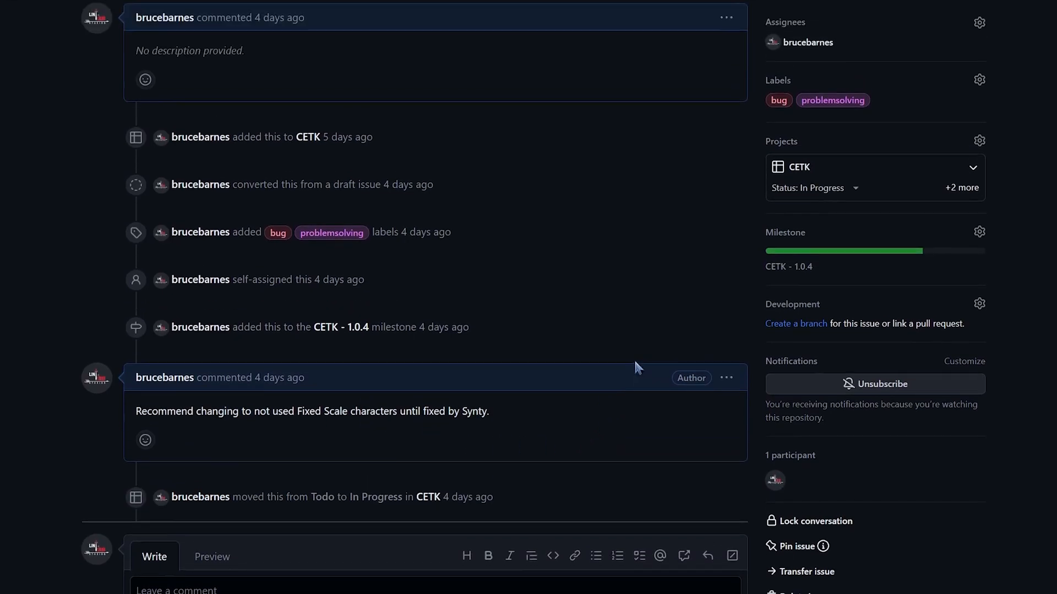
pyautogui.scroll(3)
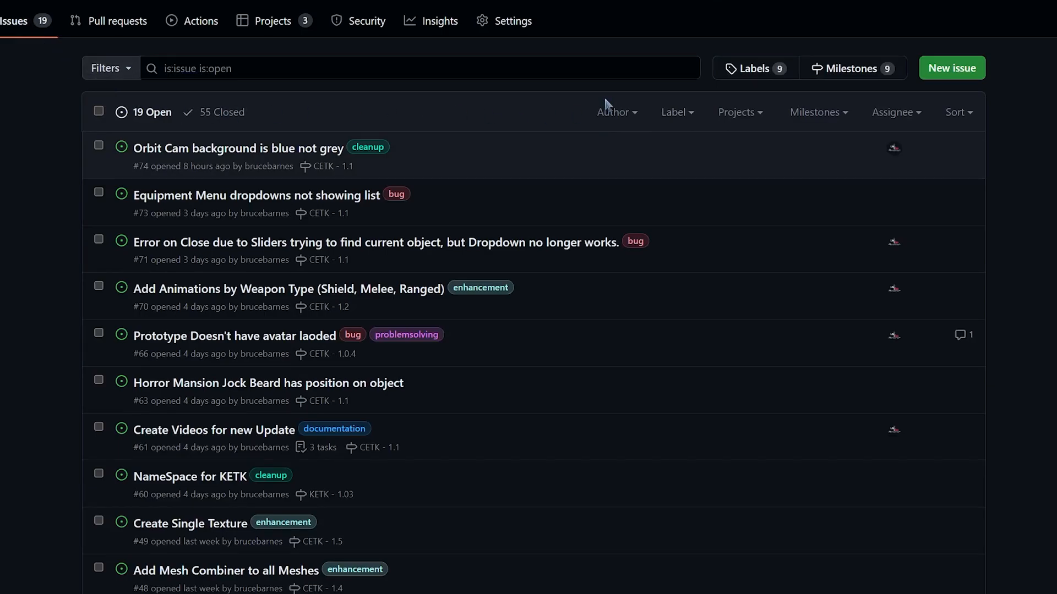
pyautogui.moveTo(750, 117)
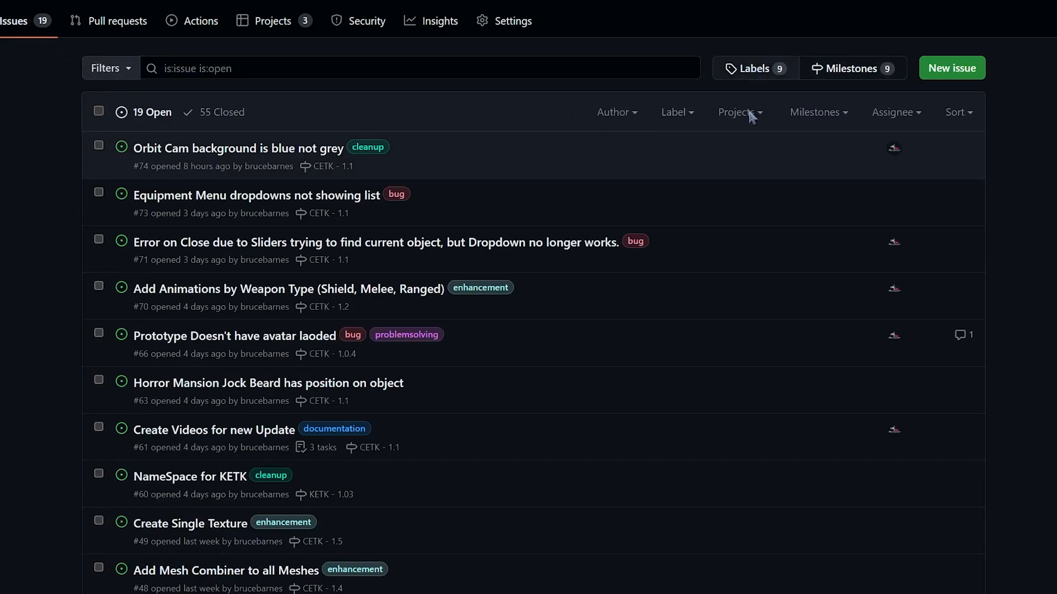
# On the Labels page, begin editing the bug label and its colour, then cancel unchanged.
pyautogui.click(753, 68)
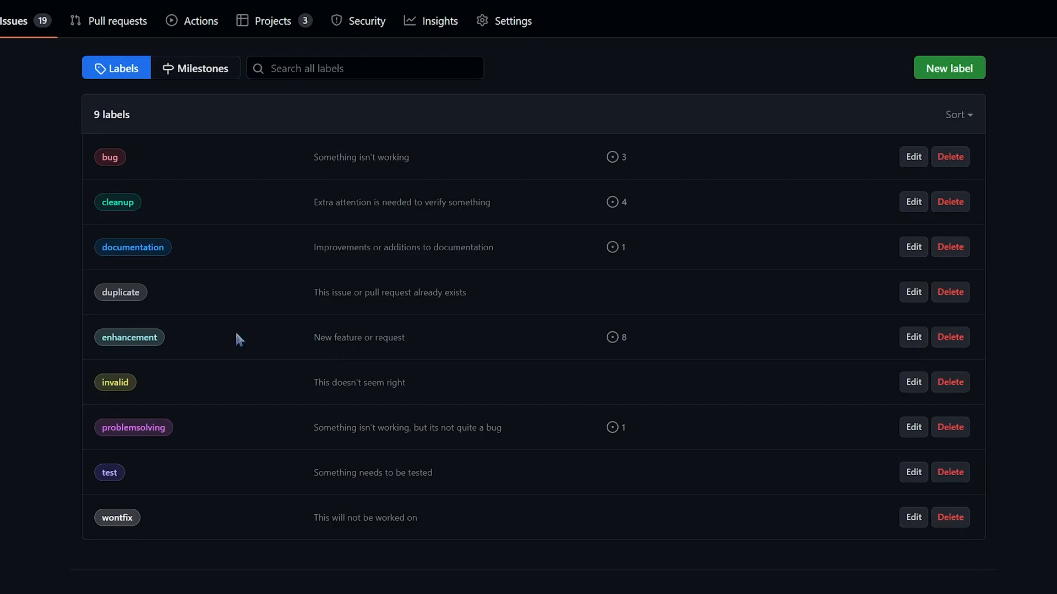
pyautogui.moveTo(257, 387)
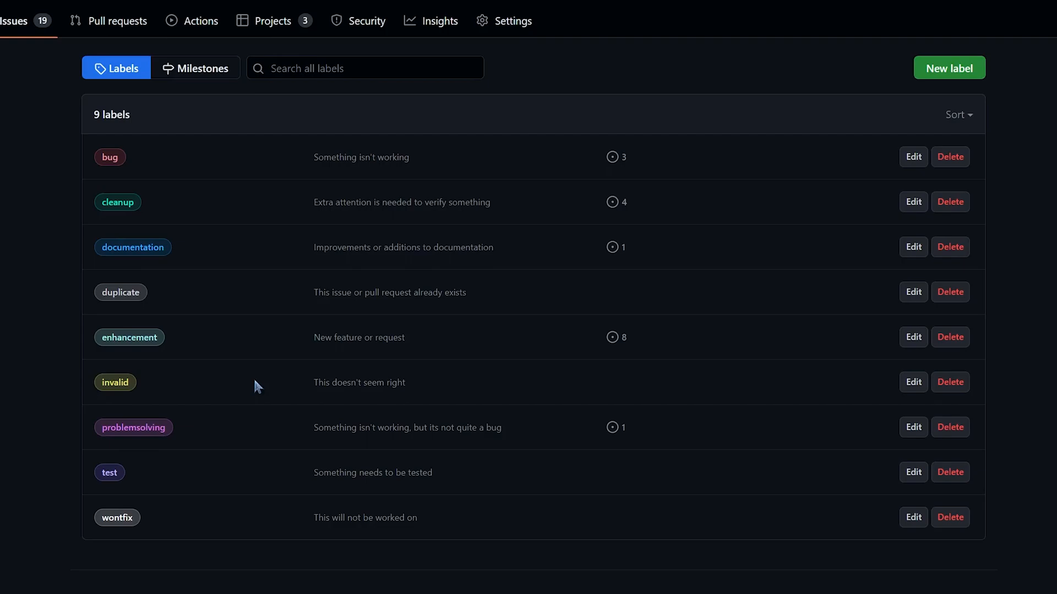
pyautogui.moveTo(123, 165)
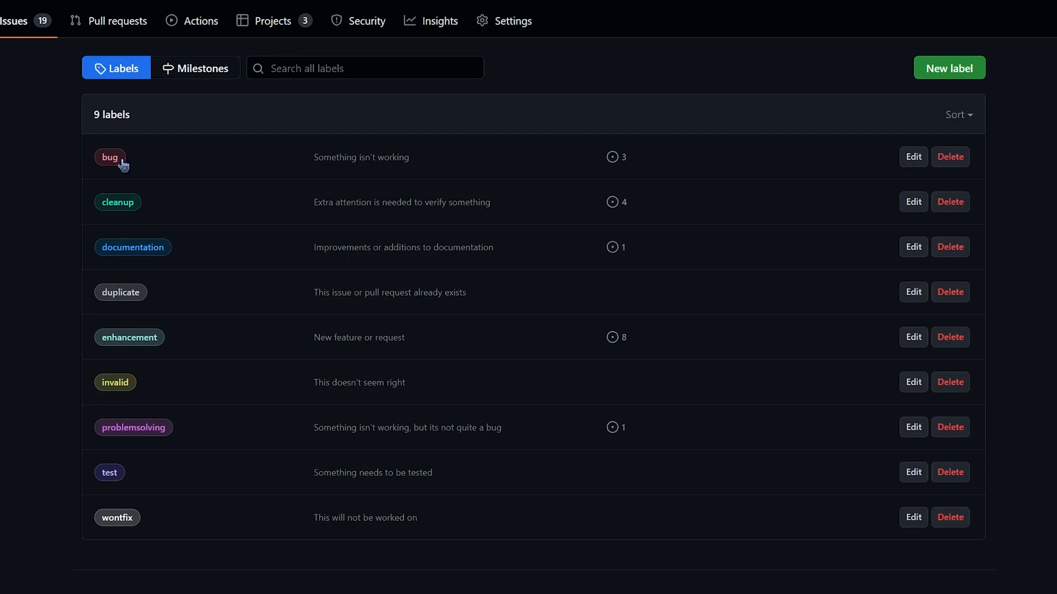
pyautogui.moveTo(314, 158)
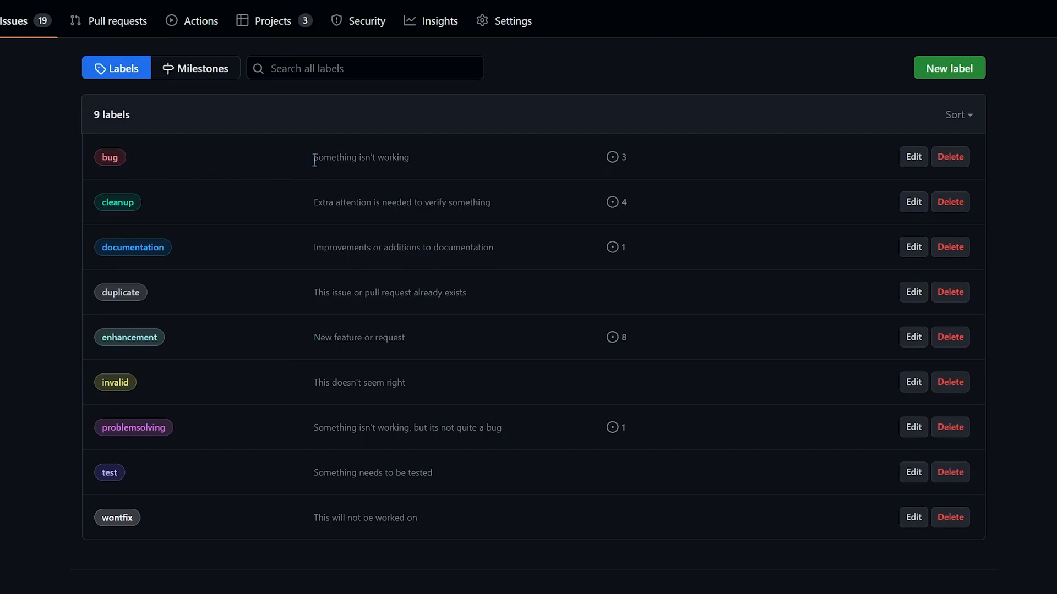
pyautogui.moveTo(142, 436)
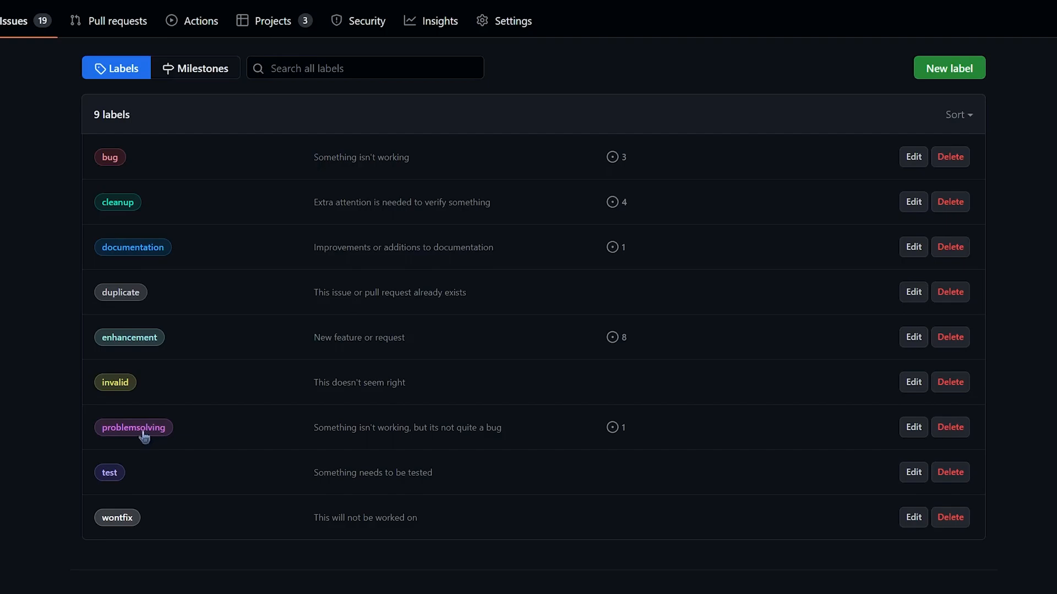
pyautogui.moveTo(340, 444)
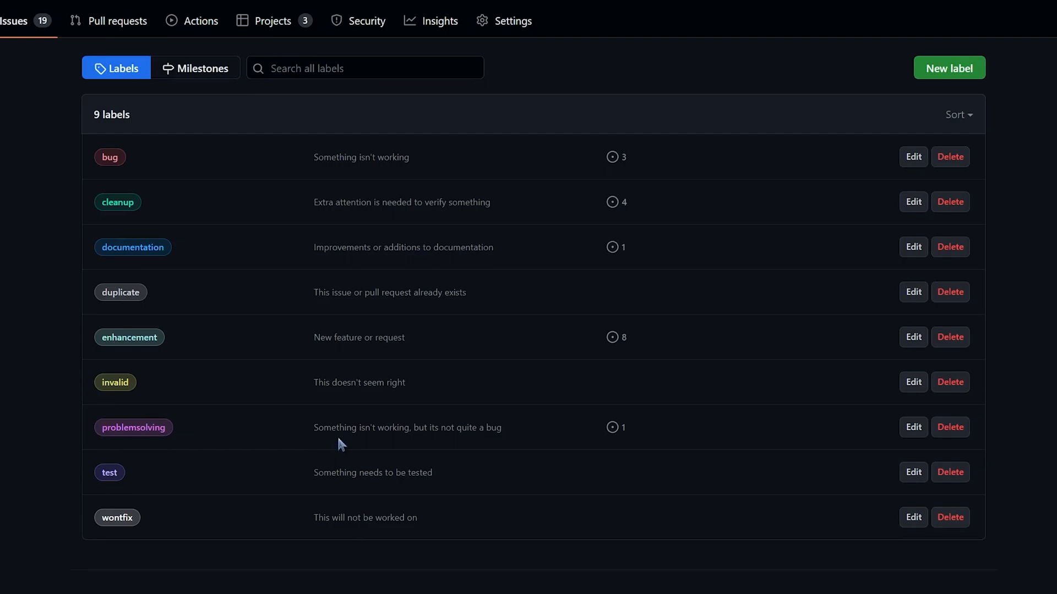
pyautogui.moveTo(337, 433)
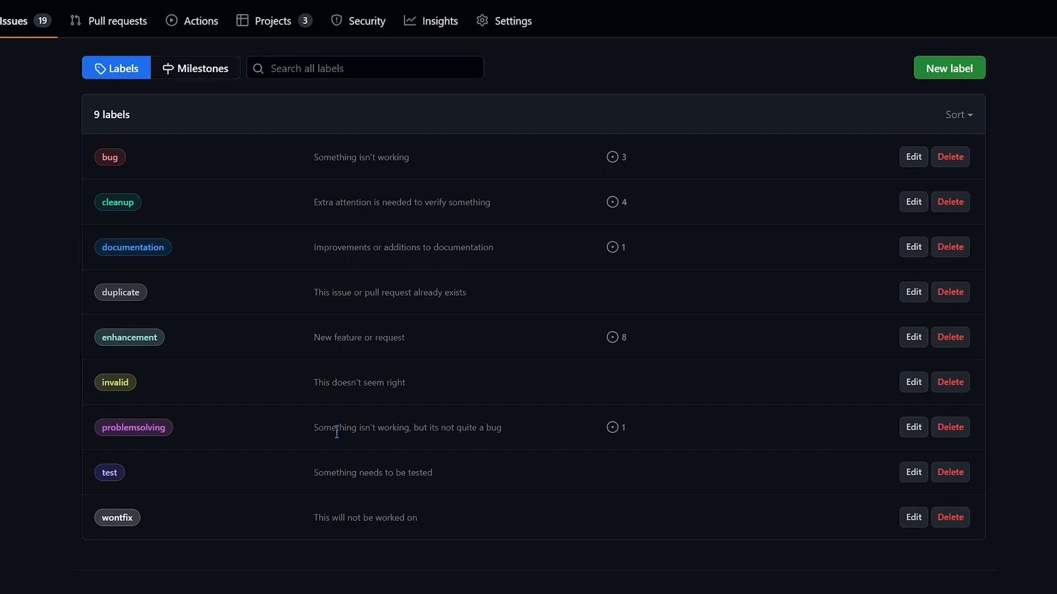
pyautogui.moveTo(129, 172)
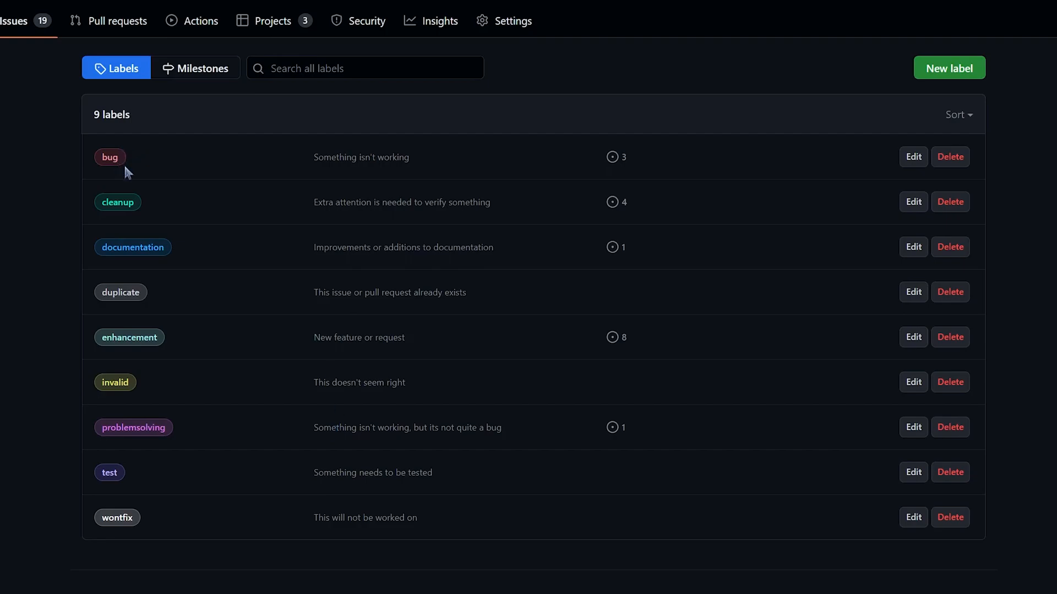
pyautogui.moveTo(26, 196)
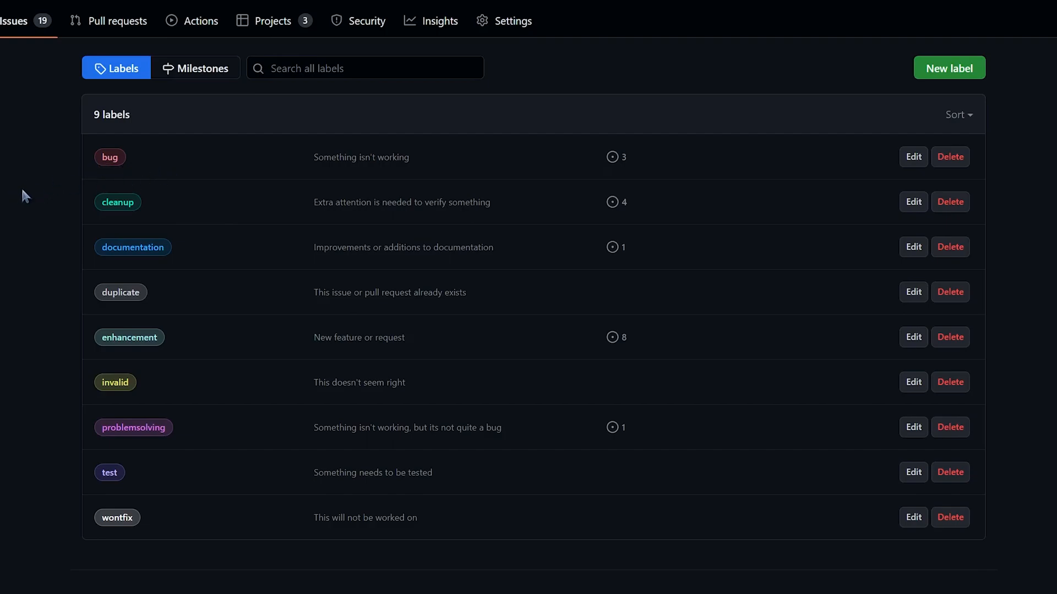
pyautogui.moveTo(142, 255)
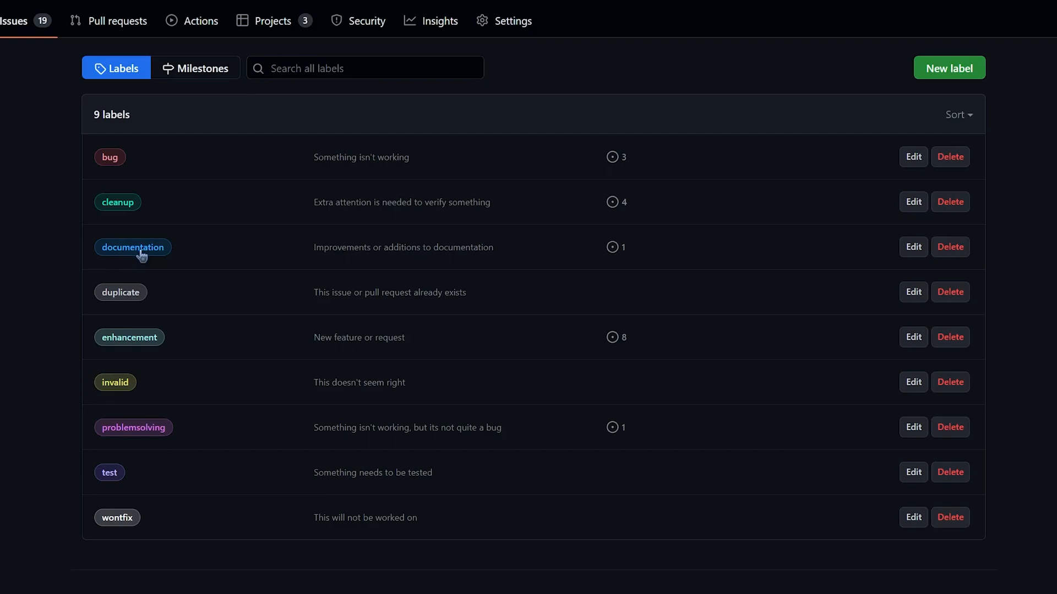
pyautogui.moveTo(143, 258)
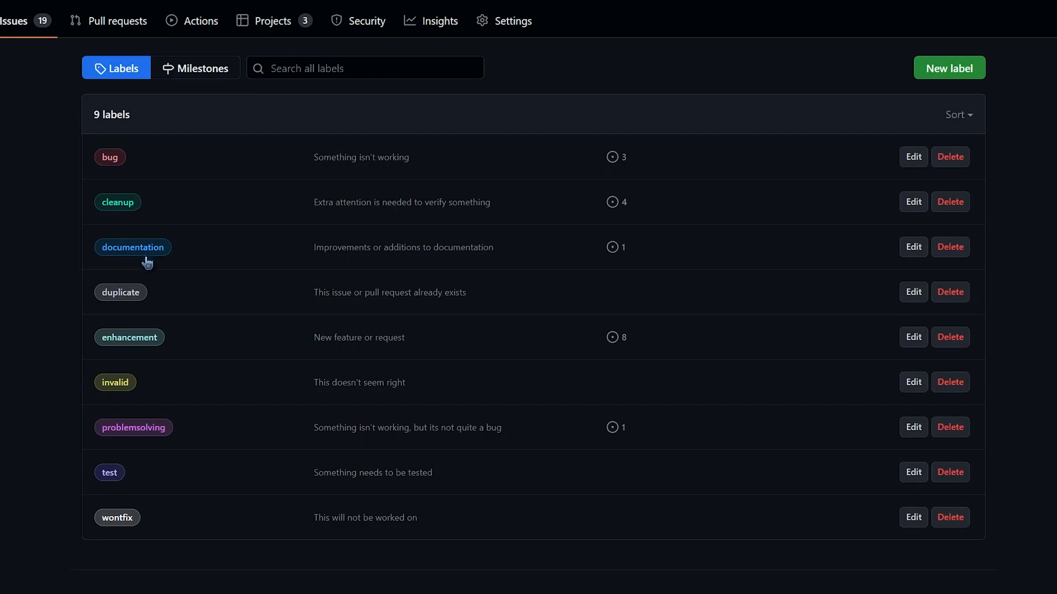
pyautogui.moveTo(126, 300)
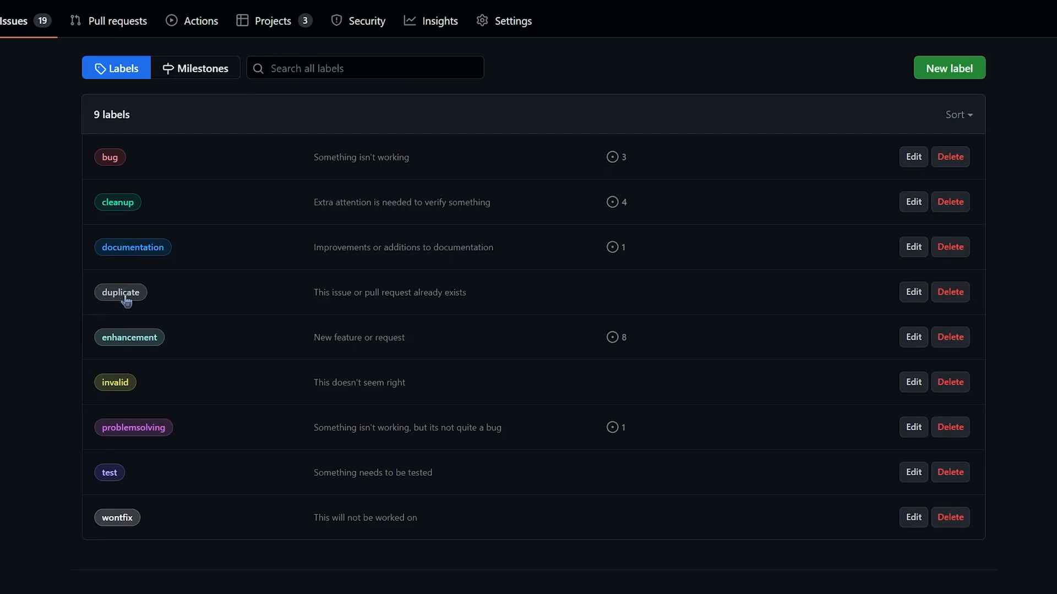
pyautogui.moveTo(178, 353)
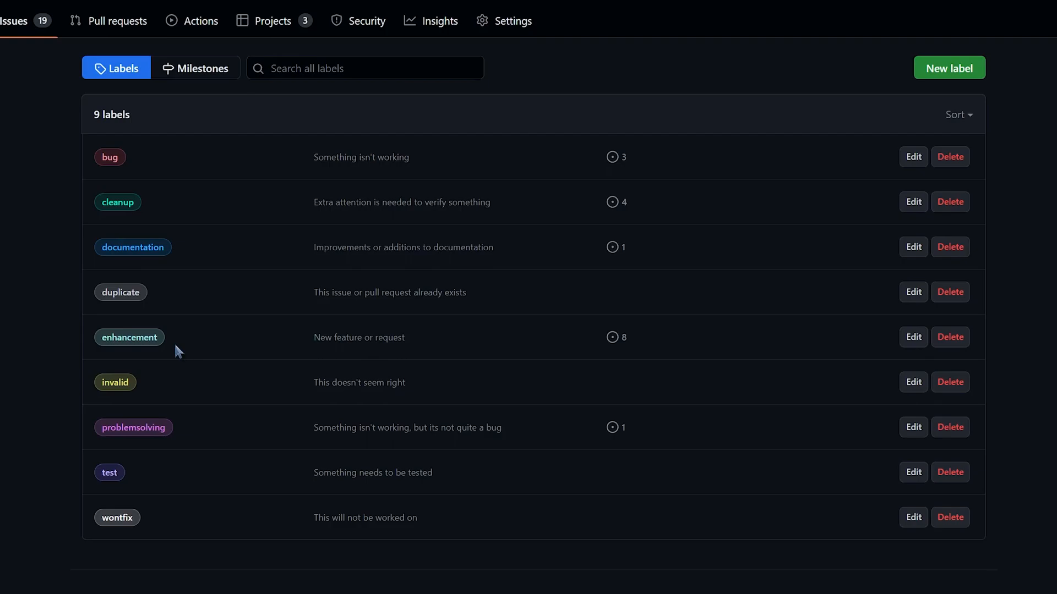
pyautogui.moveTo(125, 389)
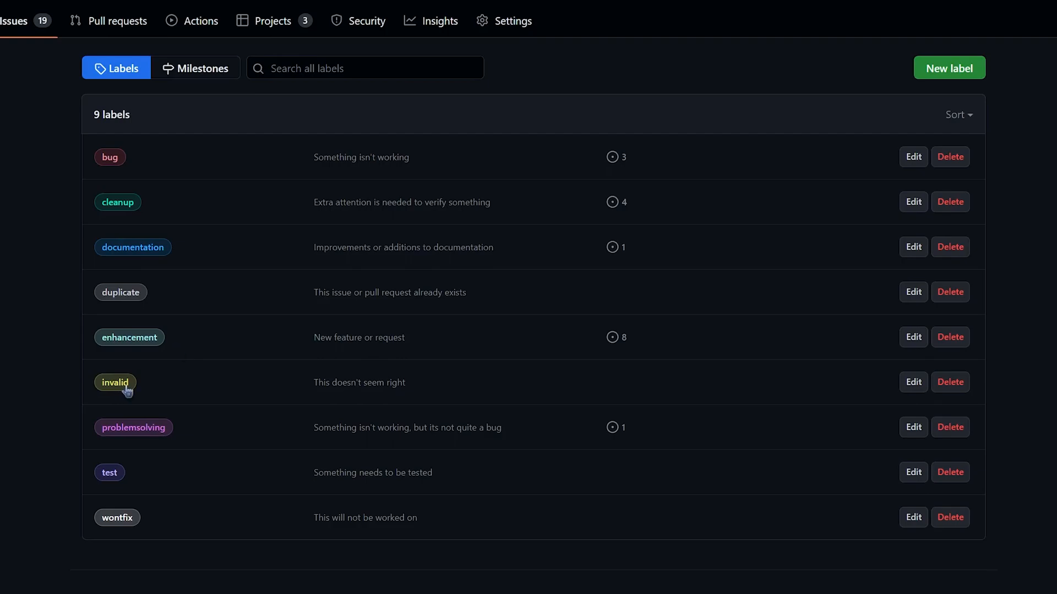
pyautogui.moveTo(180, 391)
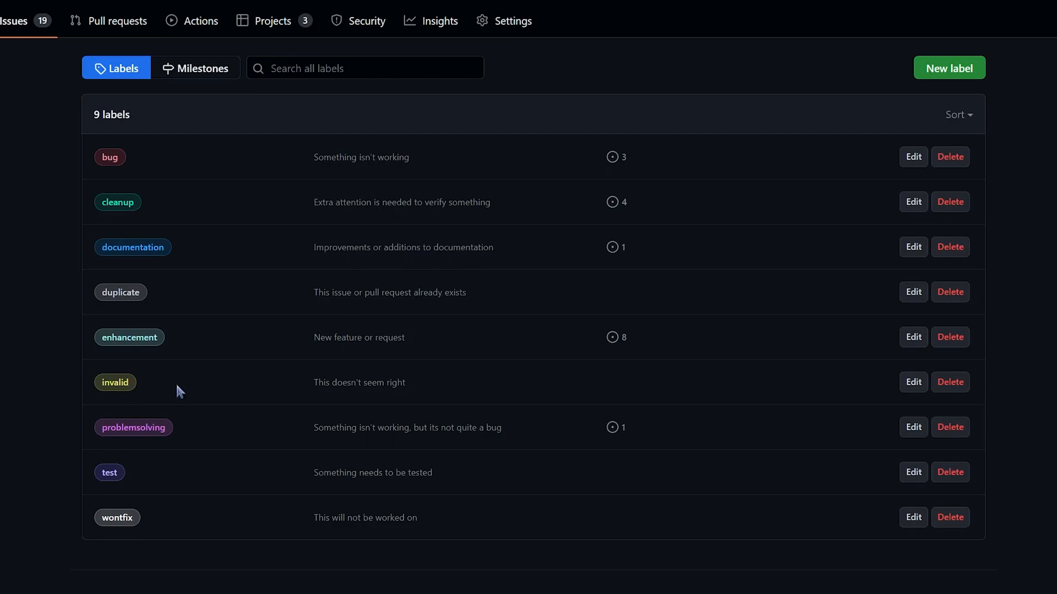
pyautogui.moveTo(263, 482)
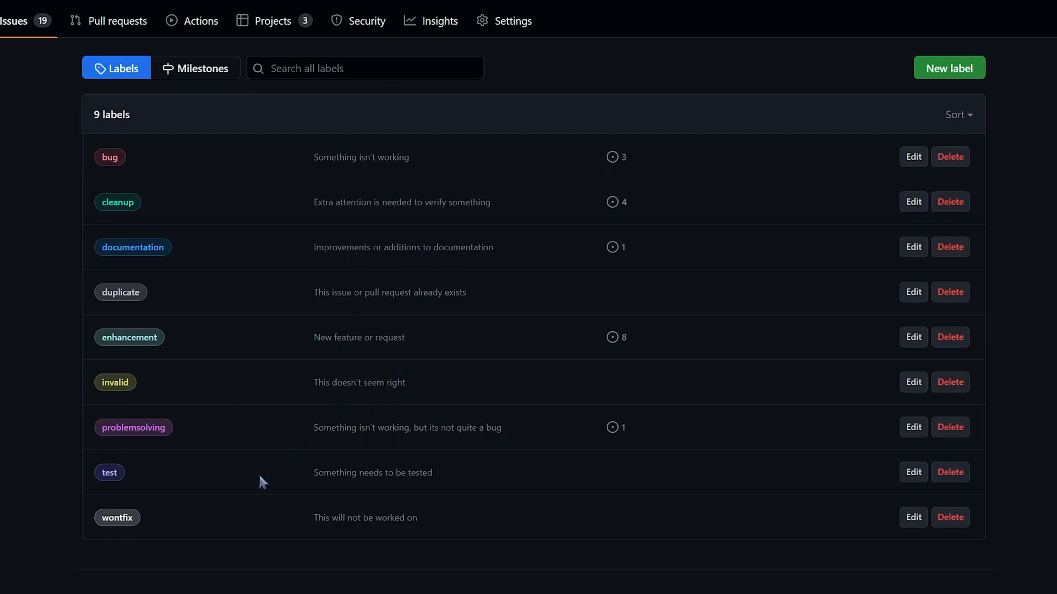
pyautogui.moveTo(109, 473)
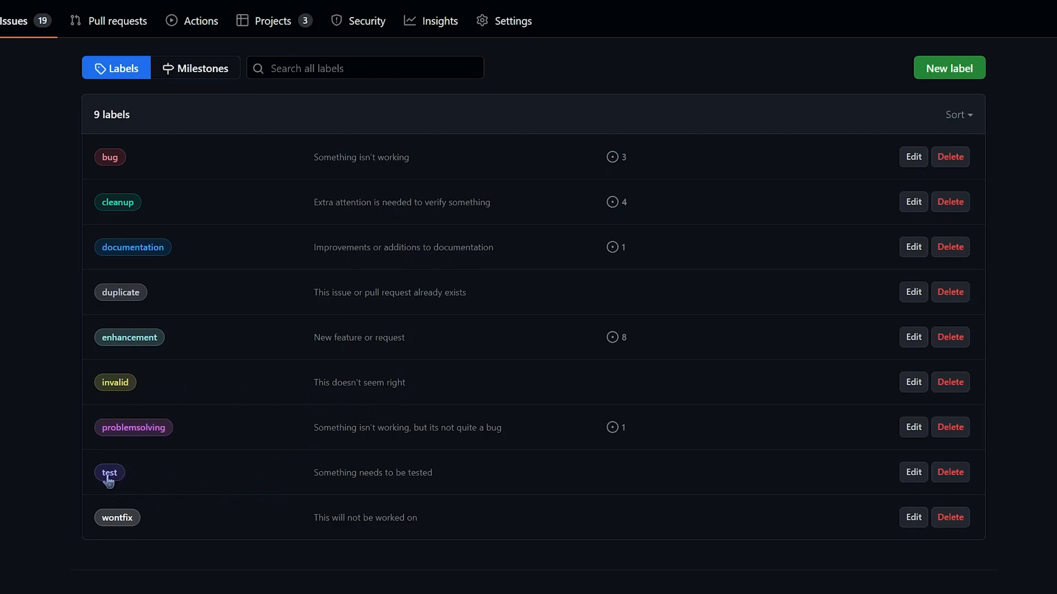
pyautogui.moveTo(436, 486)
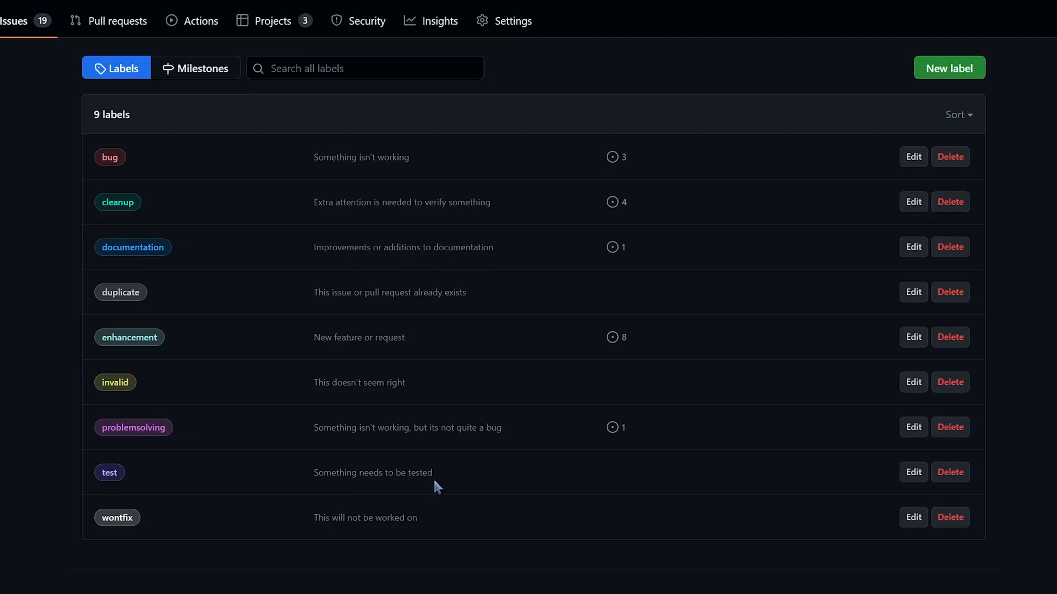
pyautogui.moveTo(138, 225)
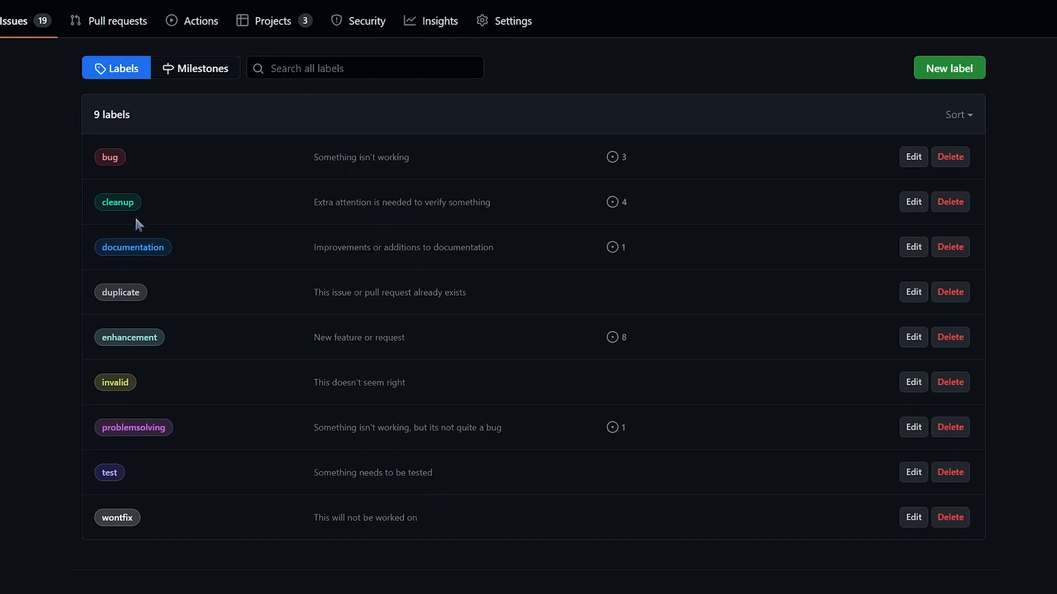
pyautogui.click(912, 156)
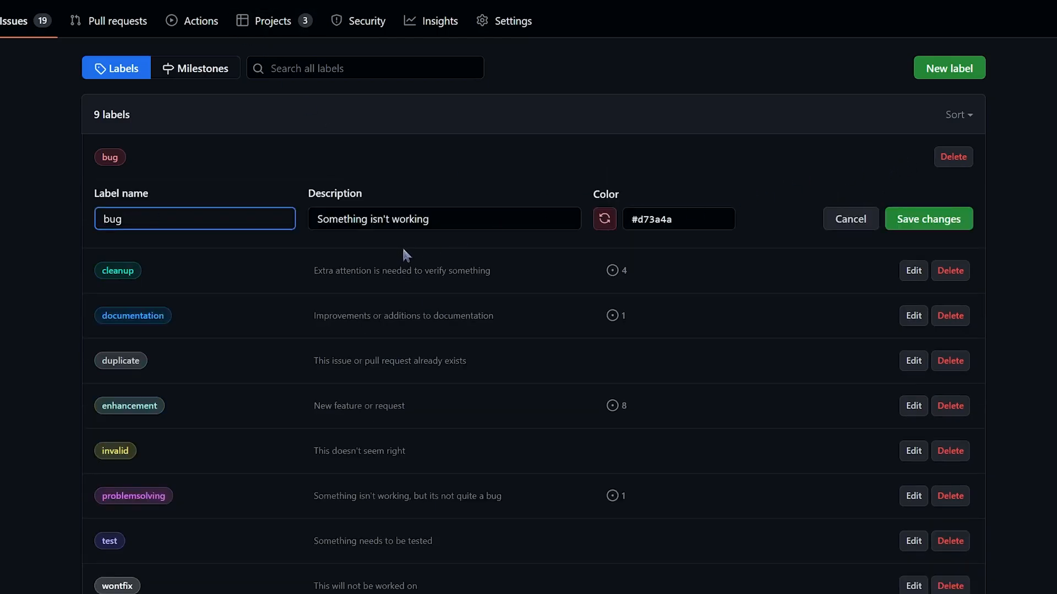
pyautogui.click(677, 219)
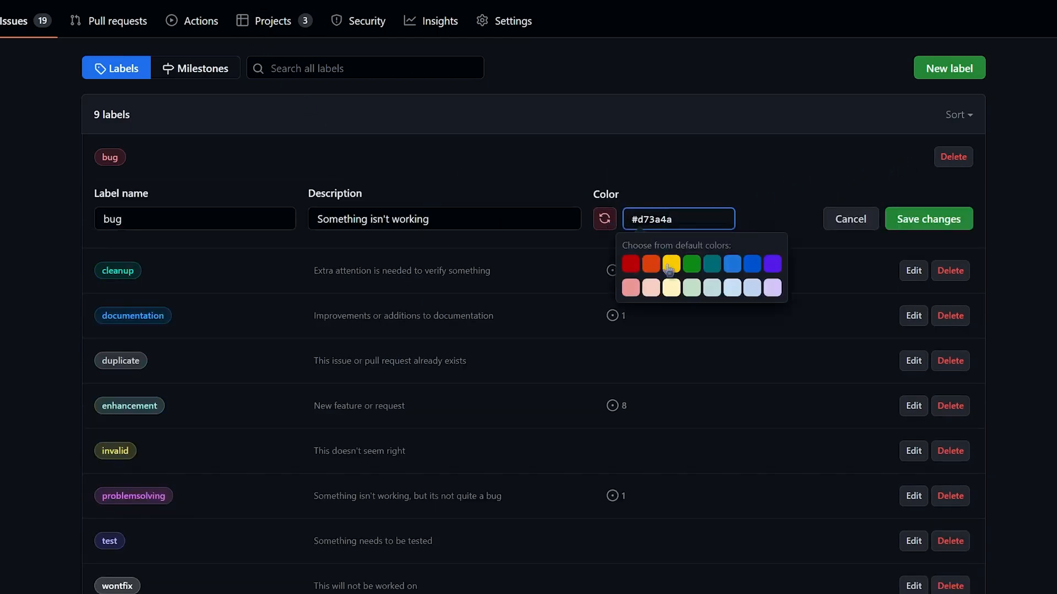
pyautogui.click(850, 218)
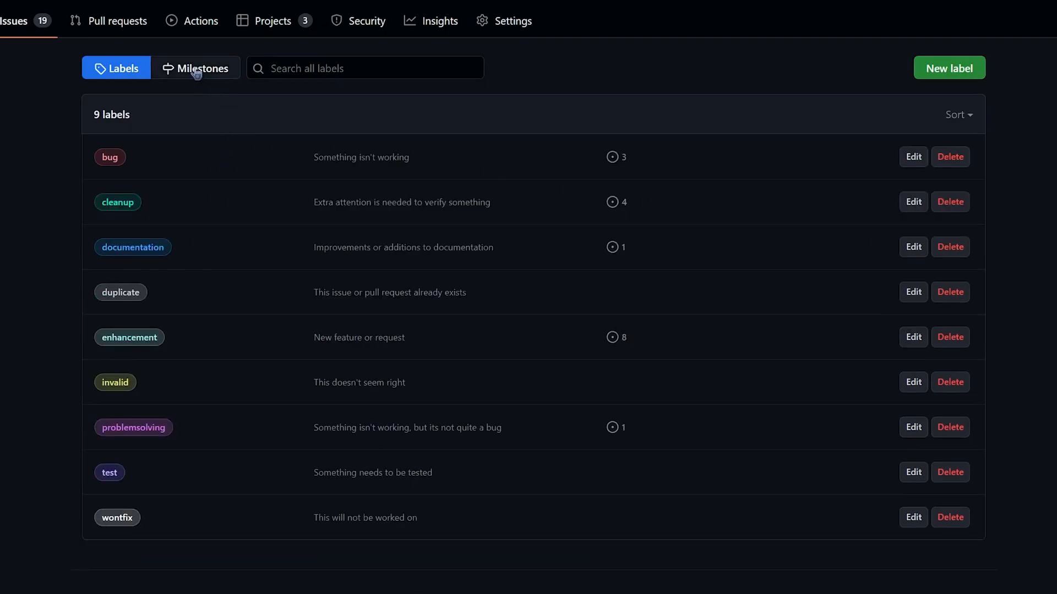
# Browse the Synty-Kids milestones list, from CETK - 1.1 to Version 1.02, with their progress.
pyautogui.click(194, 67)
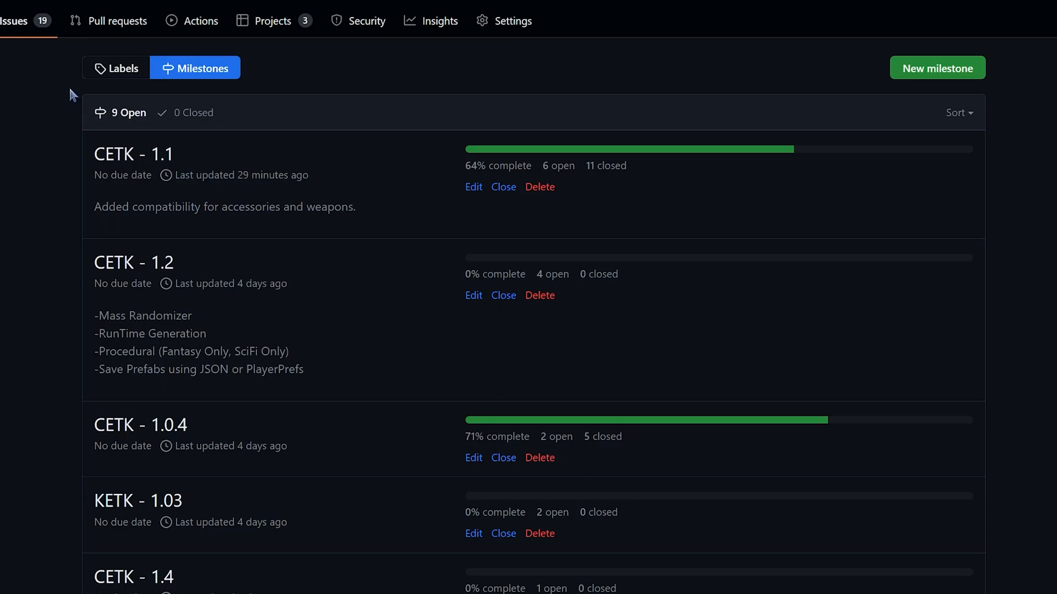
pyautogui.moveTo(226, 170)
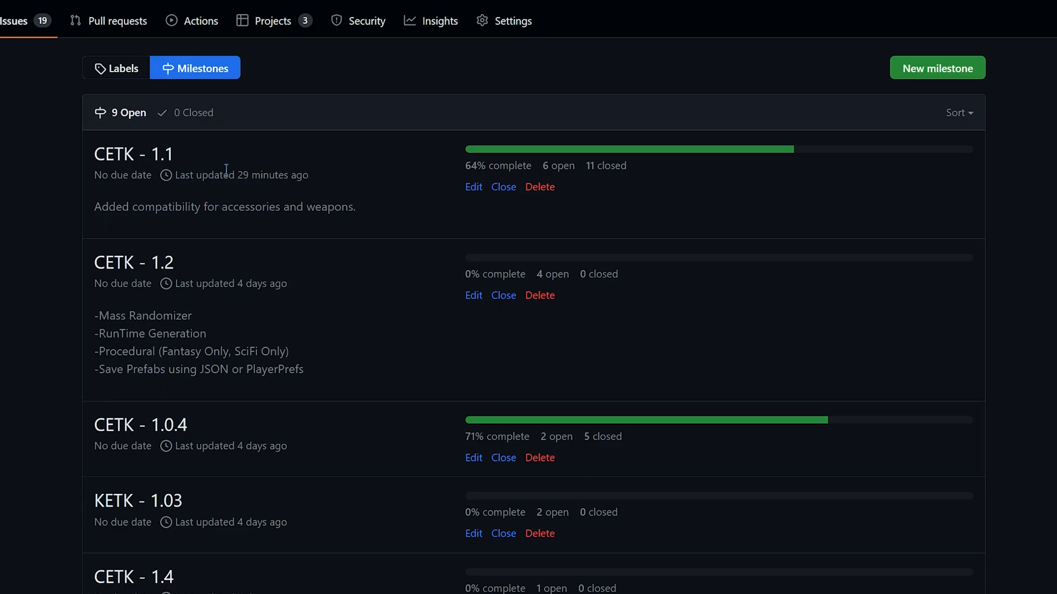
pyautogui.scroll(-3)
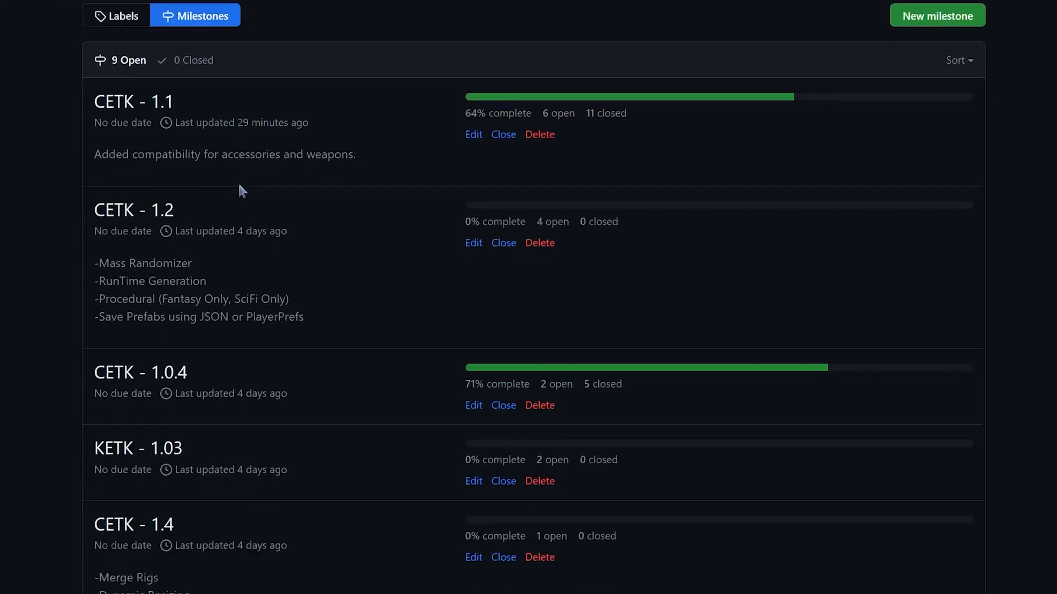
pyautogui.scroll(-3)
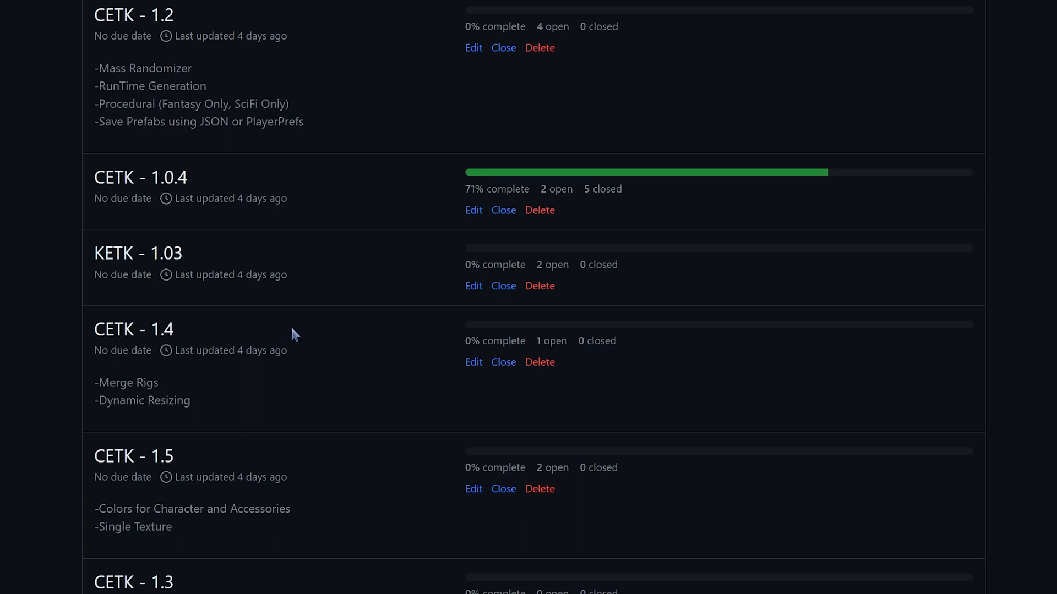
pyautogui.scroll(3)
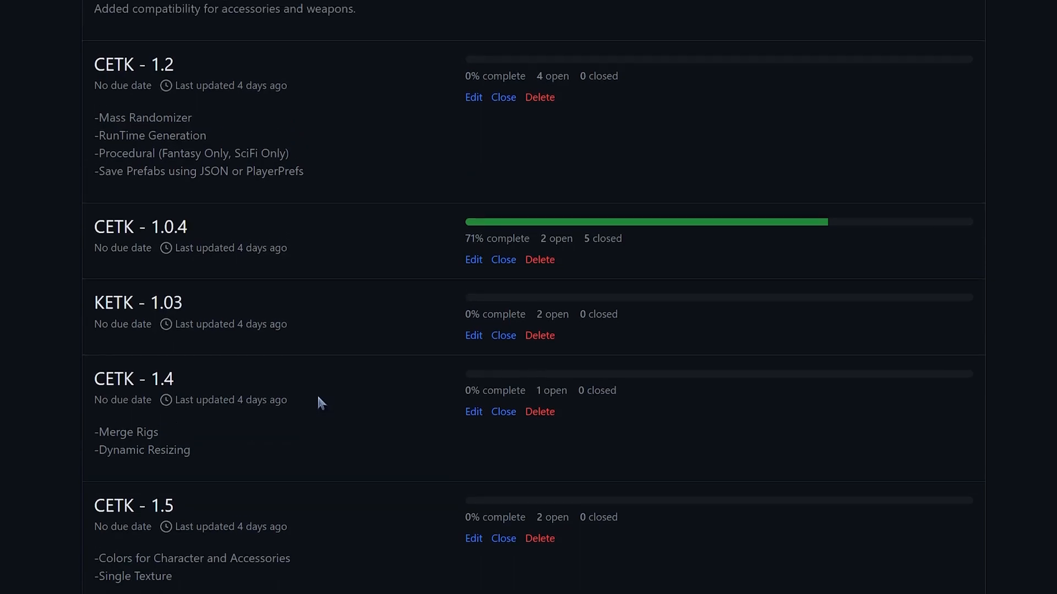
pyautogui.moveTo(318, 462)
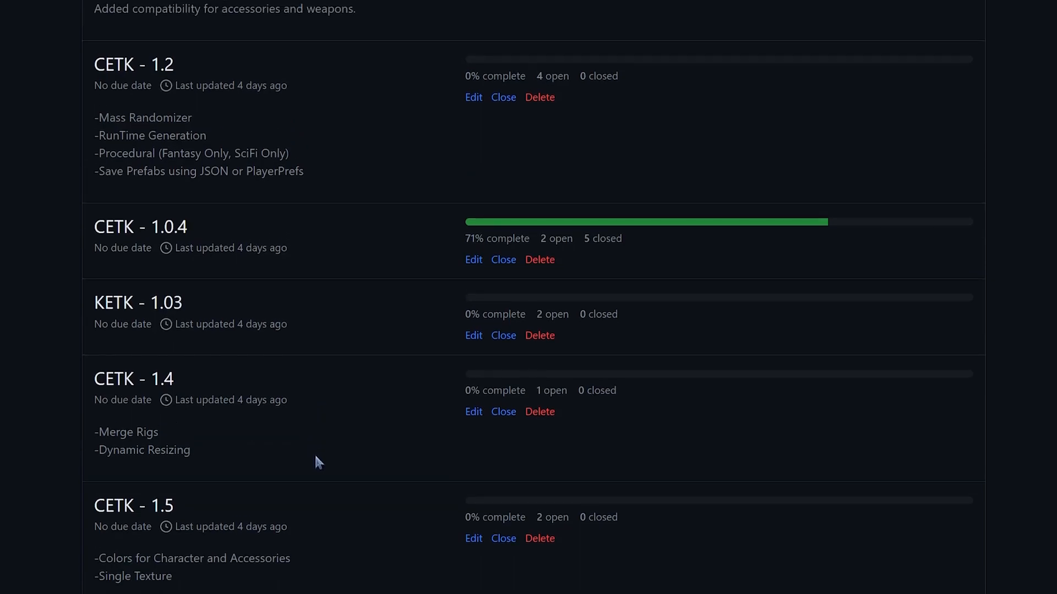
pyautogui.scroll(3)
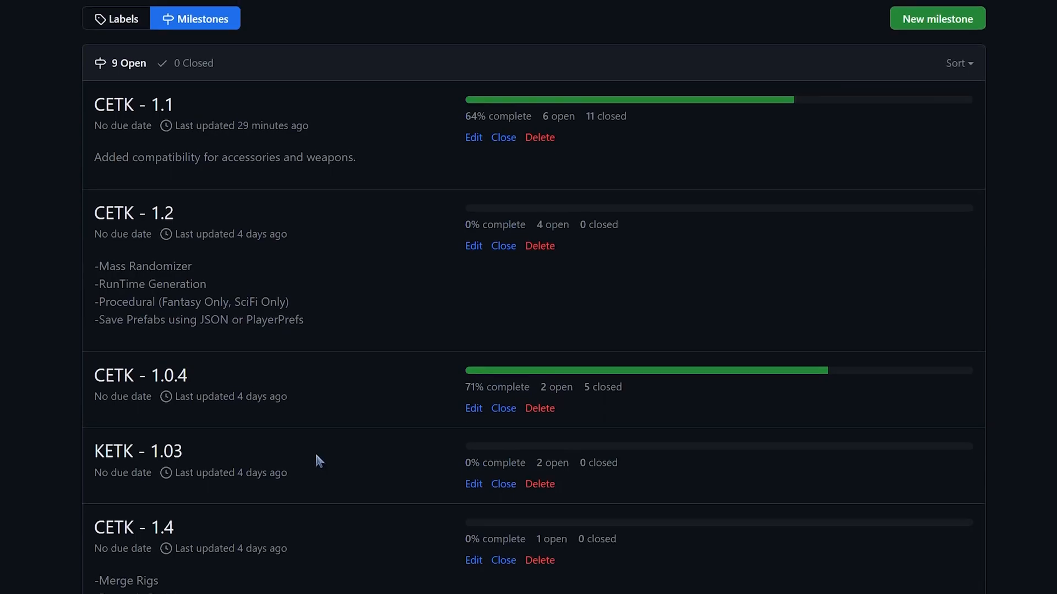
pyautogui.moveTo(286, 451)
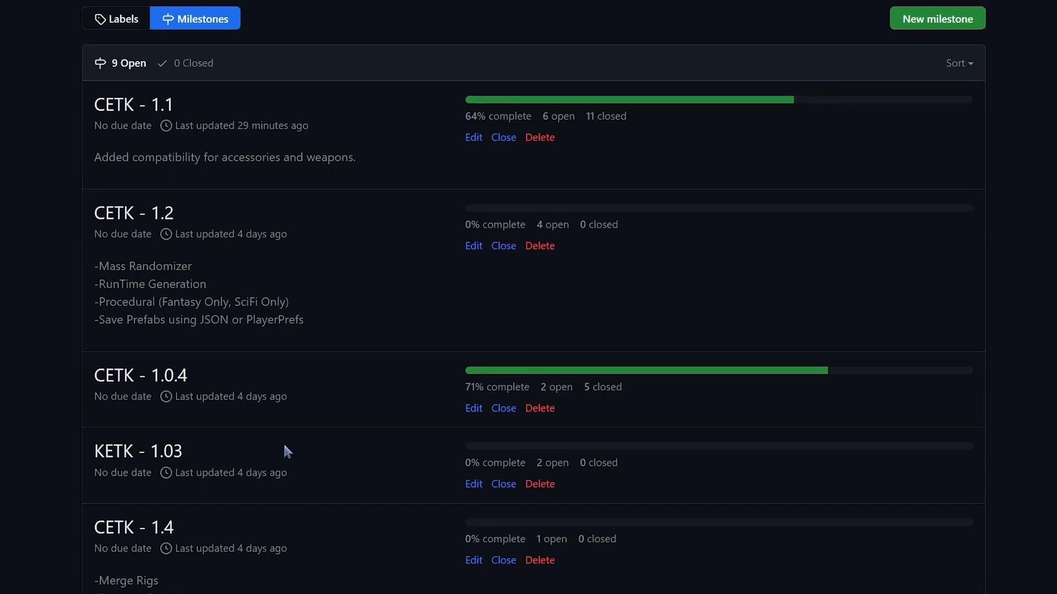
pyautogui.scroll(-3)
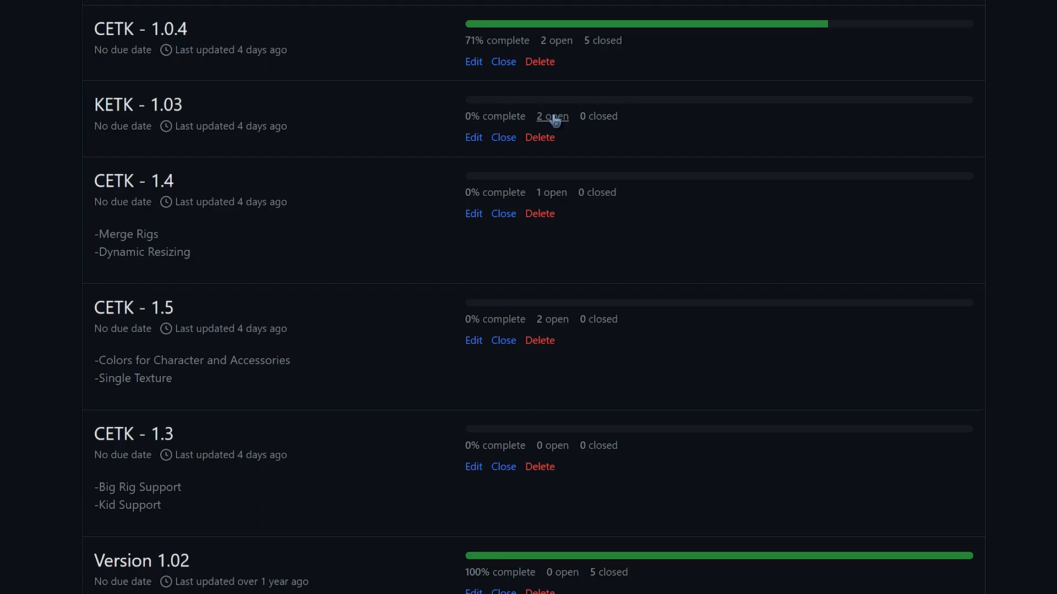
pyautogui.click(552, 116)
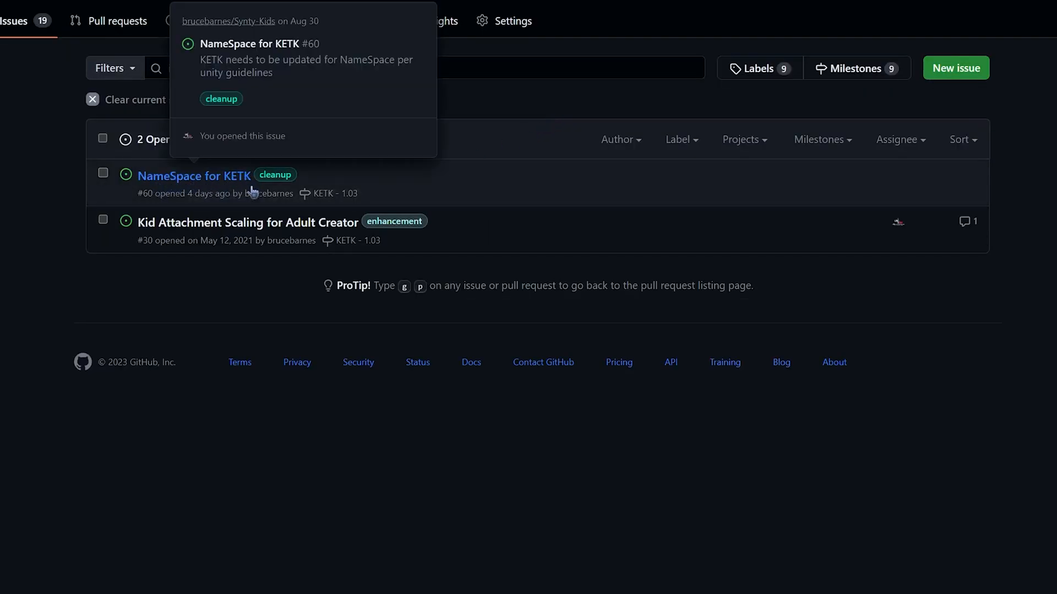
pyautogui.moveTo(276, 226)
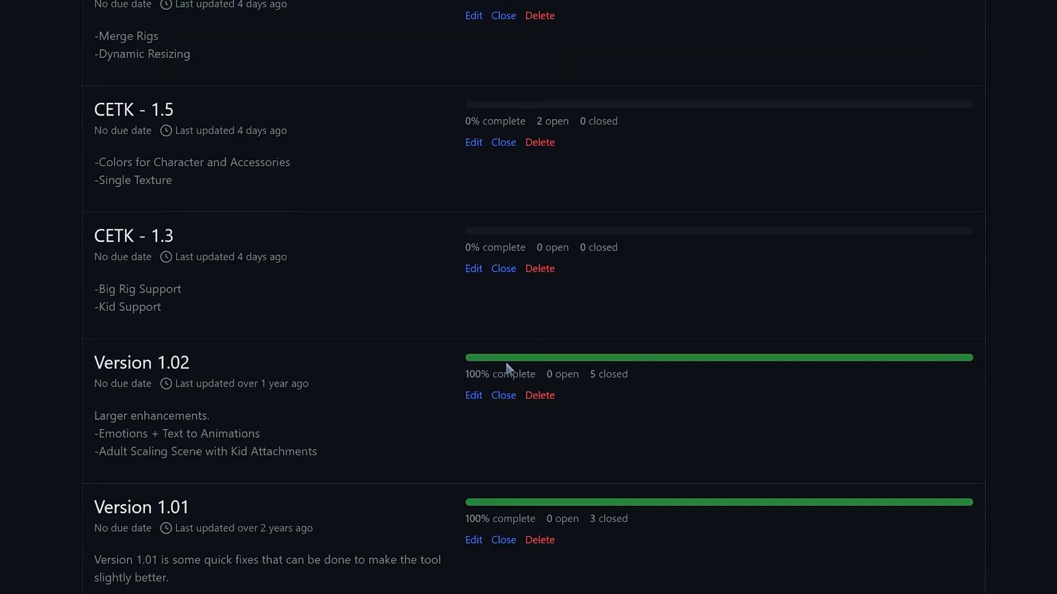
# Review the Version 1.02 milestone's 5 closed issues and return to the milestones list.
pyautogui.click(141, 363)
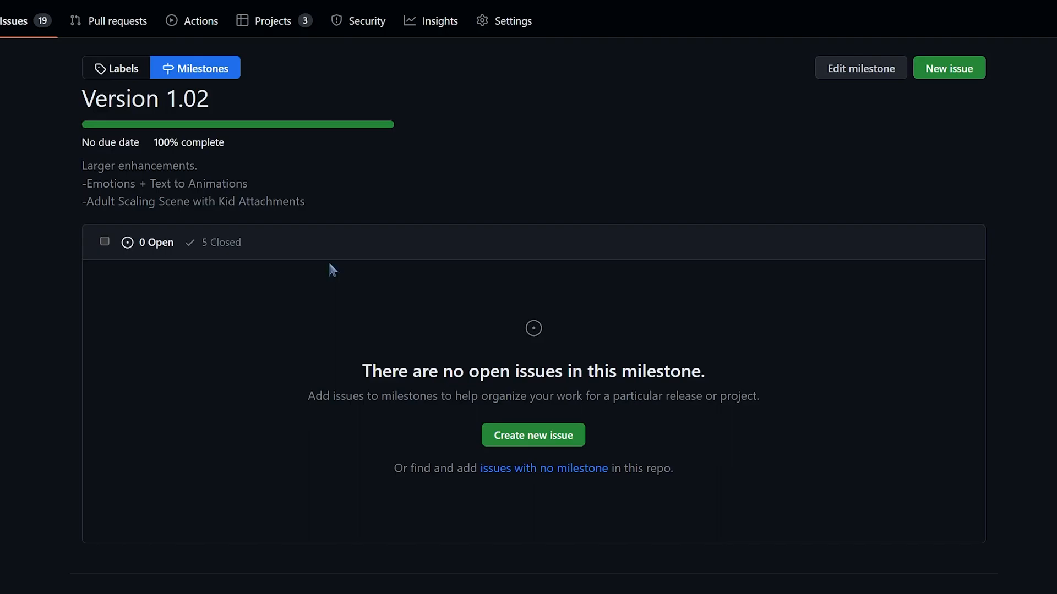
pyautogui.moveTo(144, 197)
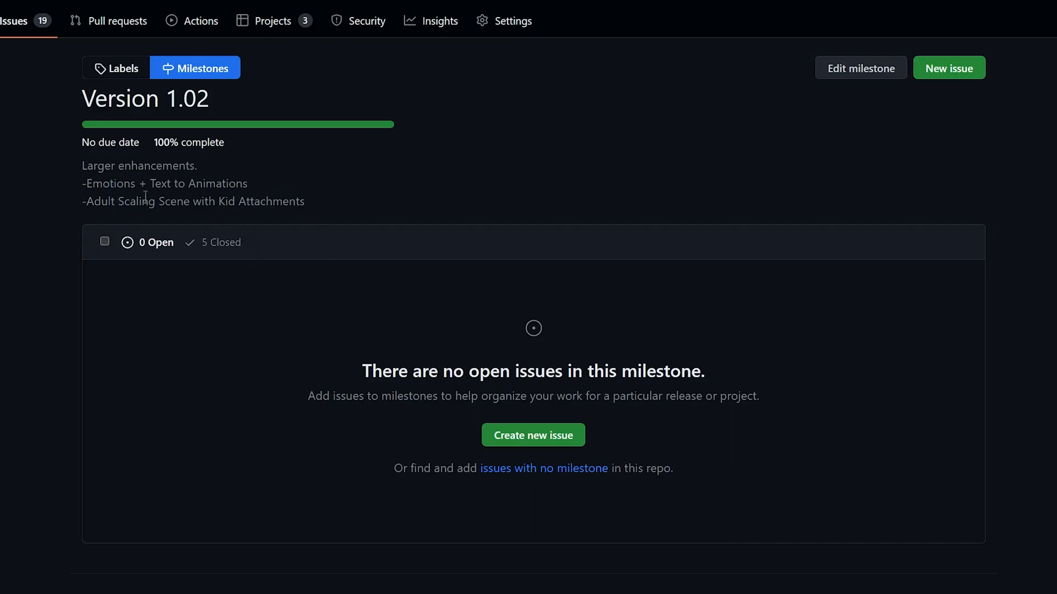
pyautogui.click(220, 242)
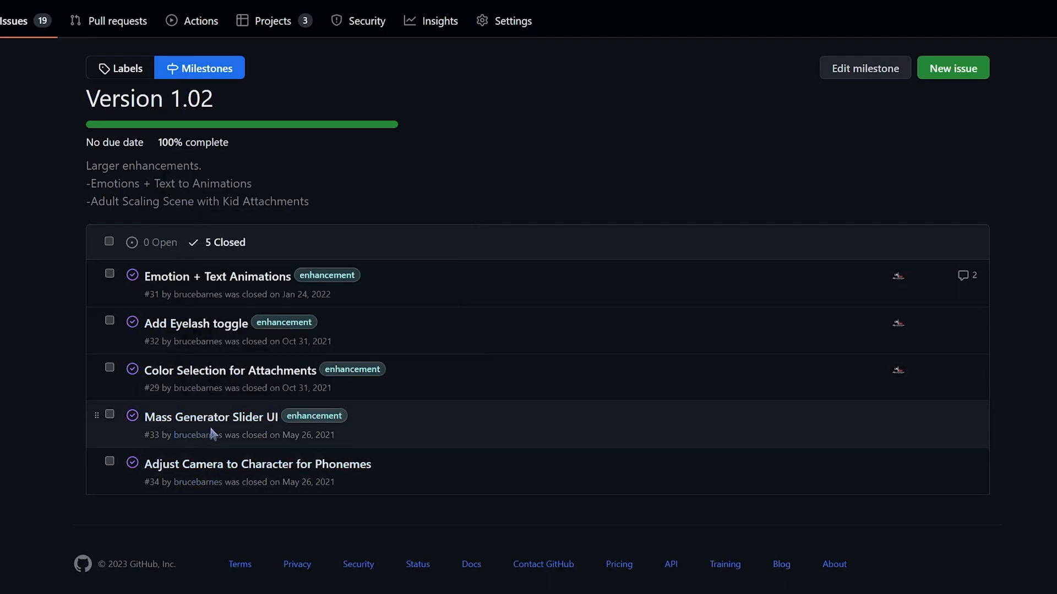
pyautogui.moveTo(259, 291)
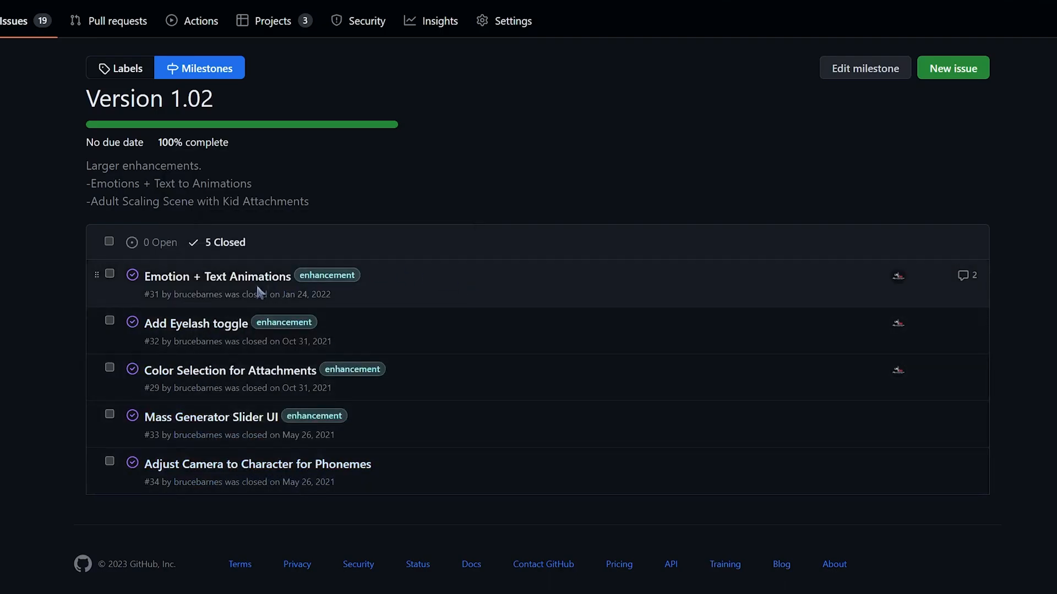
pyautogui.click(159, 242)
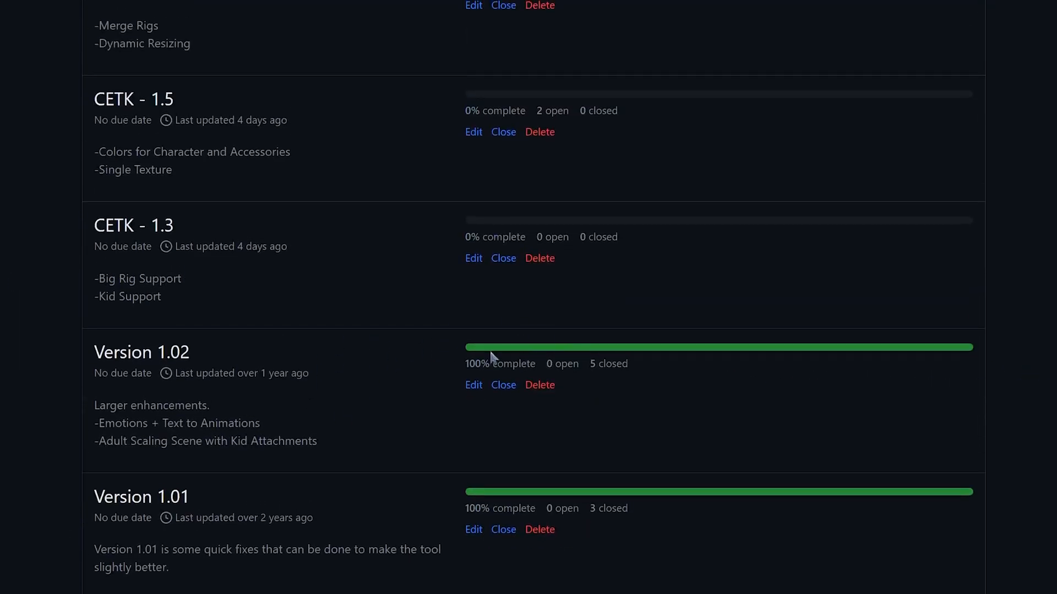
# Go to the repository's Projects list showing CETK and KETK.
pyautogui.scroll(3)
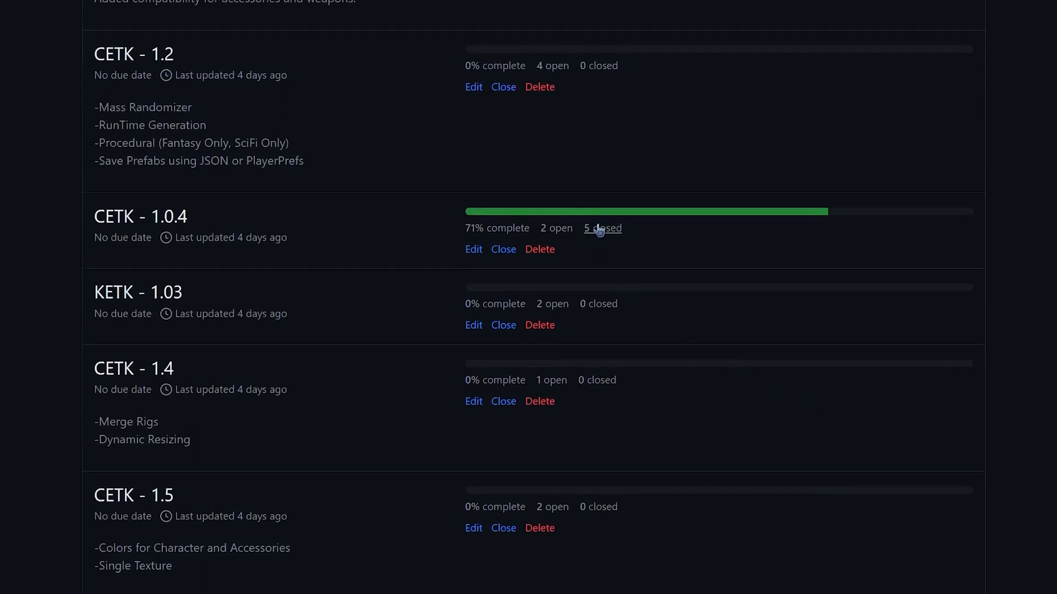
pyautogui.scroll(3)
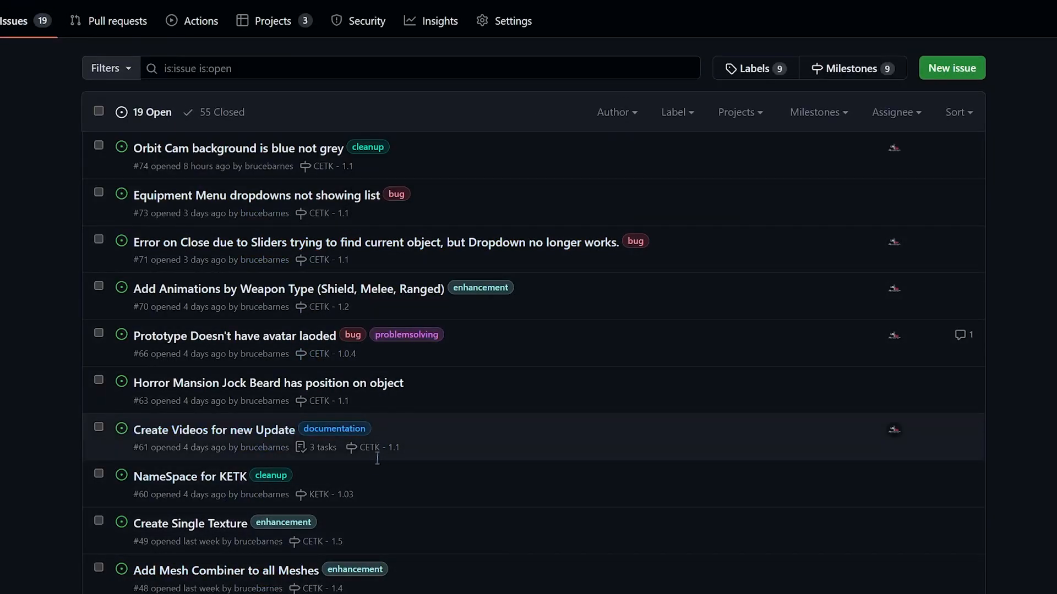
pyautogui.moveTo(660, 516)
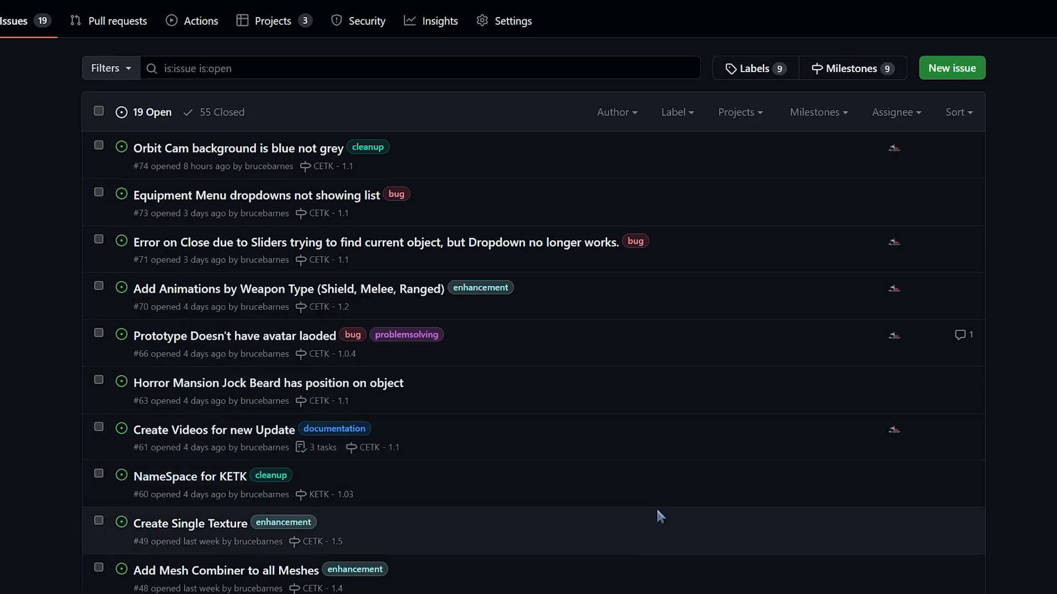
pyautogui.moveTo(274, 21)
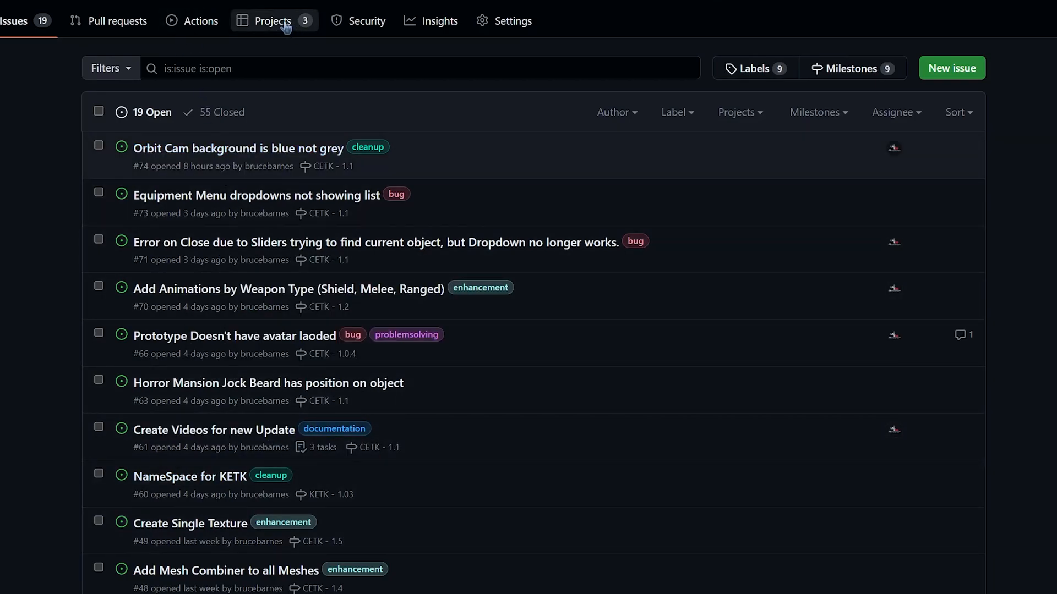
pyautogui.click(273, 20)
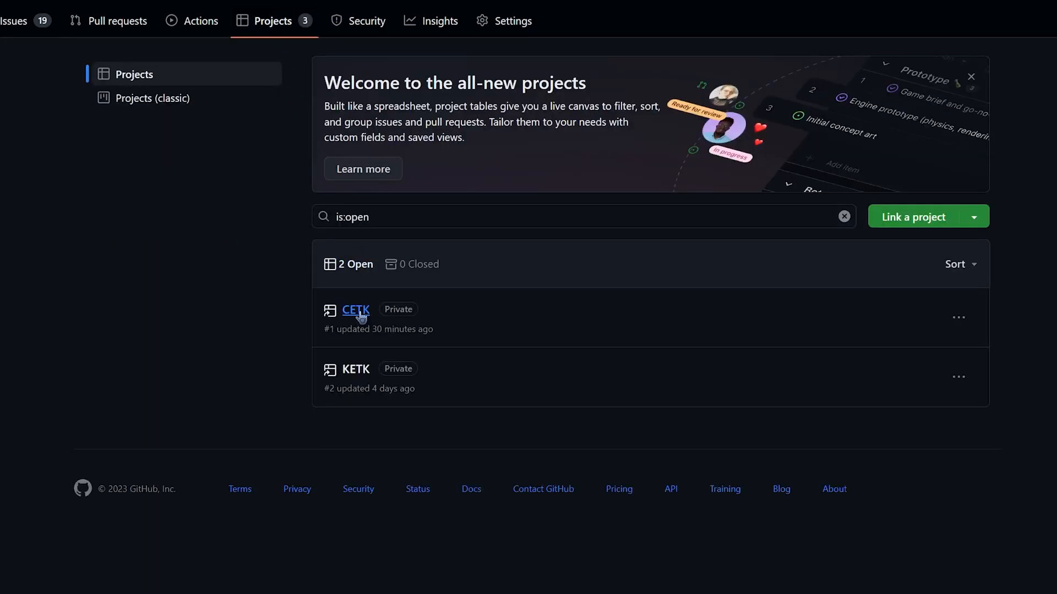
# Add 'Update the Readme File' to CETK's Todo and convert it to Synty-Kids issue #75.
pyautogui.click(356, 310)
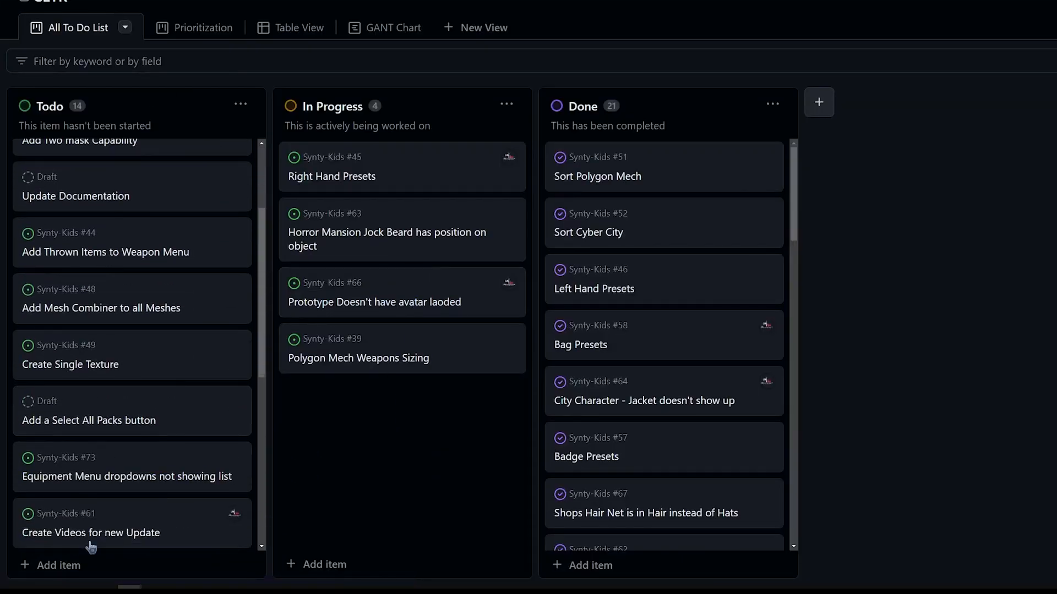
pyautogui.click(60, 565)
pyautogui.write('Update the Readme File')
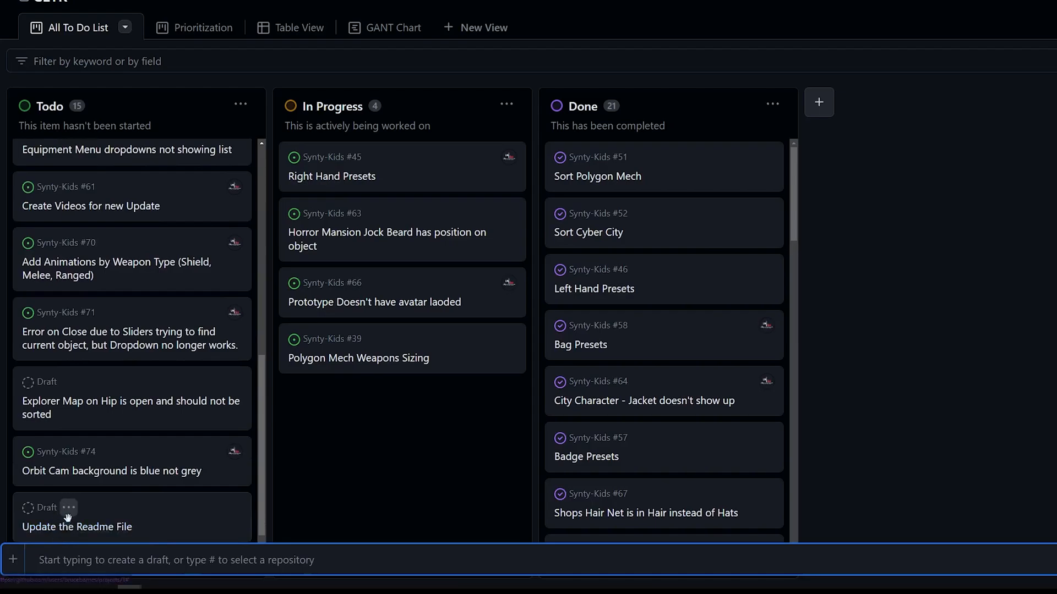
pyautogui.click(68, 511)
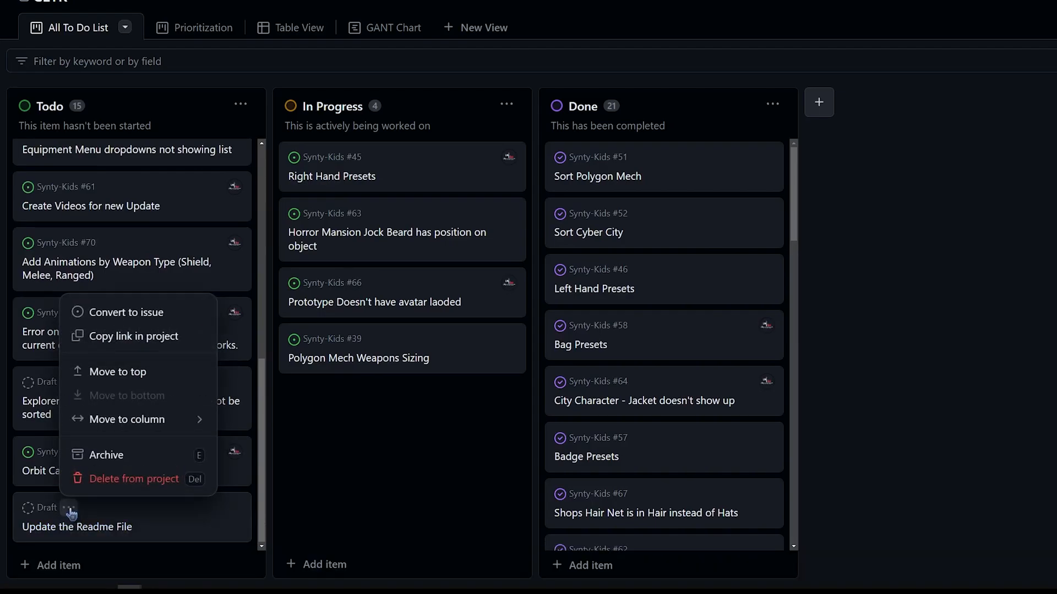
pyautogui.moveTo(111, 312)
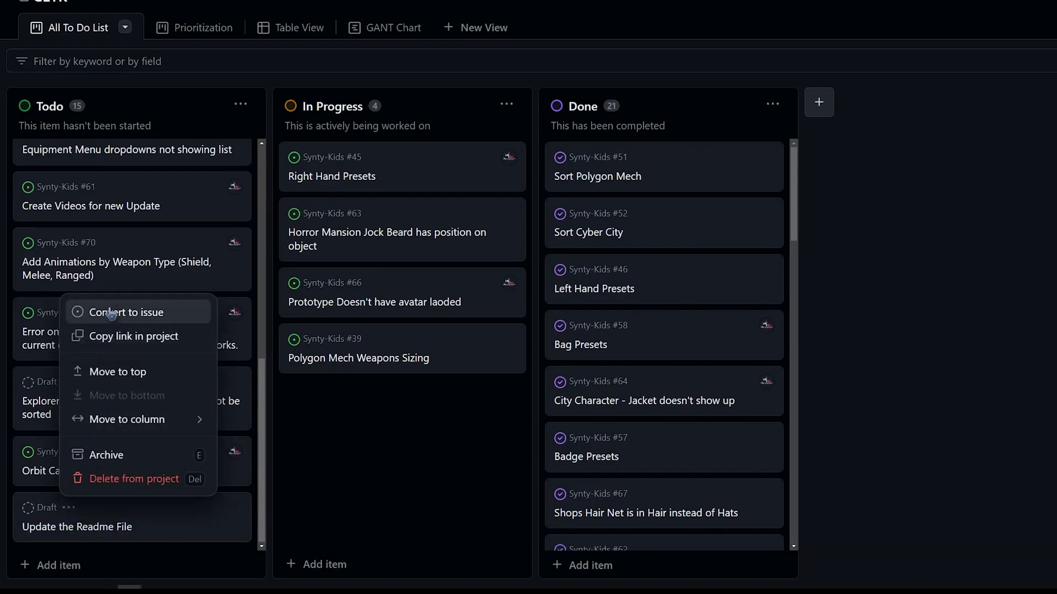
pyautogui.click(125, 312)
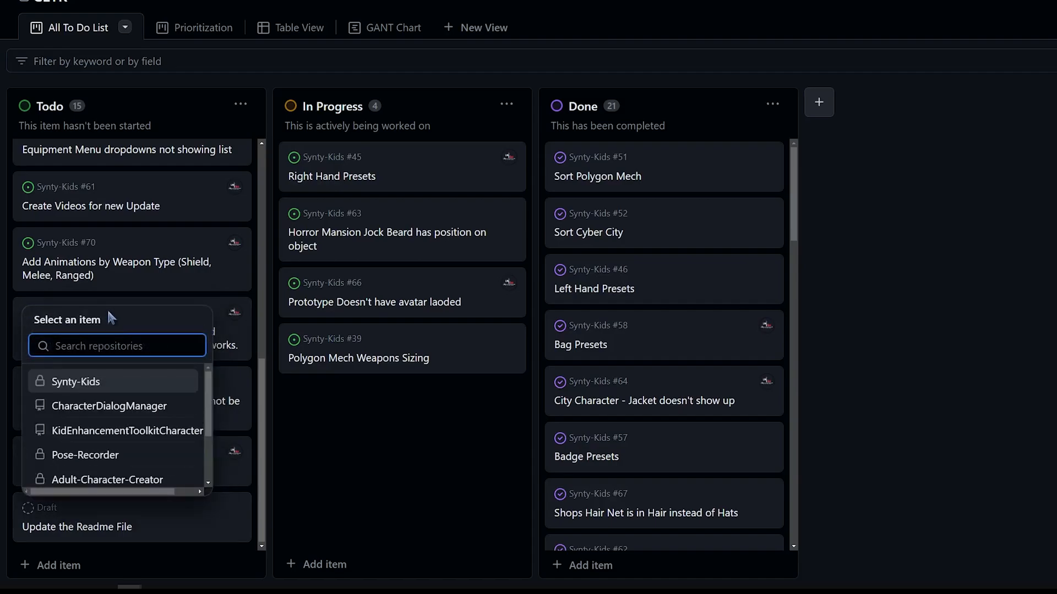
pyautogui.click(79, 381)
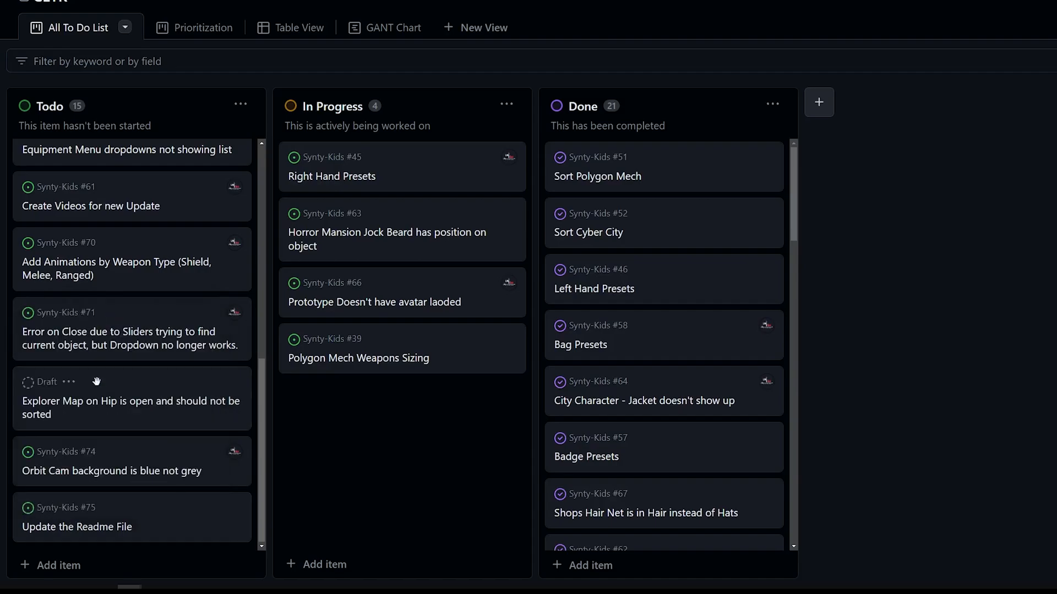
pyautogui.moveTo(91, 516)
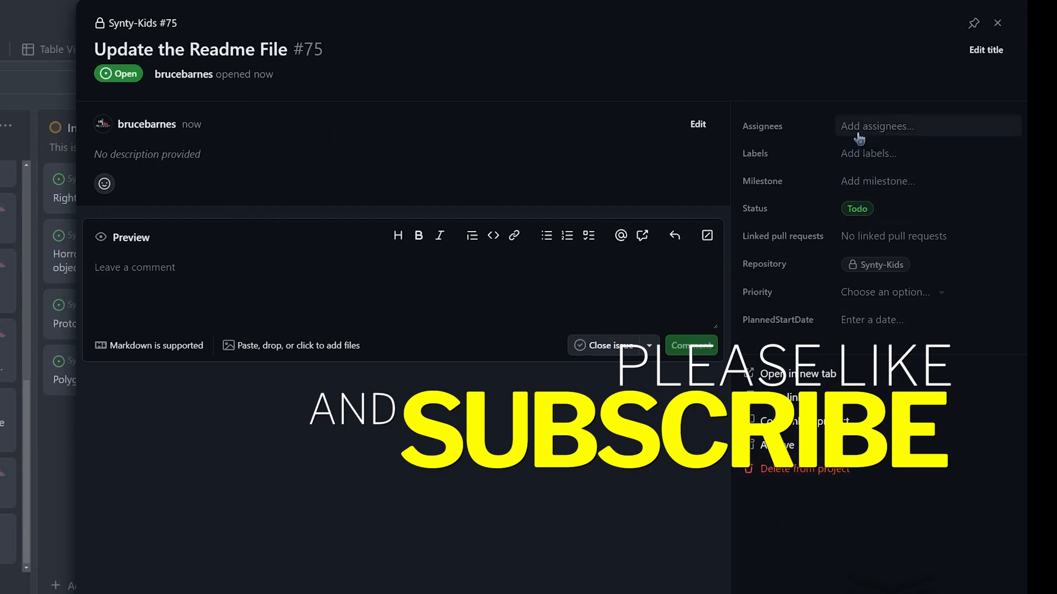
# Assign issue #75 to yourself, label it documentation and set milestone CETK - 1.1.
pyautogui.click(877, 126)
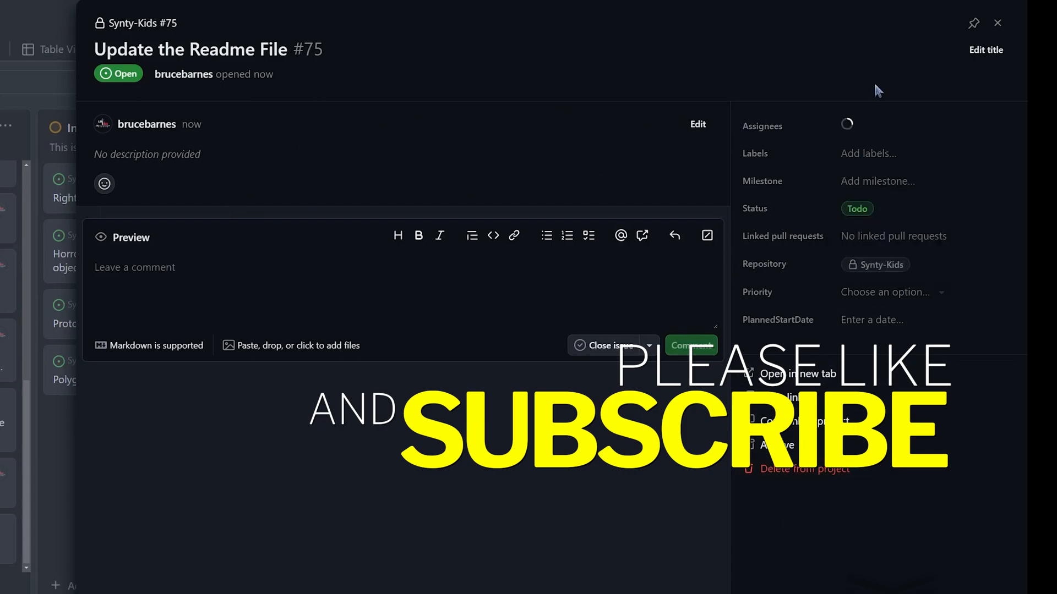
pyautogui.click(867, 153)
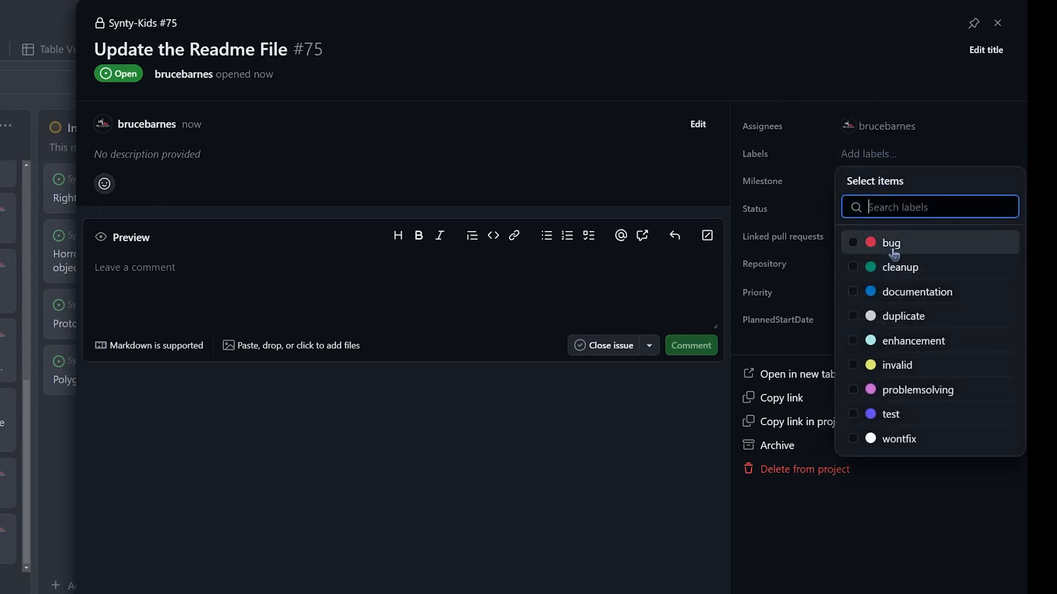
pyautogui.click(916, 292)
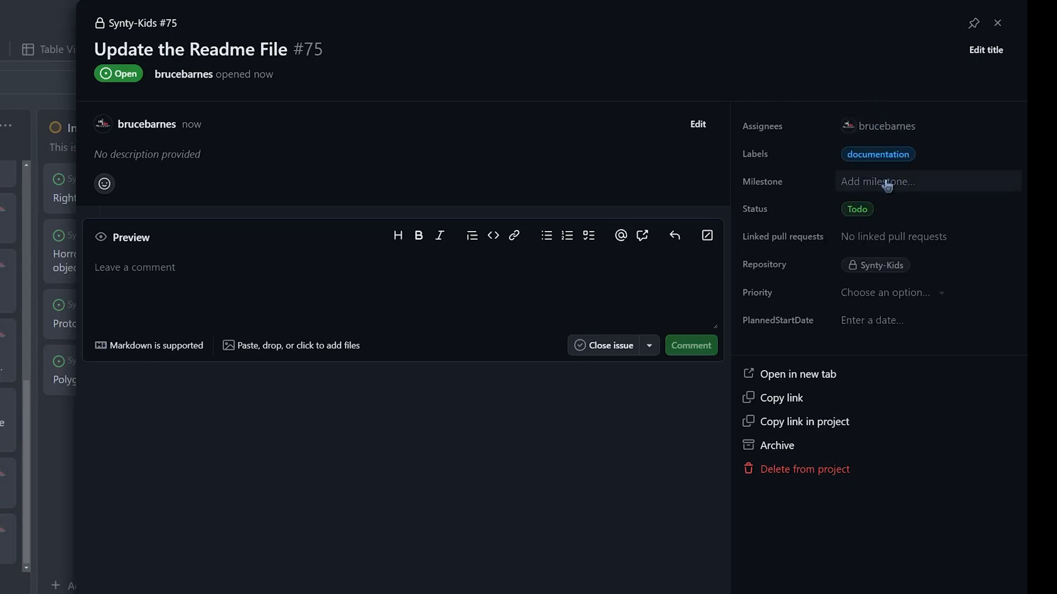
pyautogui.click(876, 181)
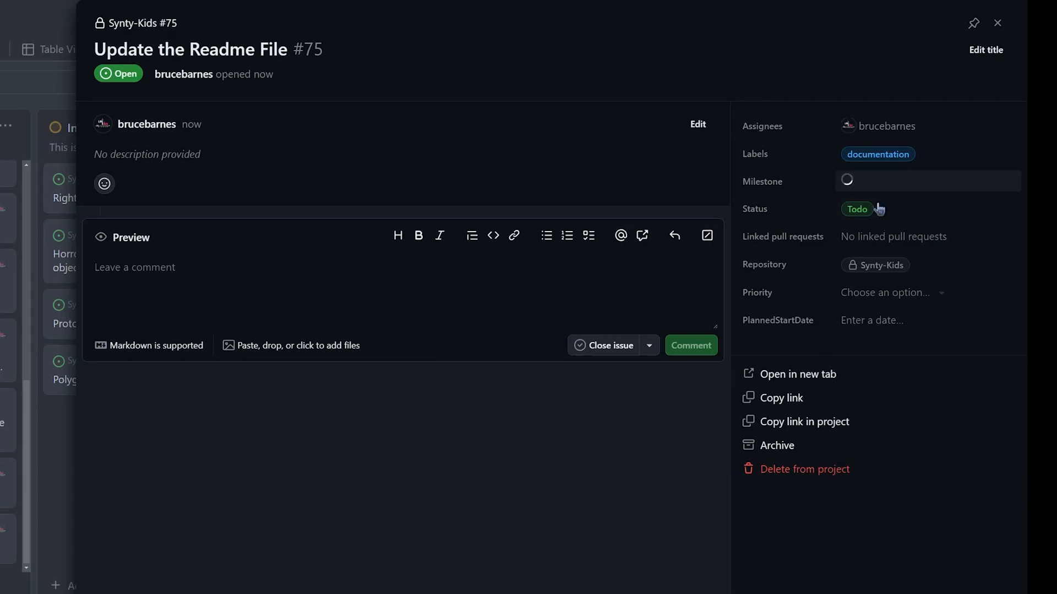
pyautogui.click(927, 181)
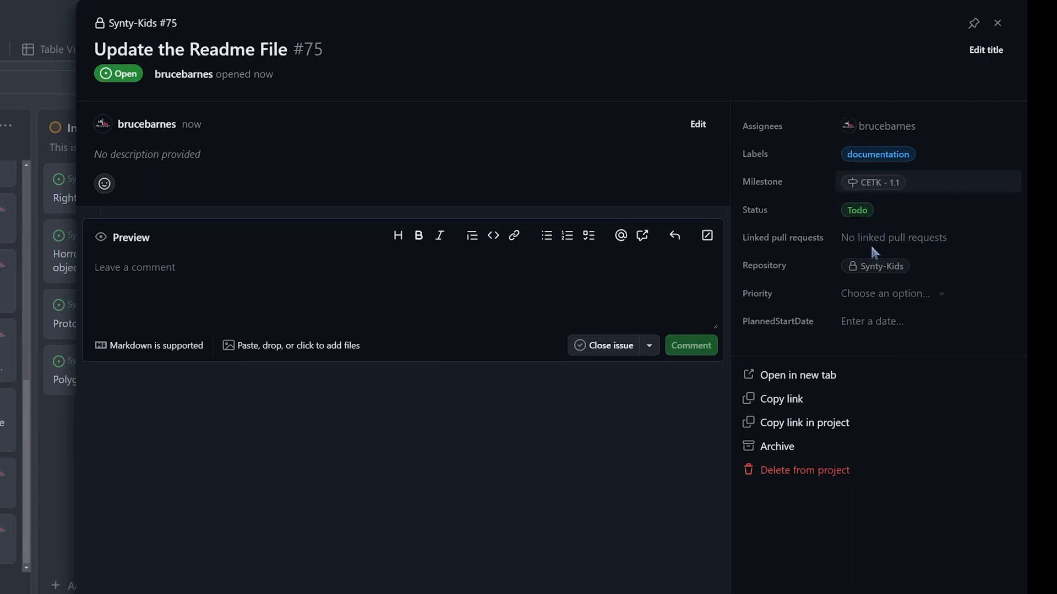
# Set priority Not Urgent or Important and view the issue on its full page.
pyautogui.click(891, 293)
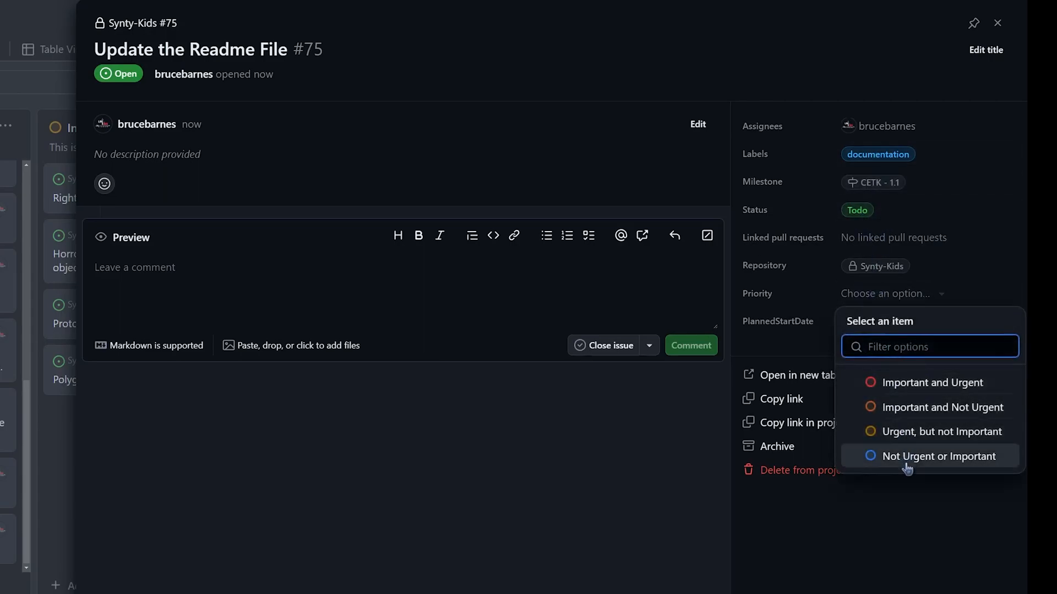
pyautogui.click(937, 456)
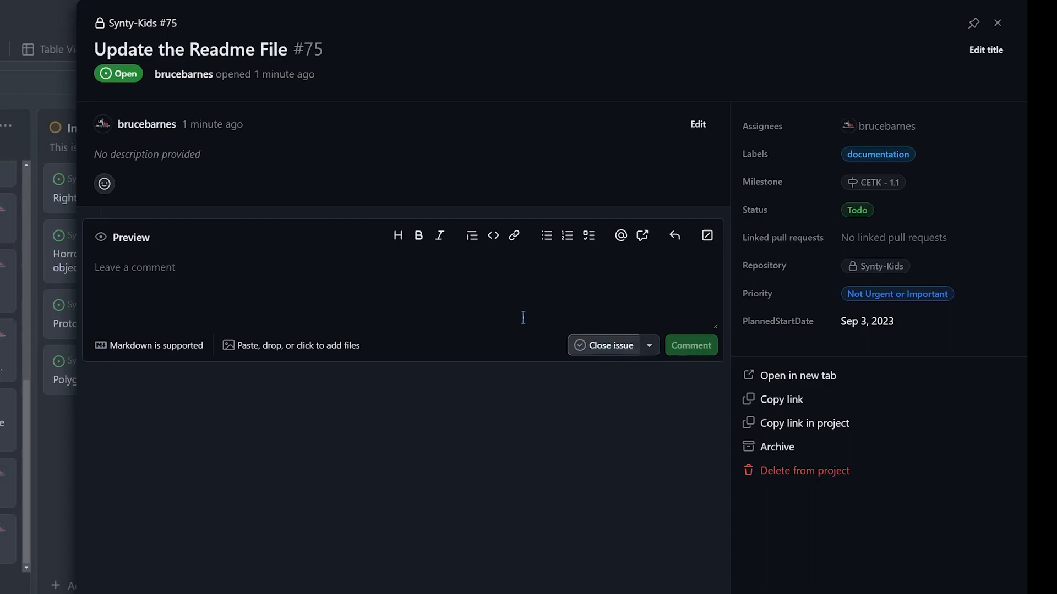
pyautogui.moveTo(131, 107)
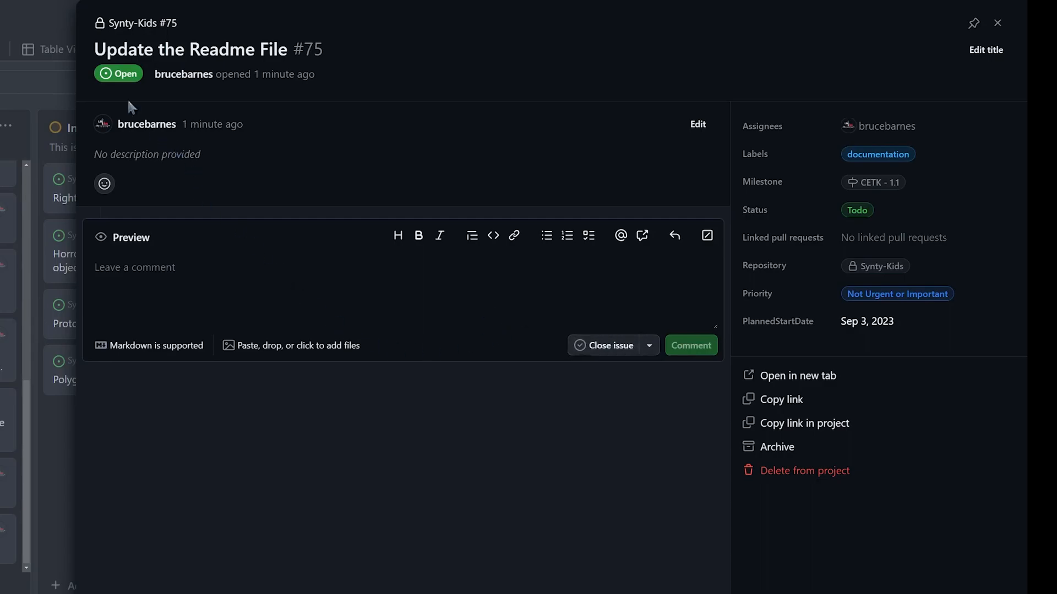
pyautogui.click(796, 375)
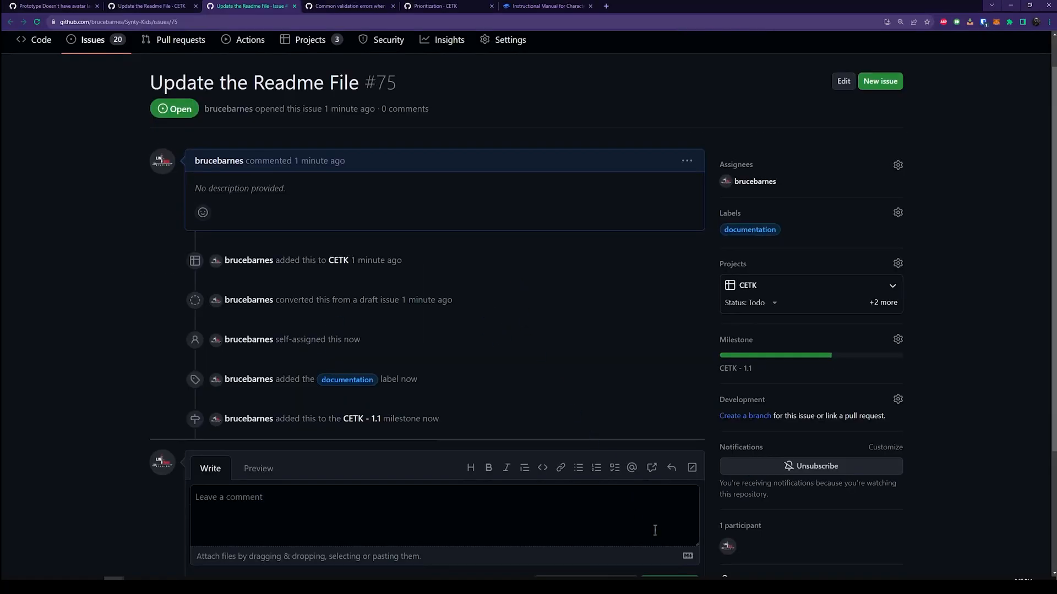
pyautogui.scroll(3)
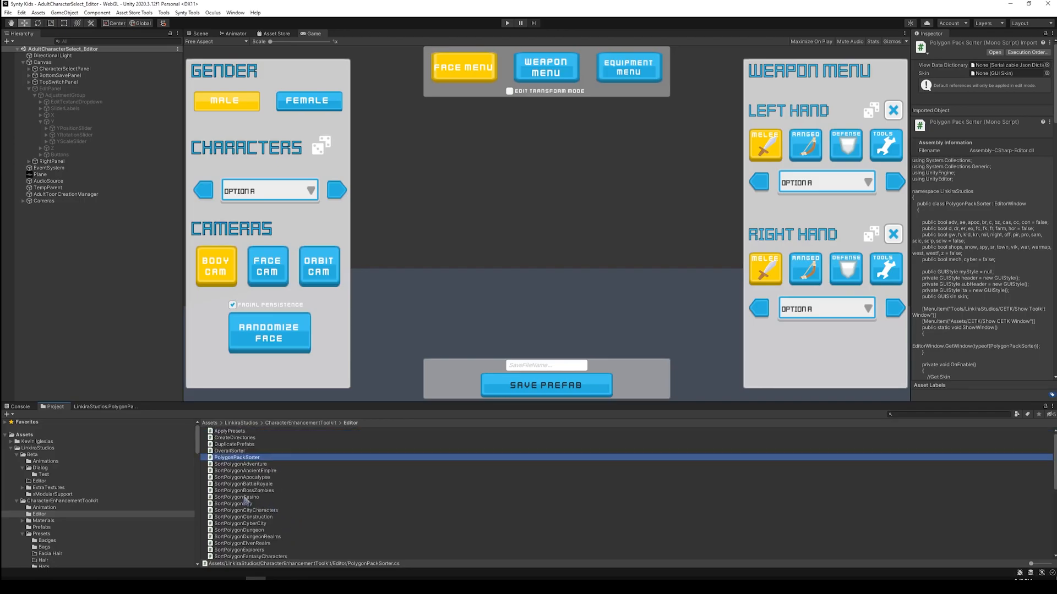
# Add a new line of text under the Quick Set Up list in ReadMe.txt.
pyautogui.click(301, 423)
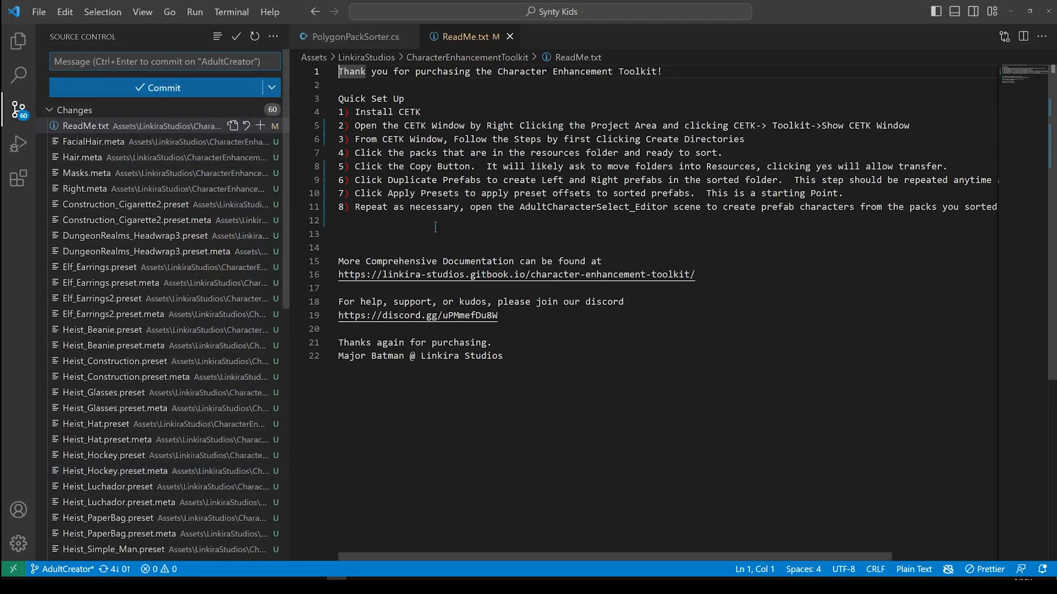
pyautogui.write('Adde')
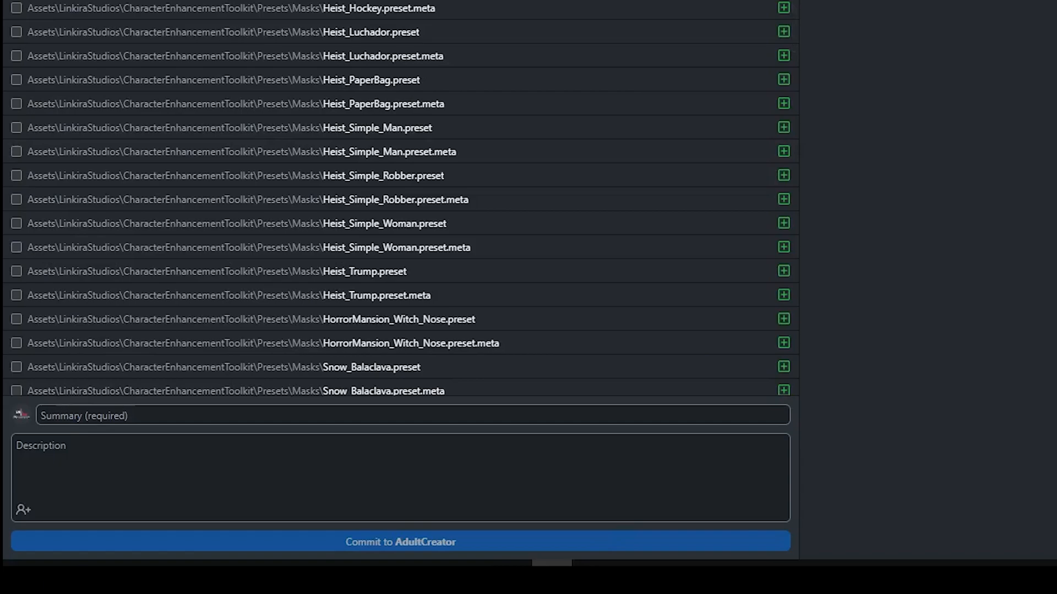
# Select only ReadMe.txt and write a commit description referencing issue #75.
pyautogui.scroll(-3)
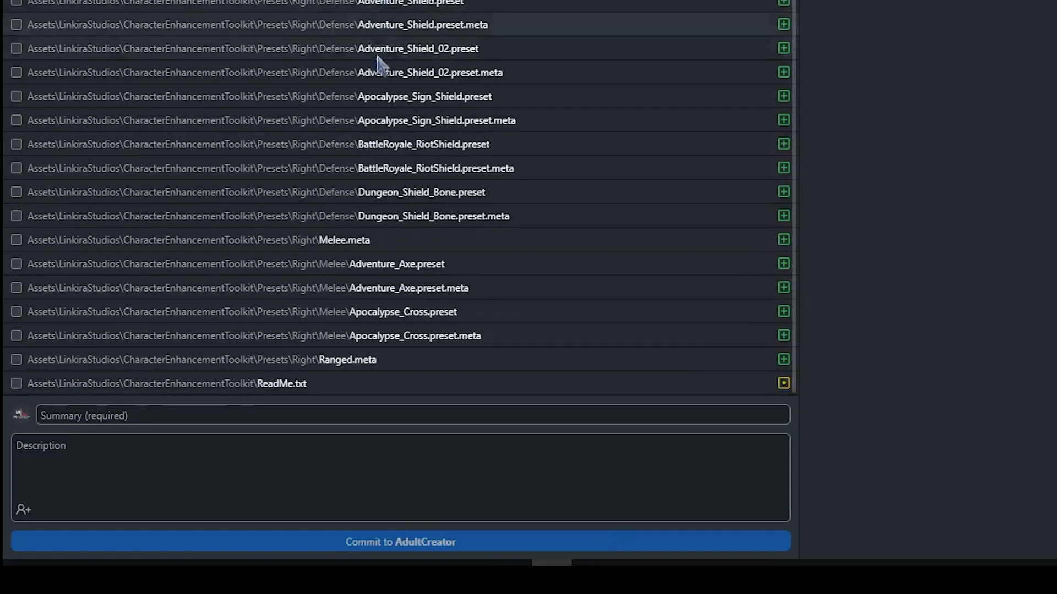
pyautogui.click(16, 383)
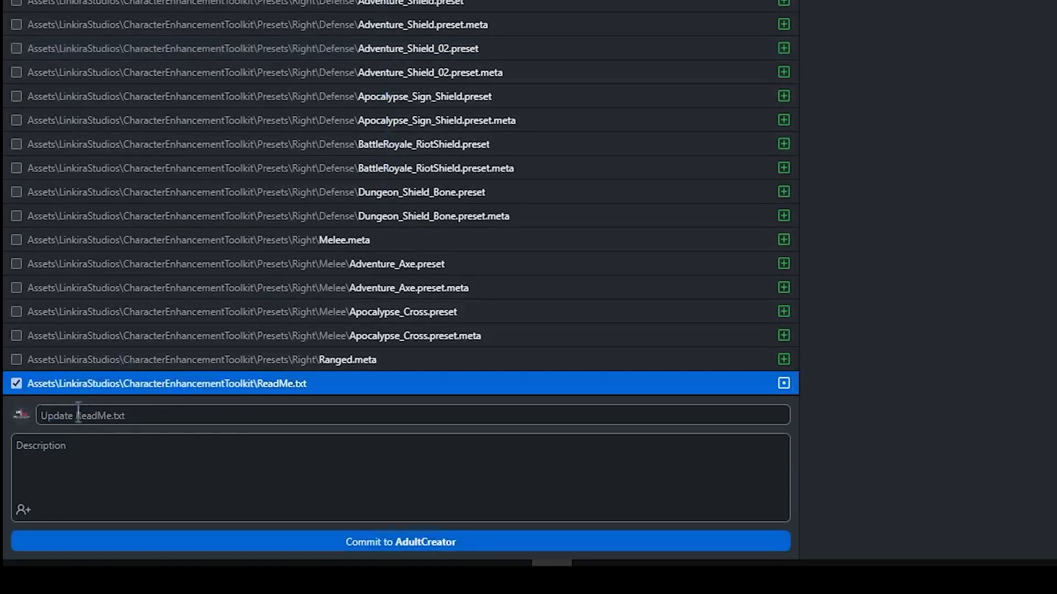
pyautogui.moveTo(475, 306)
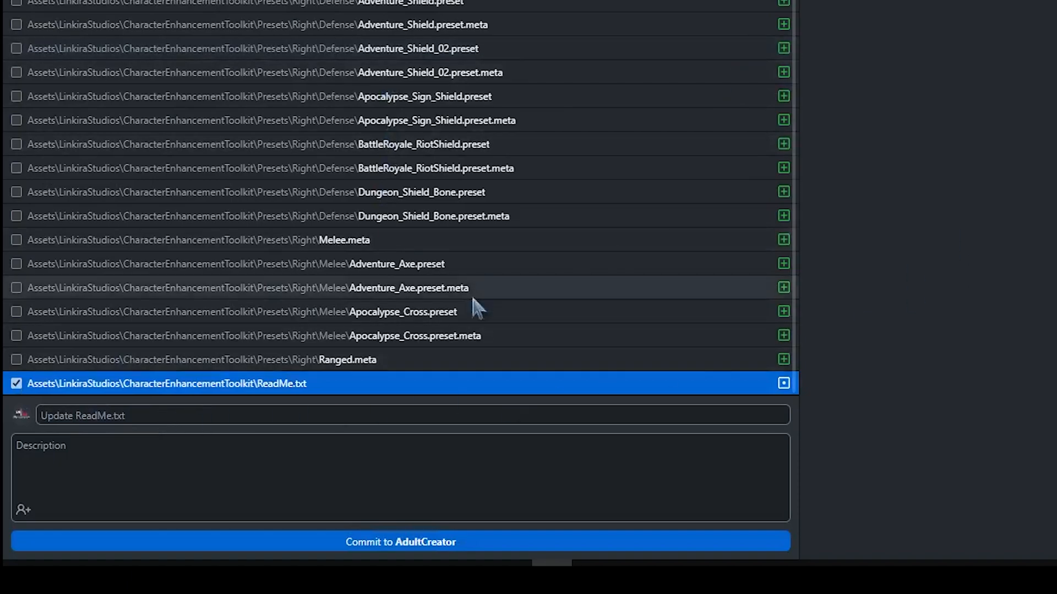
pyautogui.click(412, 415)
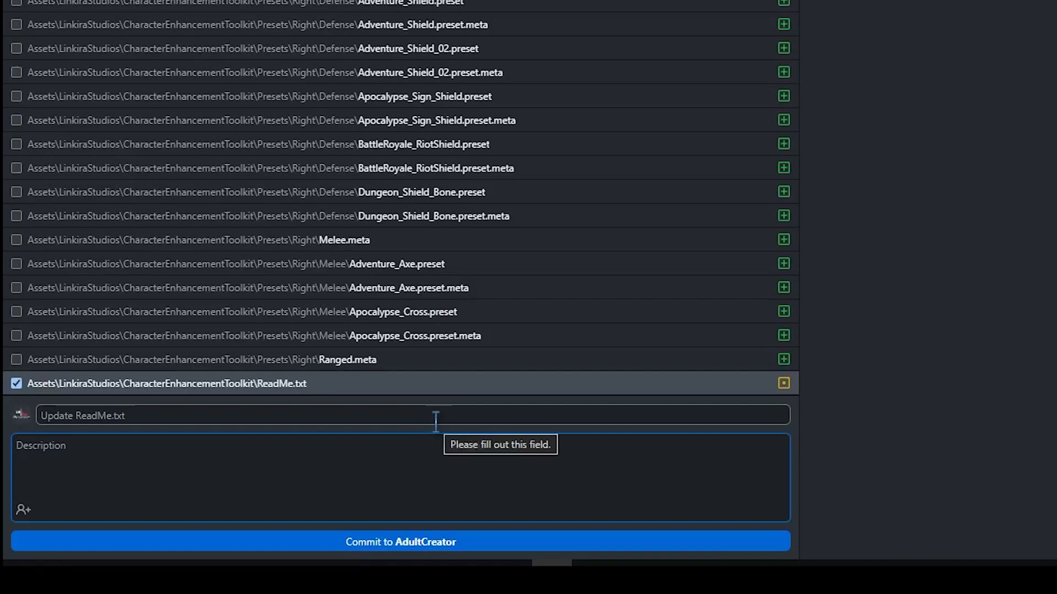
pyautogui.write('Close')
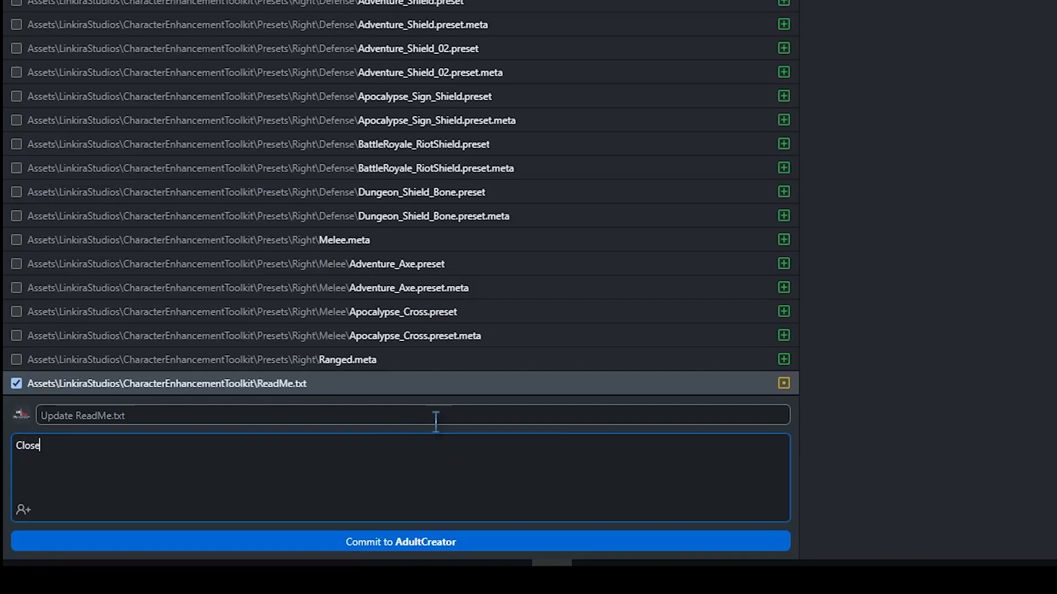
pyautogui.write('#')
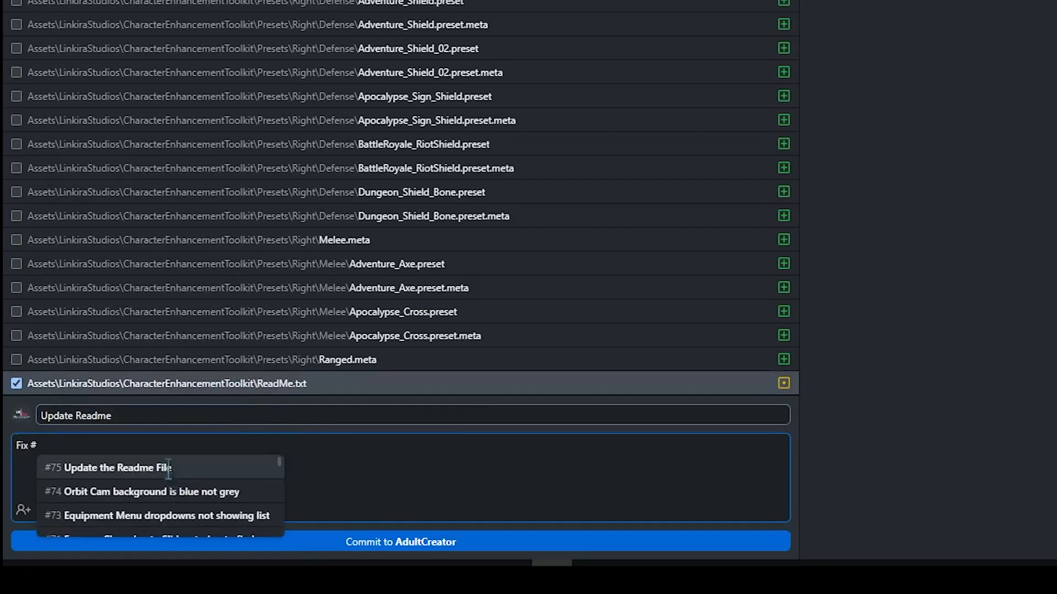
pyautogui.click(111, 468)
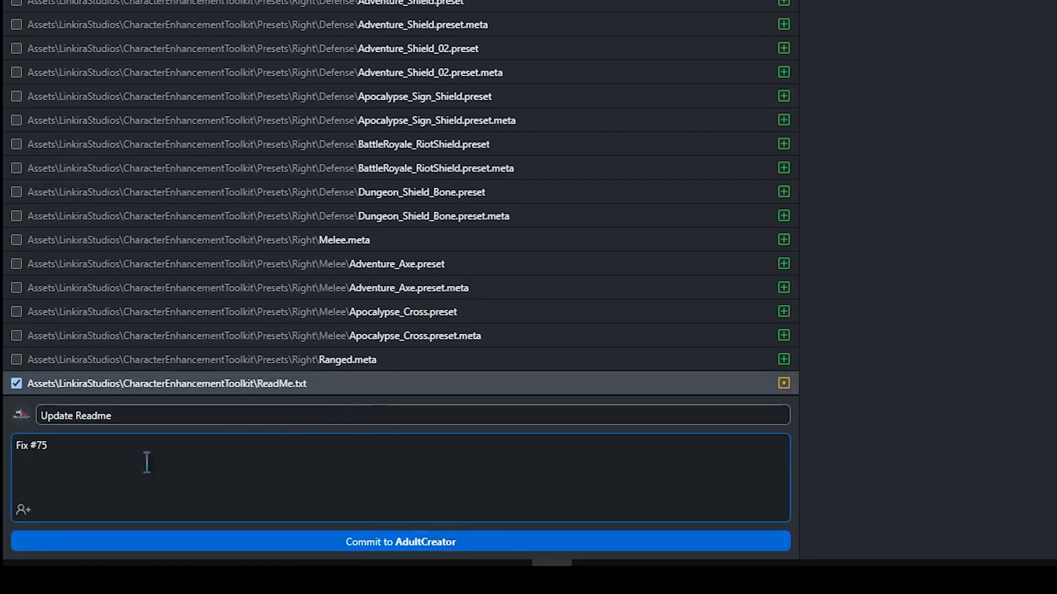
pyautogui.moveTo(122, 481)
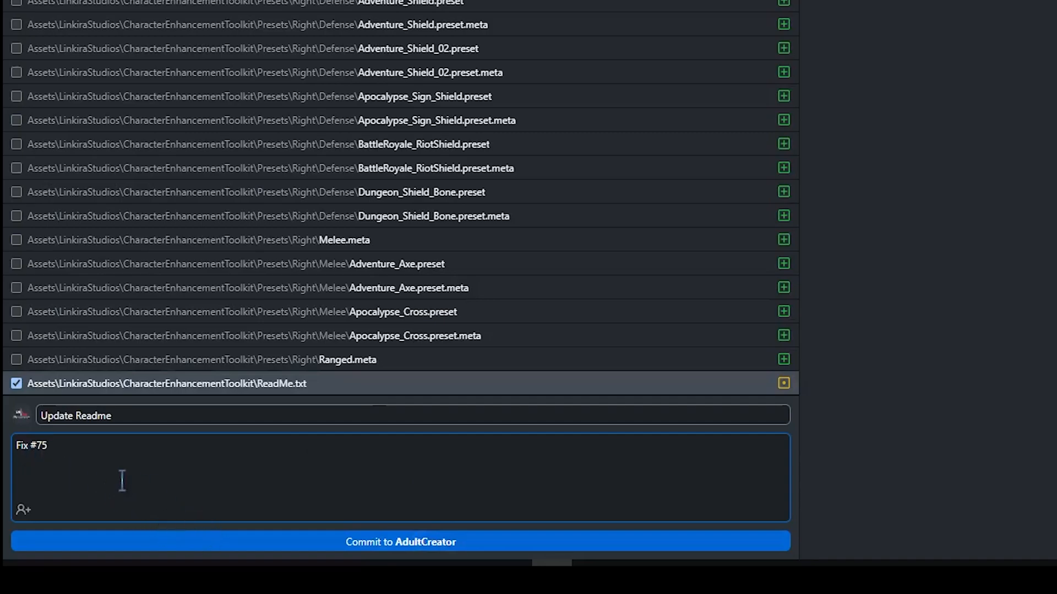
# Commit to AdultCreator, push to the remote and minimise GitHub Desktop.
pyautogui.click(400, 541)
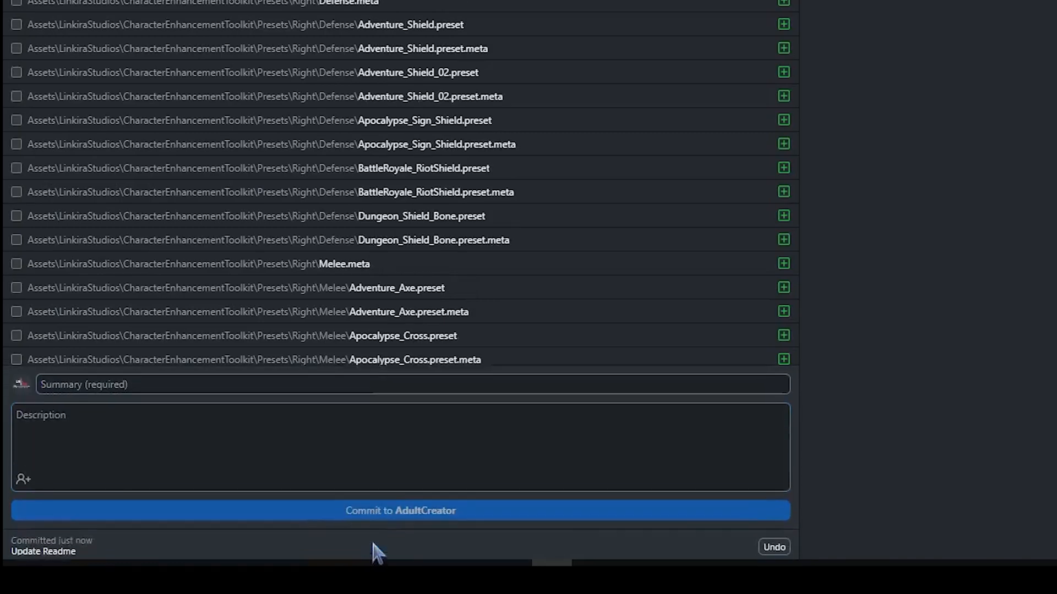
pyautogui.click(1008, 5)
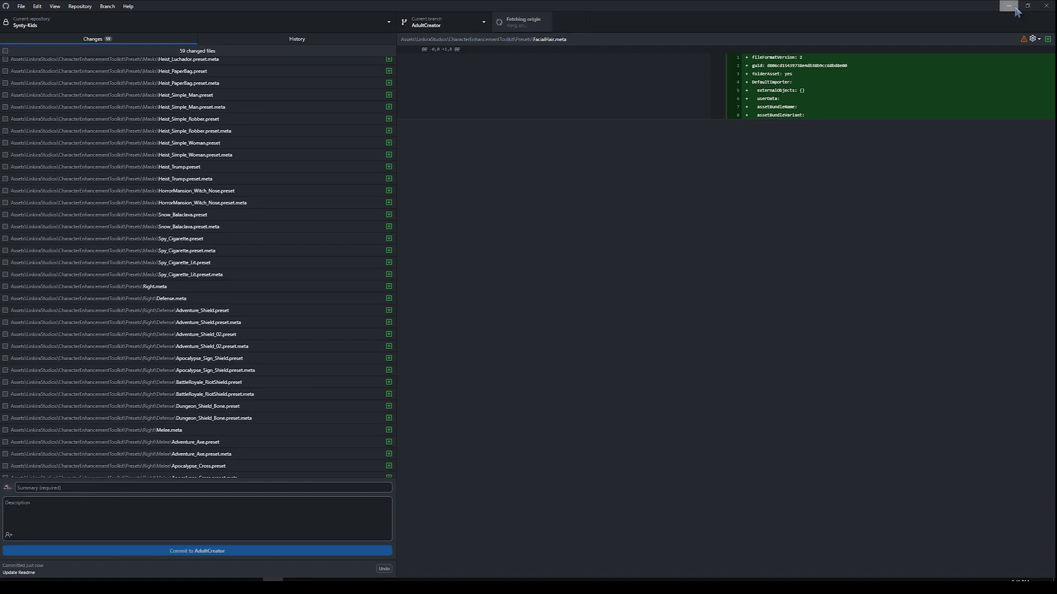
pyautogui.click(1007, 6)
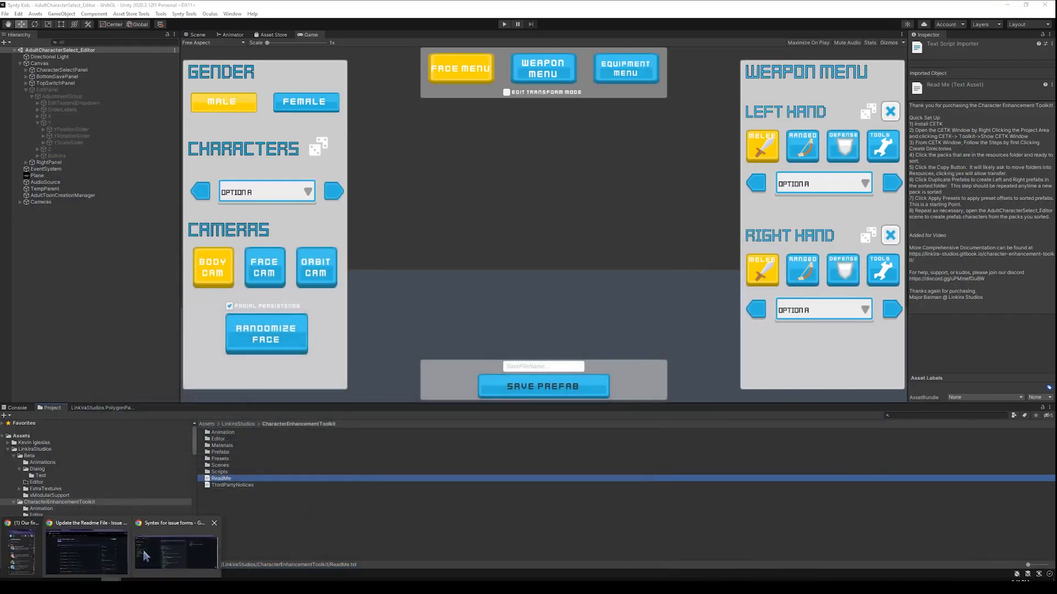
# From issue #75, view the CETK - 1.1 milestone's 12 closed issues including #75.
pyautogui.click(86, 549)
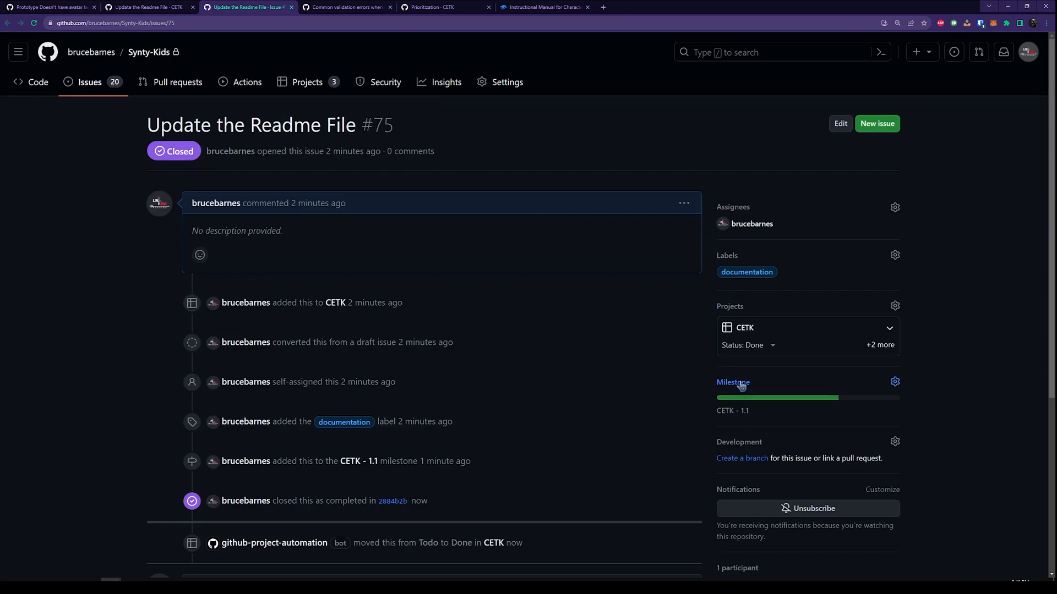
pyautogui.click(894, 382)
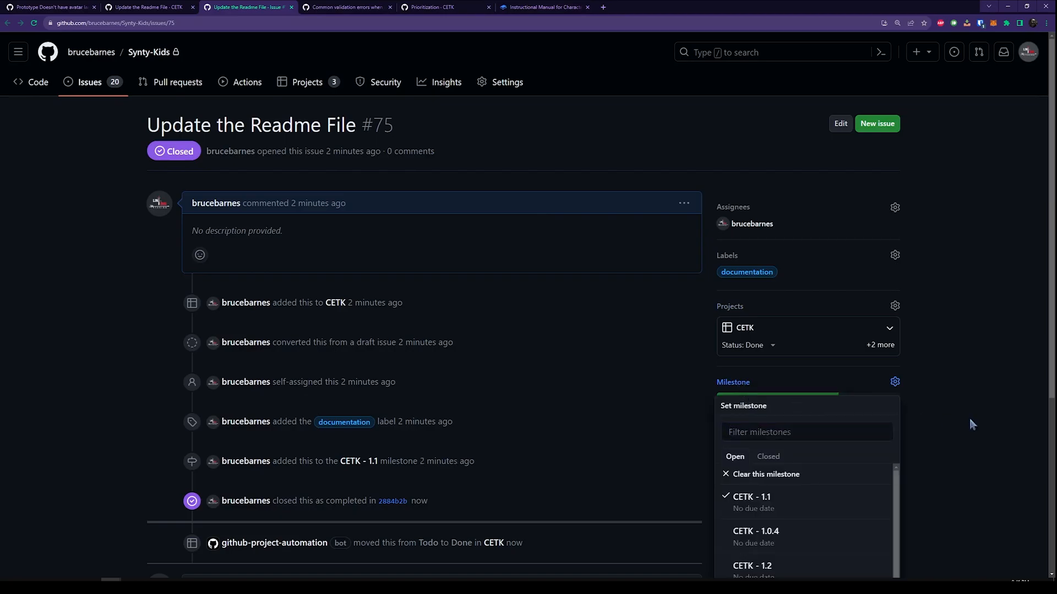
pyautogui.click(752, 497)
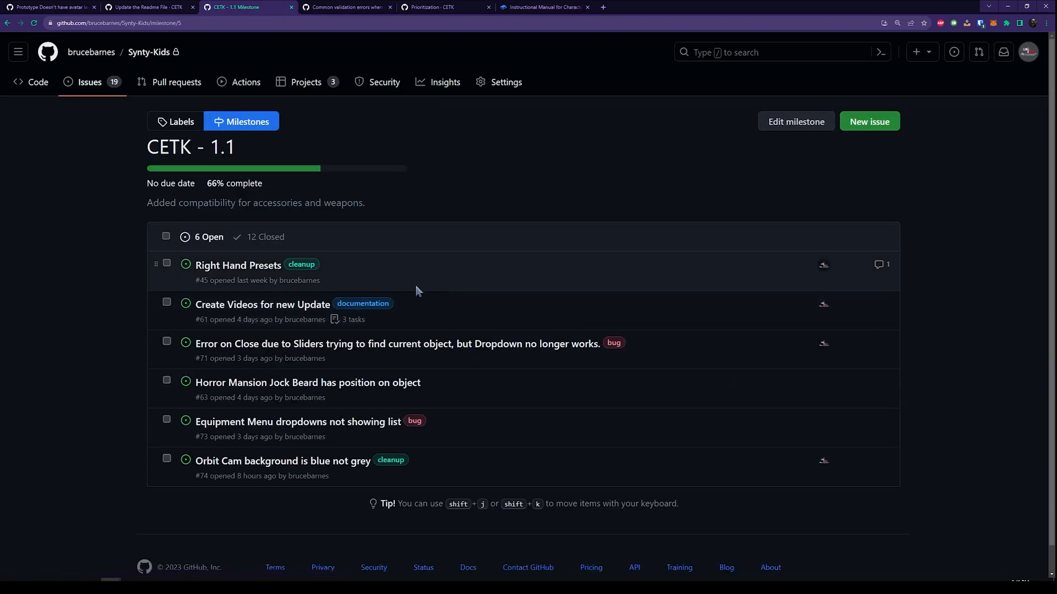
pyautogui.click(264, 237)
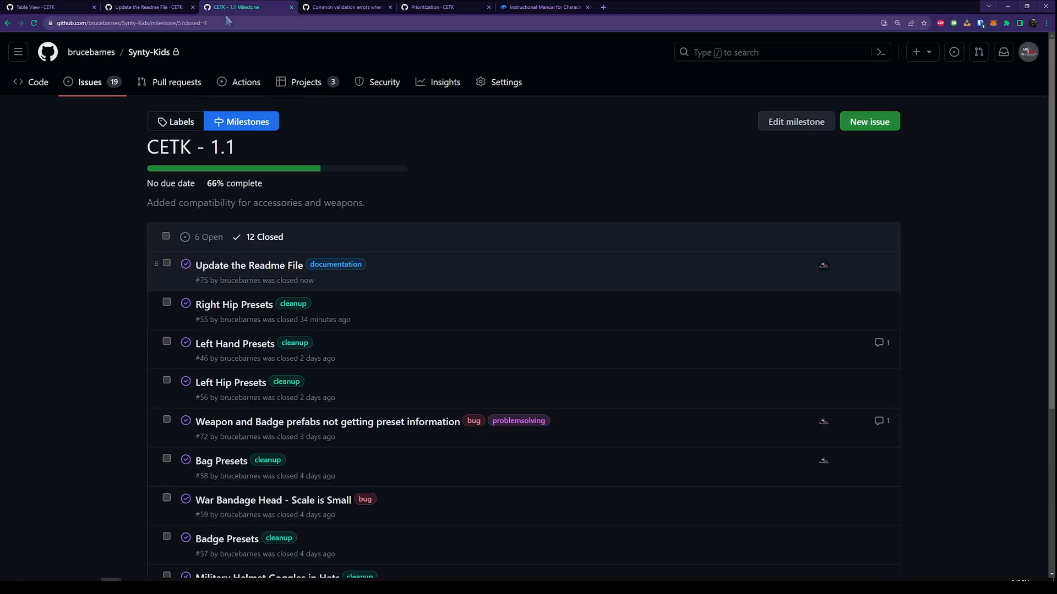
pyautogui.click(89, 81)
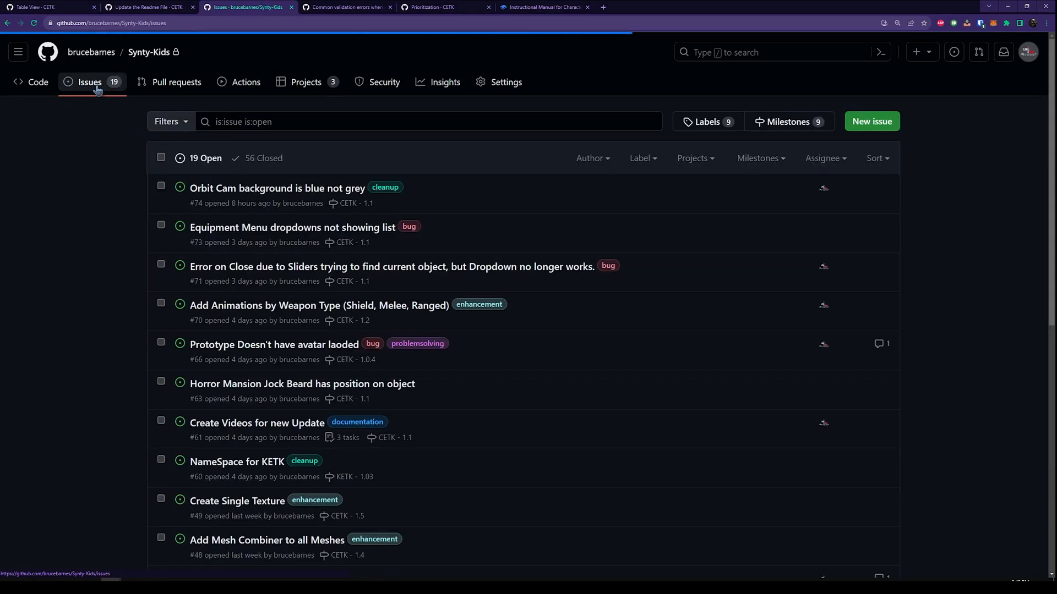
pyautogui.moveTo(871, 121)
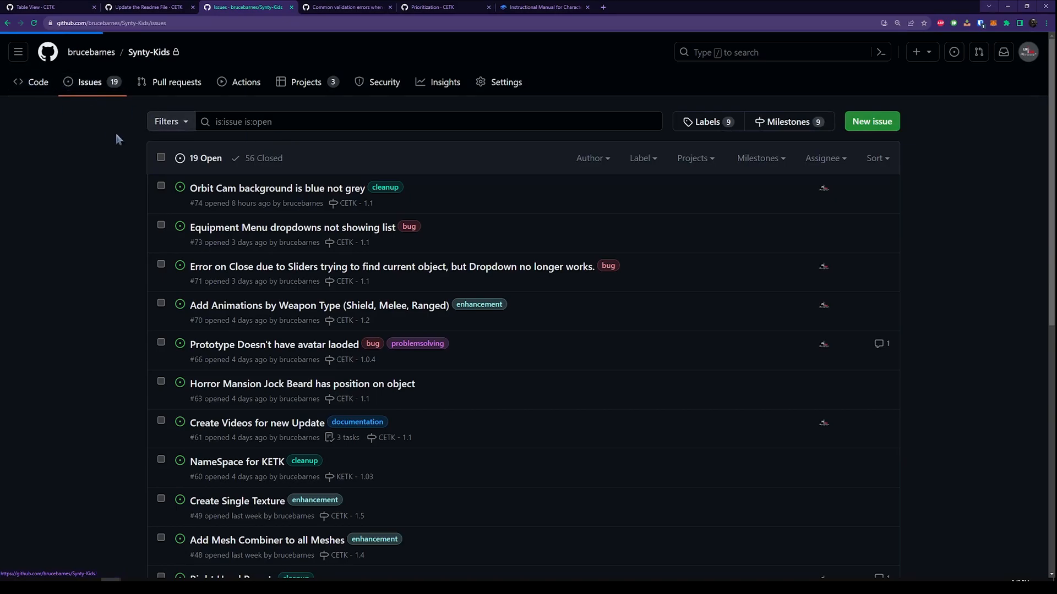
pyautogui.click(39, 81)
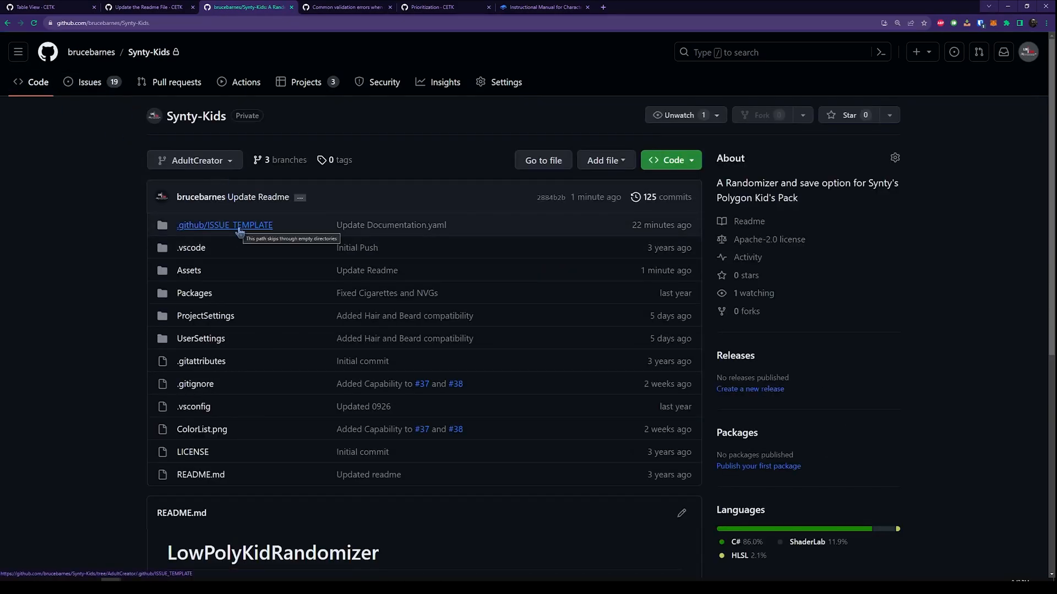
pyautogui.click(224, 225)
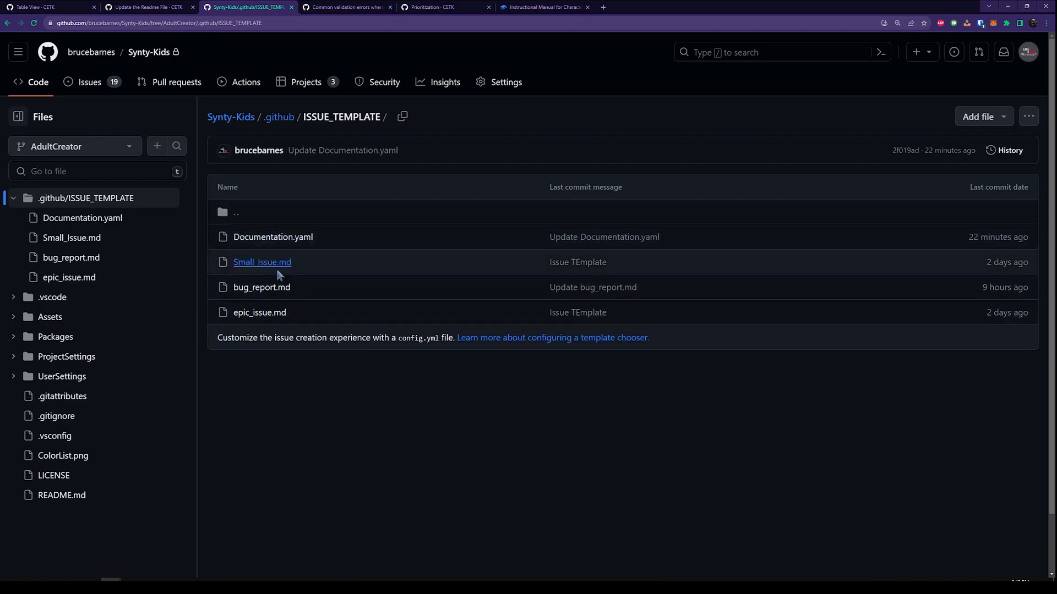
pyautogui.moveTo(358, 11)
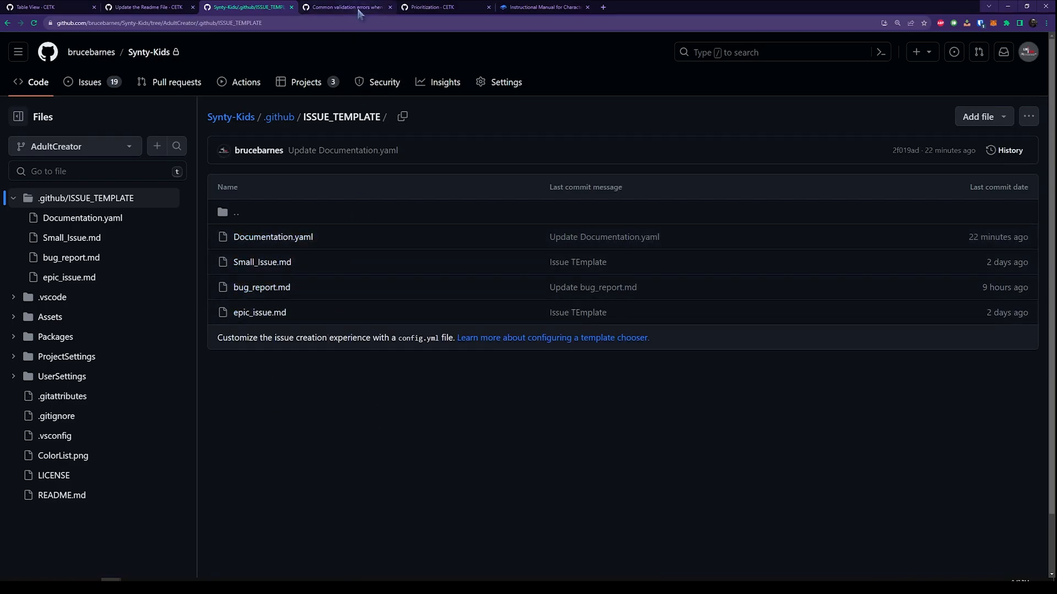
pyautogui.click(347, 7)
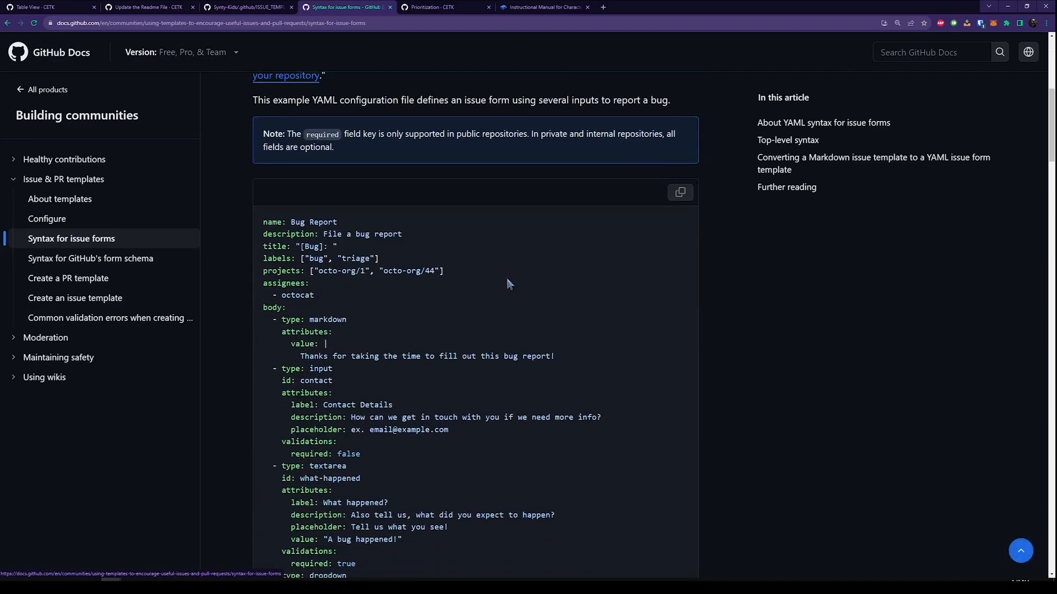
pyautogui.scroll(-3)
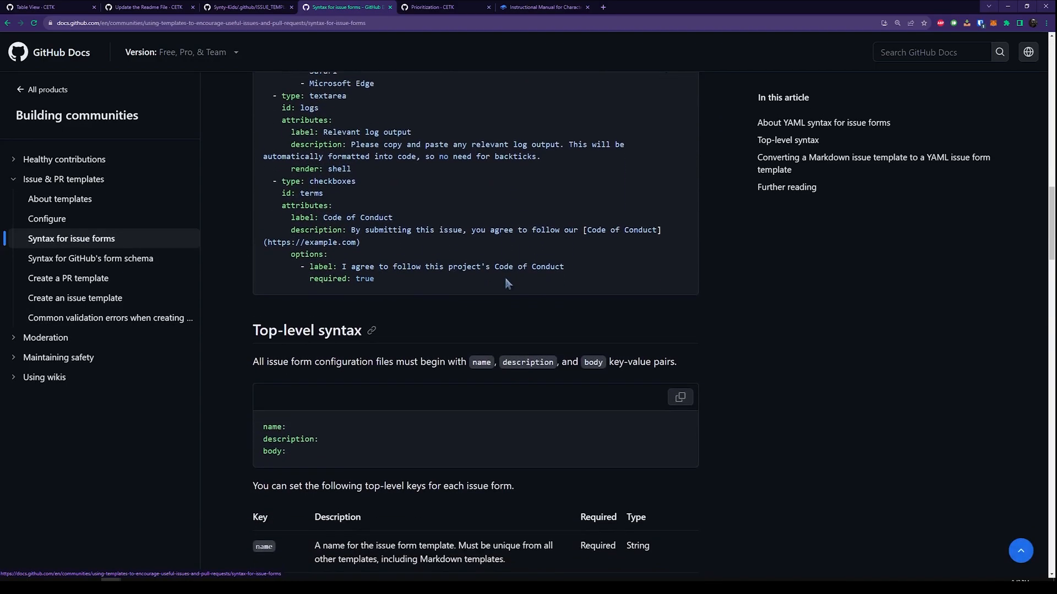
pyautogui.scroll(-3)
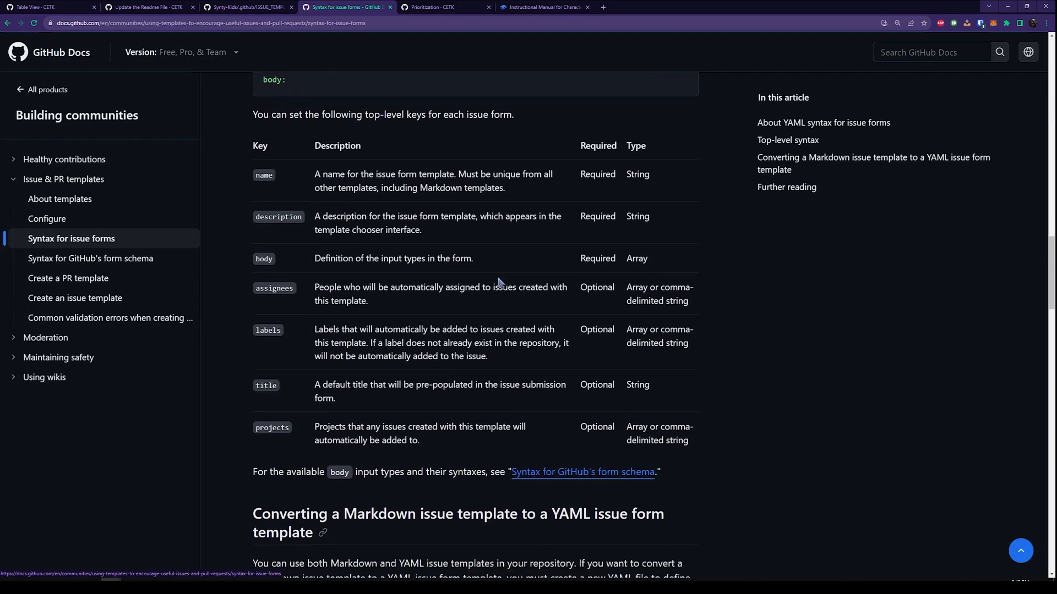
pyautogui.scroll(-3)
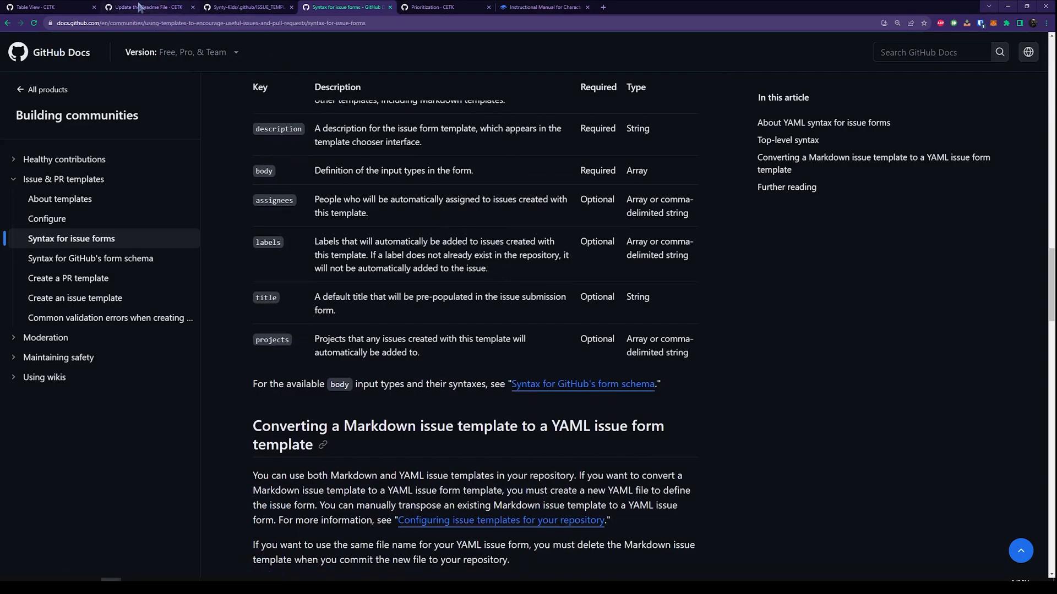
pyautogui.click(248, 7)
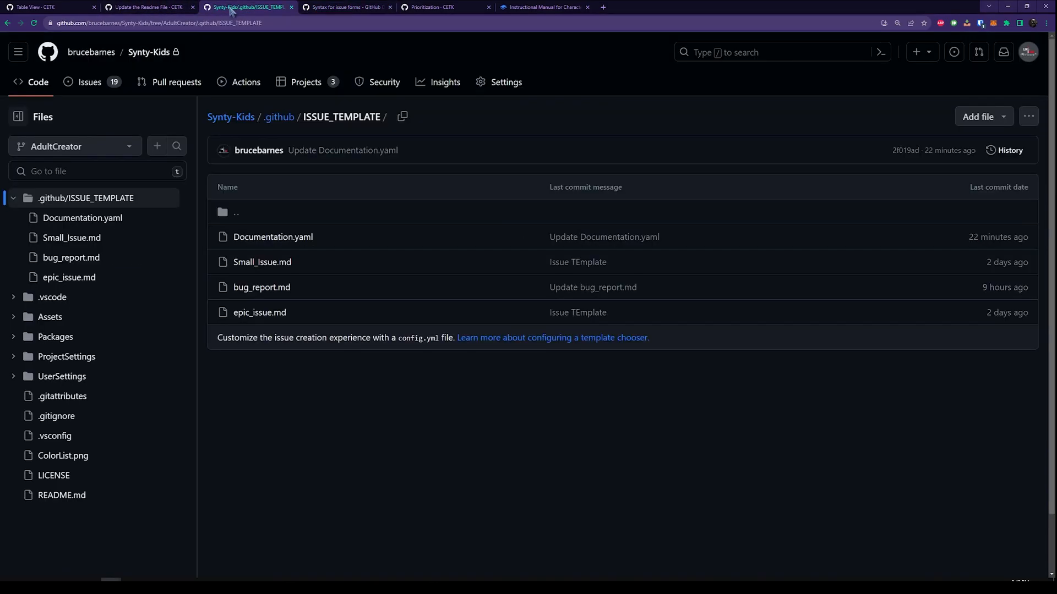
pyautogui.moveTo(273, 236)
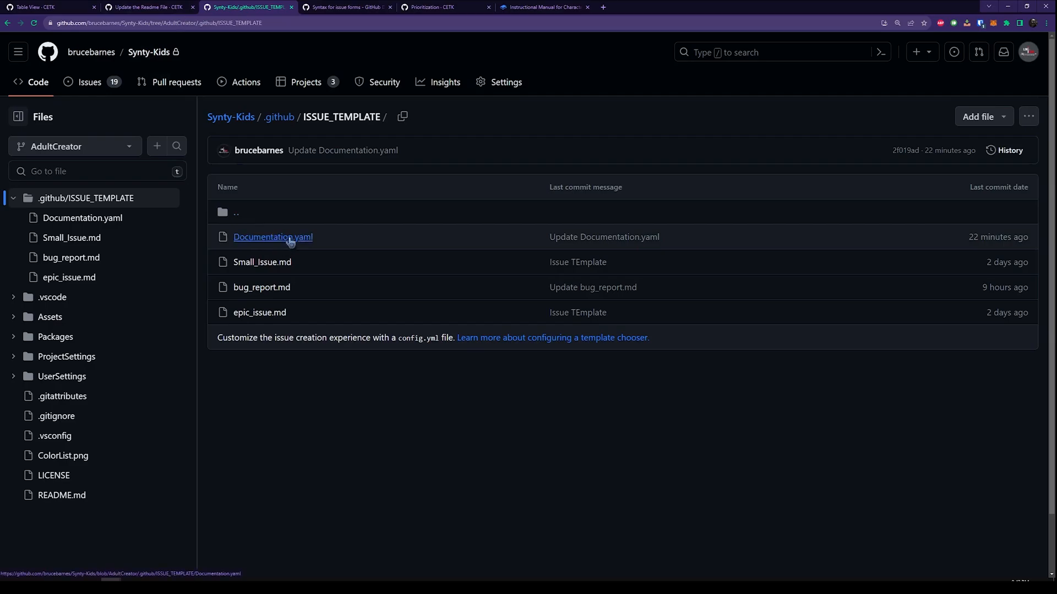
pyautogui.moveTo(265, 134)
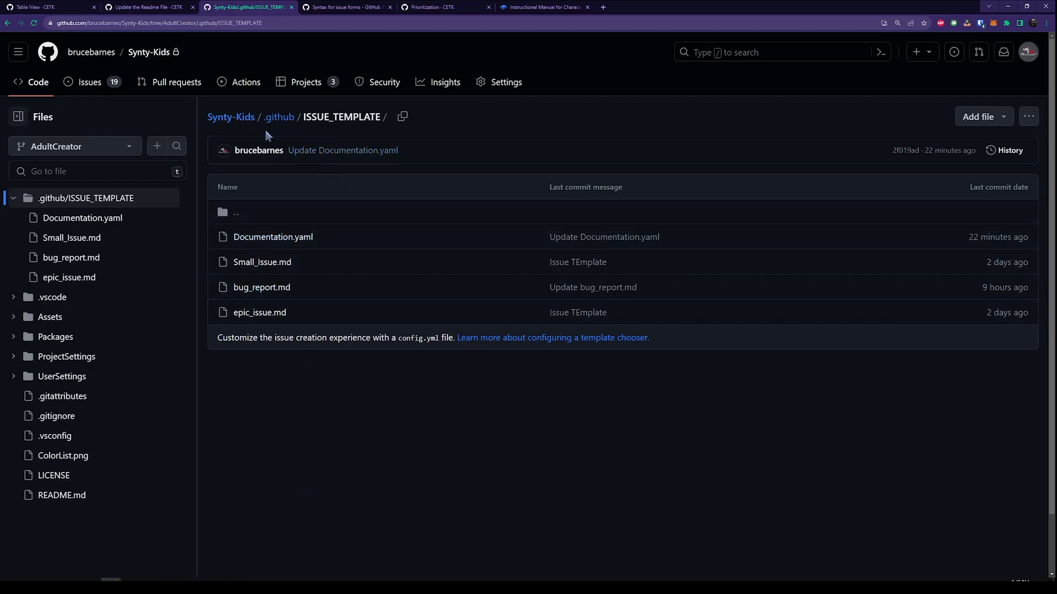
pyautogui.moveTo(355, 132)
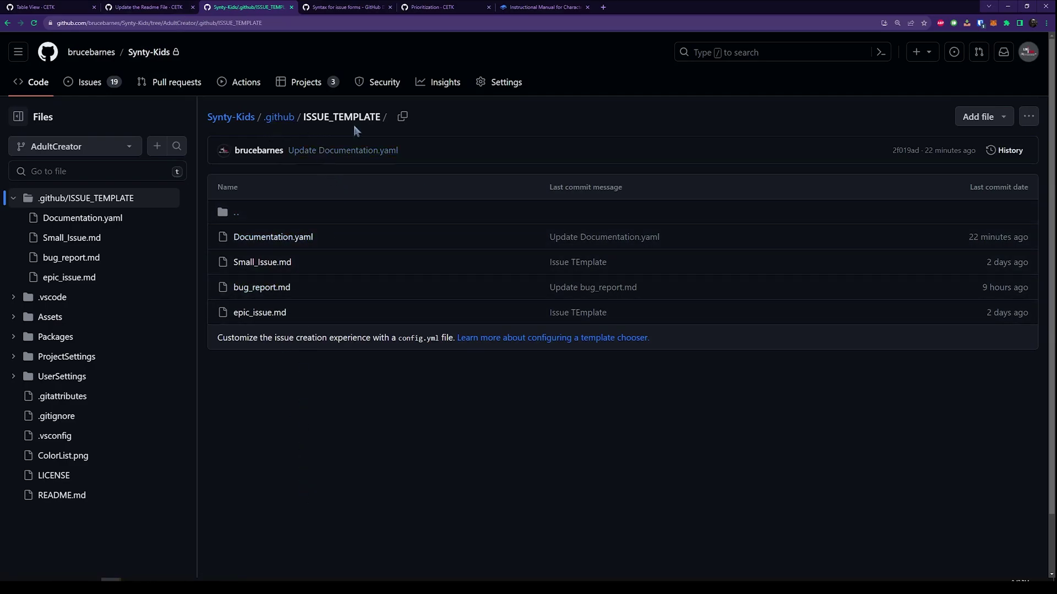
pyautogui.moveTo(293, 269)
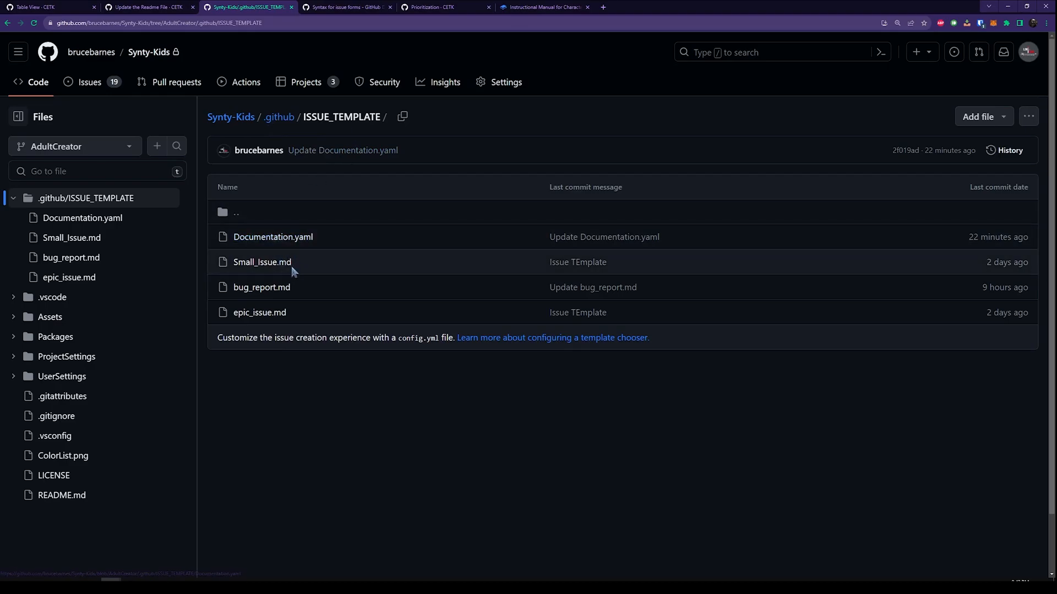
pyautogui.moveTo(88, 82)
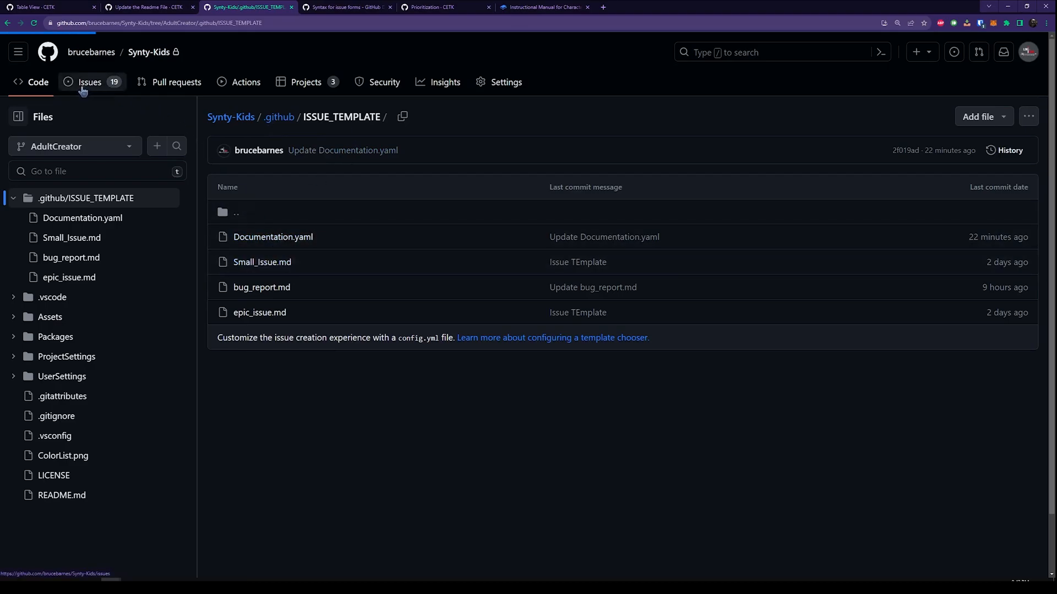
# Start a new issue to reach the template chooser with Documentation Change, Task, Bug report, Epic.
pyautogui.click(89, 82)
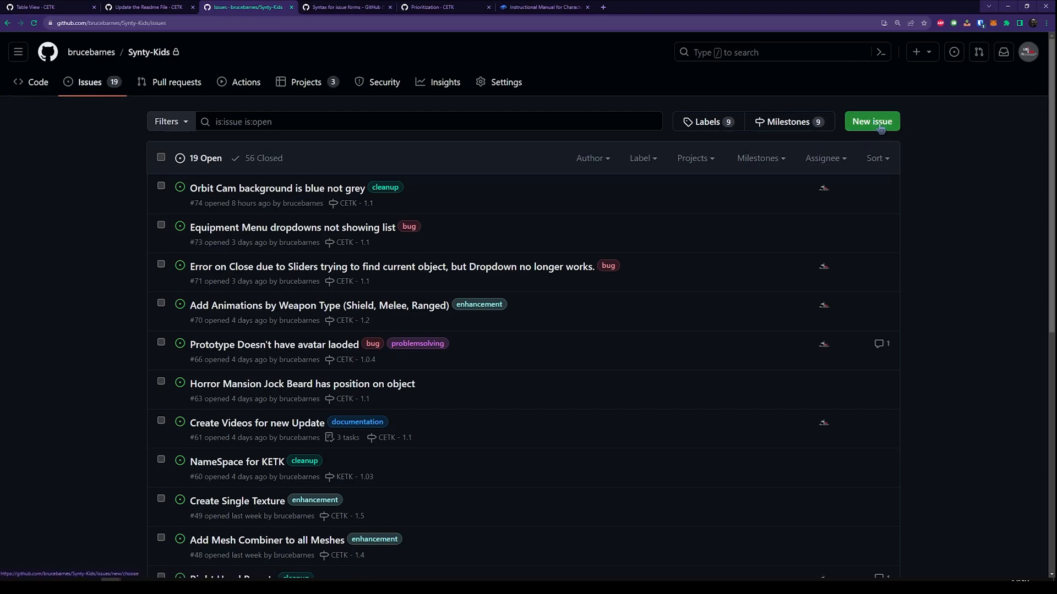
pyautogui.click(871, 121)
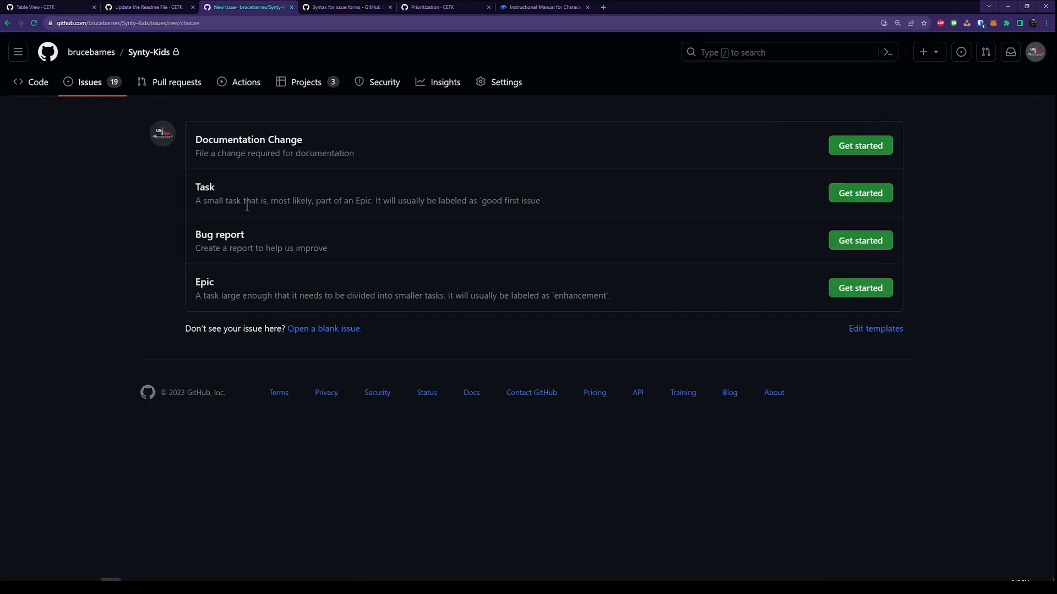
pyautogui.moveTo(272, 300)
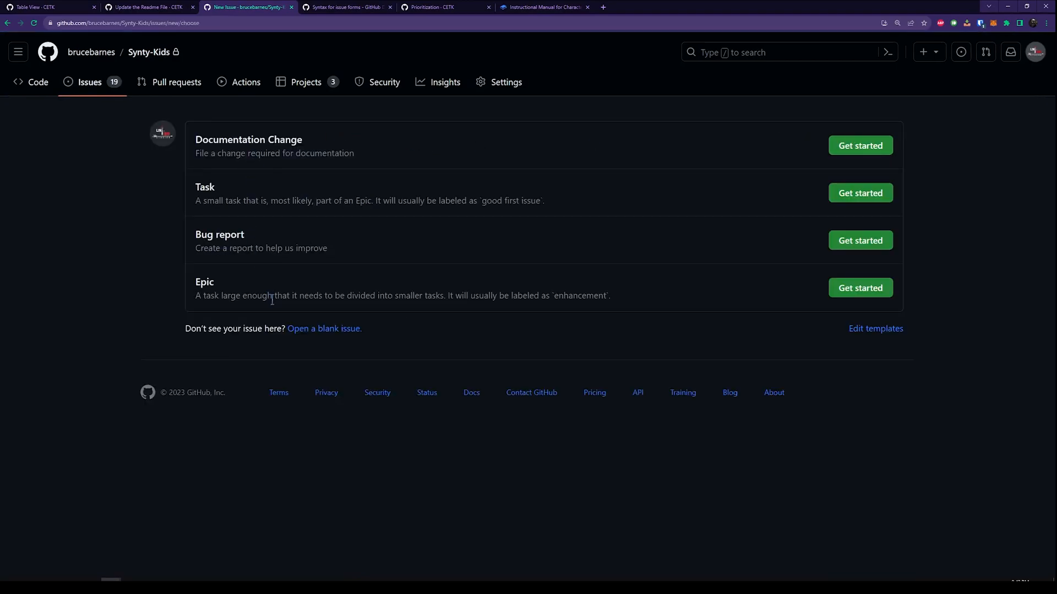
pyautogui.moveTo(860, 145)
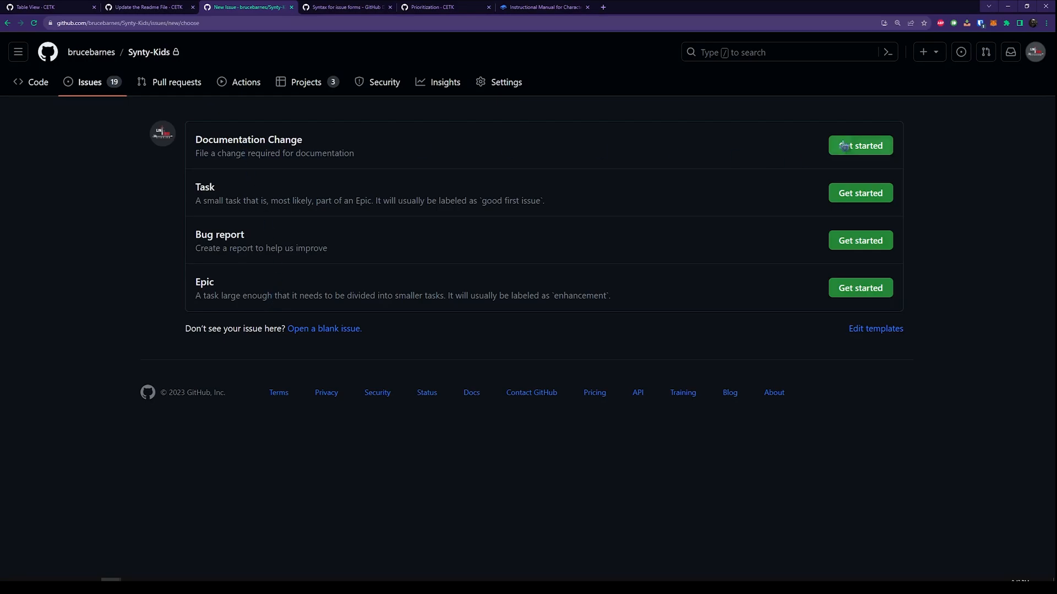
# Fill the Documentation Change form '[Doc]: Update Readme' for Readme.txt.
pyautogui.click(860, 146)
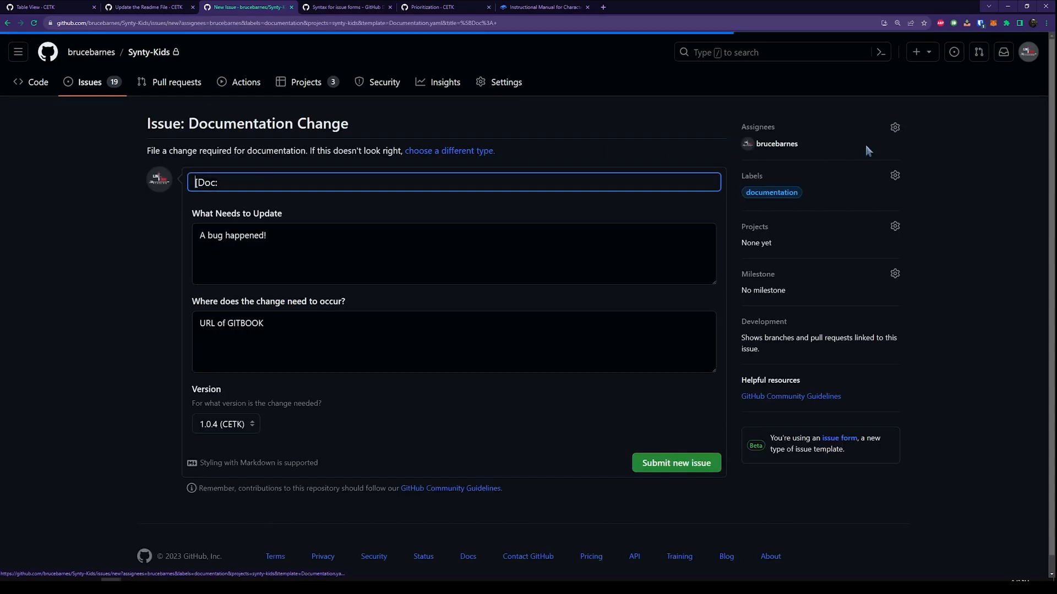
pyautogui.moveTo(173, 358)
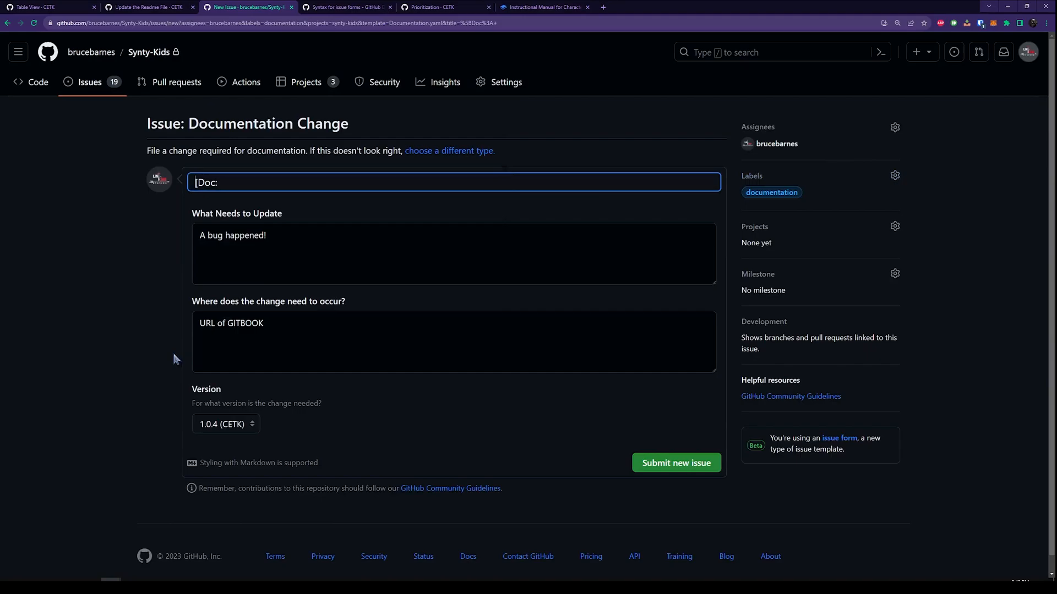
pyautogui.moveTo(258, 188)
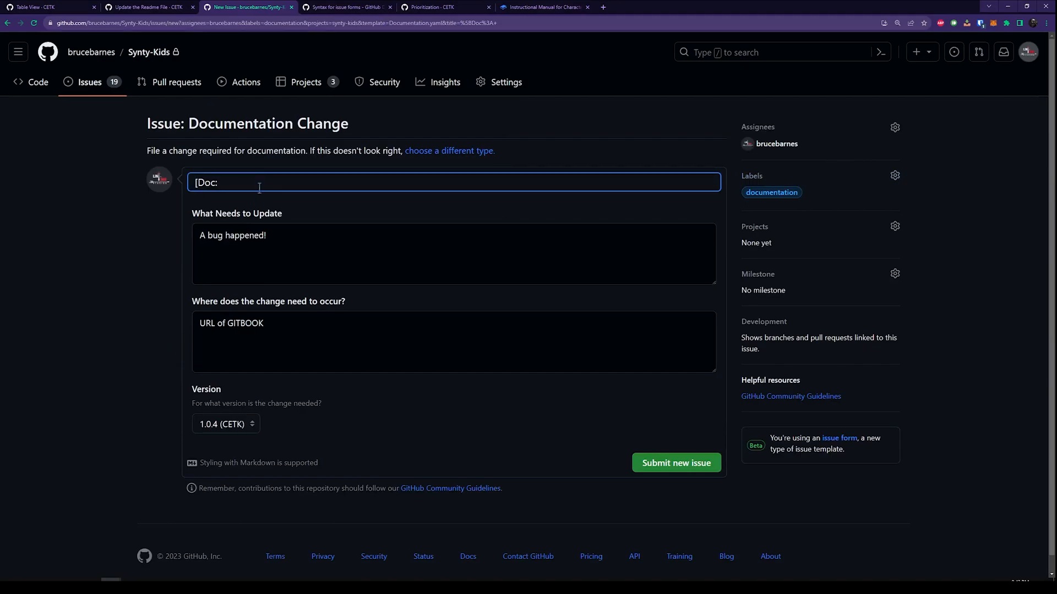
pyautogui.moveTo(288, 241)
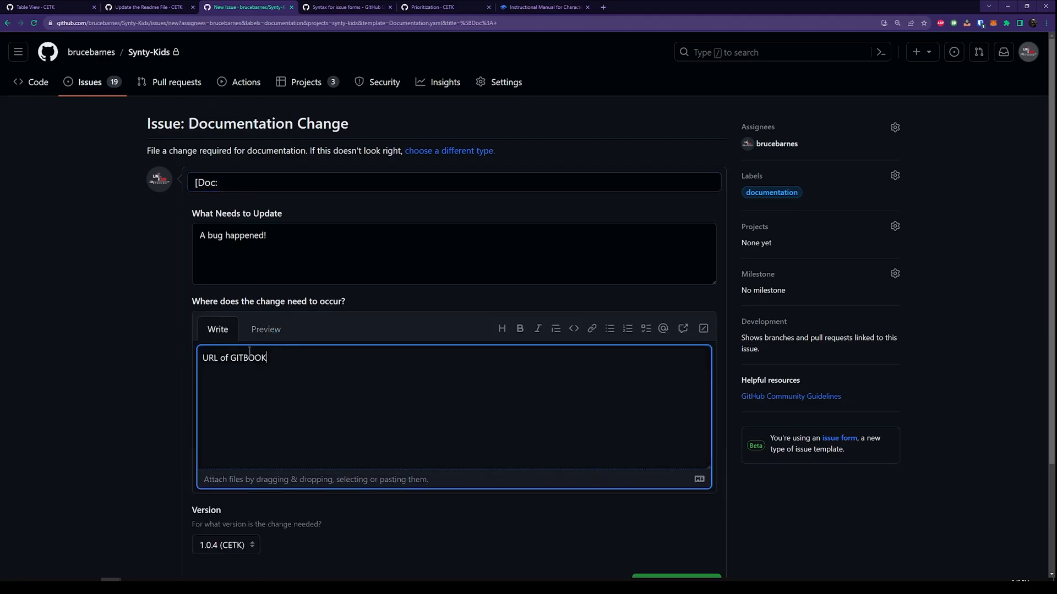
pyautogui.scroll(-3)
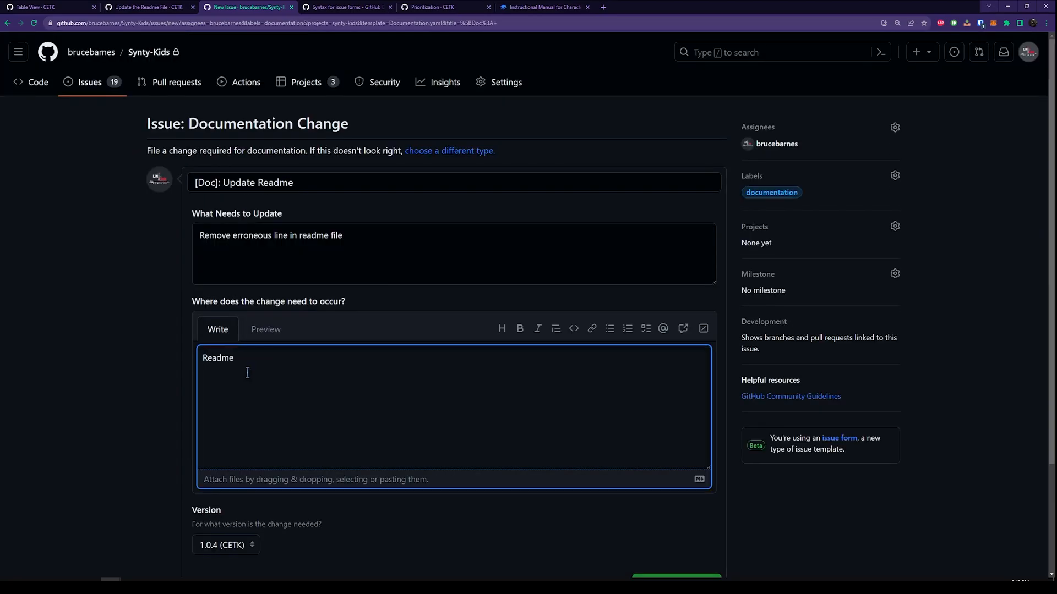
pyautogui.write('.txt')
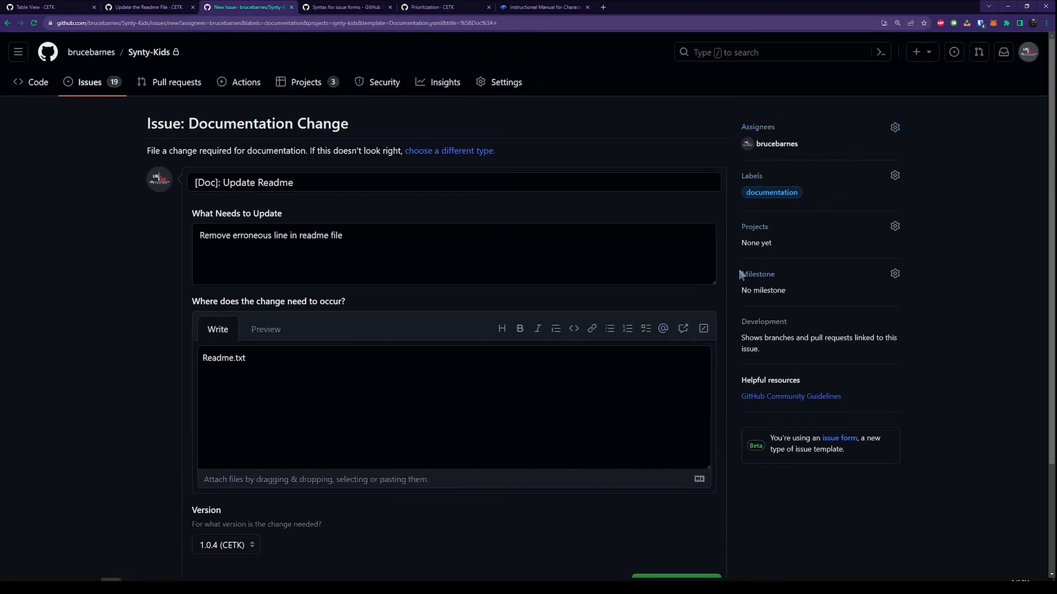
pyautogui.moveTo(754, 230)
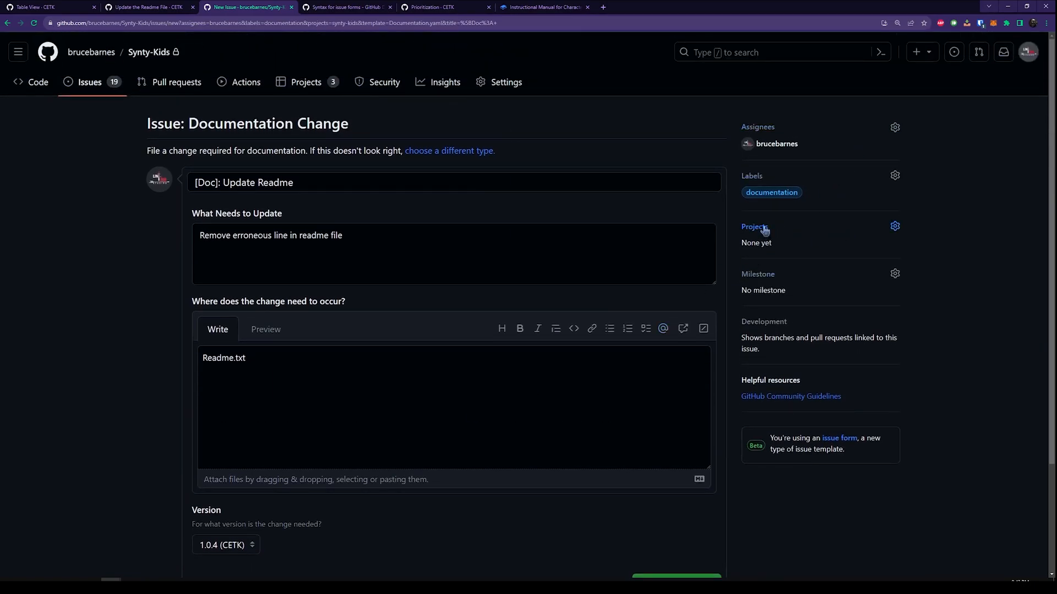
# Set the issue's project to CETK and milestone to CETK - 1.0.4.
pyautogui.click(895, 226)
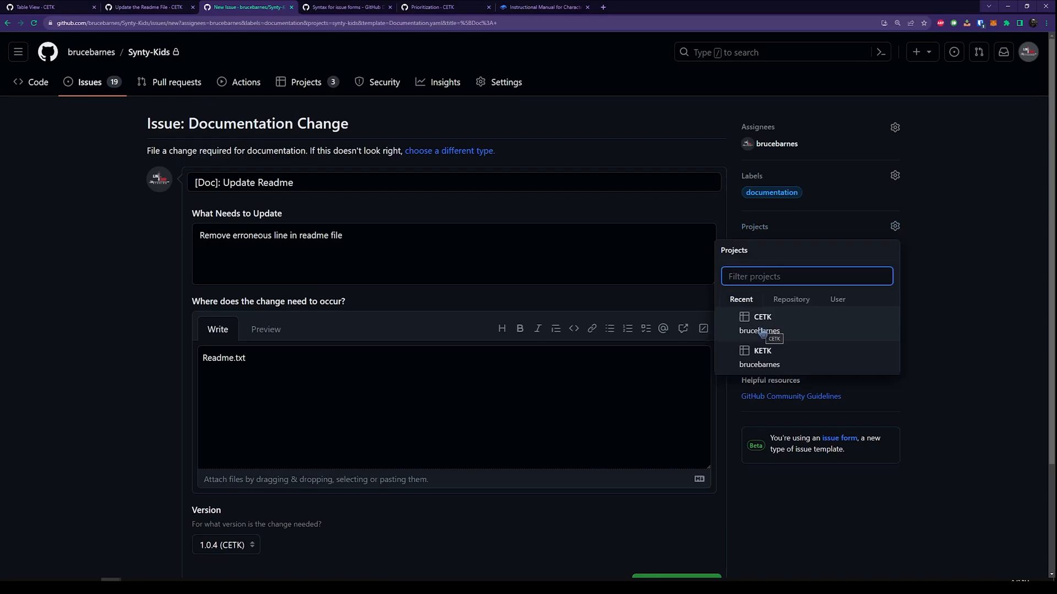
pyautogui.click(761, 317)
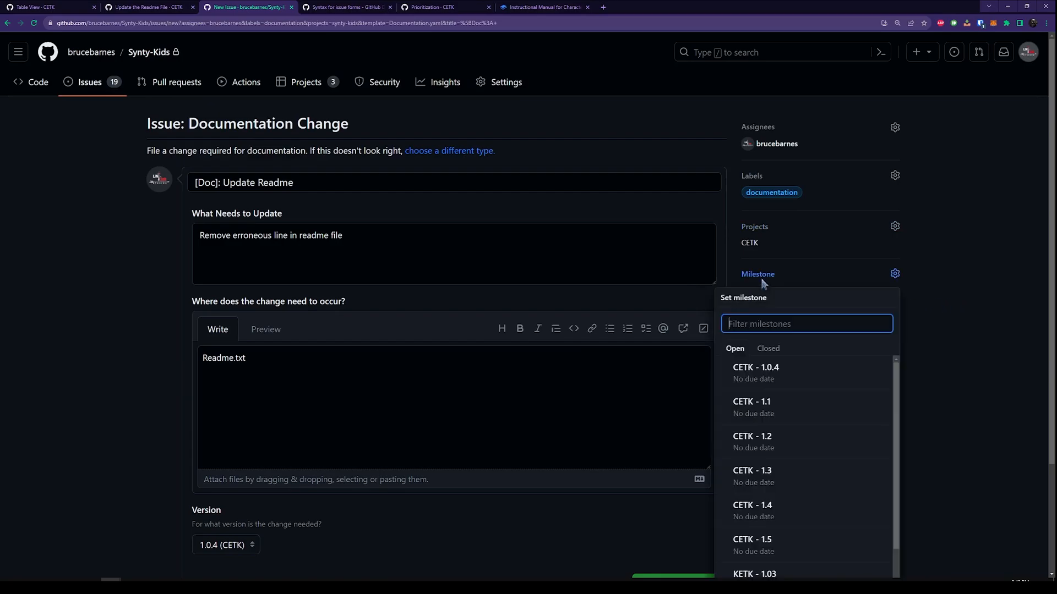
pyautogui.click(756, 367)
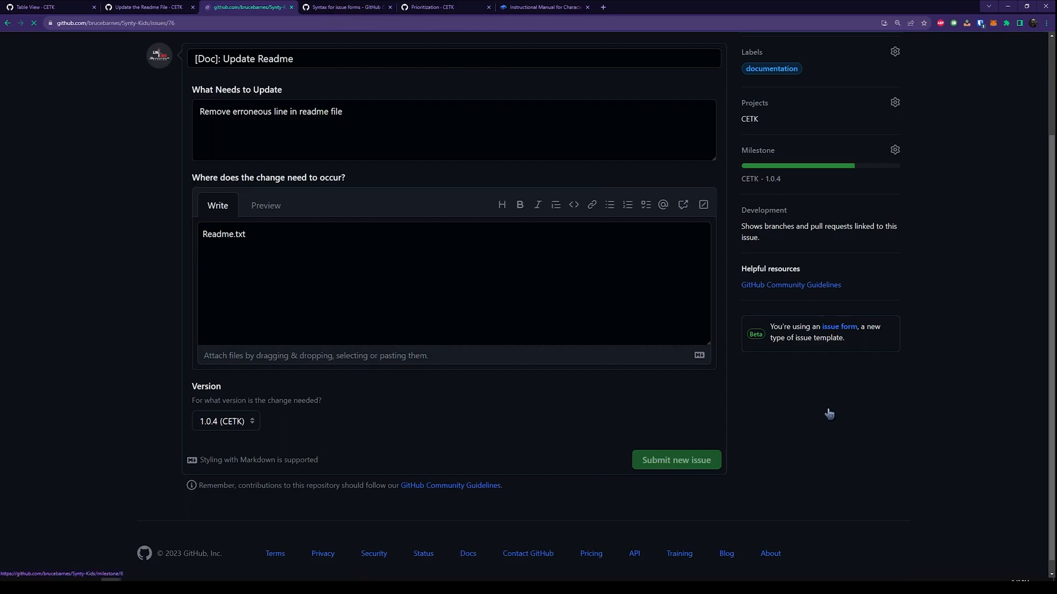
# Submit issue #76 and set its CETK priority Not Urgent or Important and start date Sep 3, 2023.
pyautogui.click(675, 459)
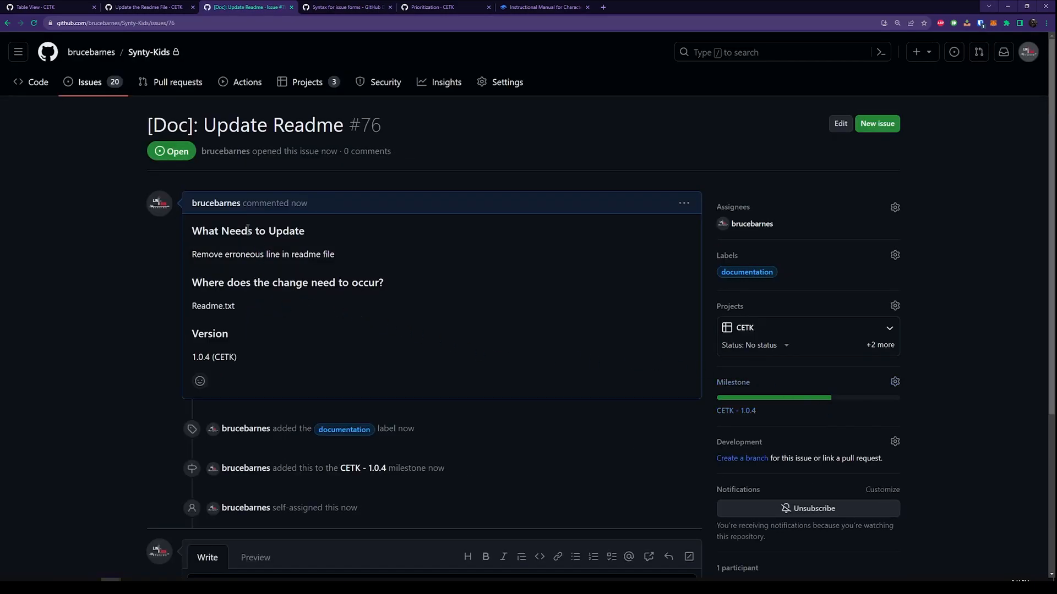
pyautogui.click(754, 349)
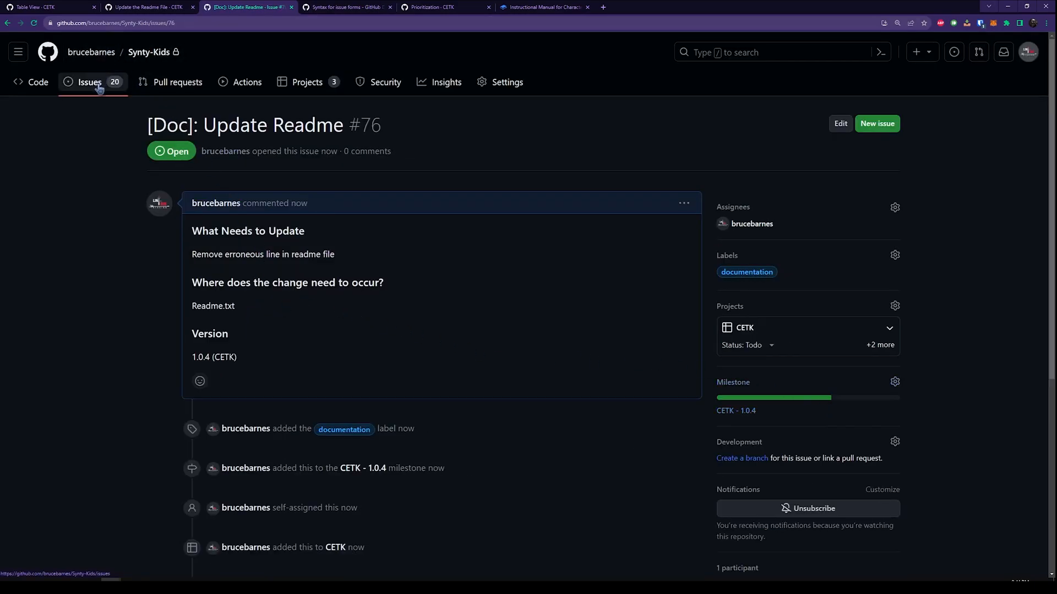
pyautogui.scroll(-3)
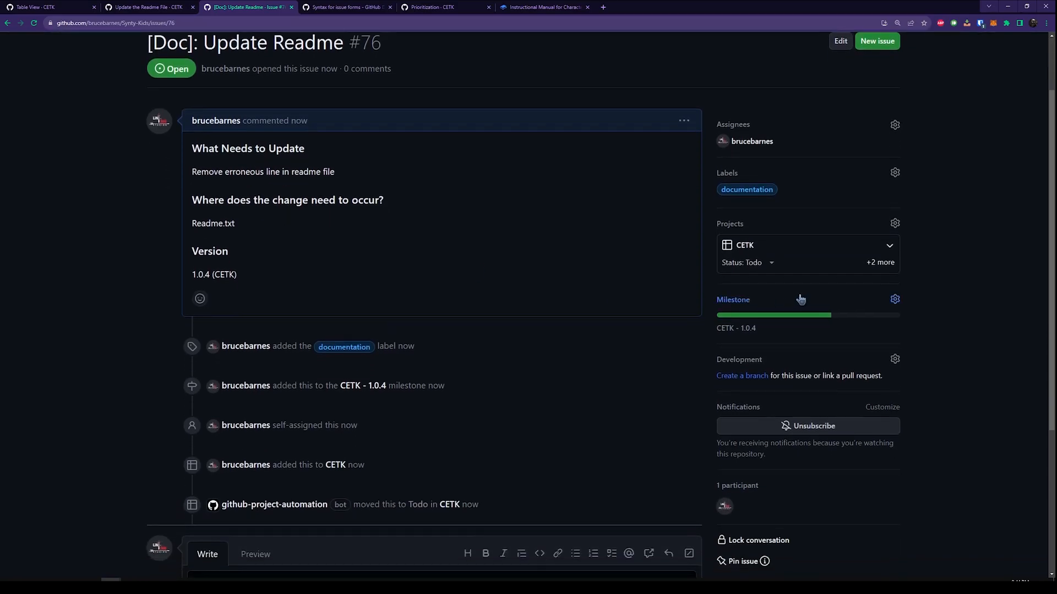
pyautogui.moveTo(856, 273)
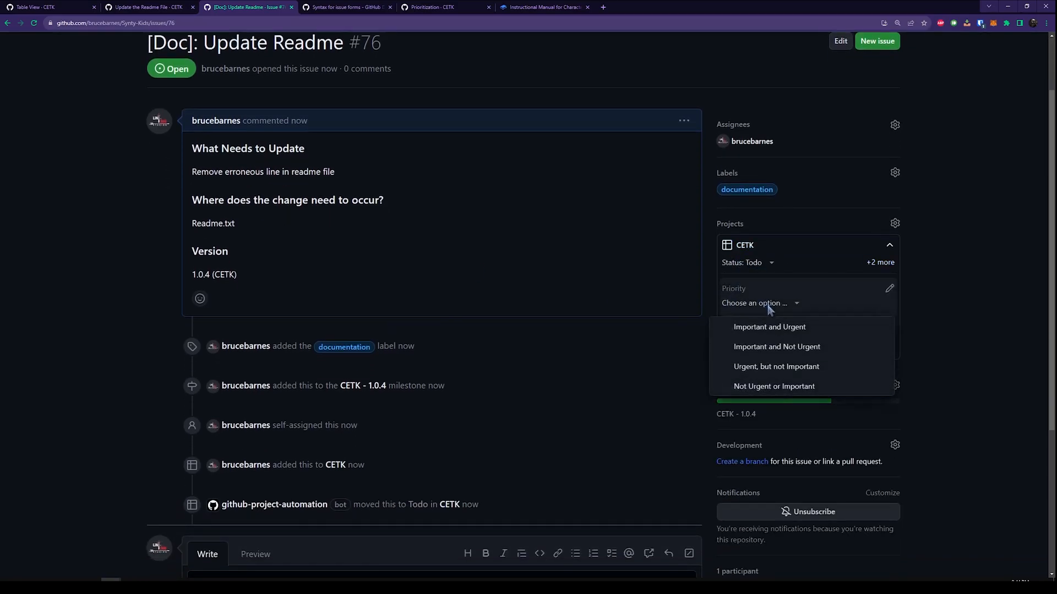
pyautogui.click(774, 386)
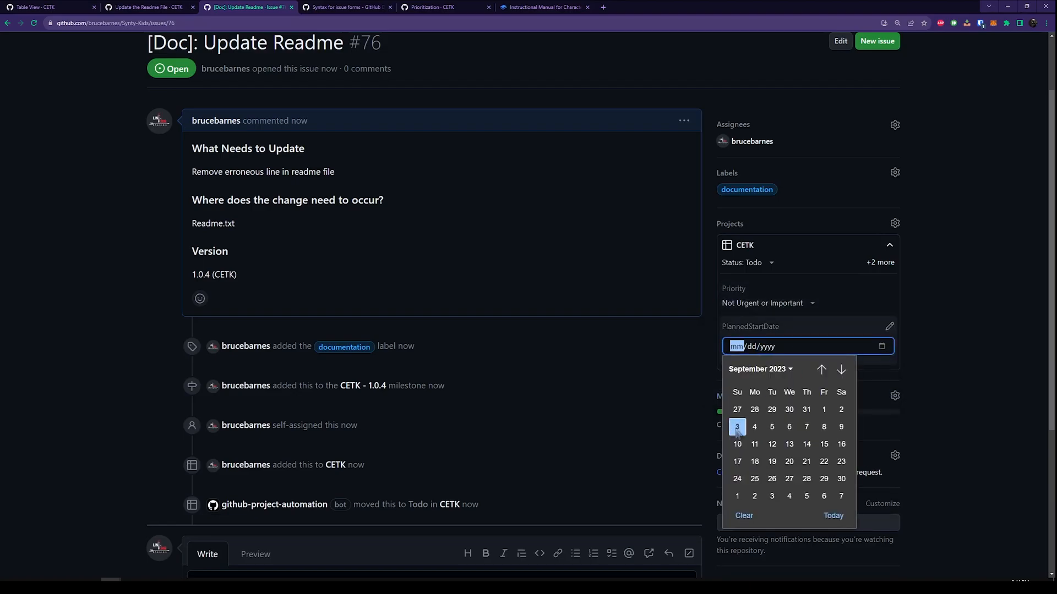
pyautogui.click(735, 426)
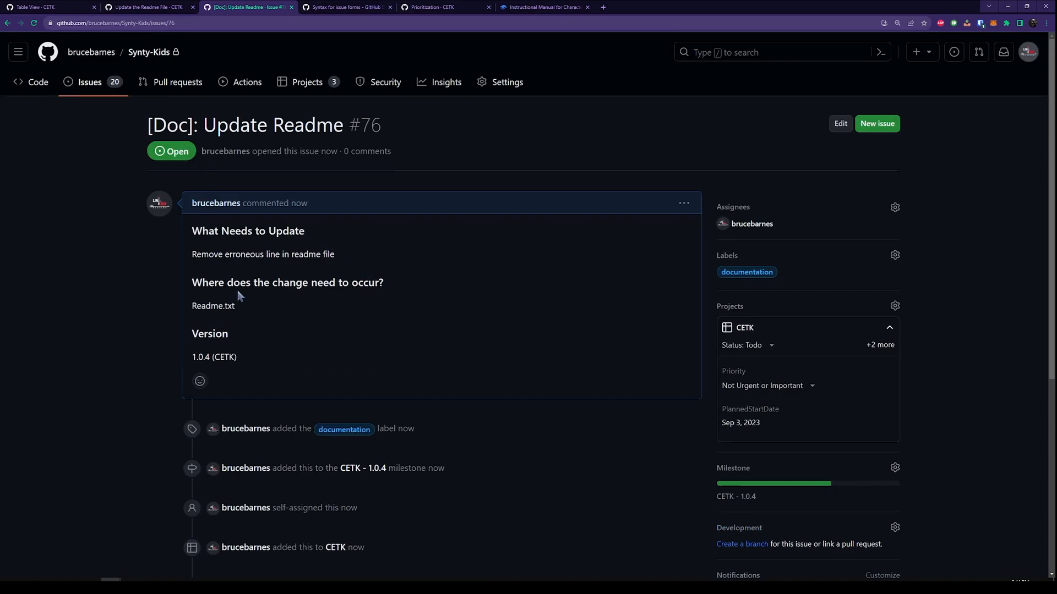
pyautogui.moveTo(246, 253)
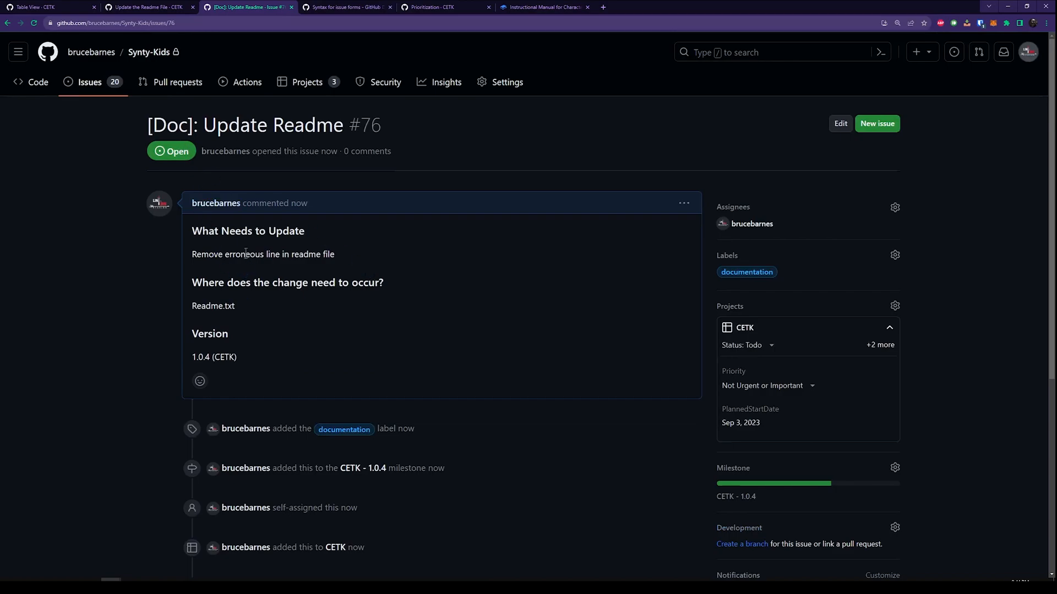
pyautogui.moveTo(155, 116)
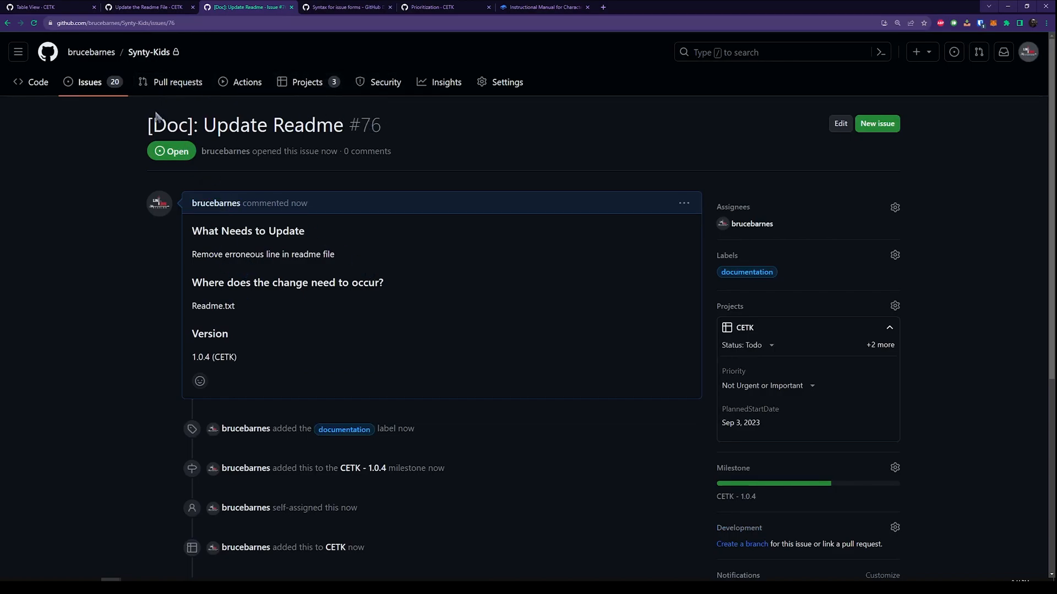
pyautogui.moveTo(300, 204)
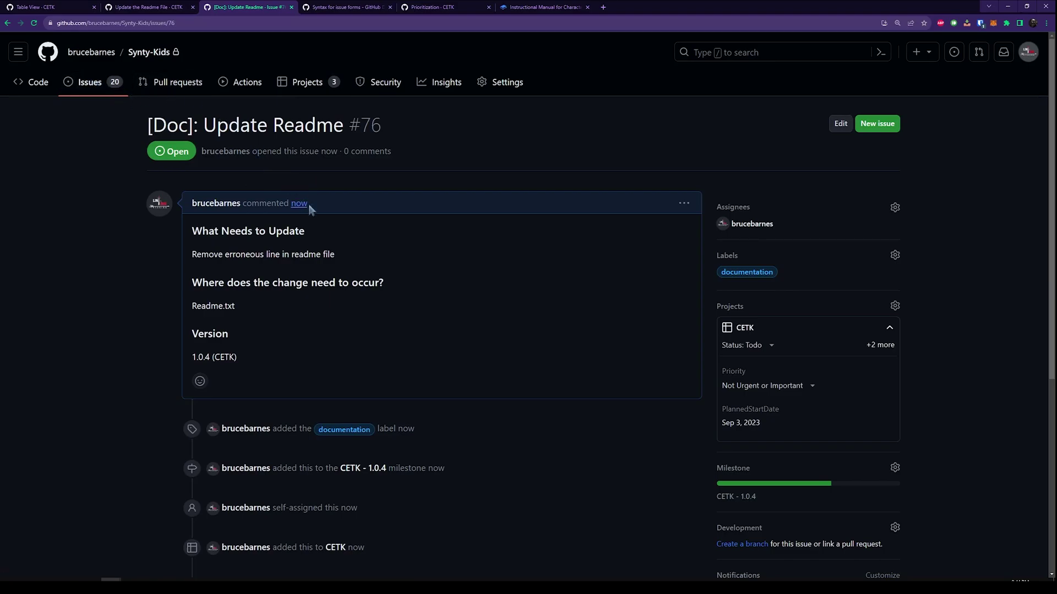
pyautogui.moveTo(493, 221)
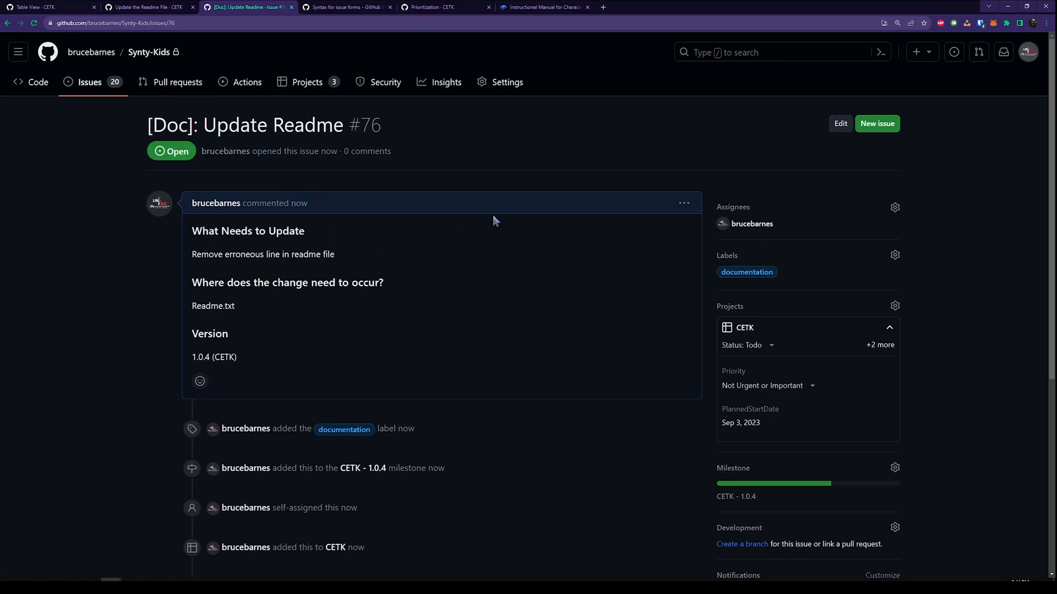
pyautogui.moveTo(877, 127)
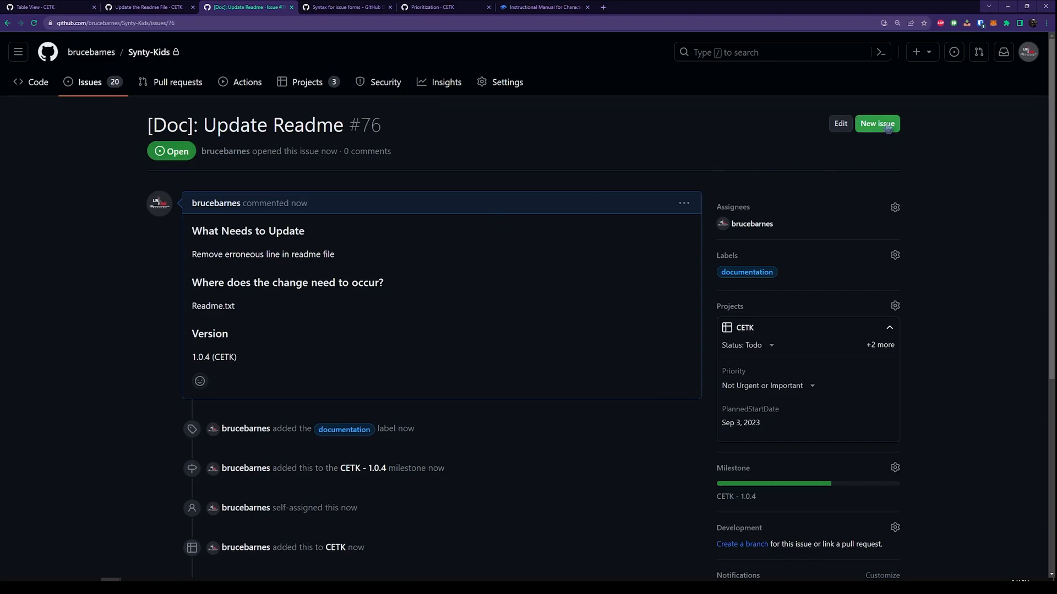
# Start a new issue from the Bug report template, prefilled with its body.
pyautogui.click(876, 123)
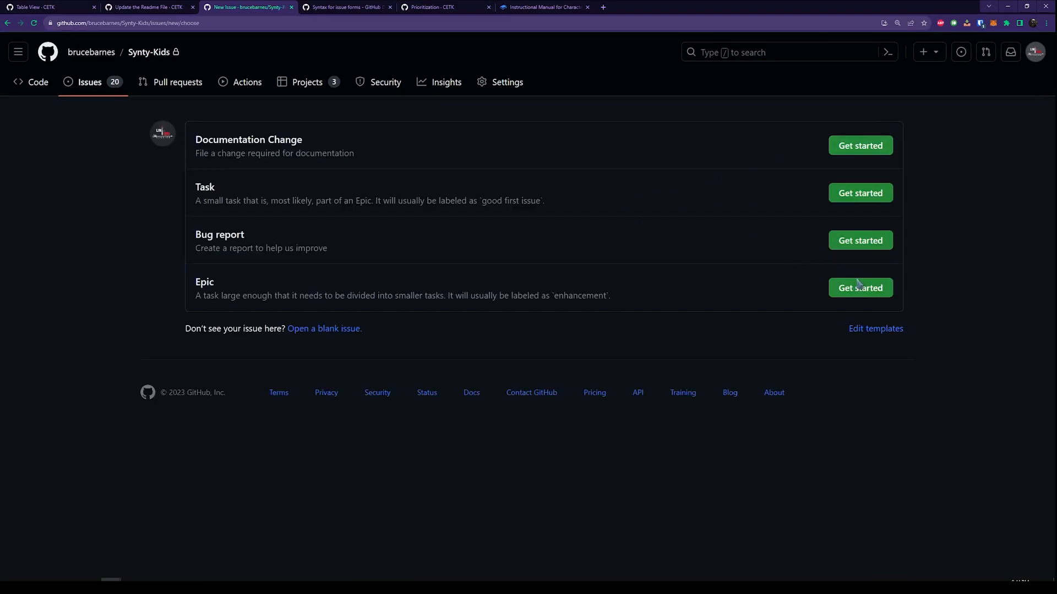
pyautogui.moveTo(860, 240)
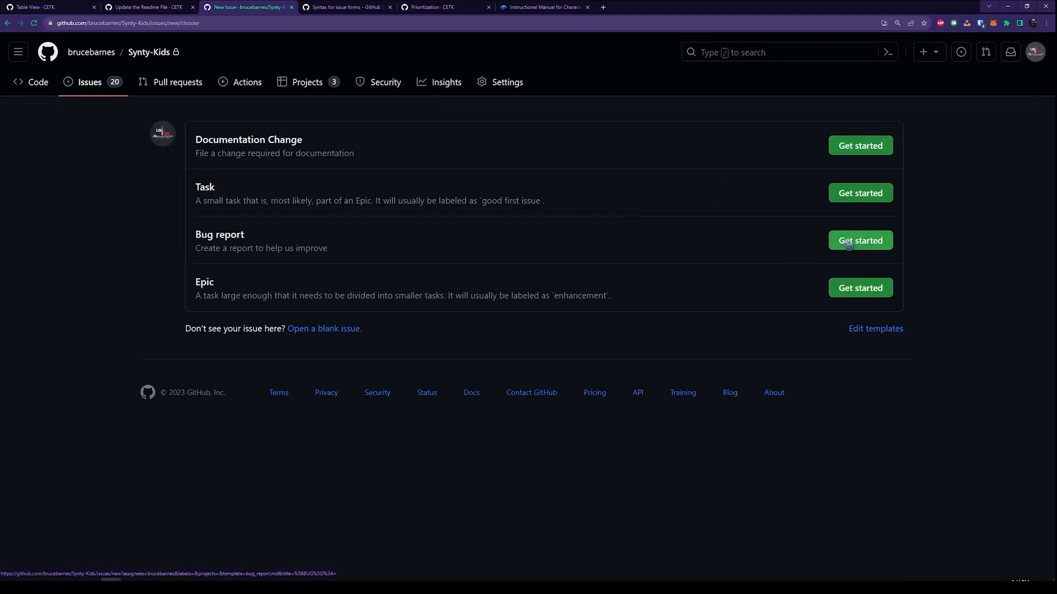
pyautogui.click(860, 241)
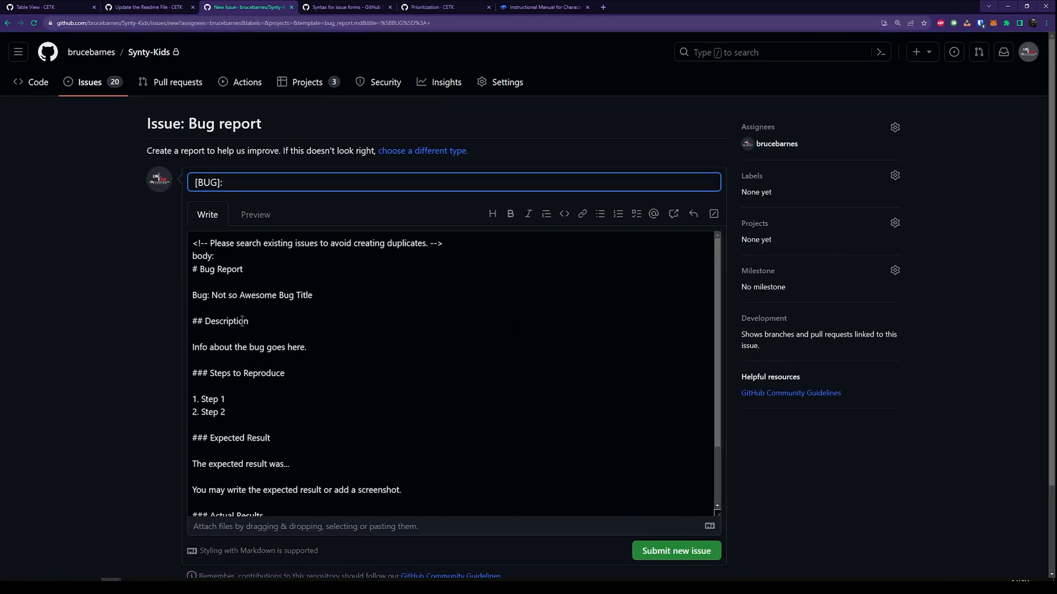
pyautogui.scroll(-3)
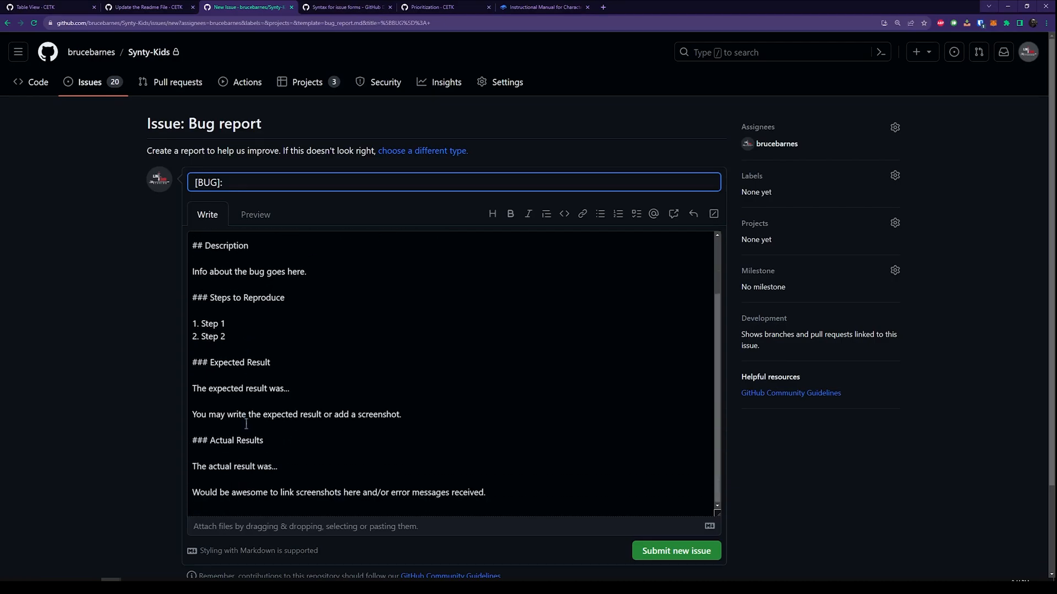
# Review the rendered template in Preview, return to Write, then switch back to VS Code.
pyautogui.click(256, 215)
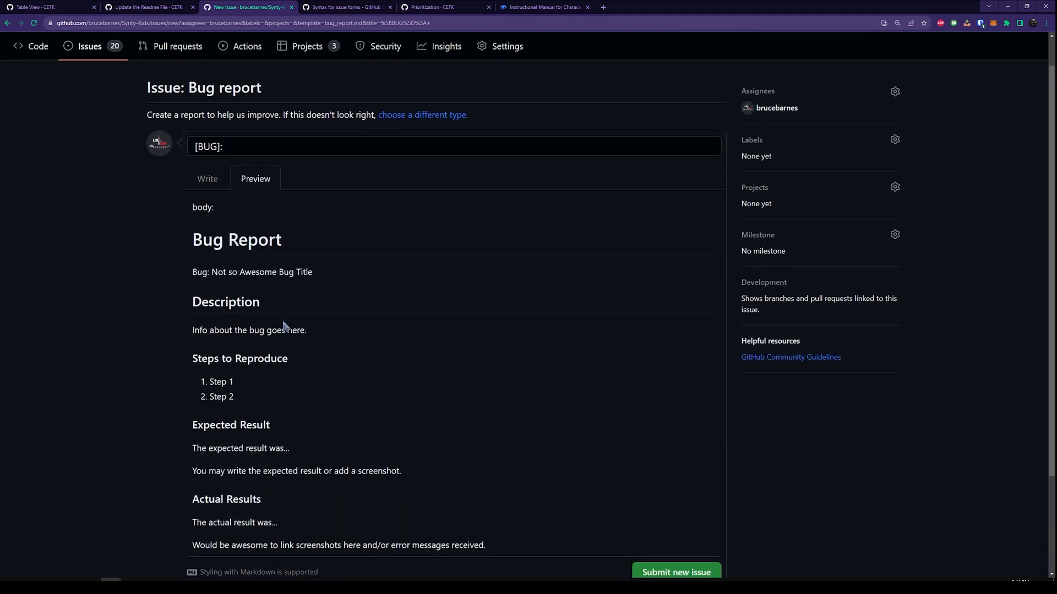
pyautogui.scroll(-3)
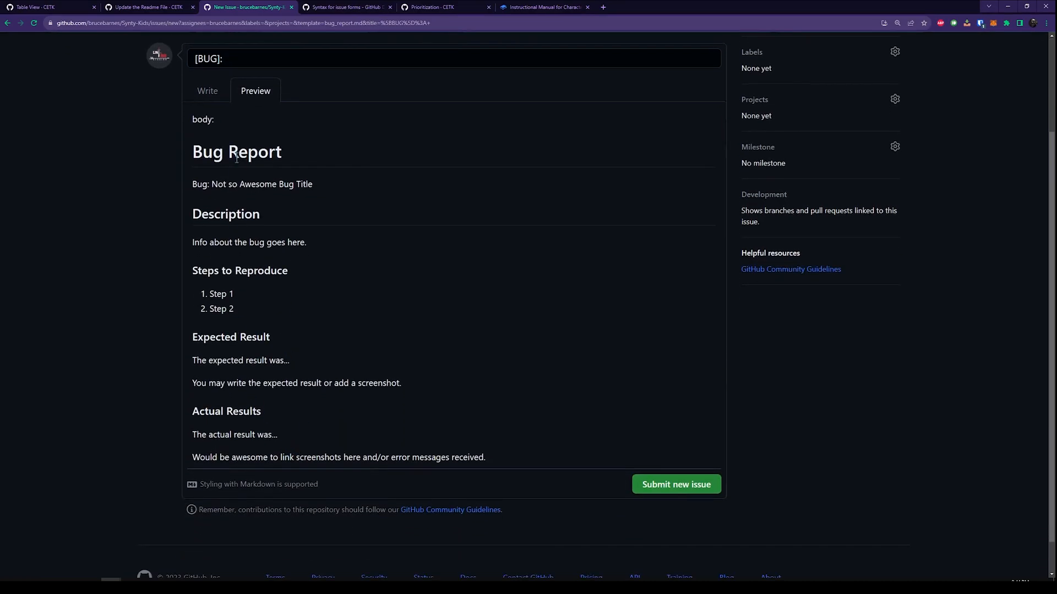
pyautogui.scroll(3)
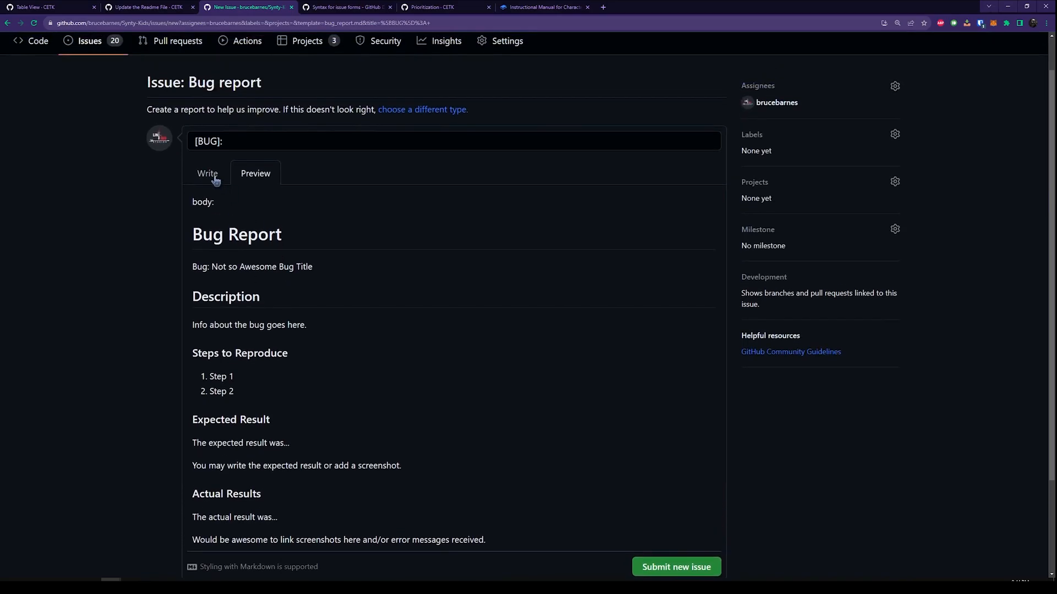
pyautogui.click(207, 174)
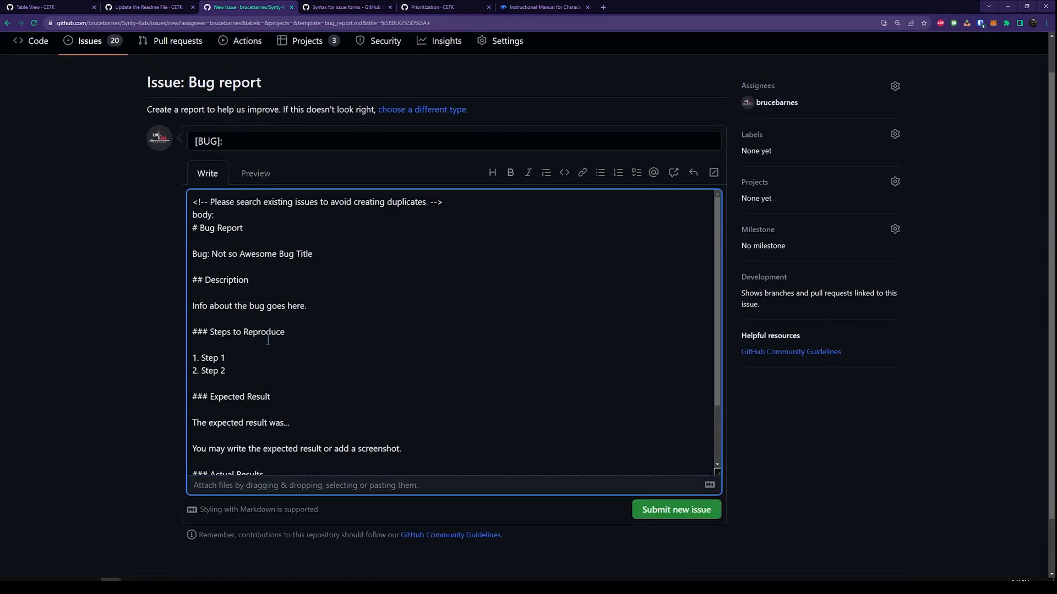
pyautogui.moveTo(247, 367)
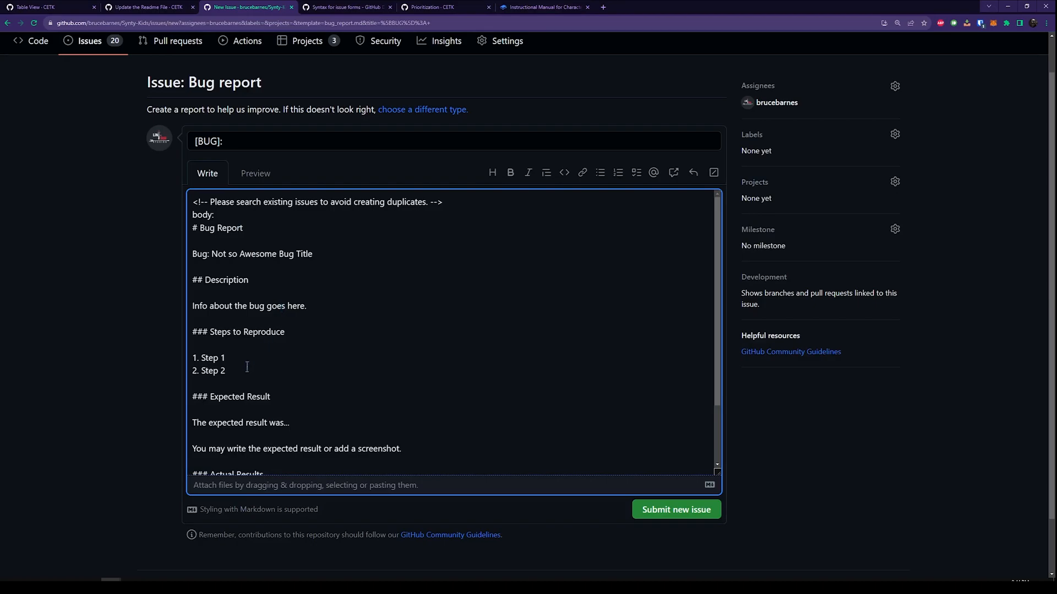
pyautogui.click(226, 370)
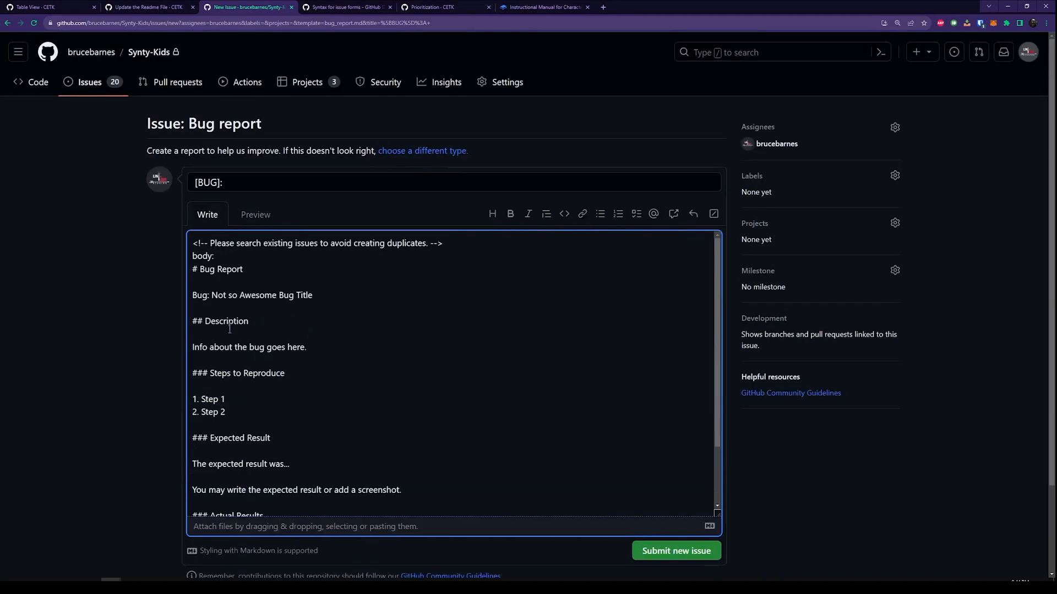
pyautogui.moveTo(169, 350)
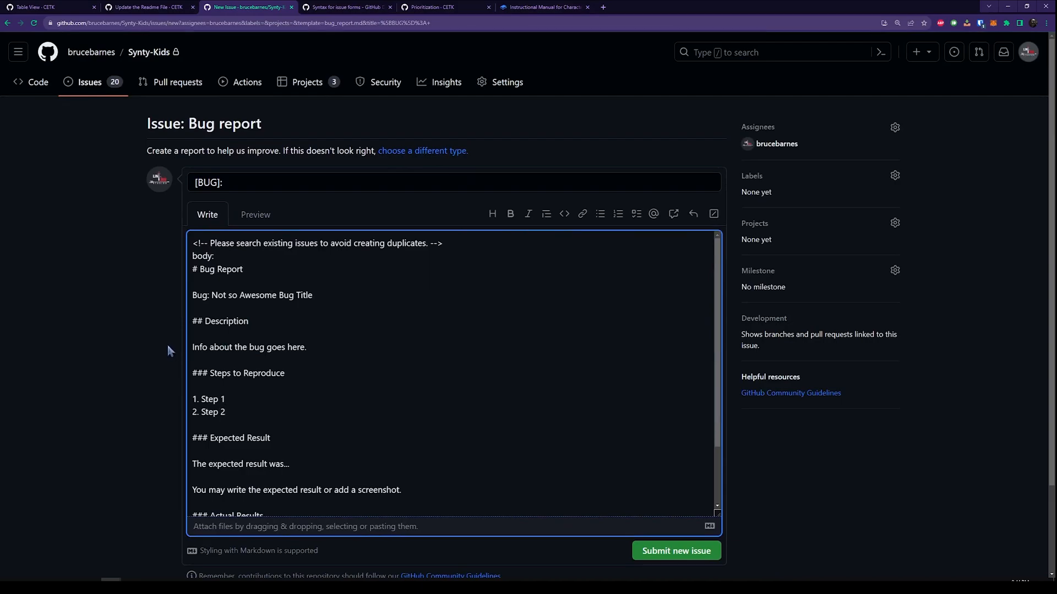
pyautogui.click(141, 7)
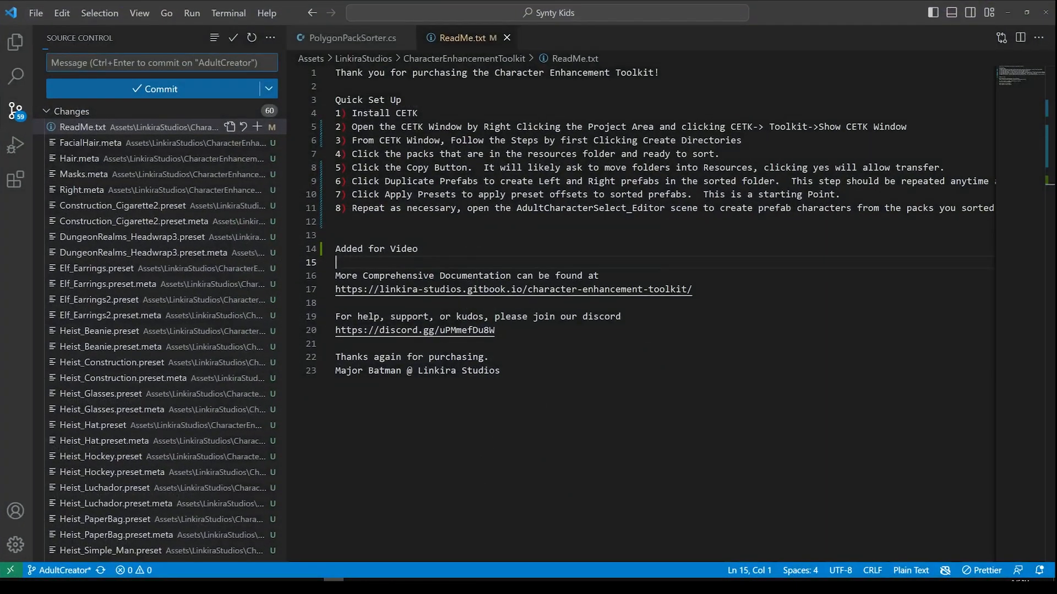
# Remove the 'Added for Video' line from ReadMe.txt and commit it as 'Fix #76', staging all changes.
pyautogui.press('Backspace')
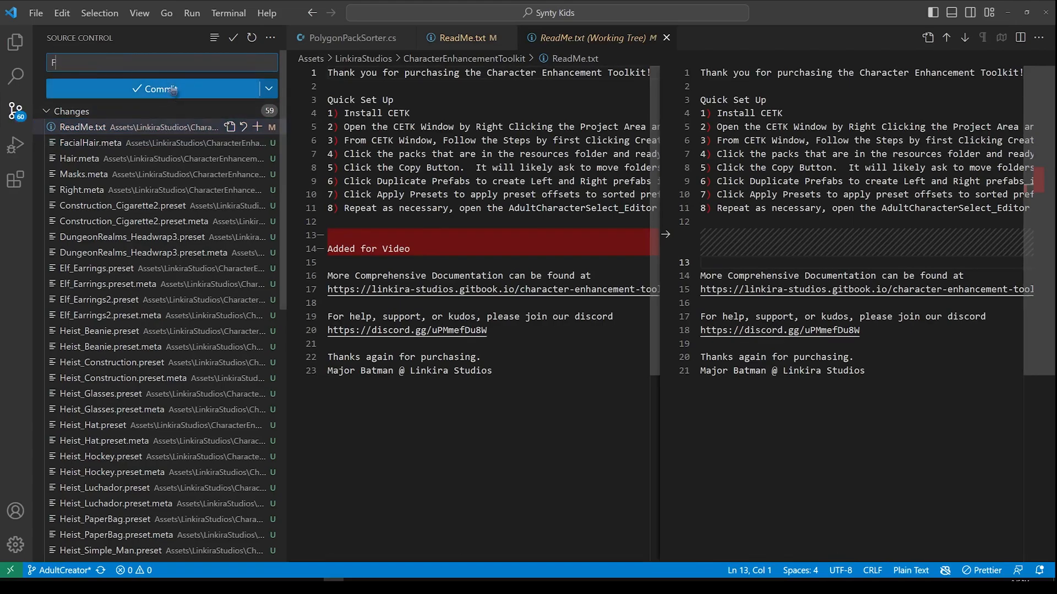
pyautogui.write('Fix #7')
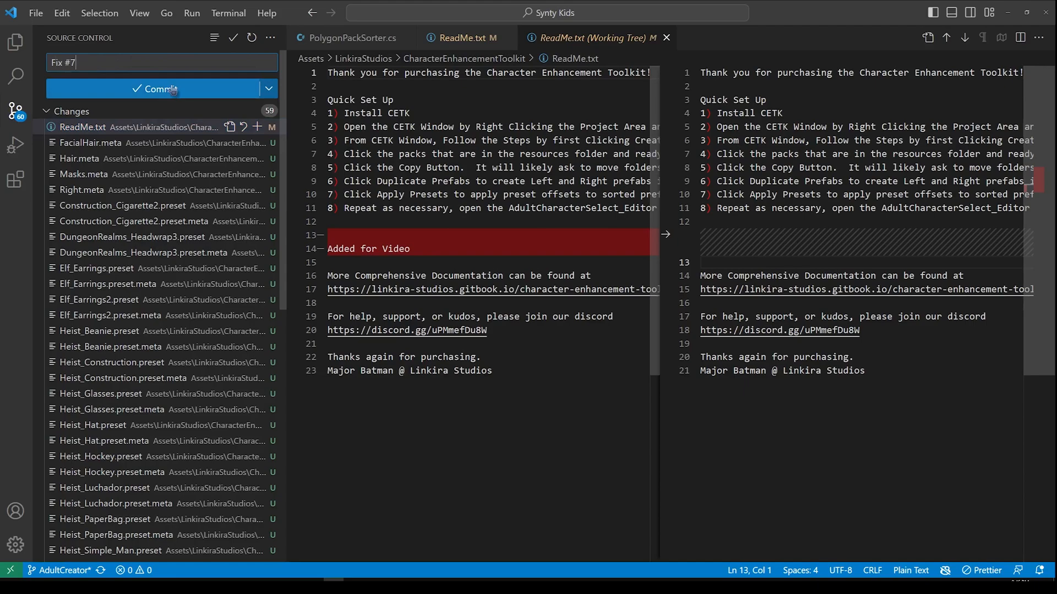
pyautogui.click(158, 88)
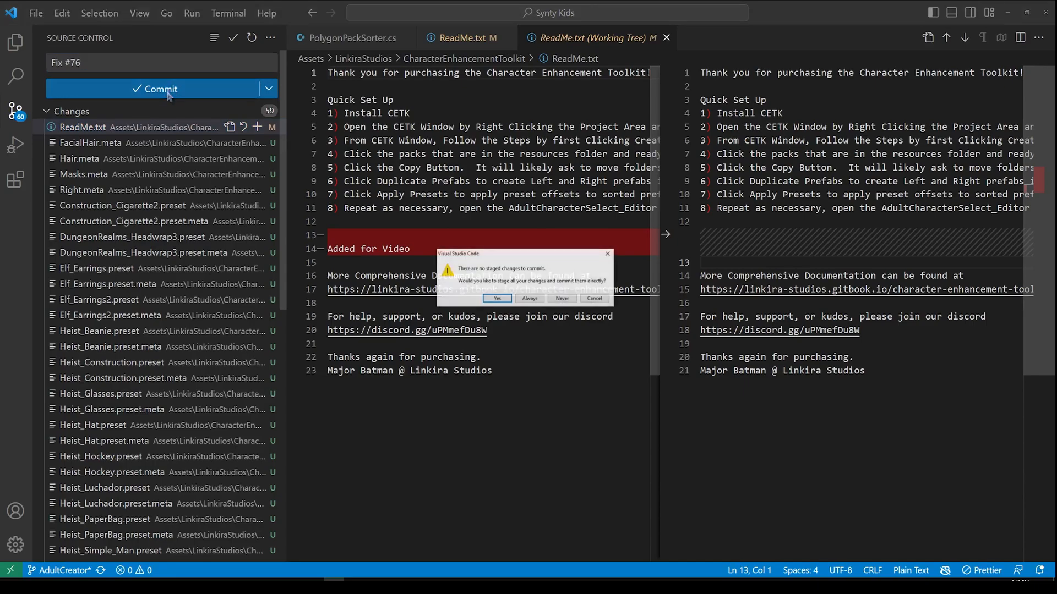
pyautogui.click(497, 298)
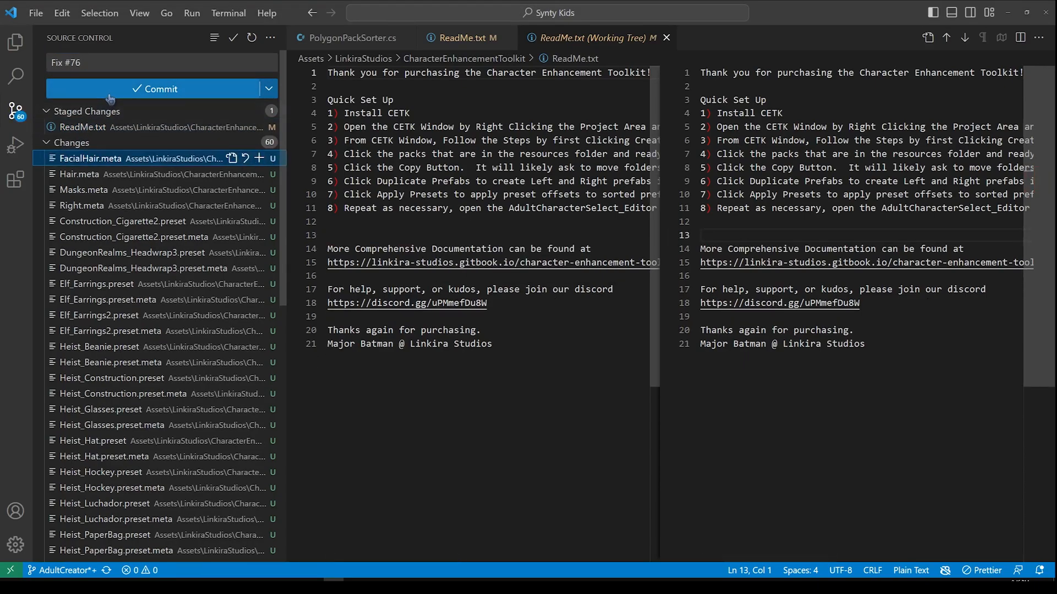
pyautogui.click(160, 88)
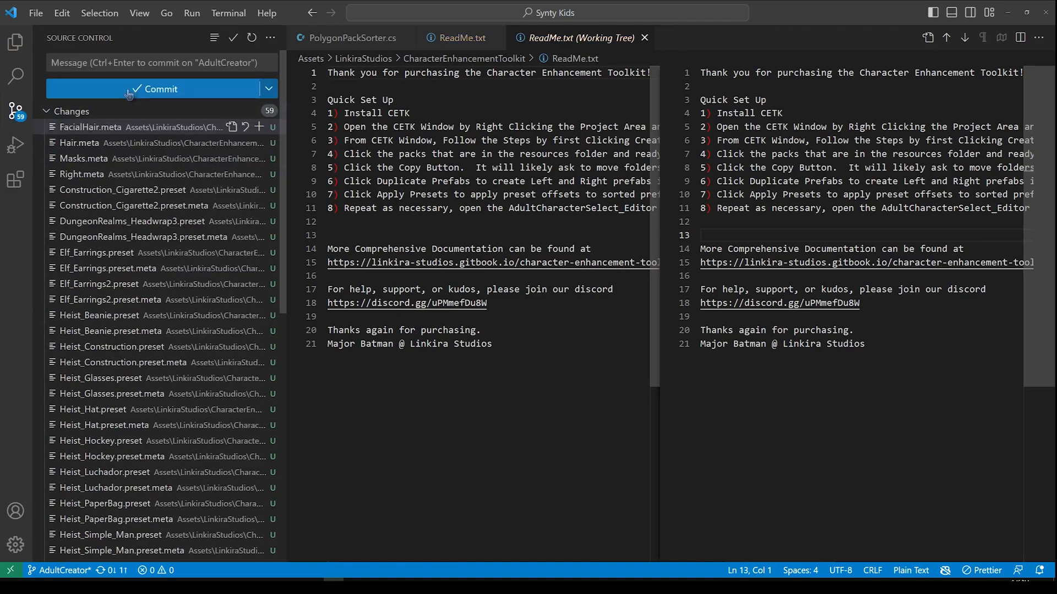
pyautogui.moveTo(1008, 12)
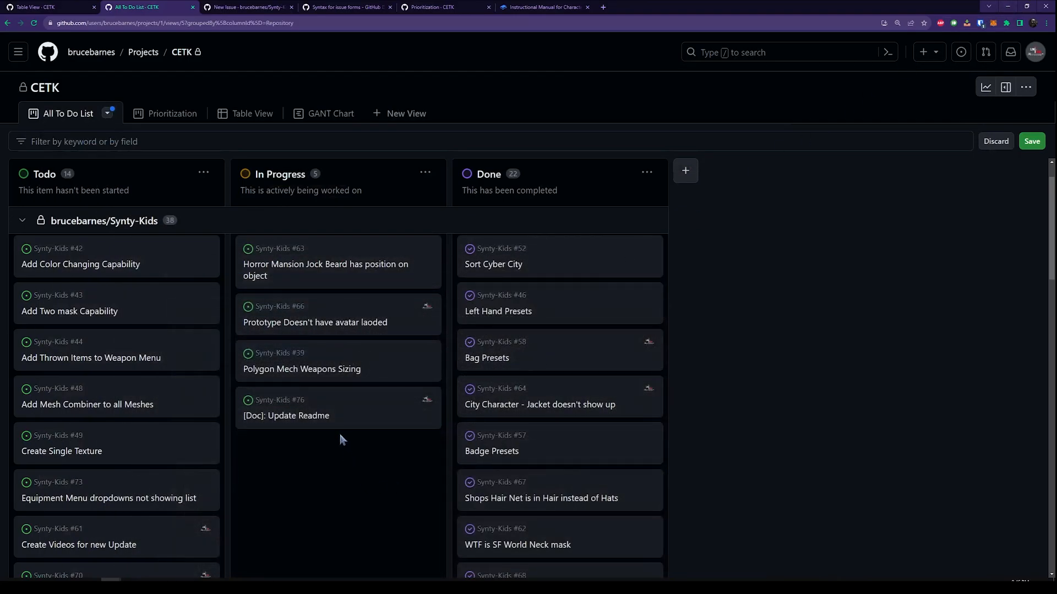
pyautogui.moveTo(286, 416)
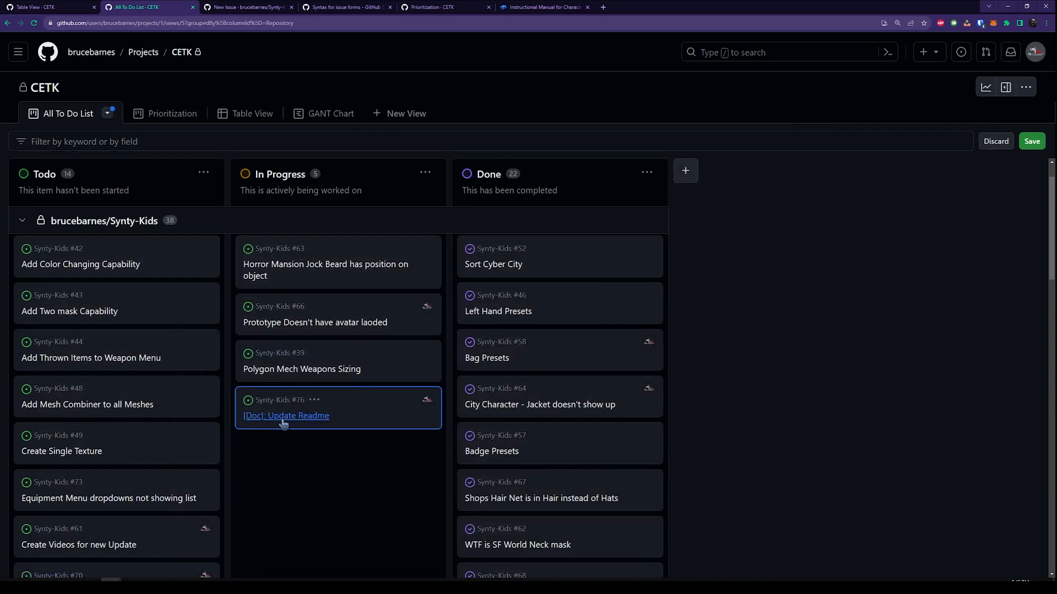
# Check that issue #76 '[Doc]: Update Readme' now shows closed and moved to Done.
pyautogui.click(285, 414)
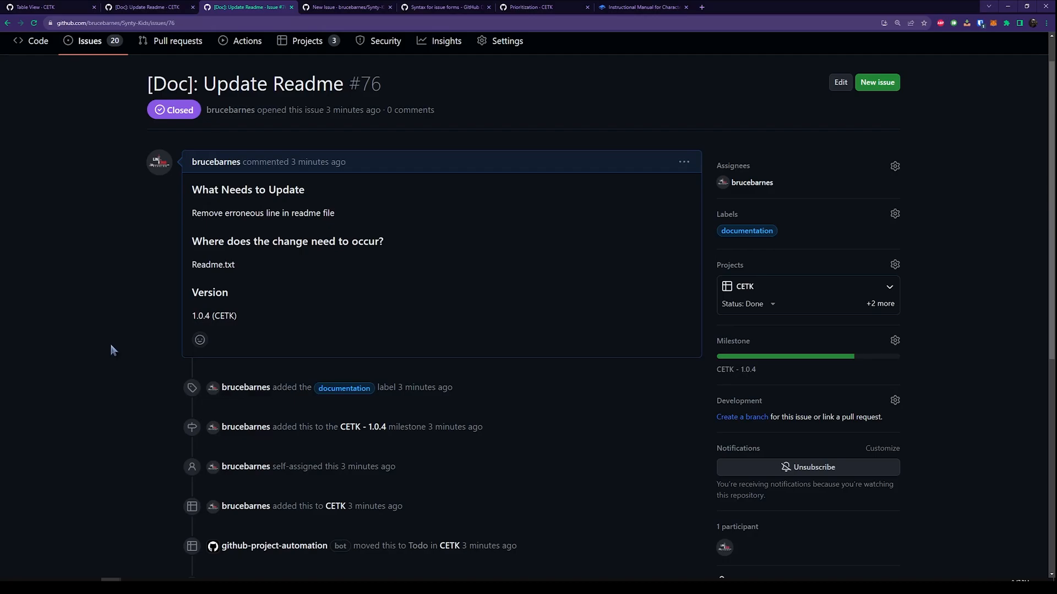
pyautogui.moveTo(236, 153)
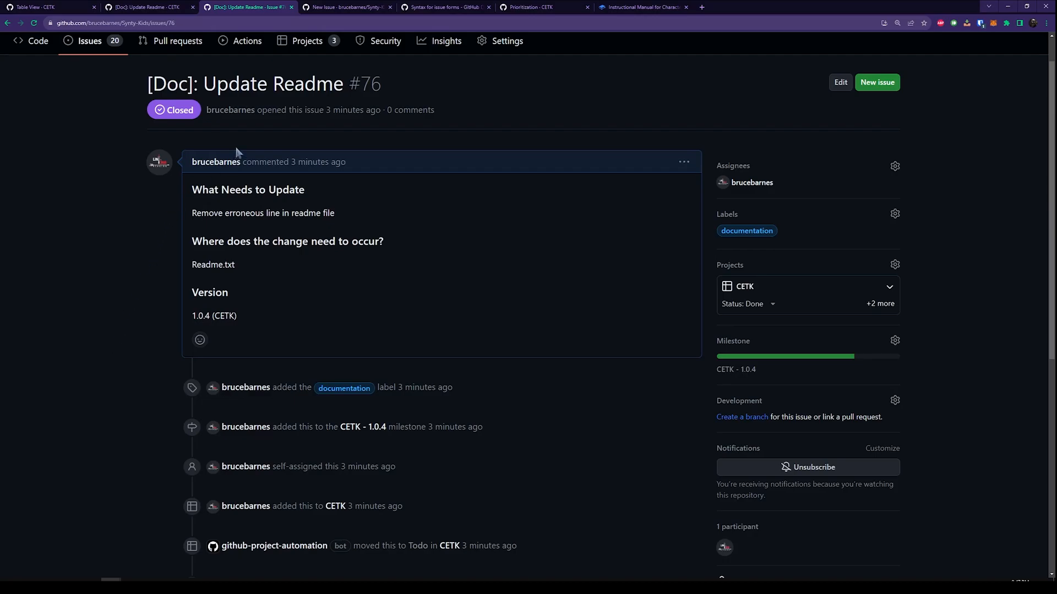
pyautogui.scroll(-3)
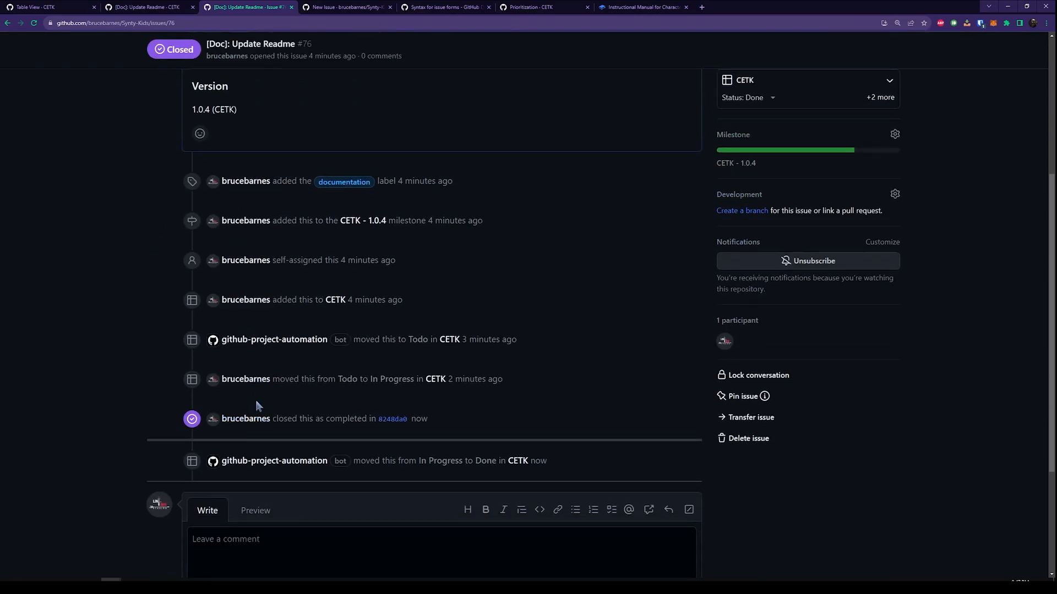
pyautogui.scroll(3)
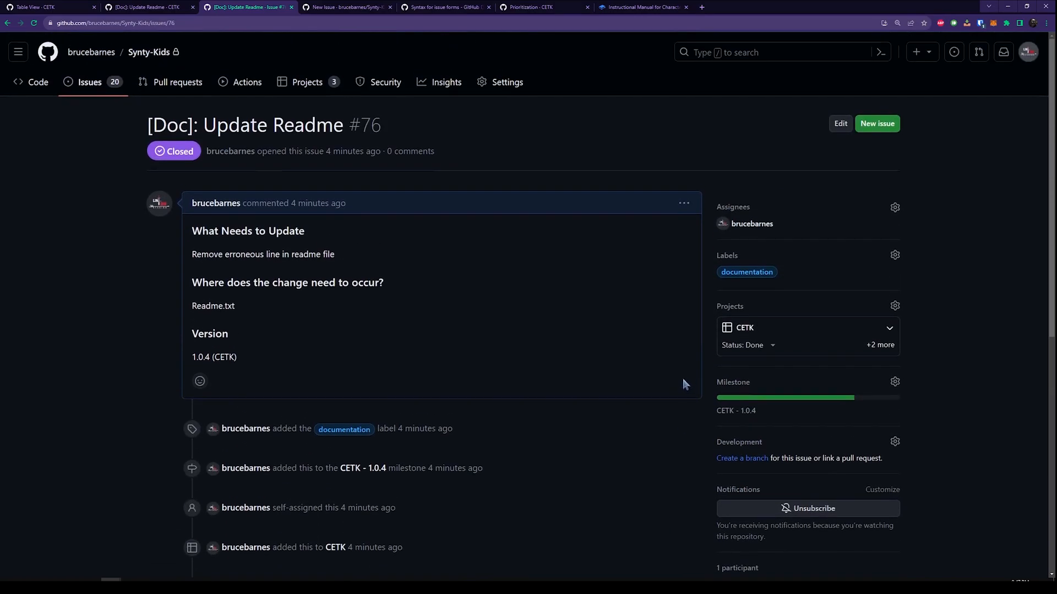
pyautogui.scroll(-3)
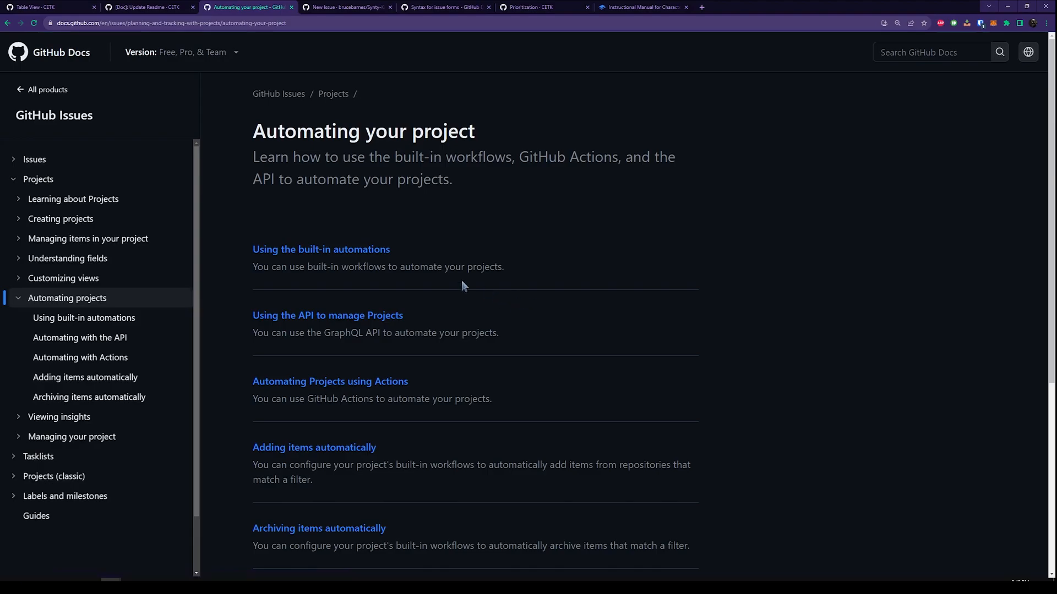
# Go to the Synty-Kids repository's general Settings page.
pyautogui.click(145, 7)
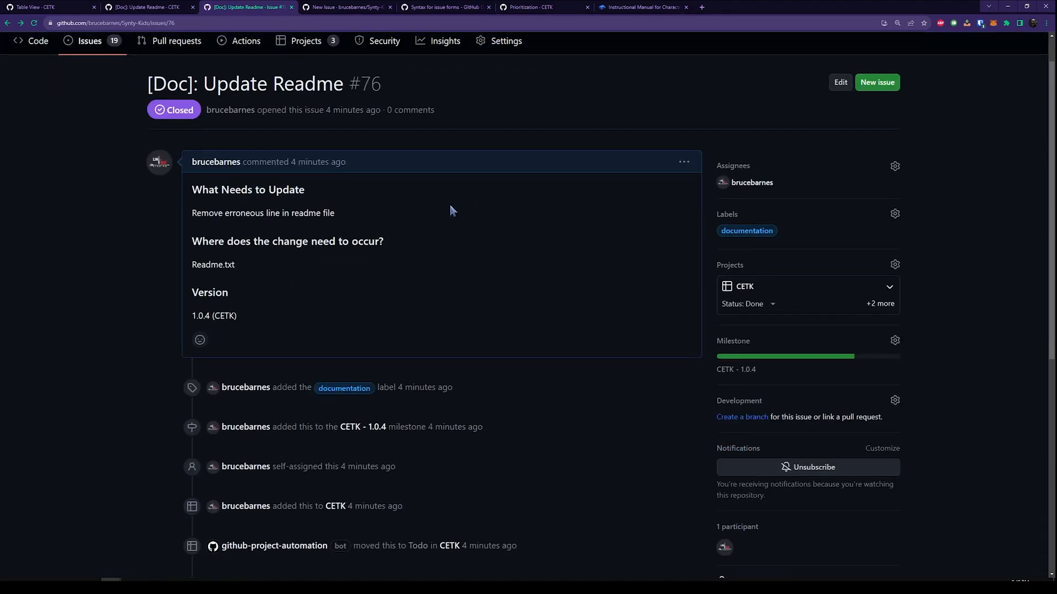
pyautogui.click(506, 40)
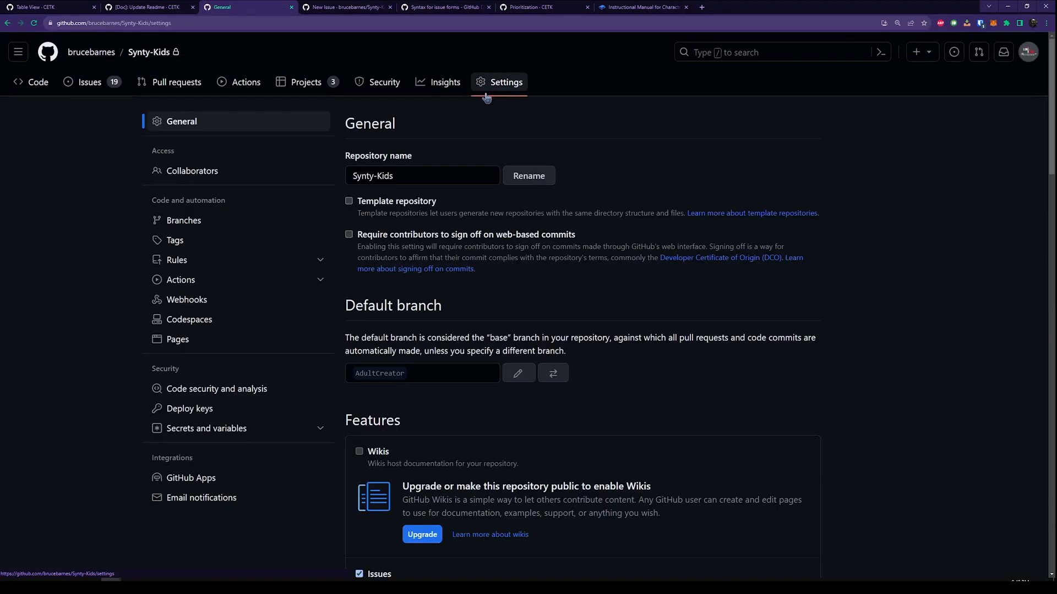
# In the CETK project, review the Item reopened and Item closed default workflows.
pyautogui.click(243, 7)
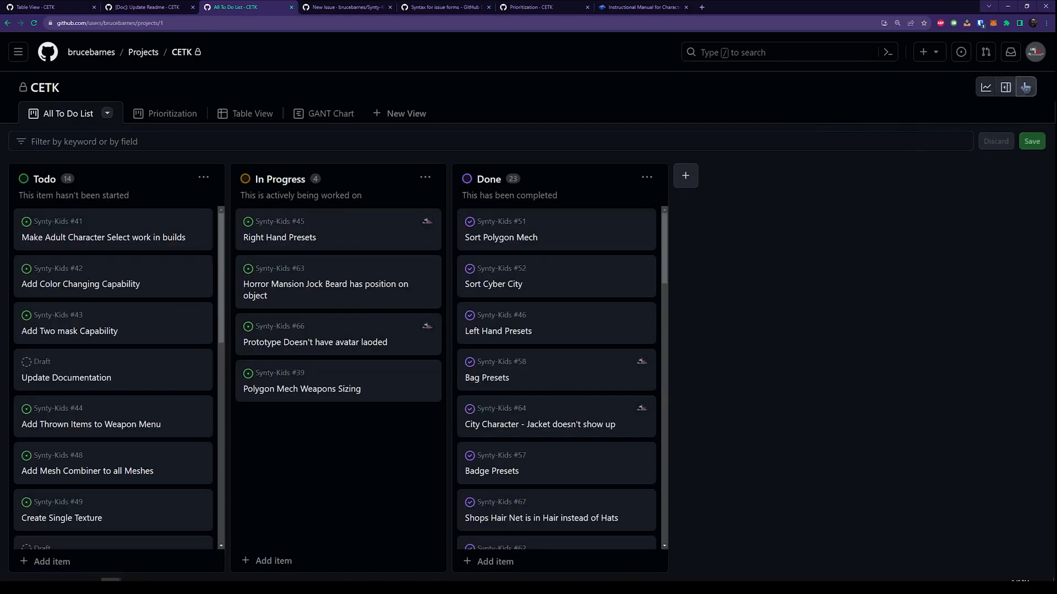
pyautogui.click(1024, 87)
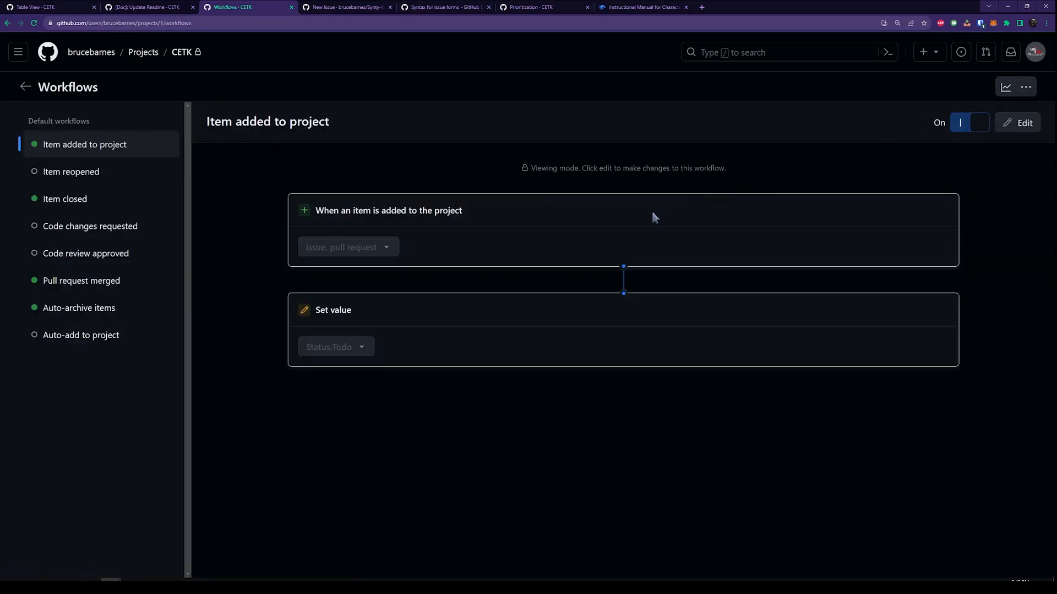
pyautogui.moveTo(316, 141)
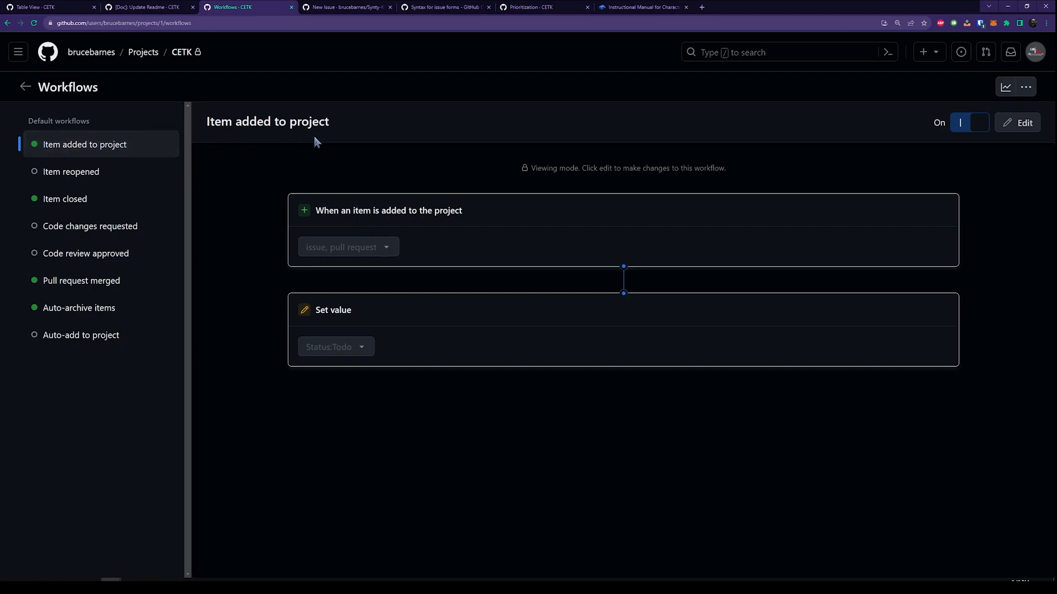
pyautogui.moveTo(424, 215)
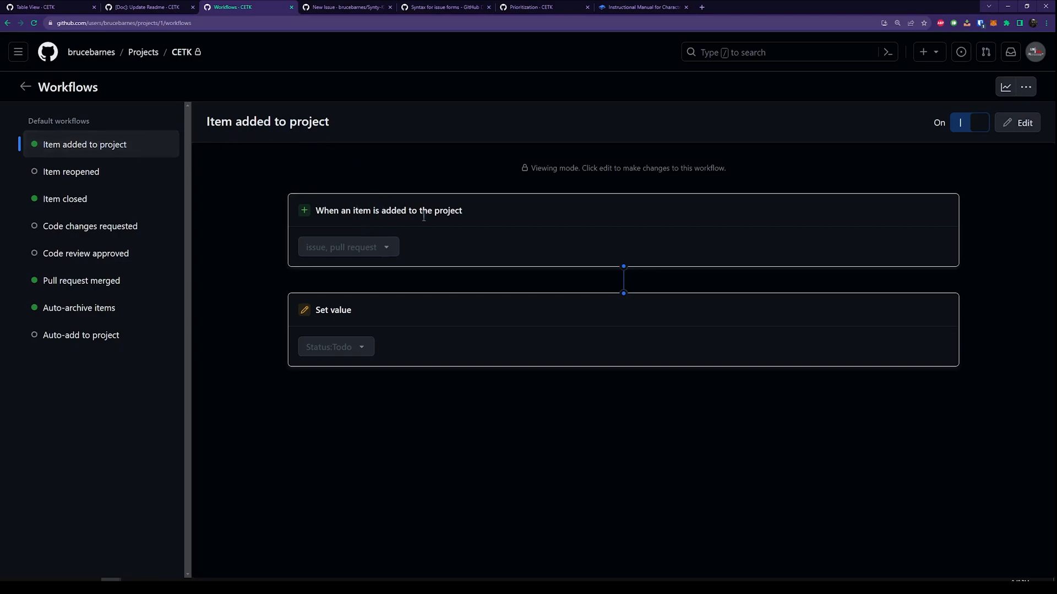
pyautogui.moveTo(350, 383)
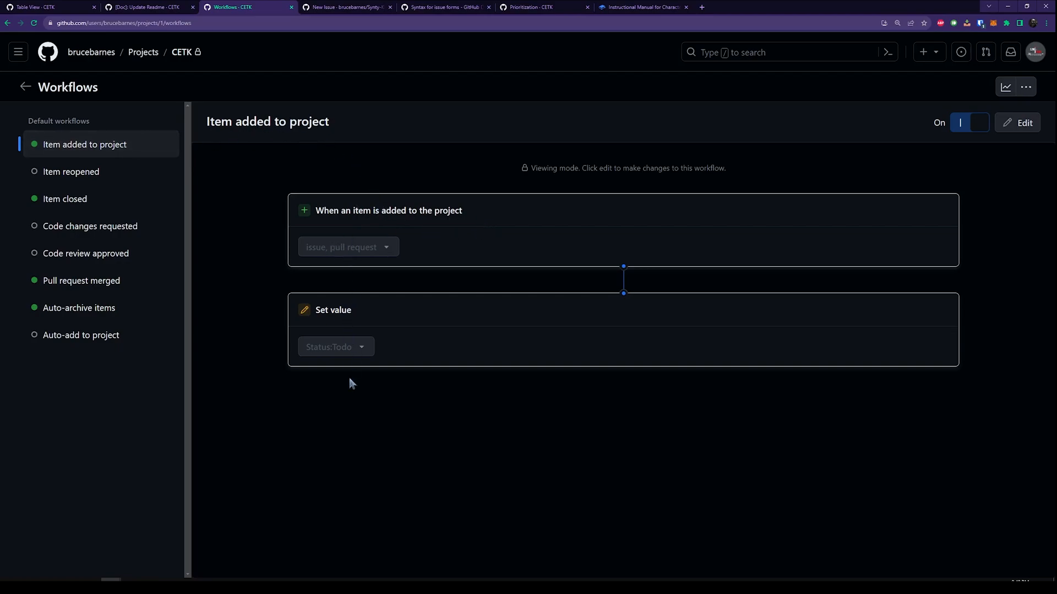
pyautogui.moveTo(314, 321)
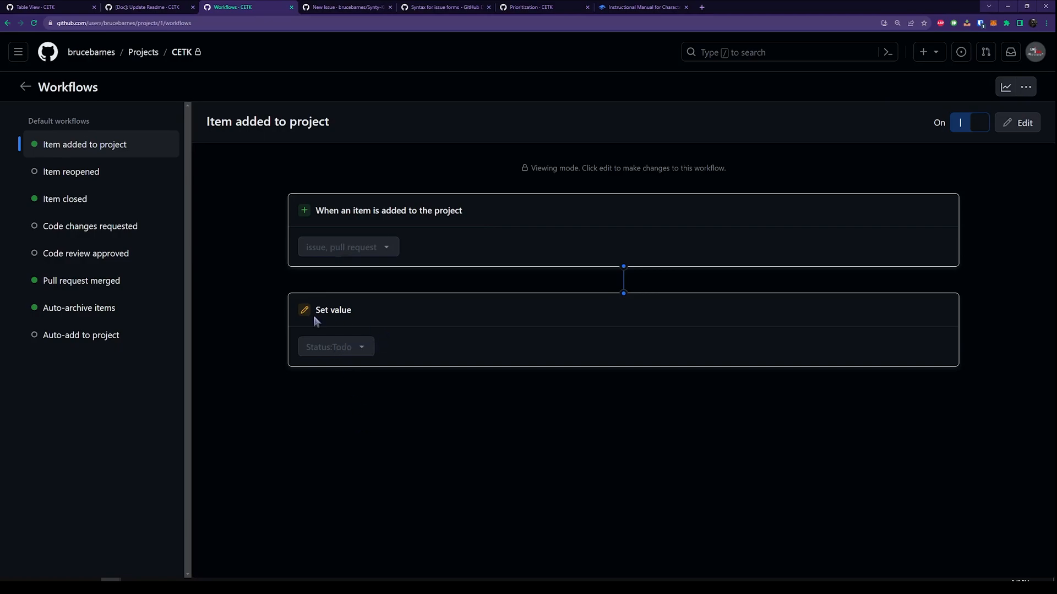
pyautogui.click(71, 171)
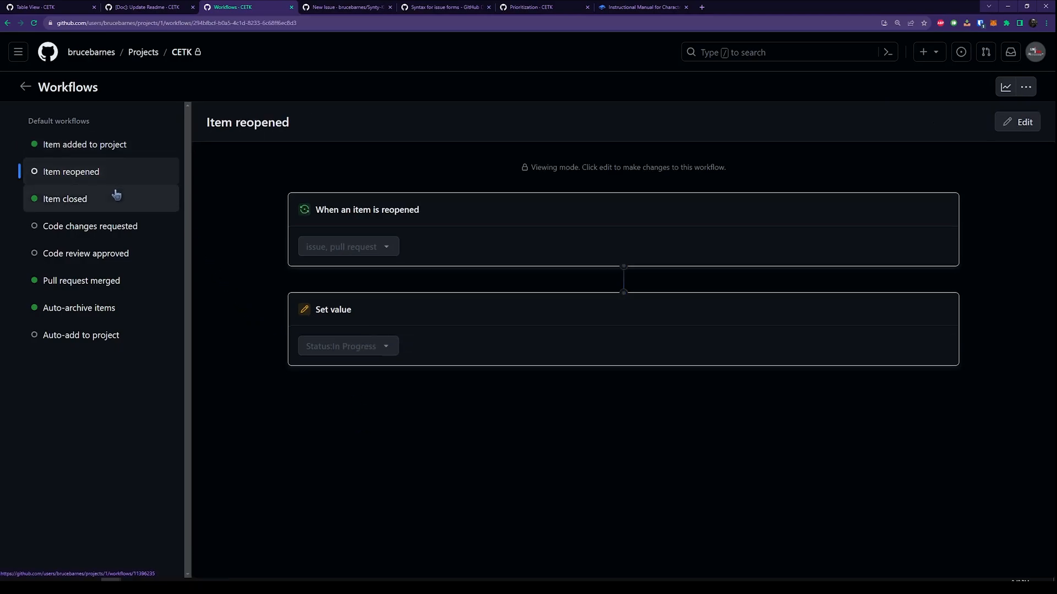
pyautogui.click(65, 199)
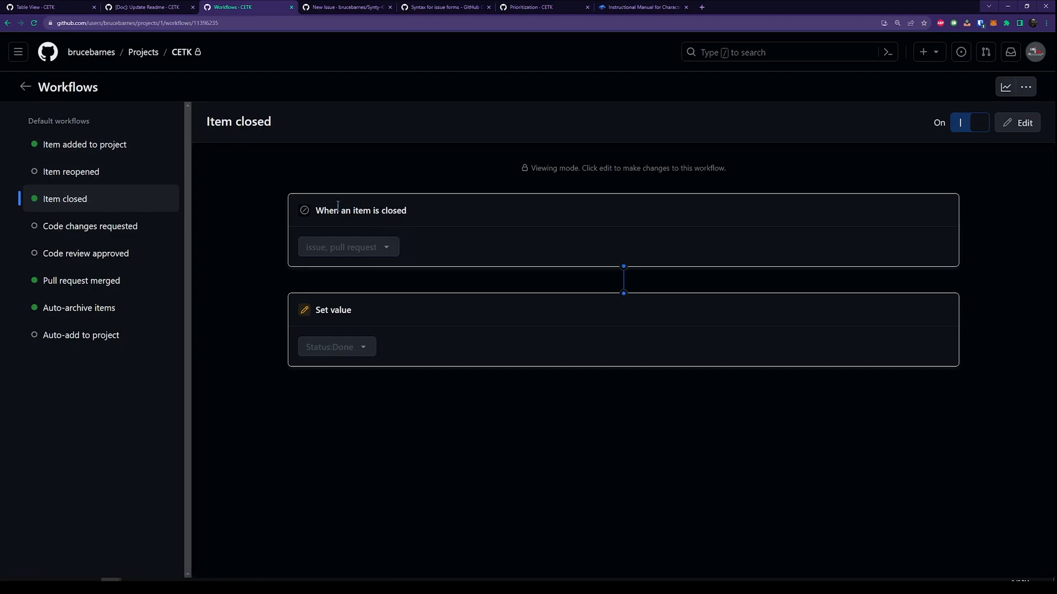
pyautogui.moveTo(86, 252)
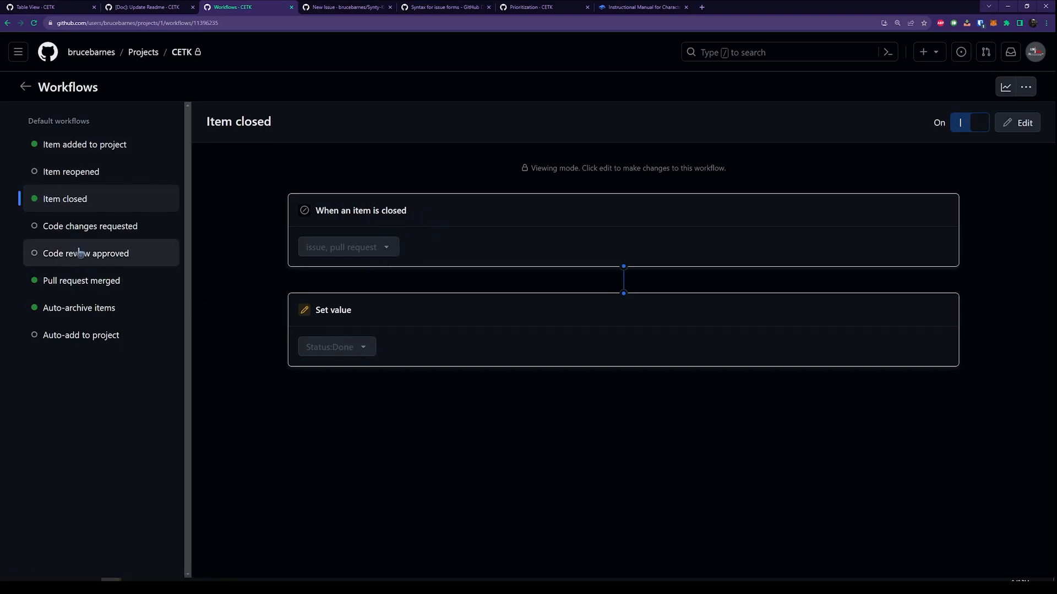
# Review the Auto-archive, Auto-add to project and Code changes requested workflows, then return to the bug report form.
pyautogui.click(79, 308)
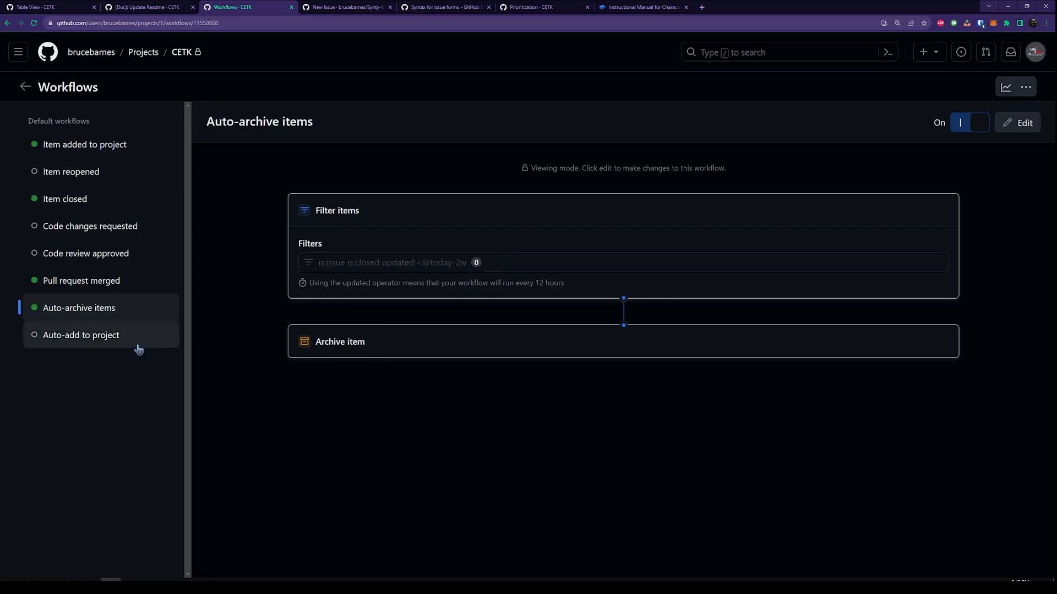
pyautogui.click(81, 335)
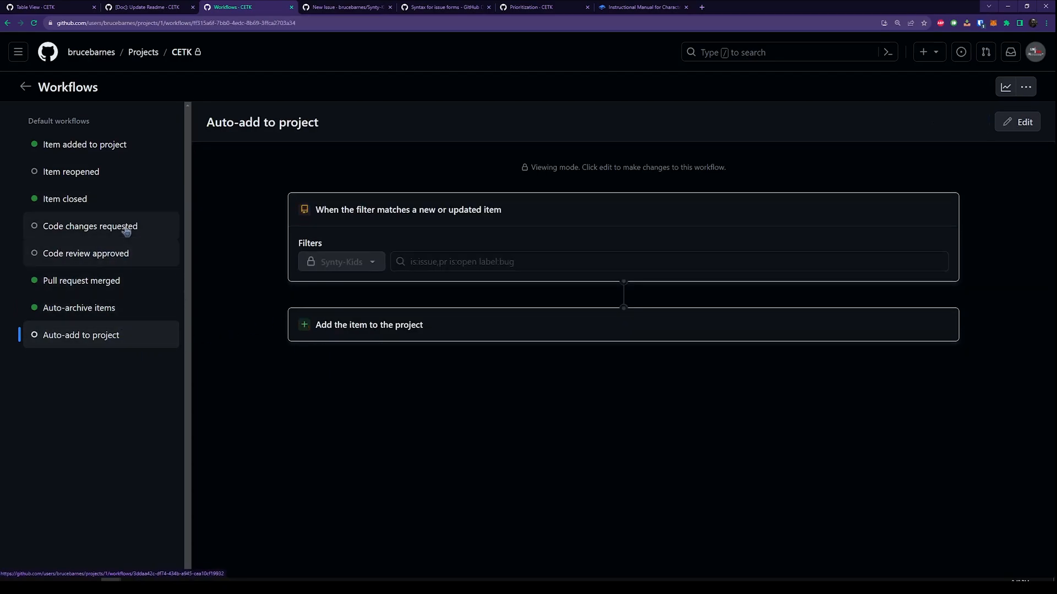
pyautogui.click(86, 253)
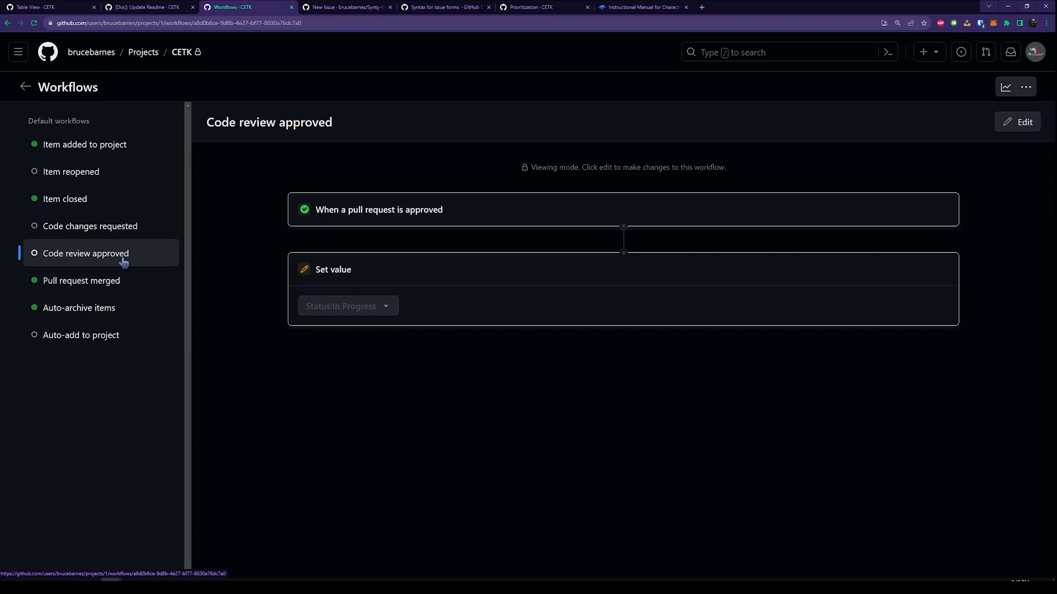
pyautogui.click(343, 6)
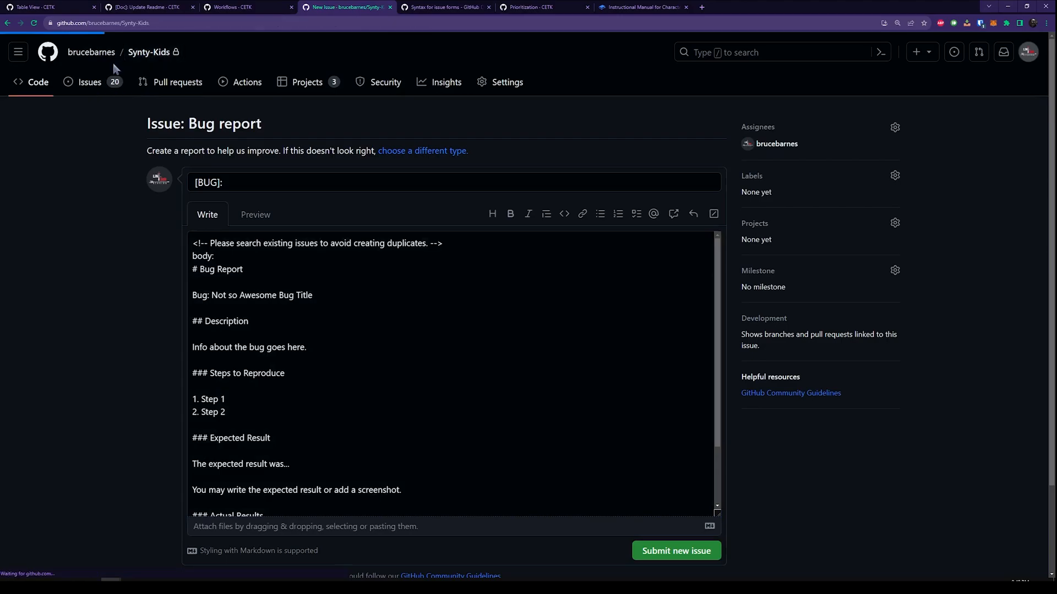
# Return to the Synty-Kids repository home page showing Fix #76 as the latest commit.
pyautogui.click(148, 52)
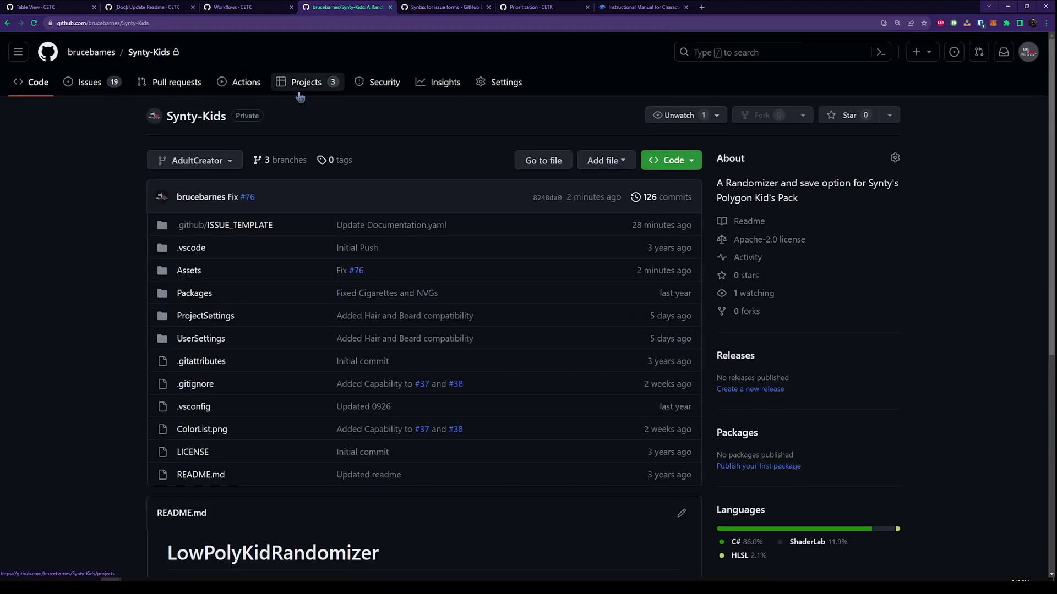
pyautogui.moveTo(294, 144)
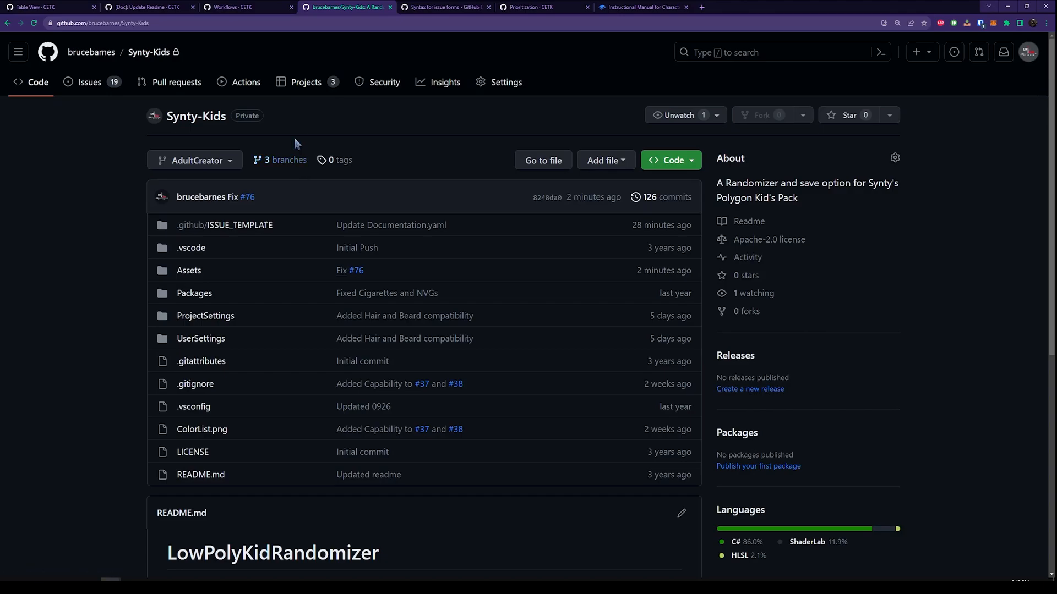
pyautogui.moveTo(358, 247)
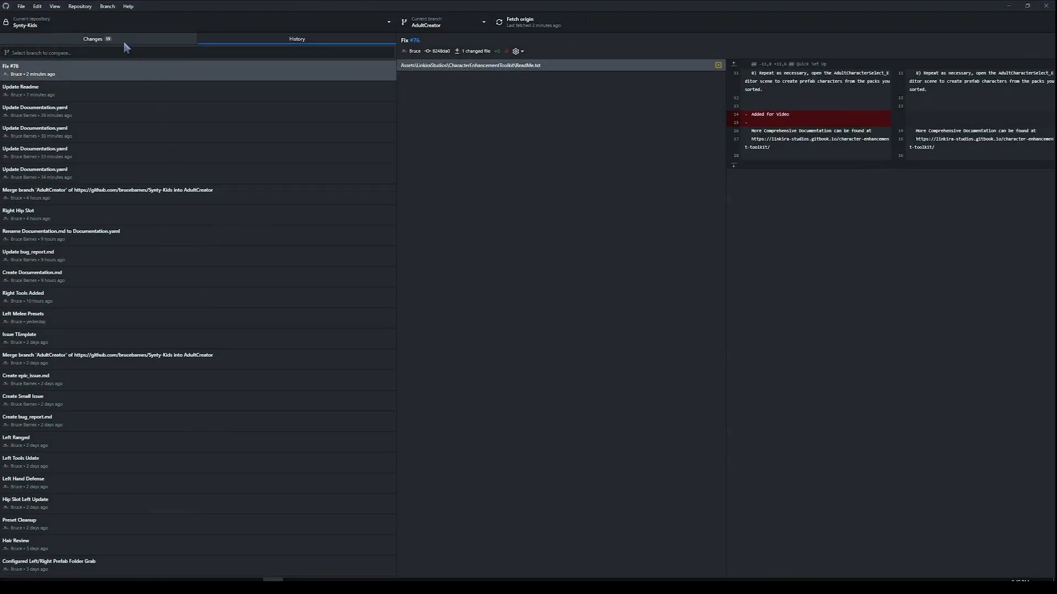
# Scroll through GitHub Desktop's commit history below the Fix #76 commit.
pyautogui.scroll(-3)
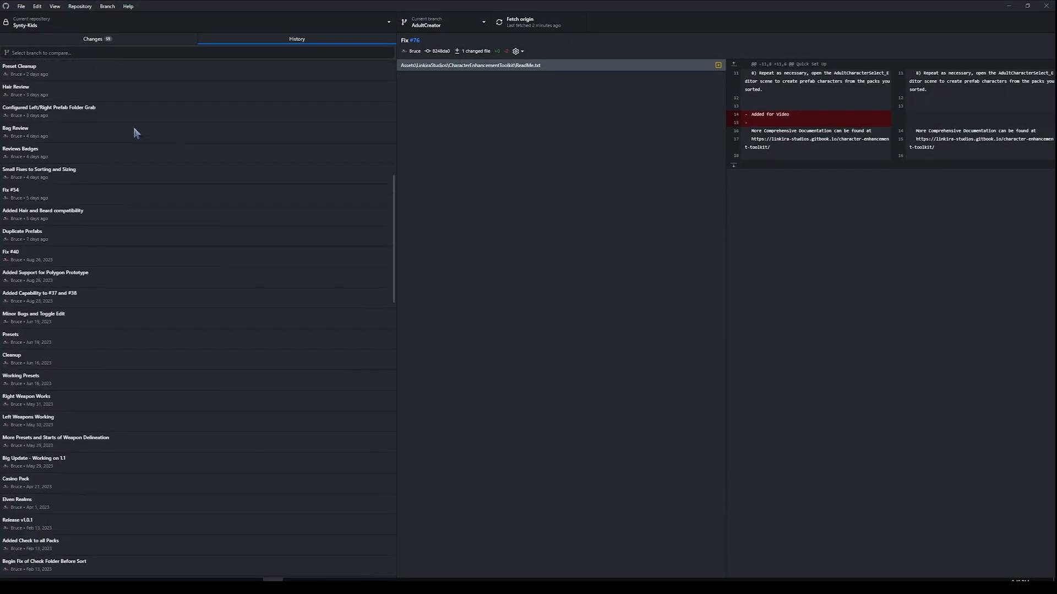
pyautogui.scroll(-3)
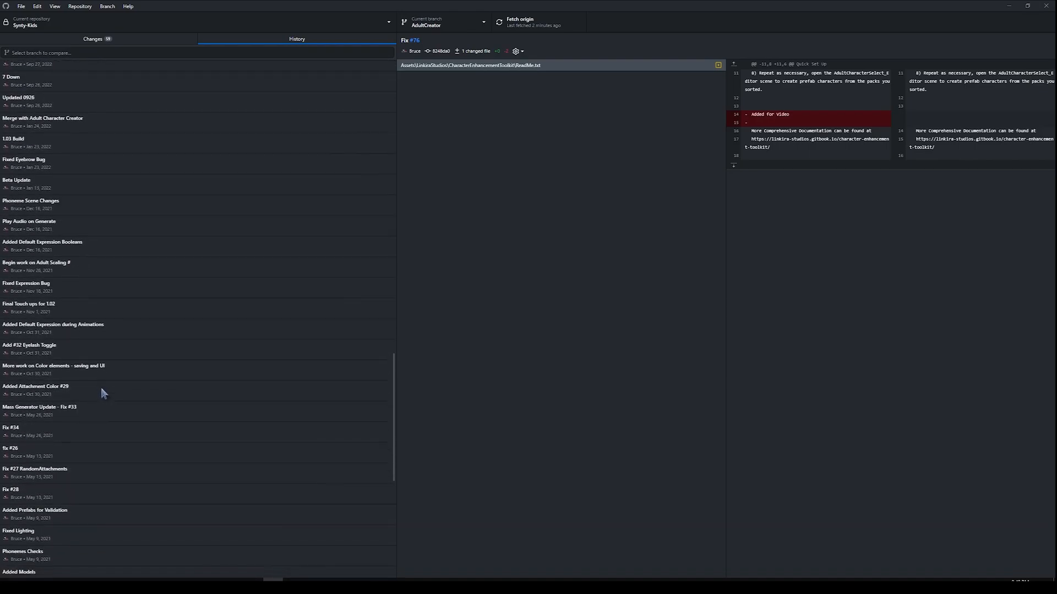
pyautogui.scroll(-3)
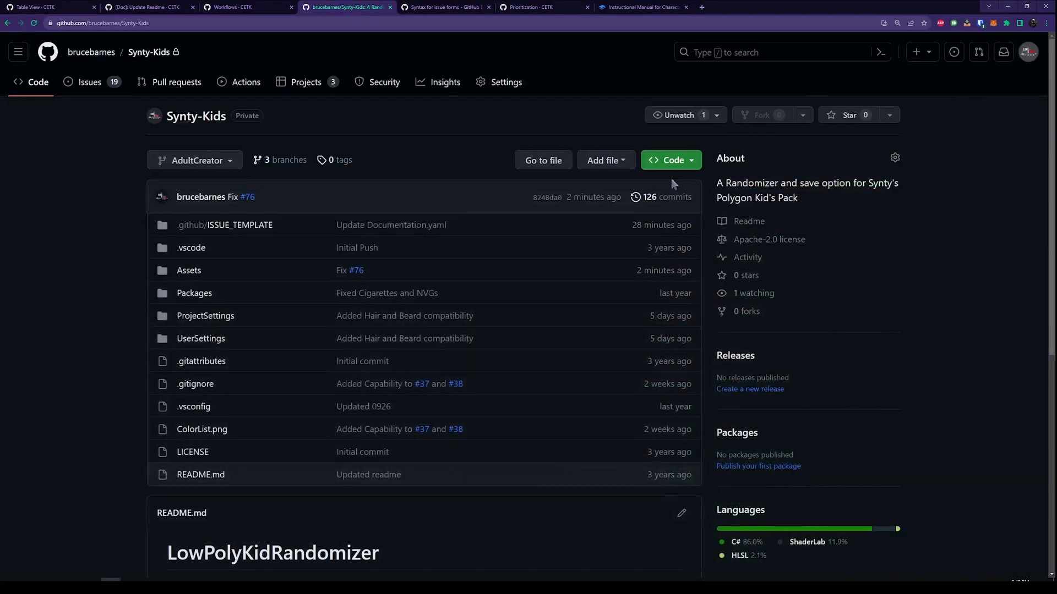
pyautogui.moveTo(95, 345)
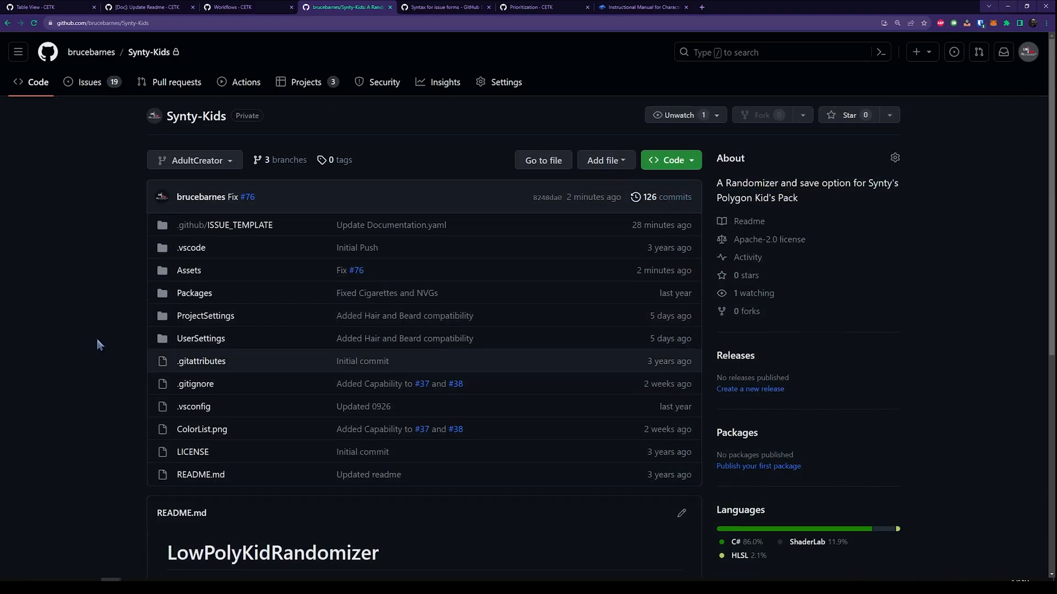
pyautogui.moveTo(114, 323)
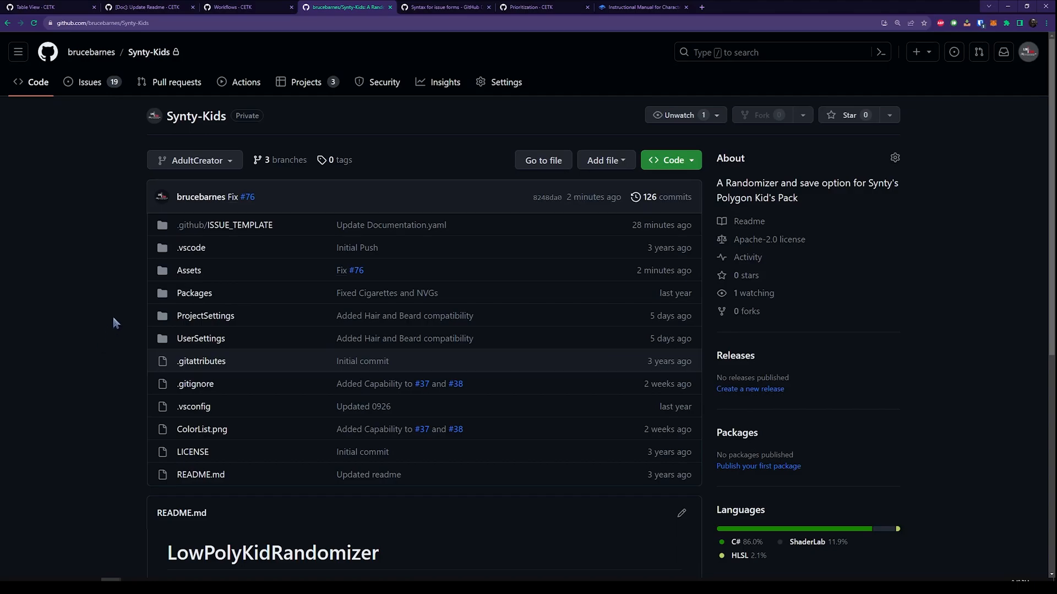